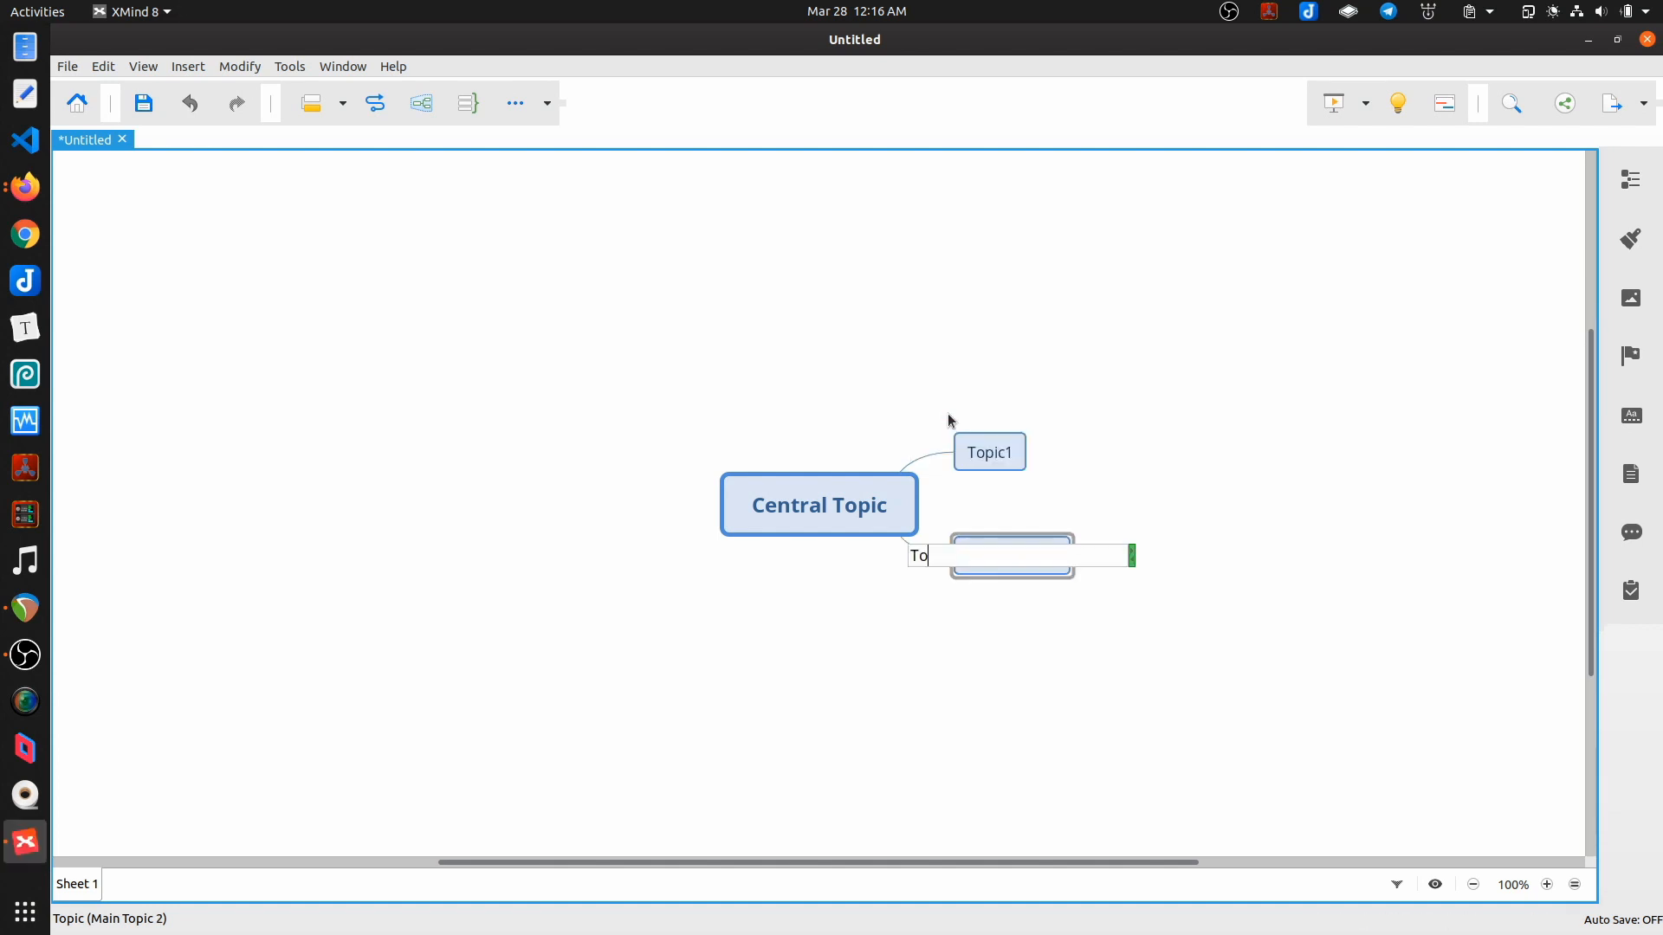
Step: Name the second subtopic Topic2 under the Central Topic
type("pic")
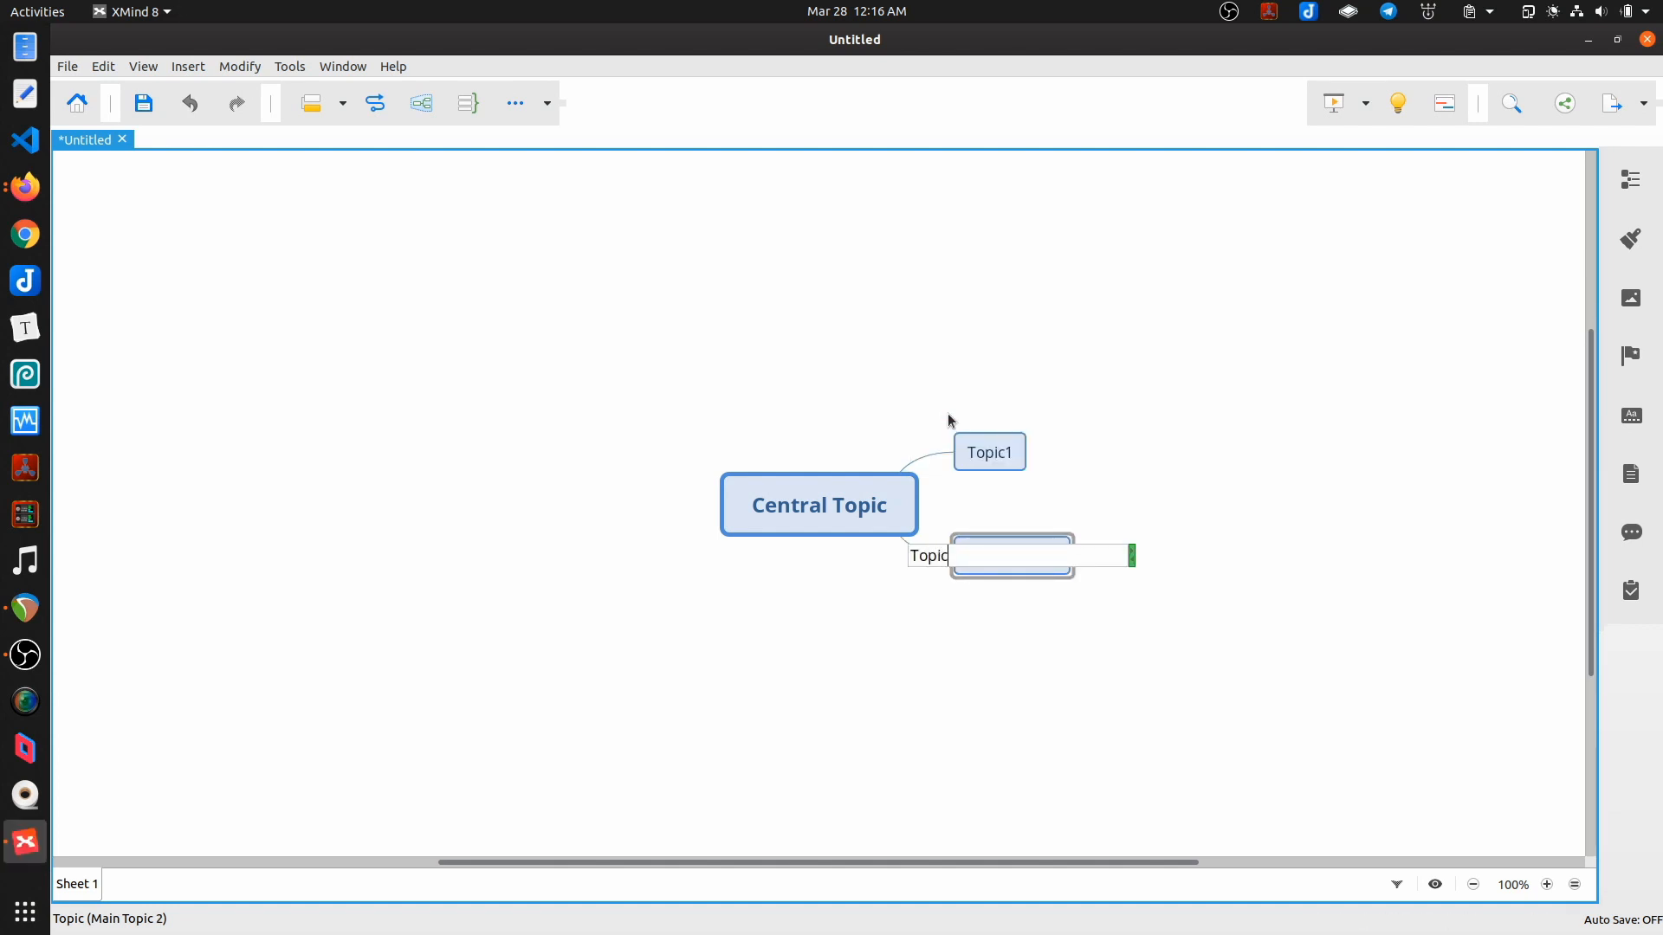
type("Topic2")
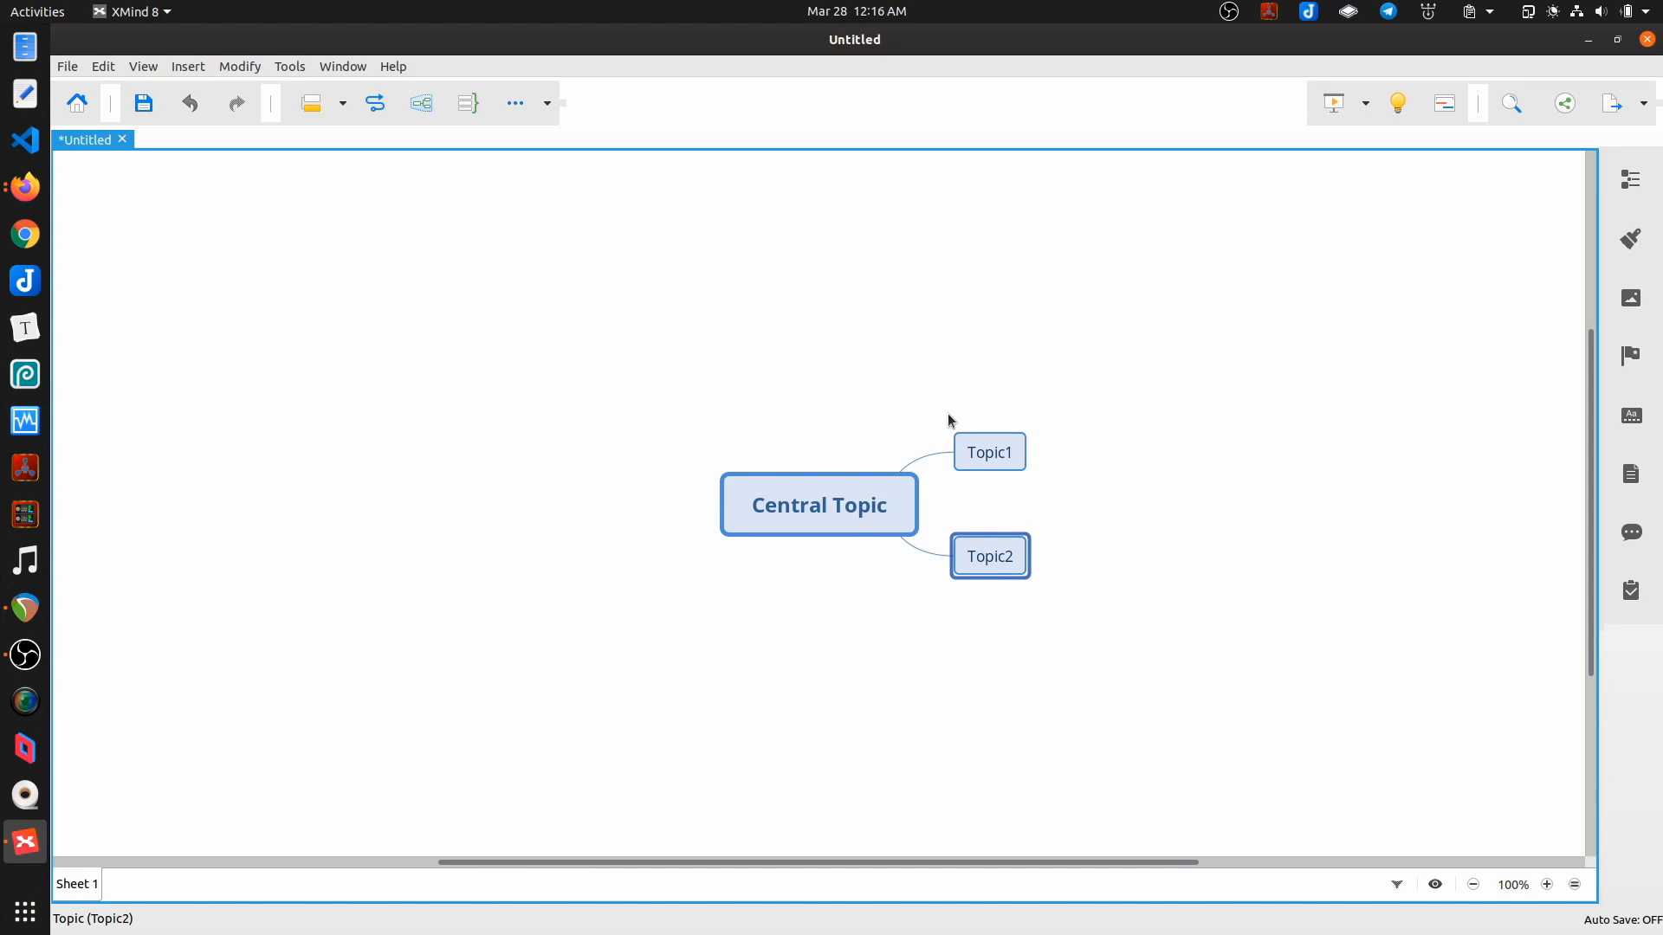
mouse_move(409, 188)
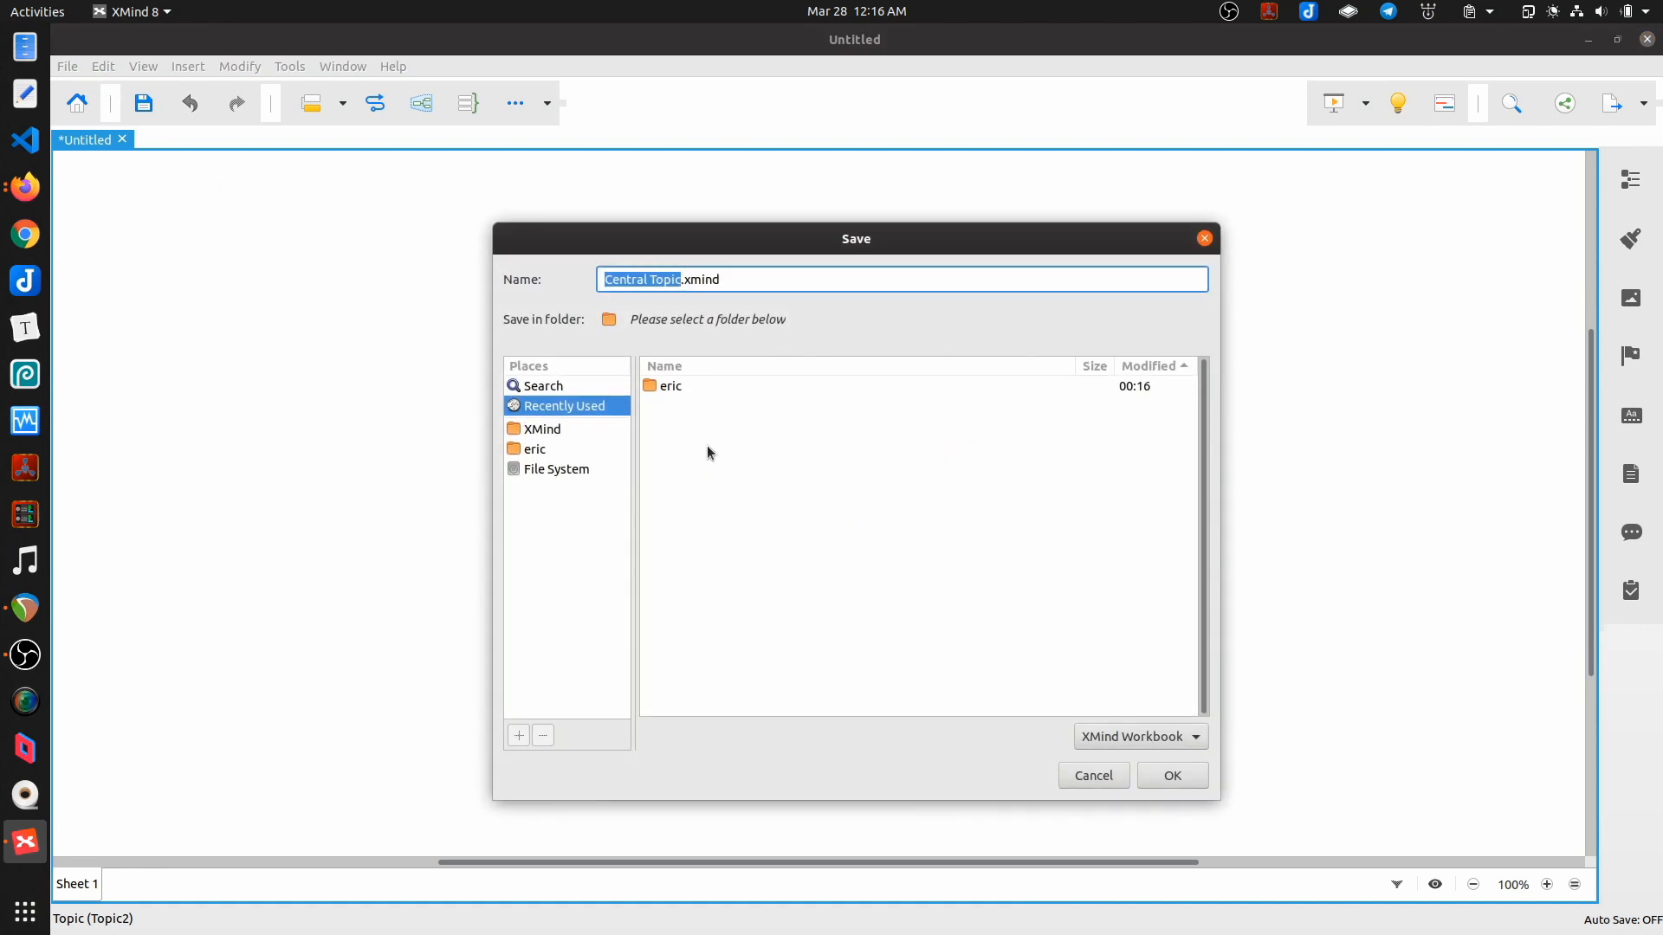
Step: Browse the save location from the eric home folder up to the file system root
left_click(534, 449)
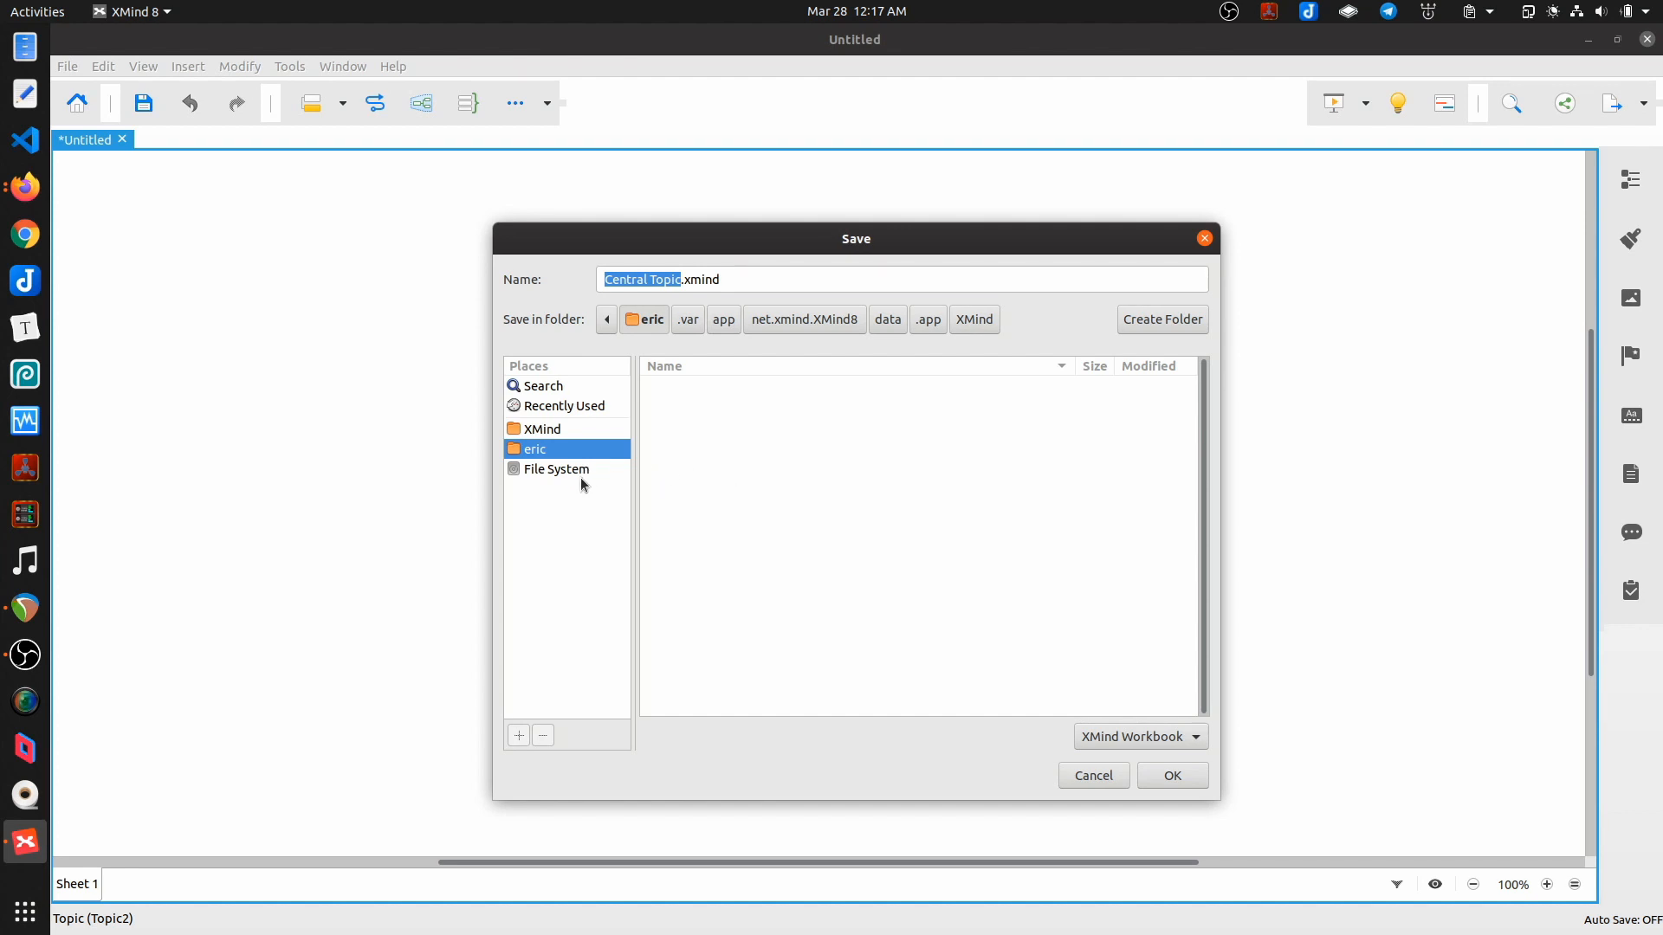
left_click(556, 469)
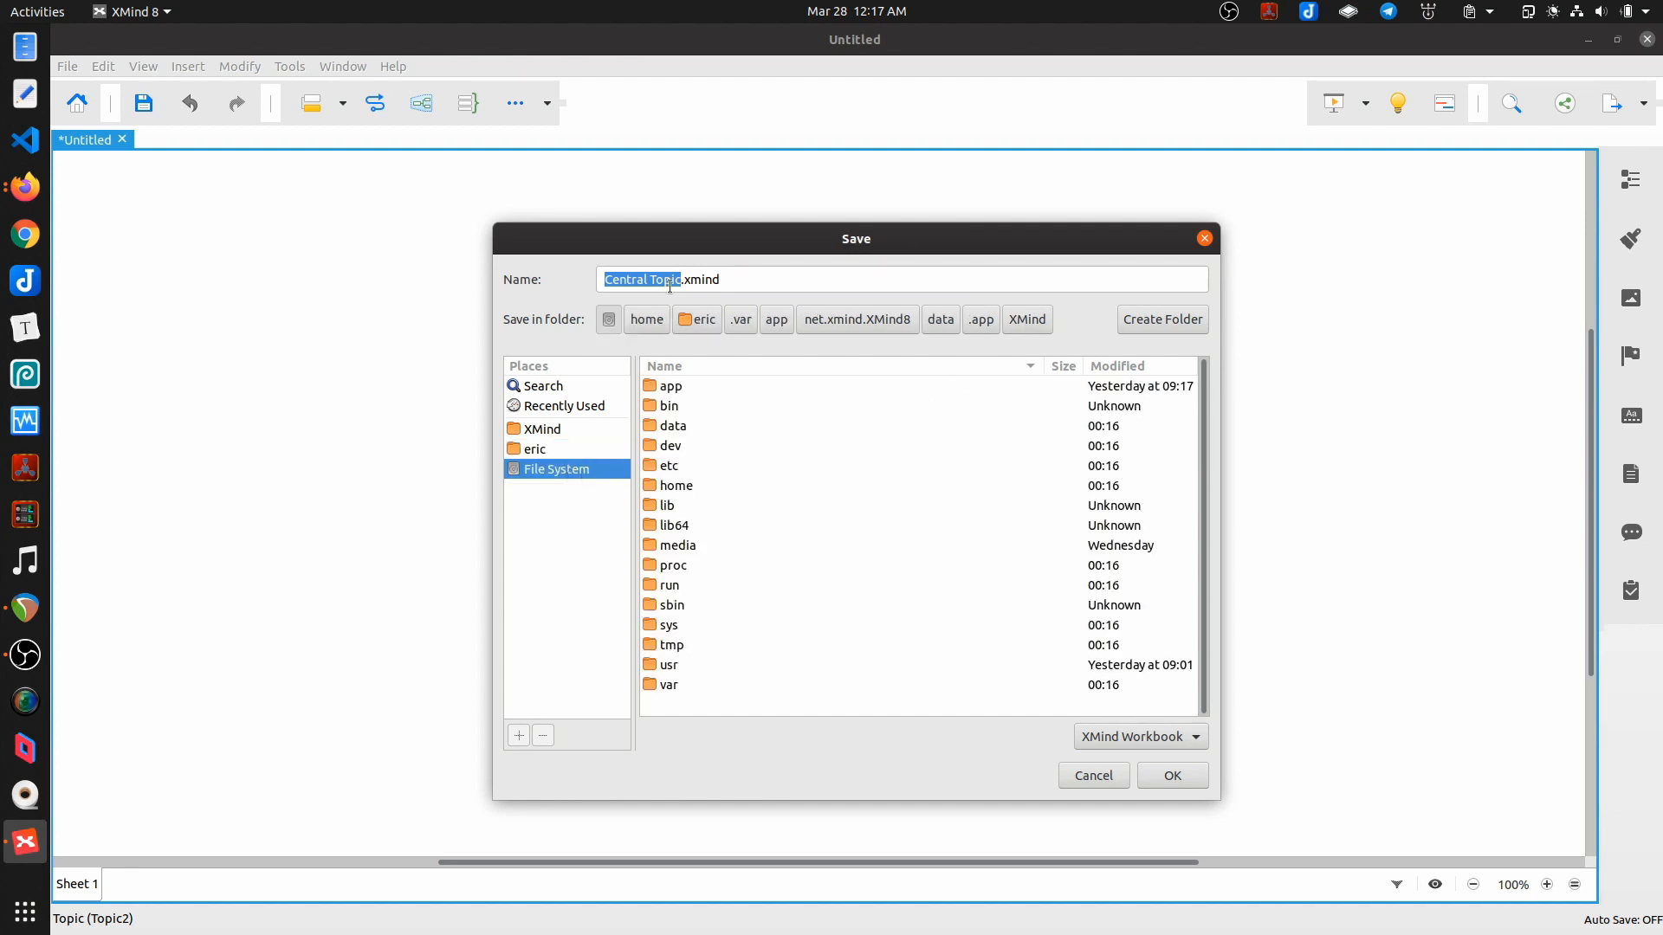
mouse_move(571, 189)
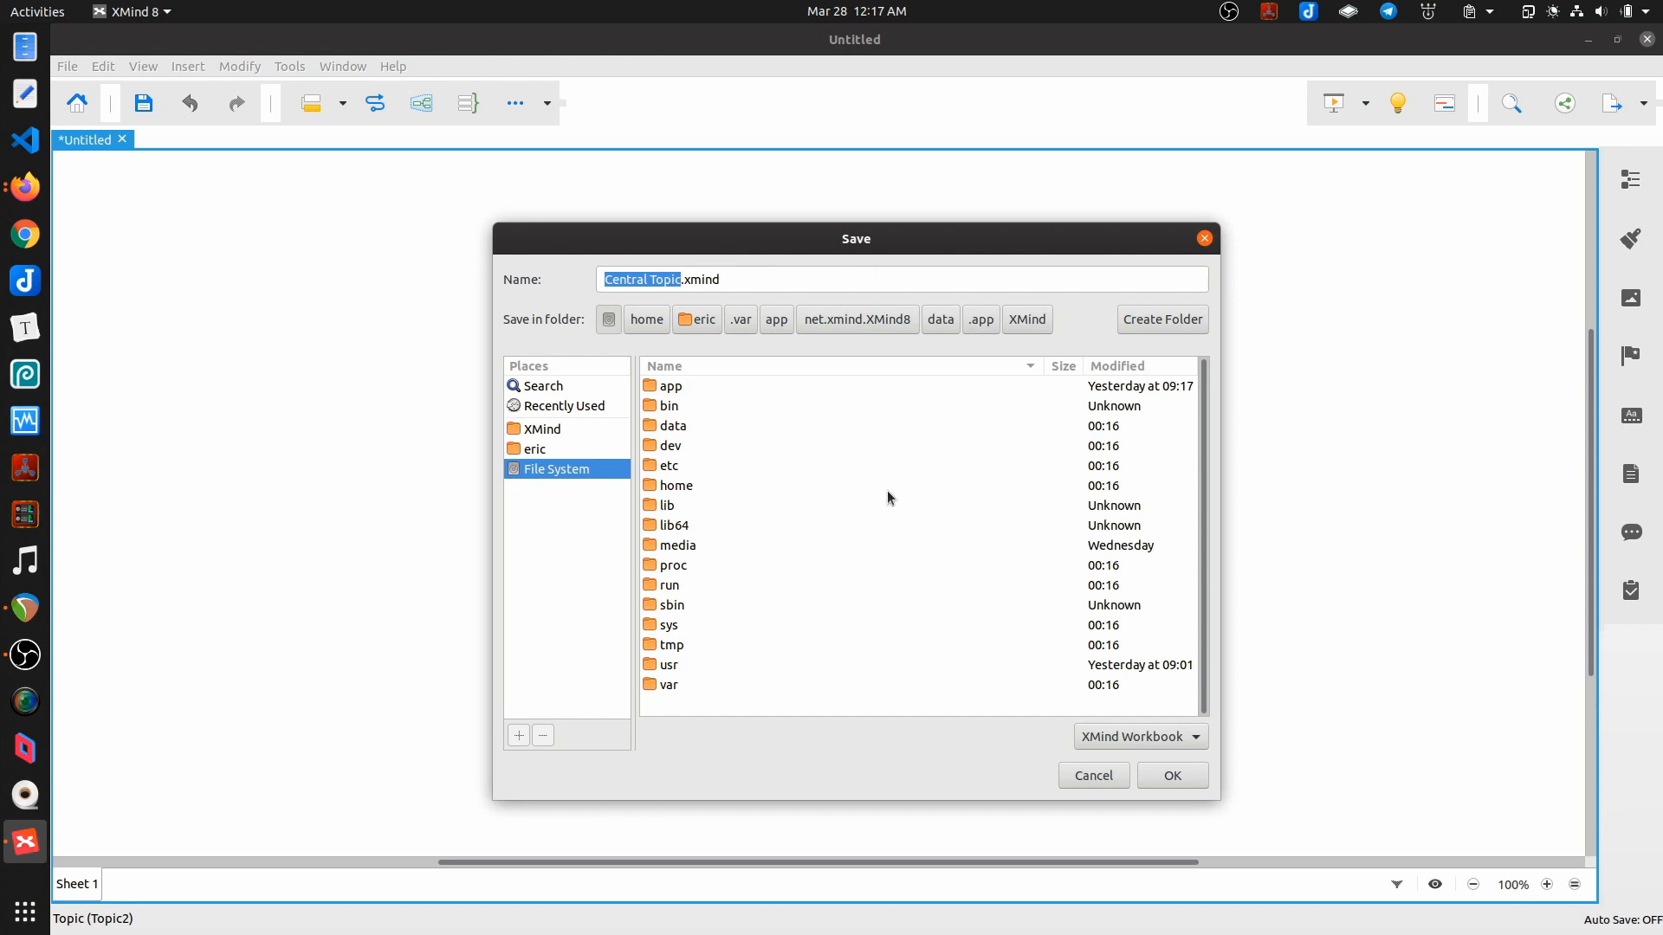
mouse_move(1122, 616)
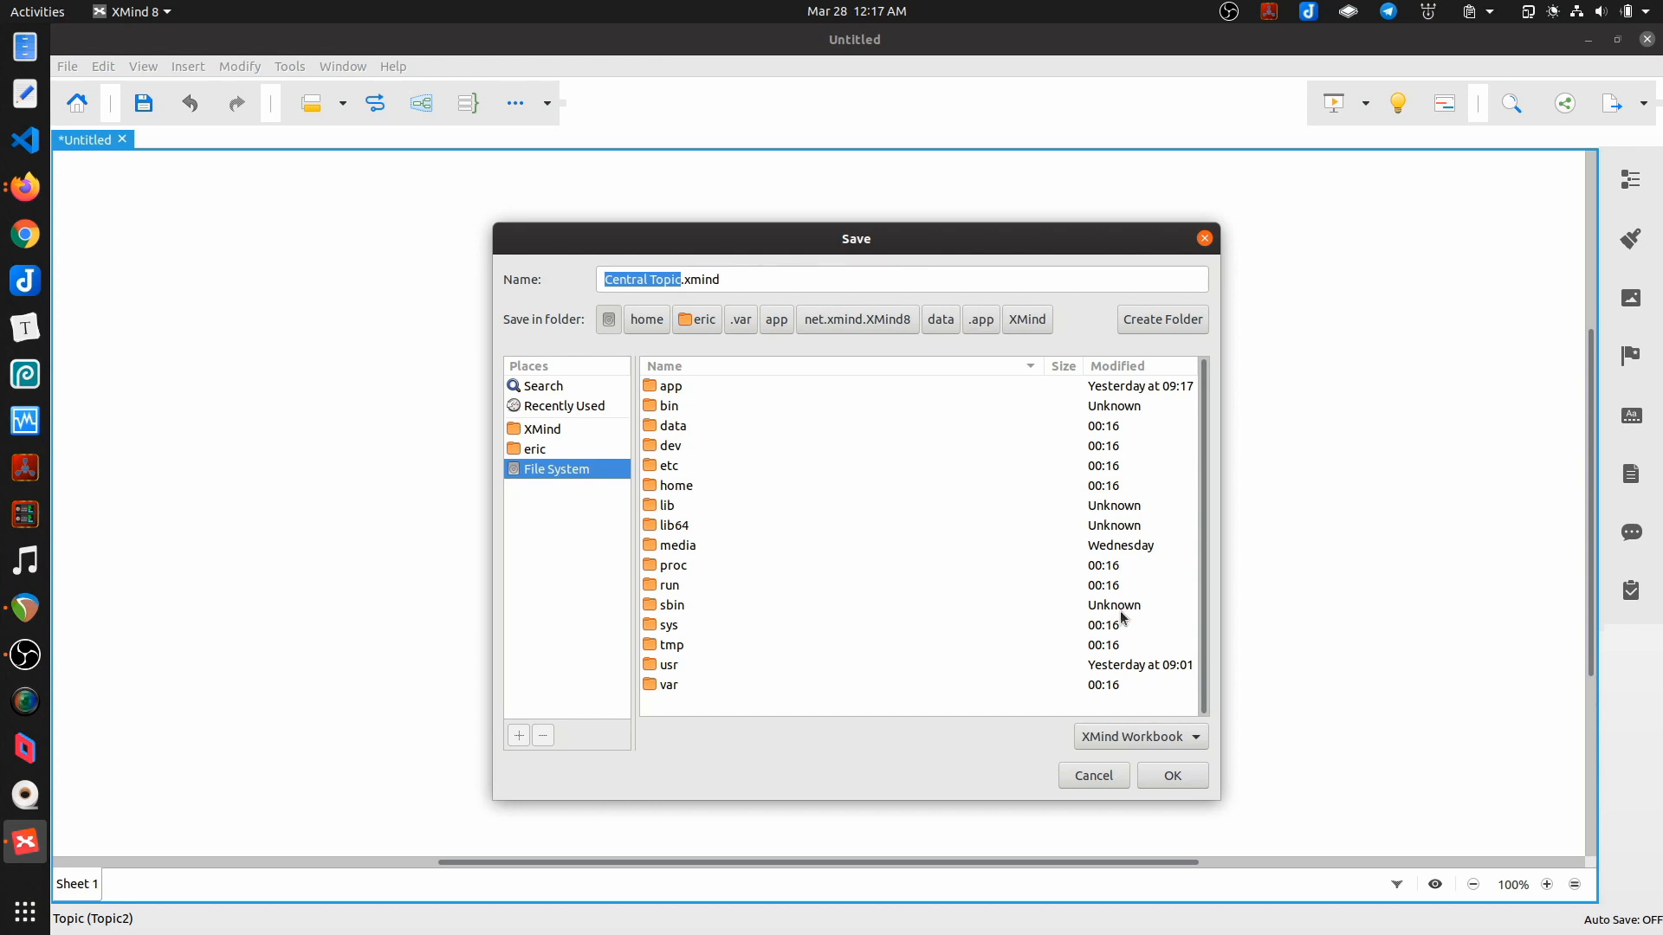
mouse_move(1112, 446)
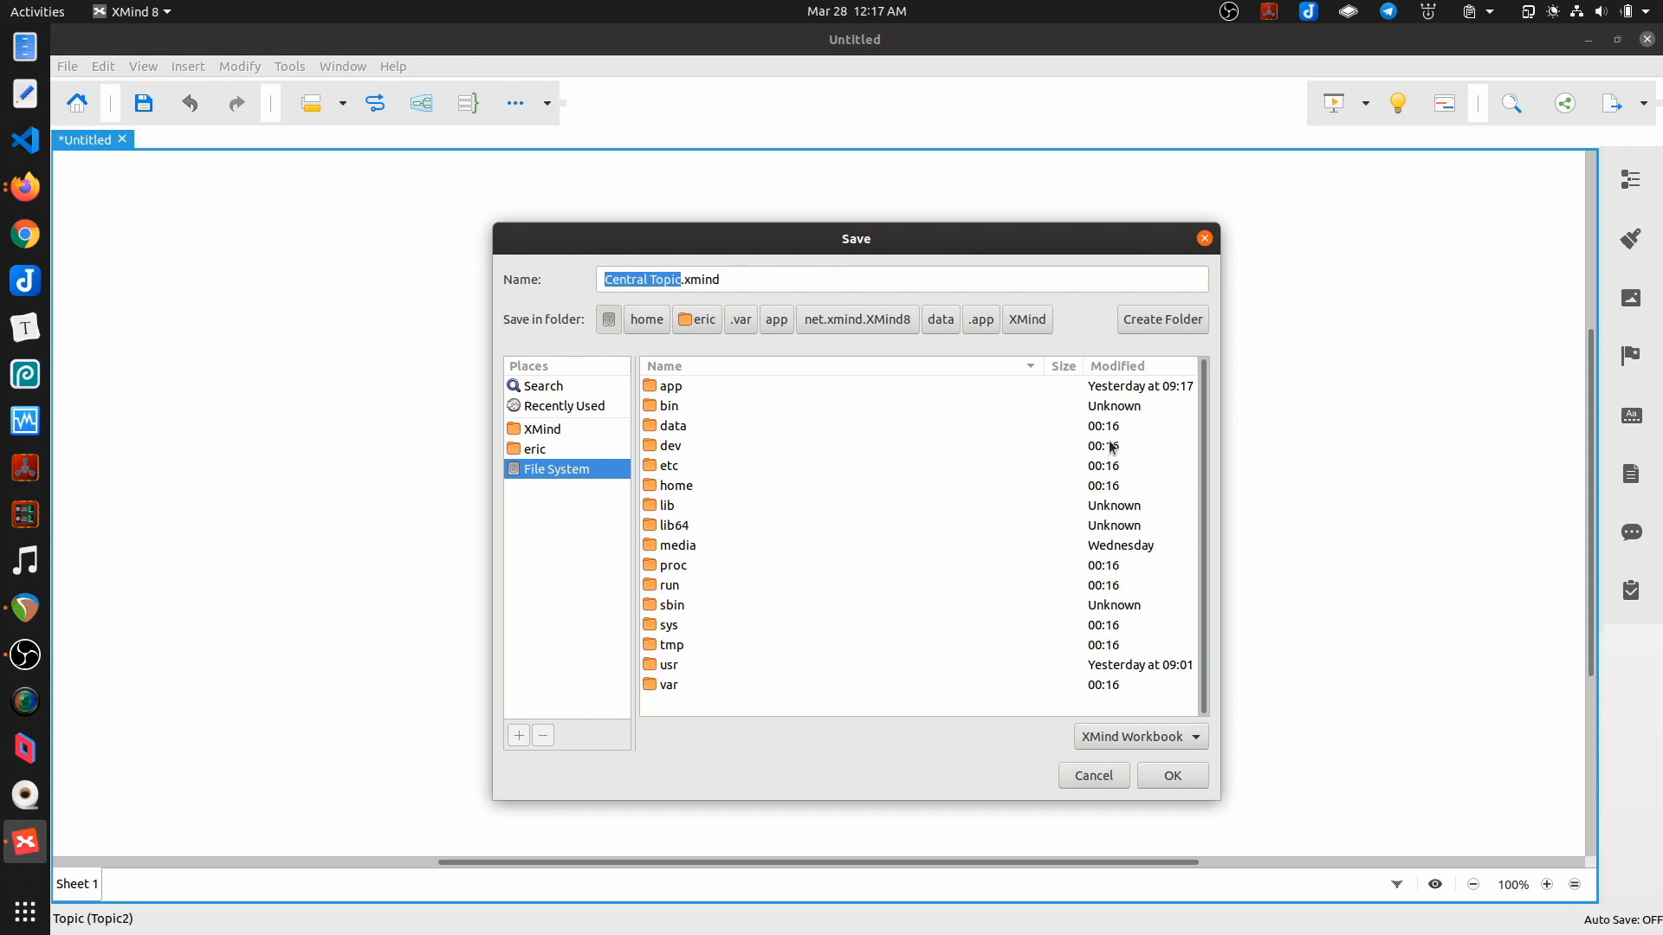
mouse_move(866, 14)
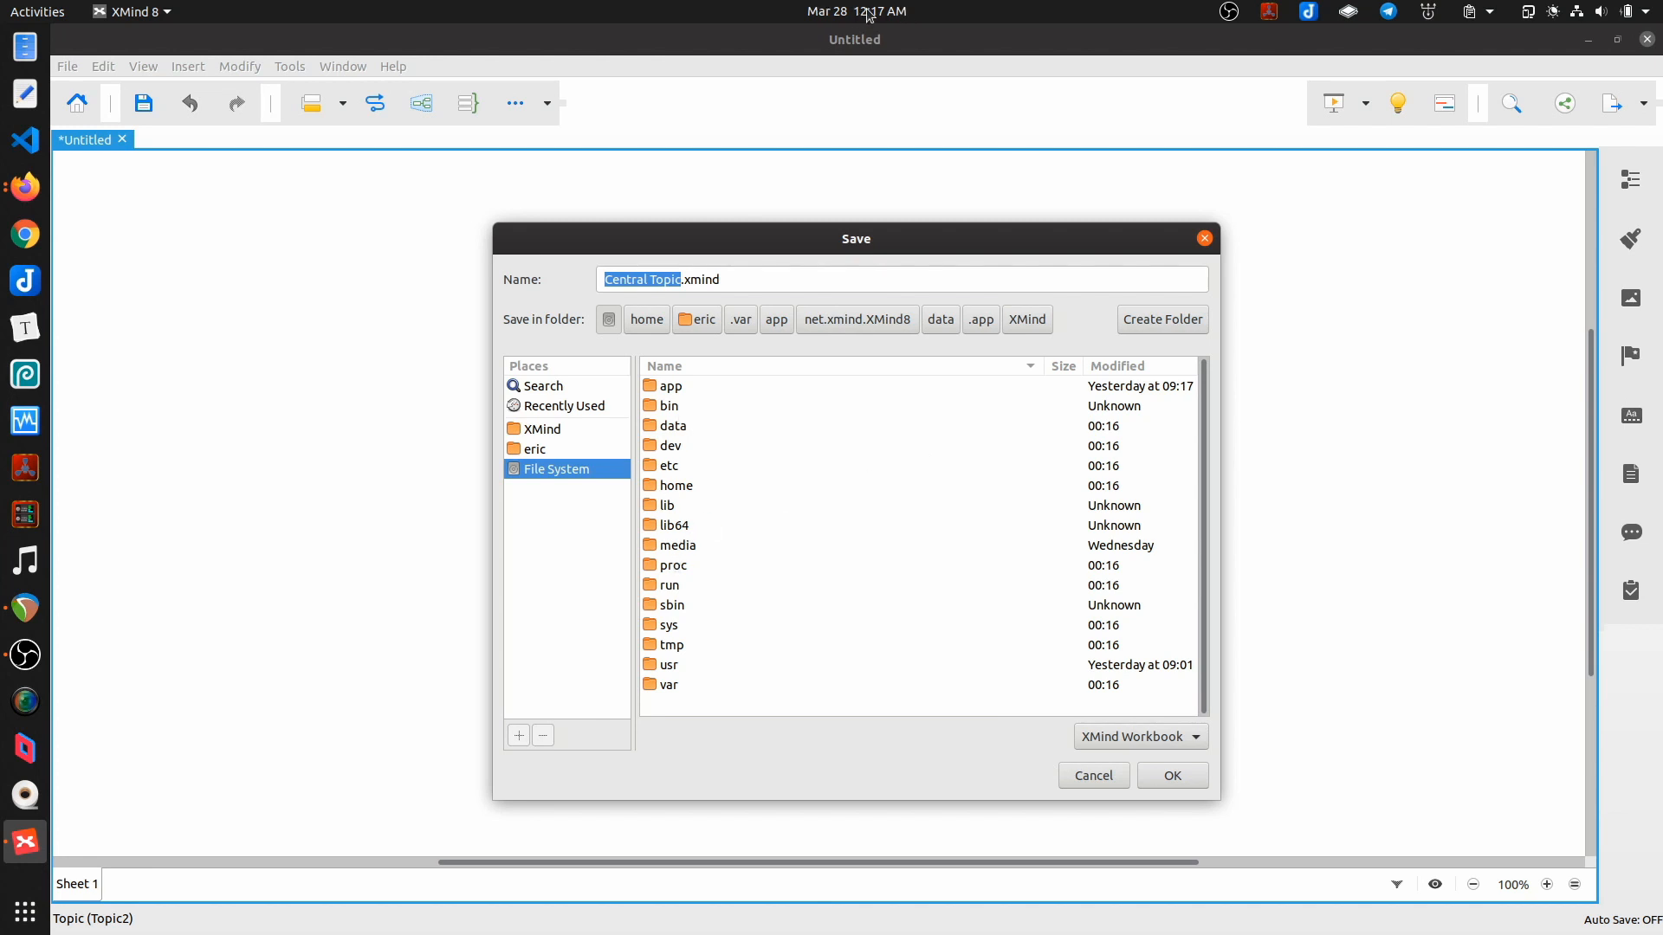
mouse_move(894, 23)
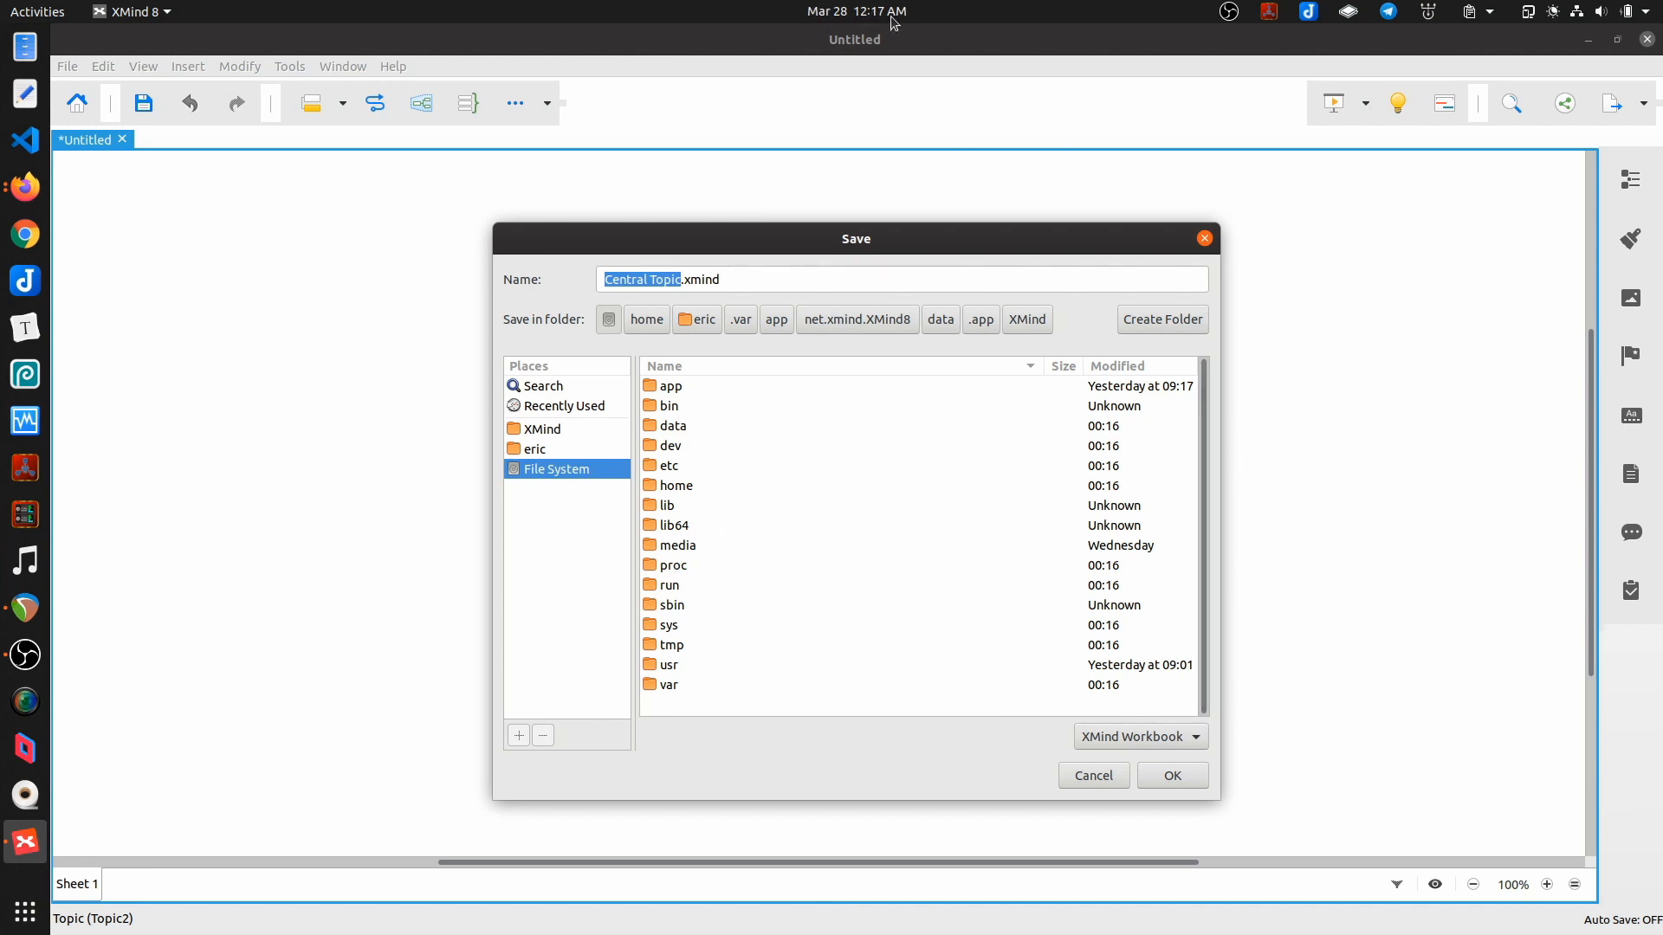
mouse_move(787, 492)
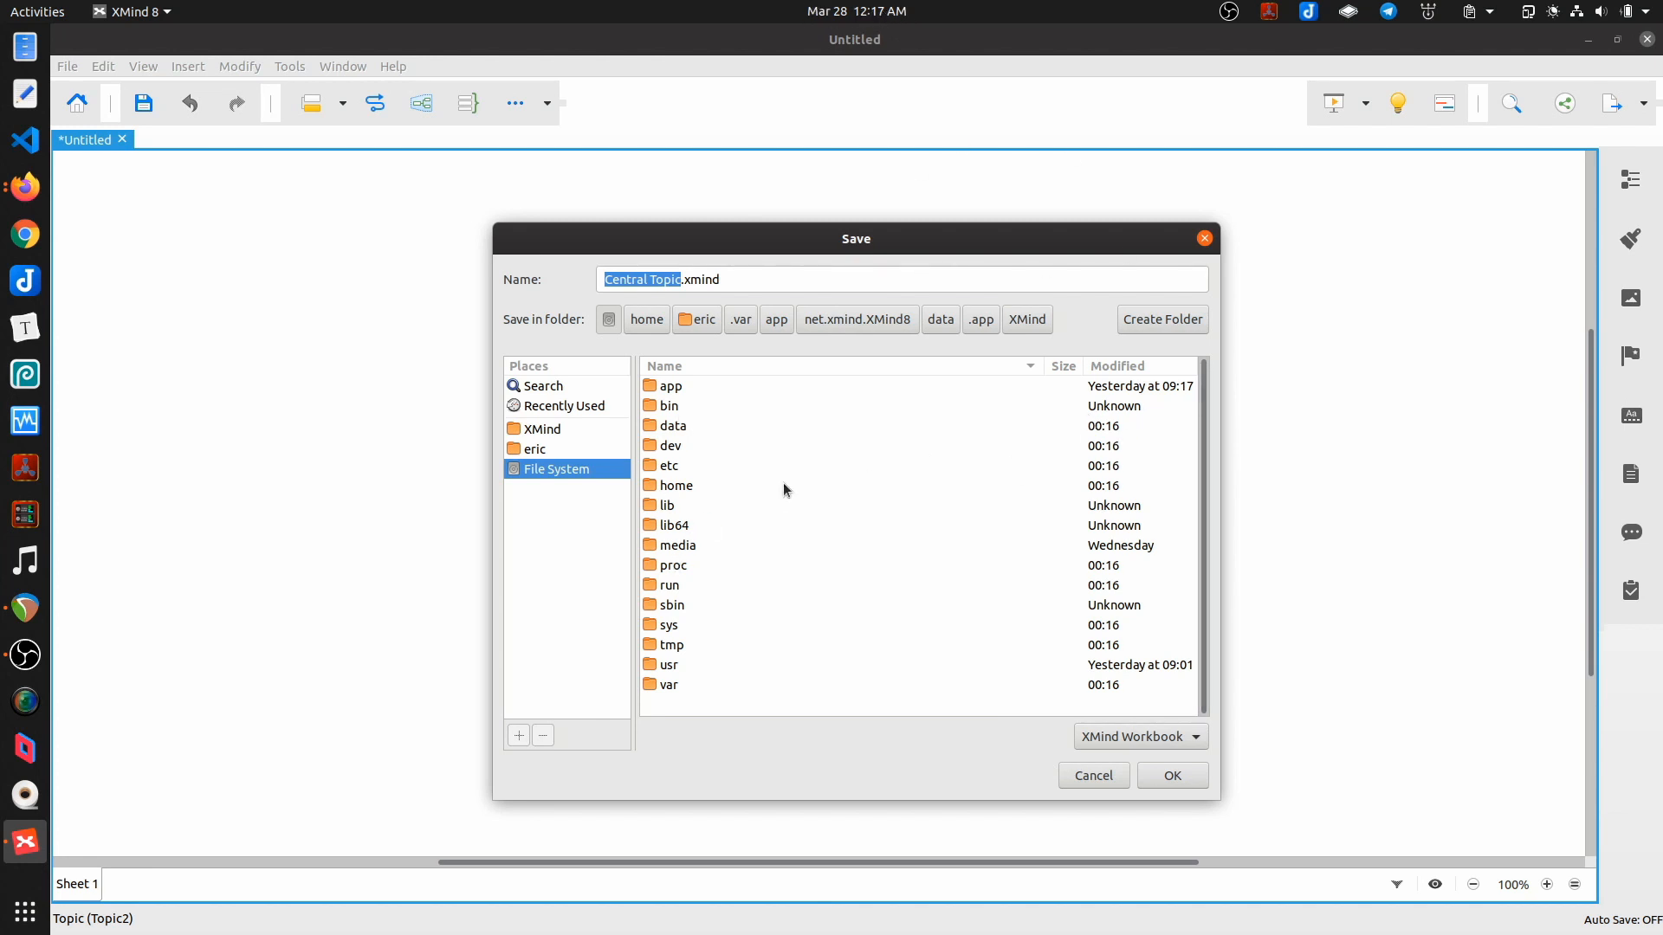
mouse_move(1108, 554)
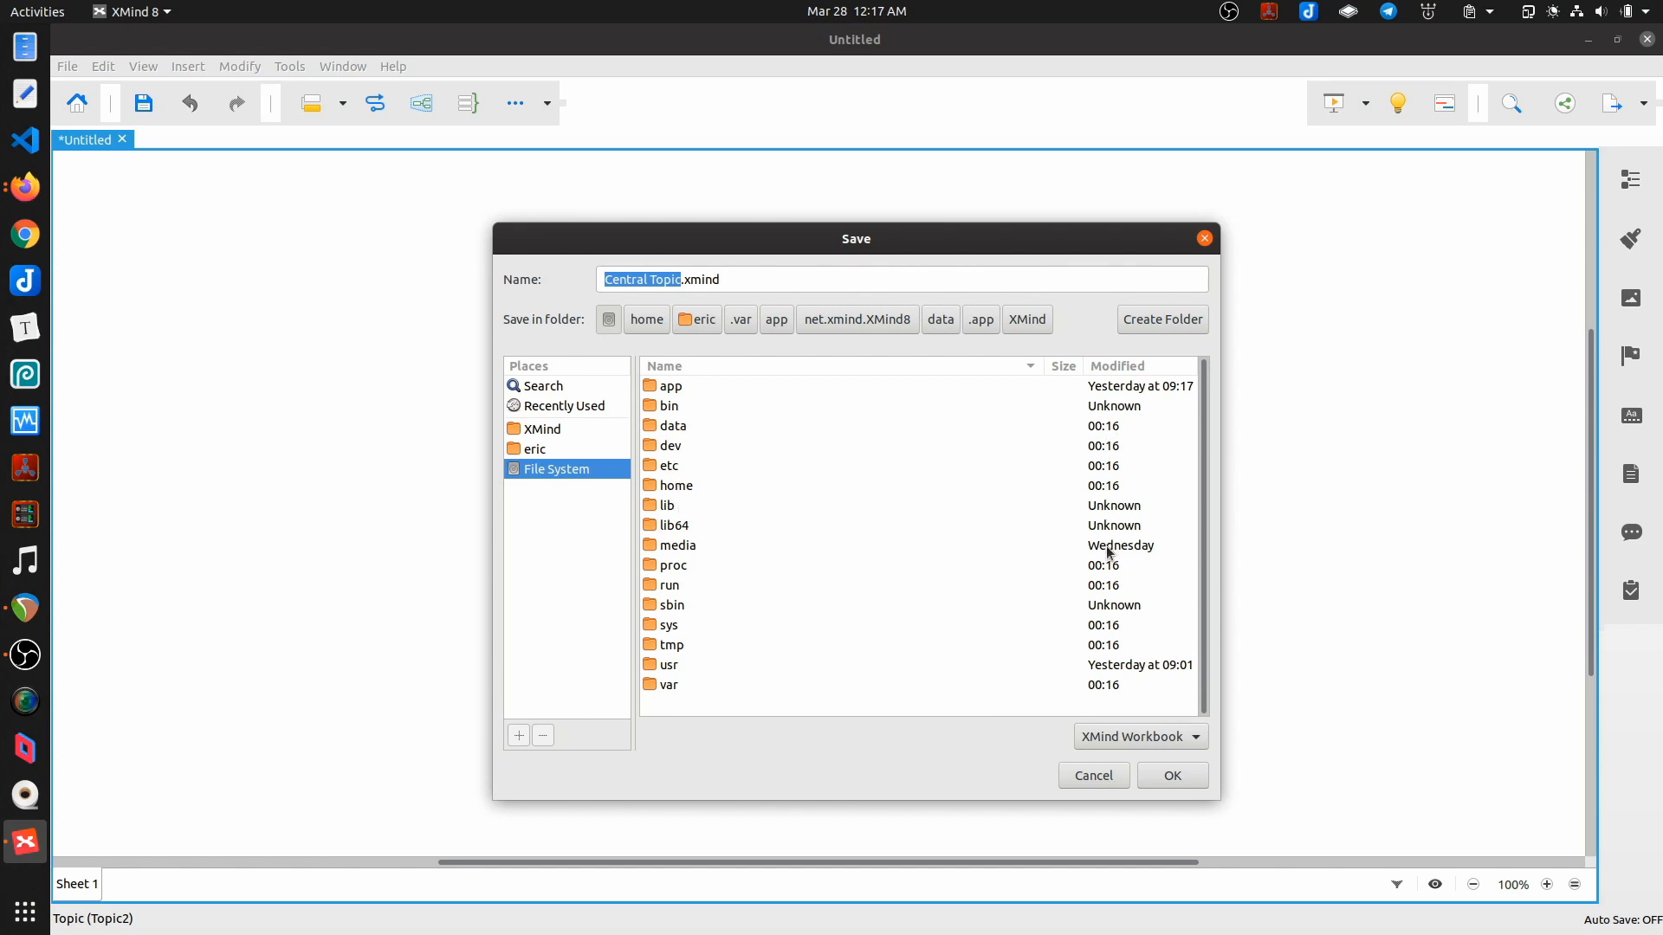
mouse_move(1109, 497)
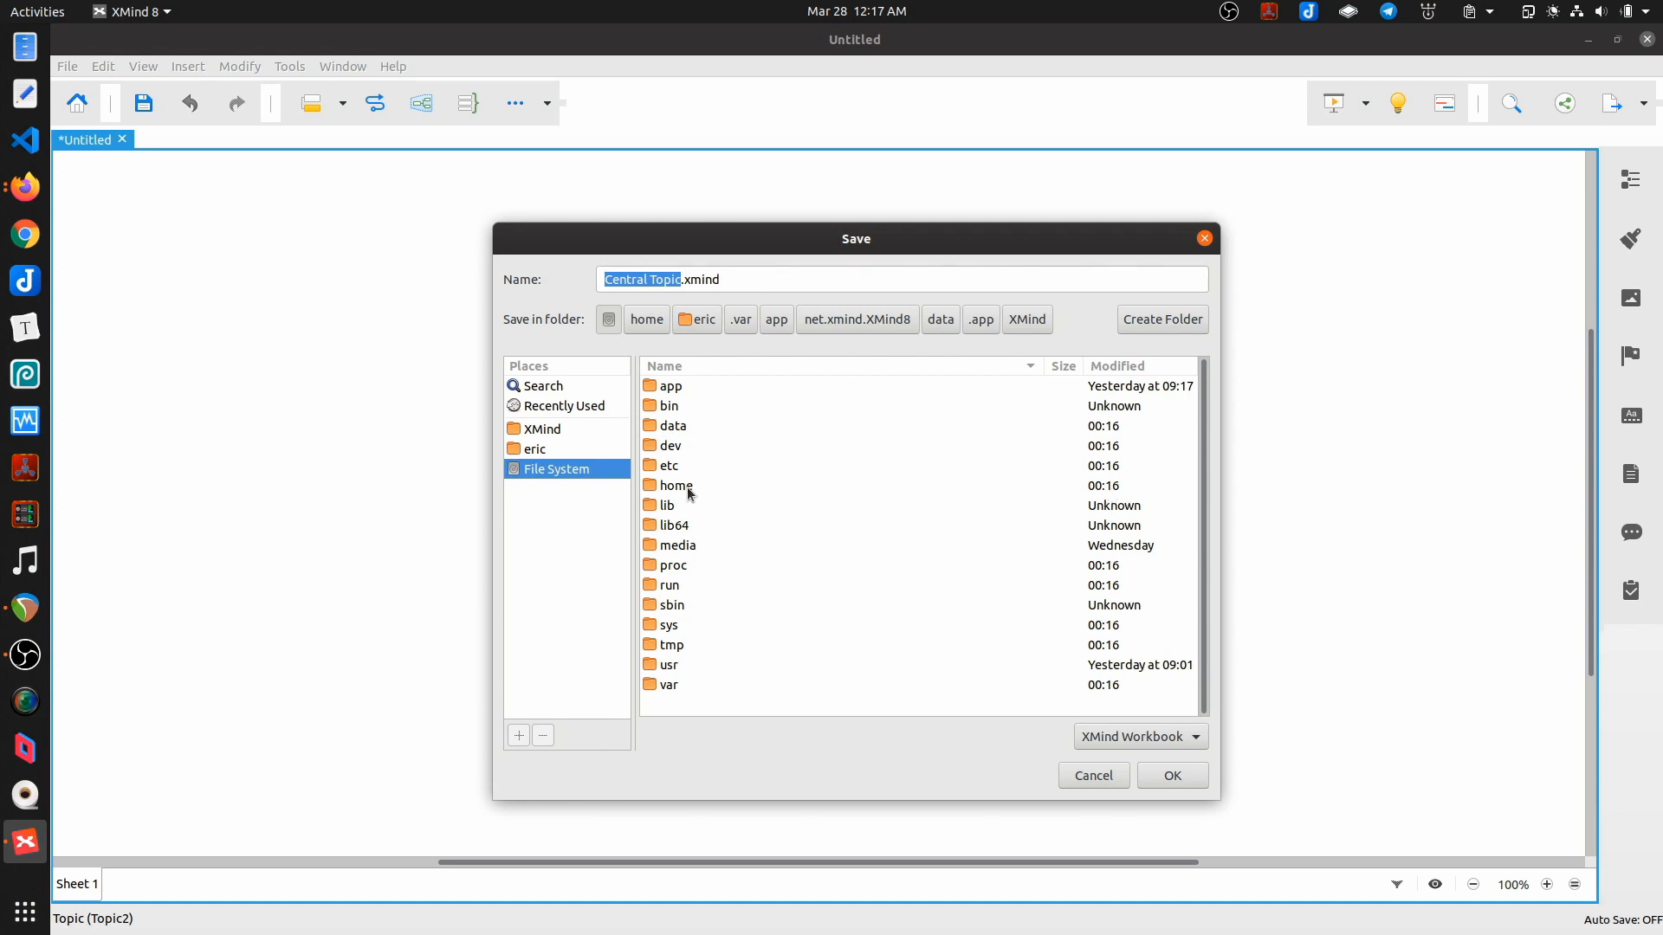
left_click(646, 319)
type("findme")
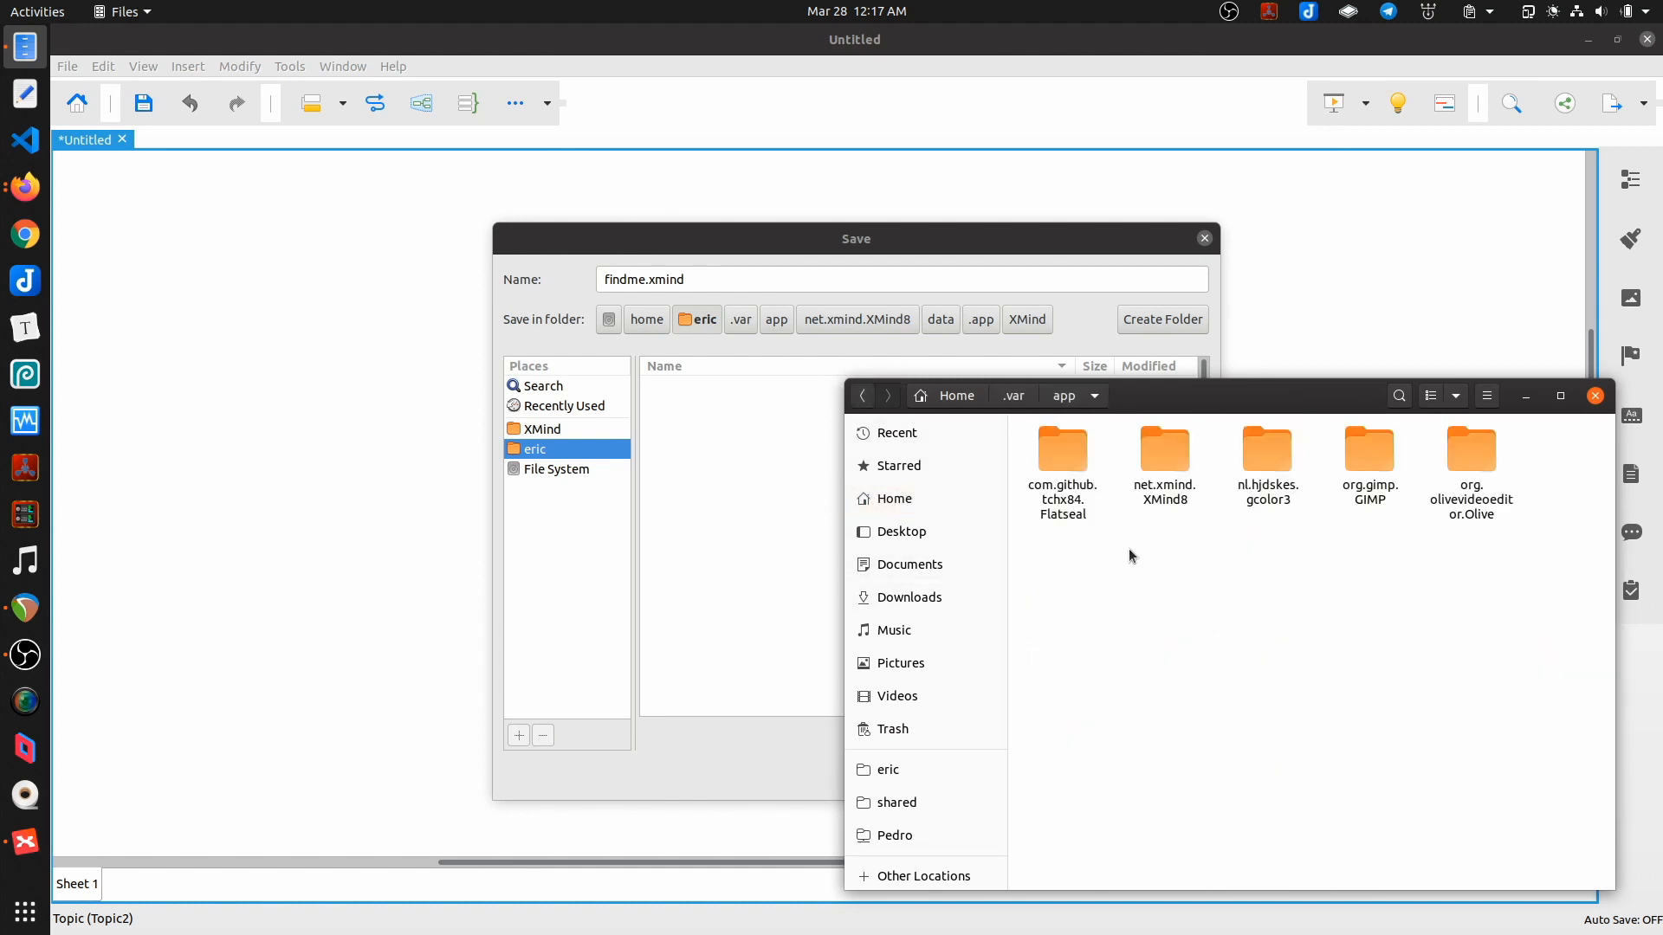
Step: Navigate into .var/app/net.xmind.XMind8/data/.app/XMind in Files
double_click(1164, 451)
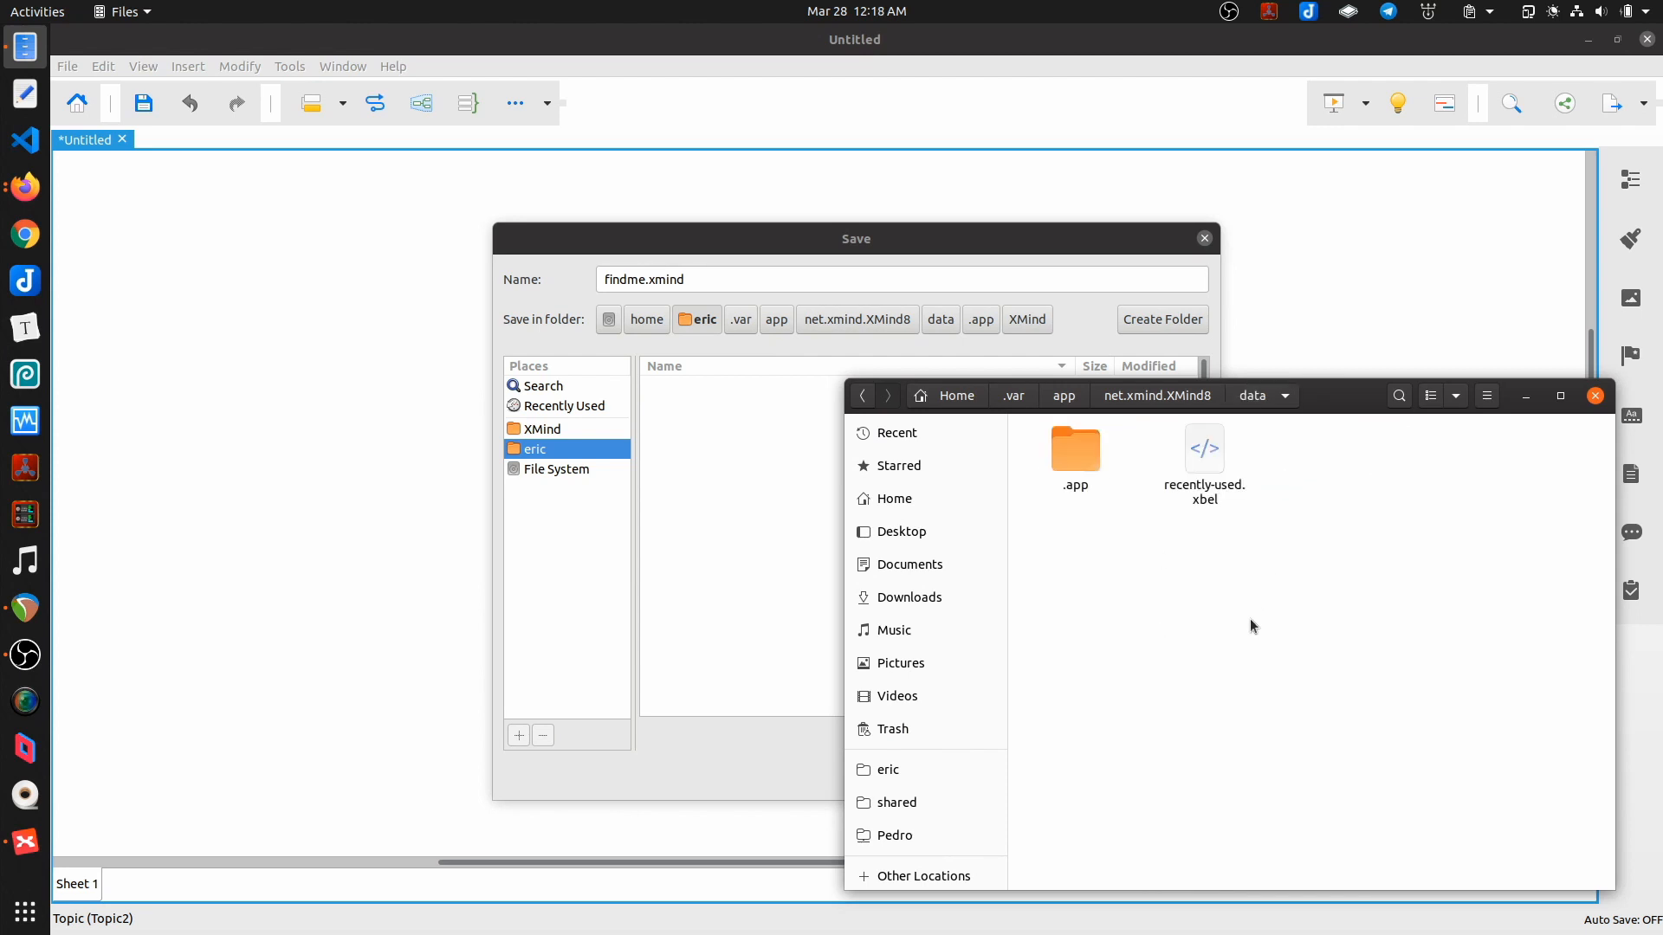
double_click(1076, 448)
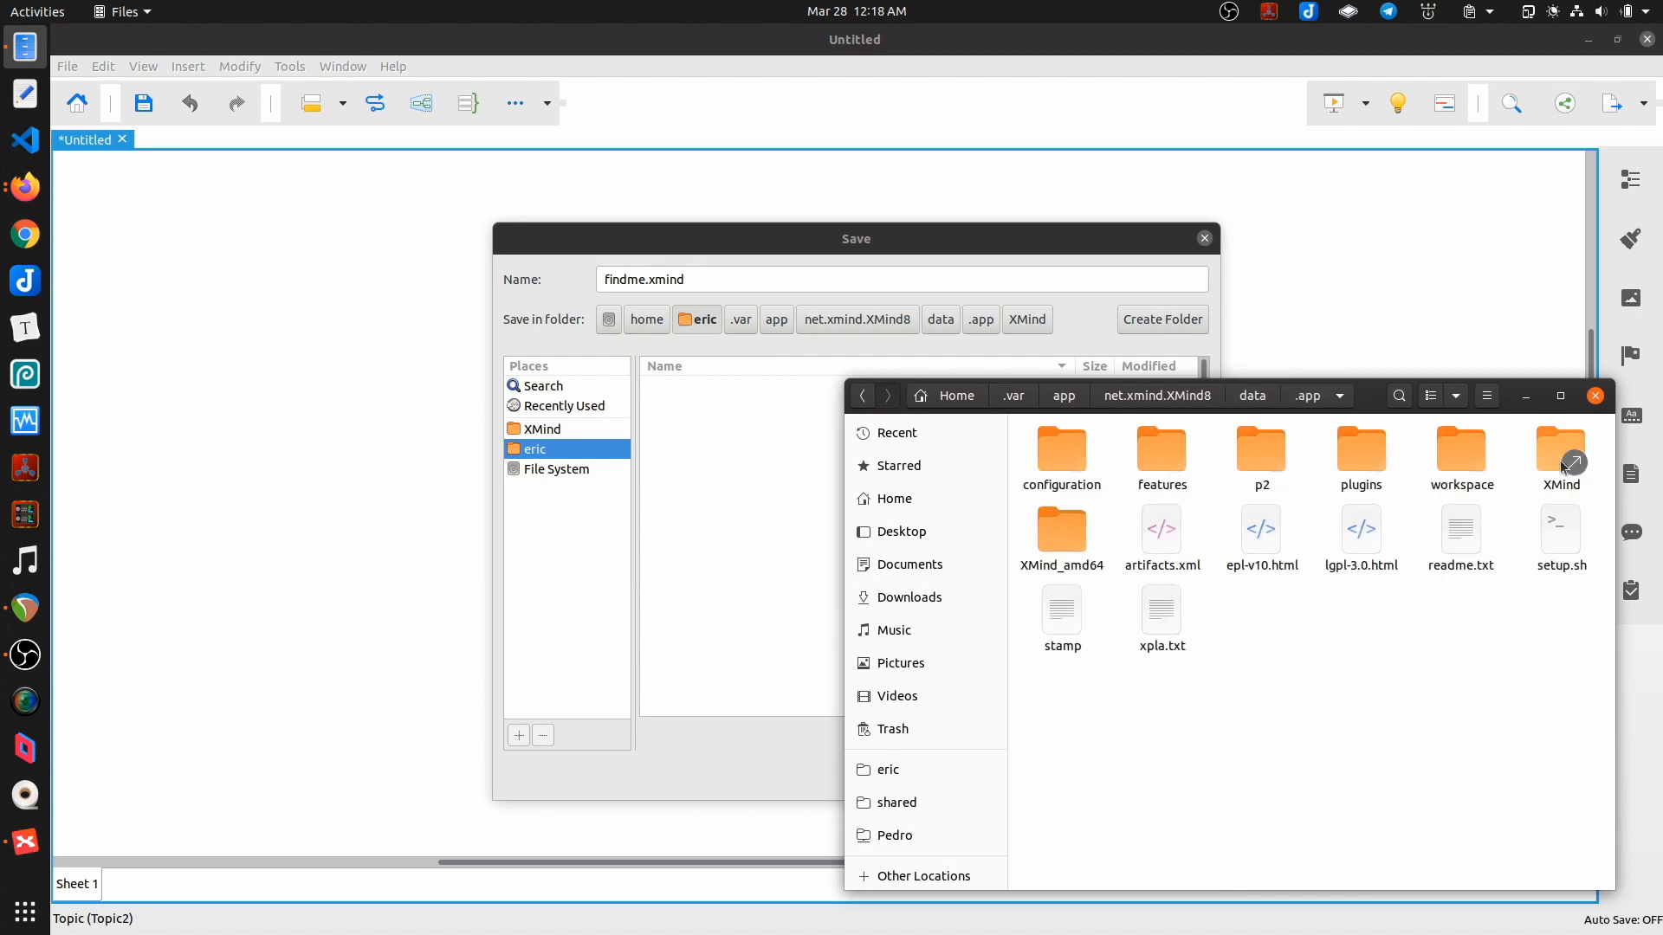
left_click(1561, 450)
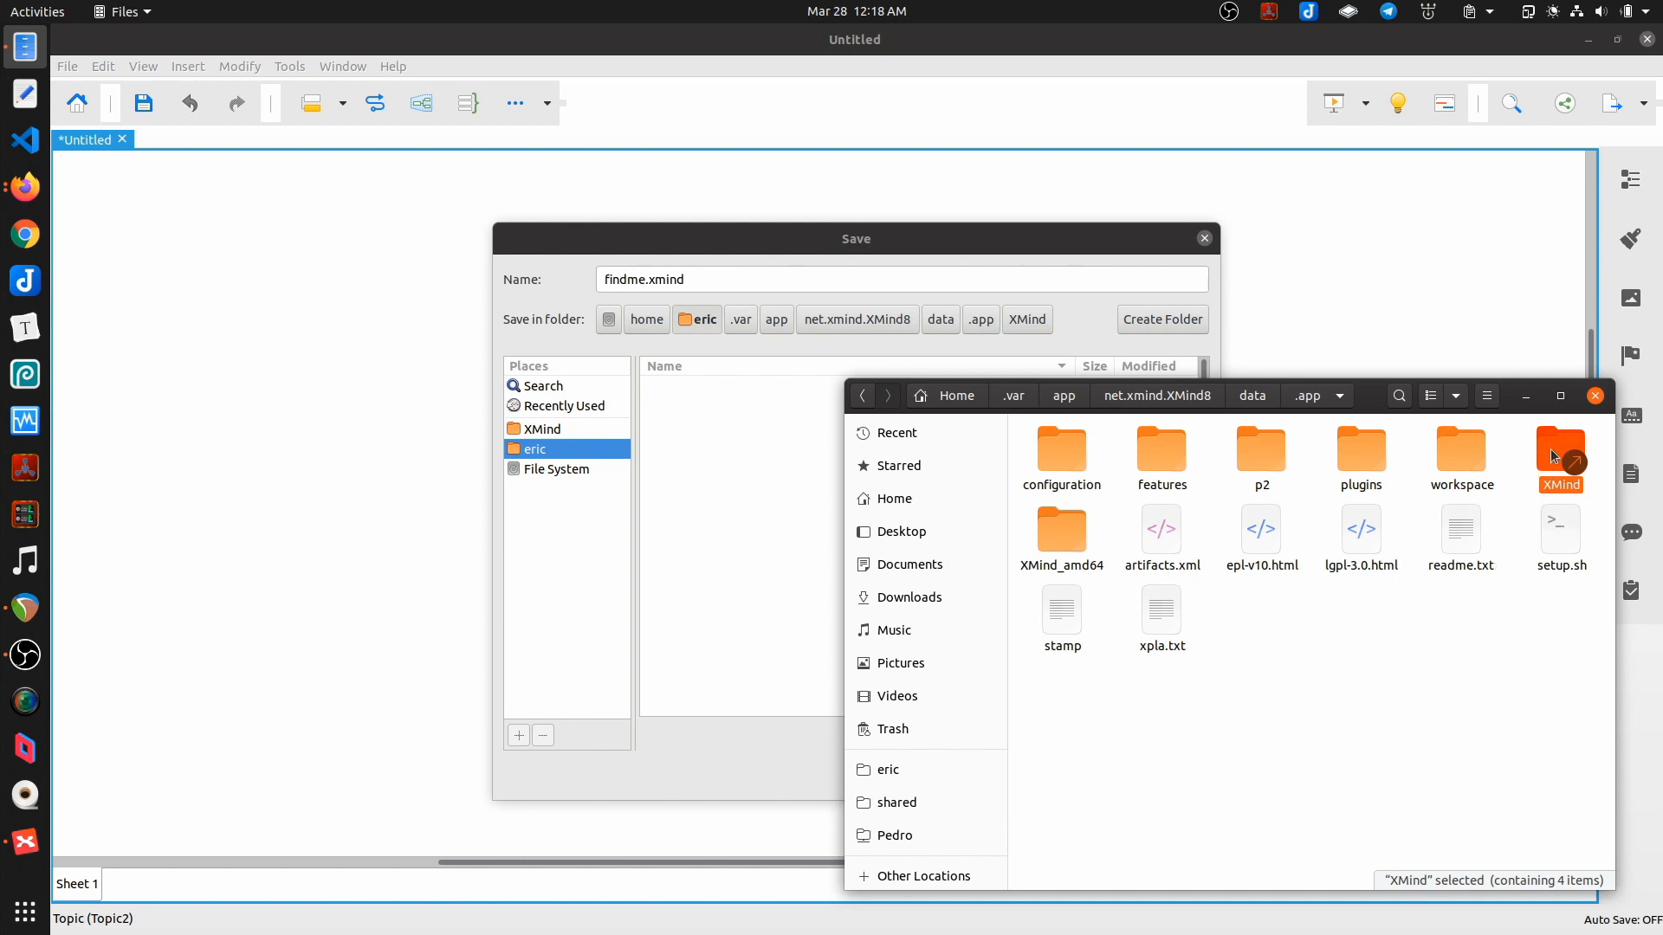
double_click(1560, 450)
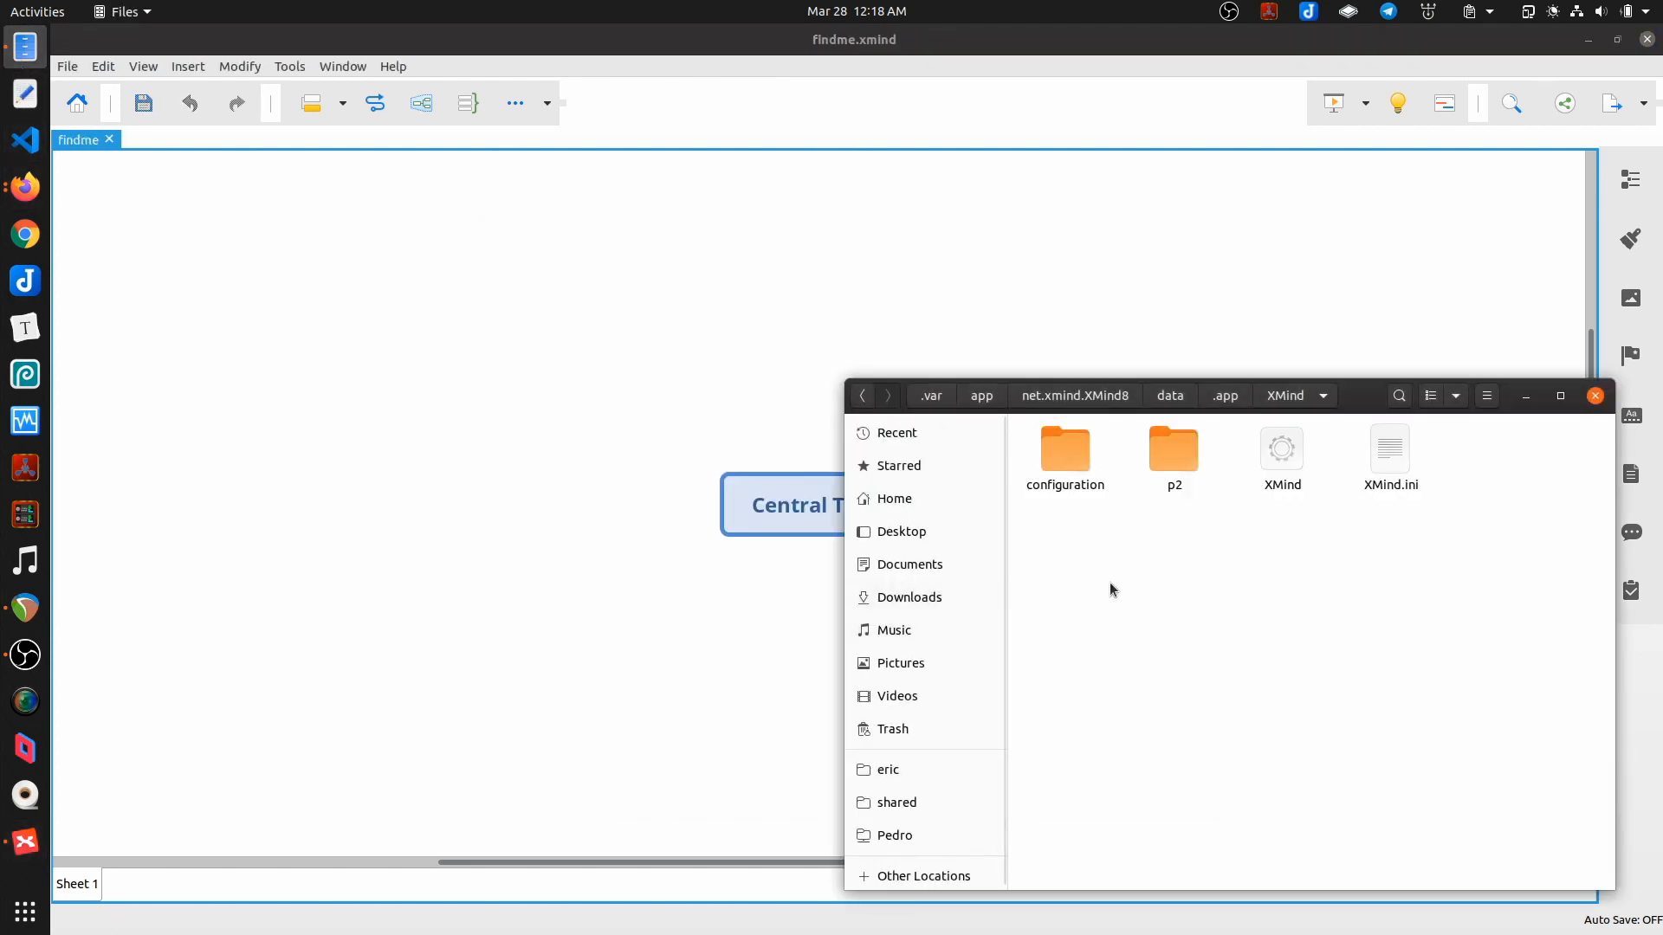
mouse_move(1254, 599)
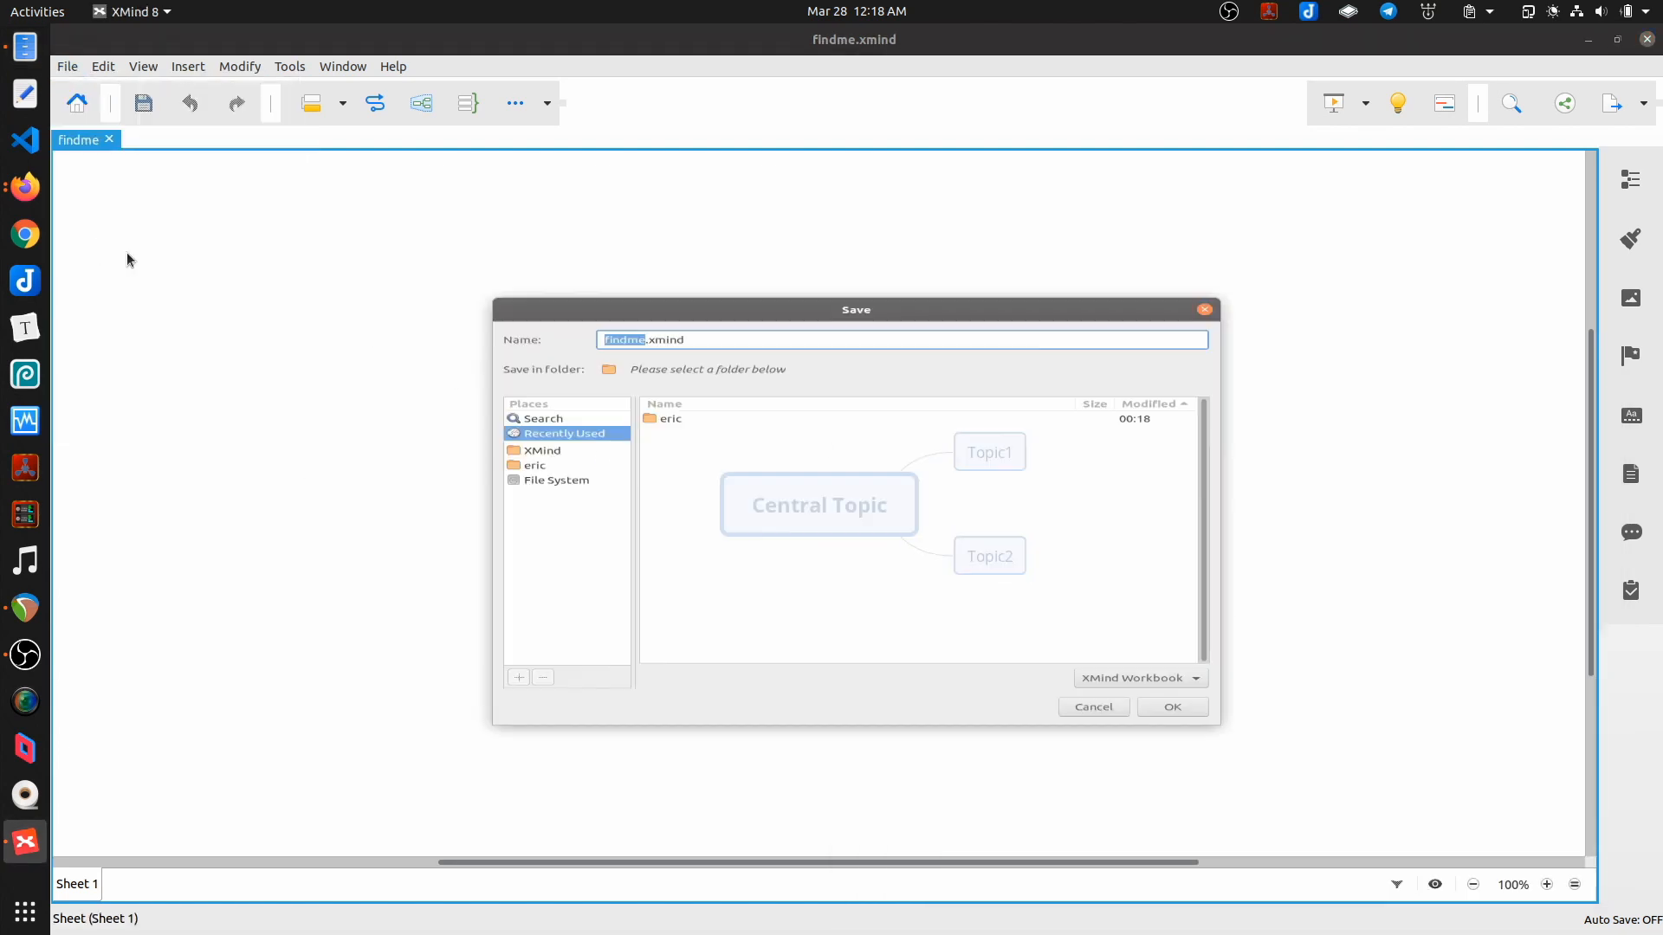
Step: Confirm findme.xmind appears in the home folder, then cancel the save prompt
left_click(537, 464)
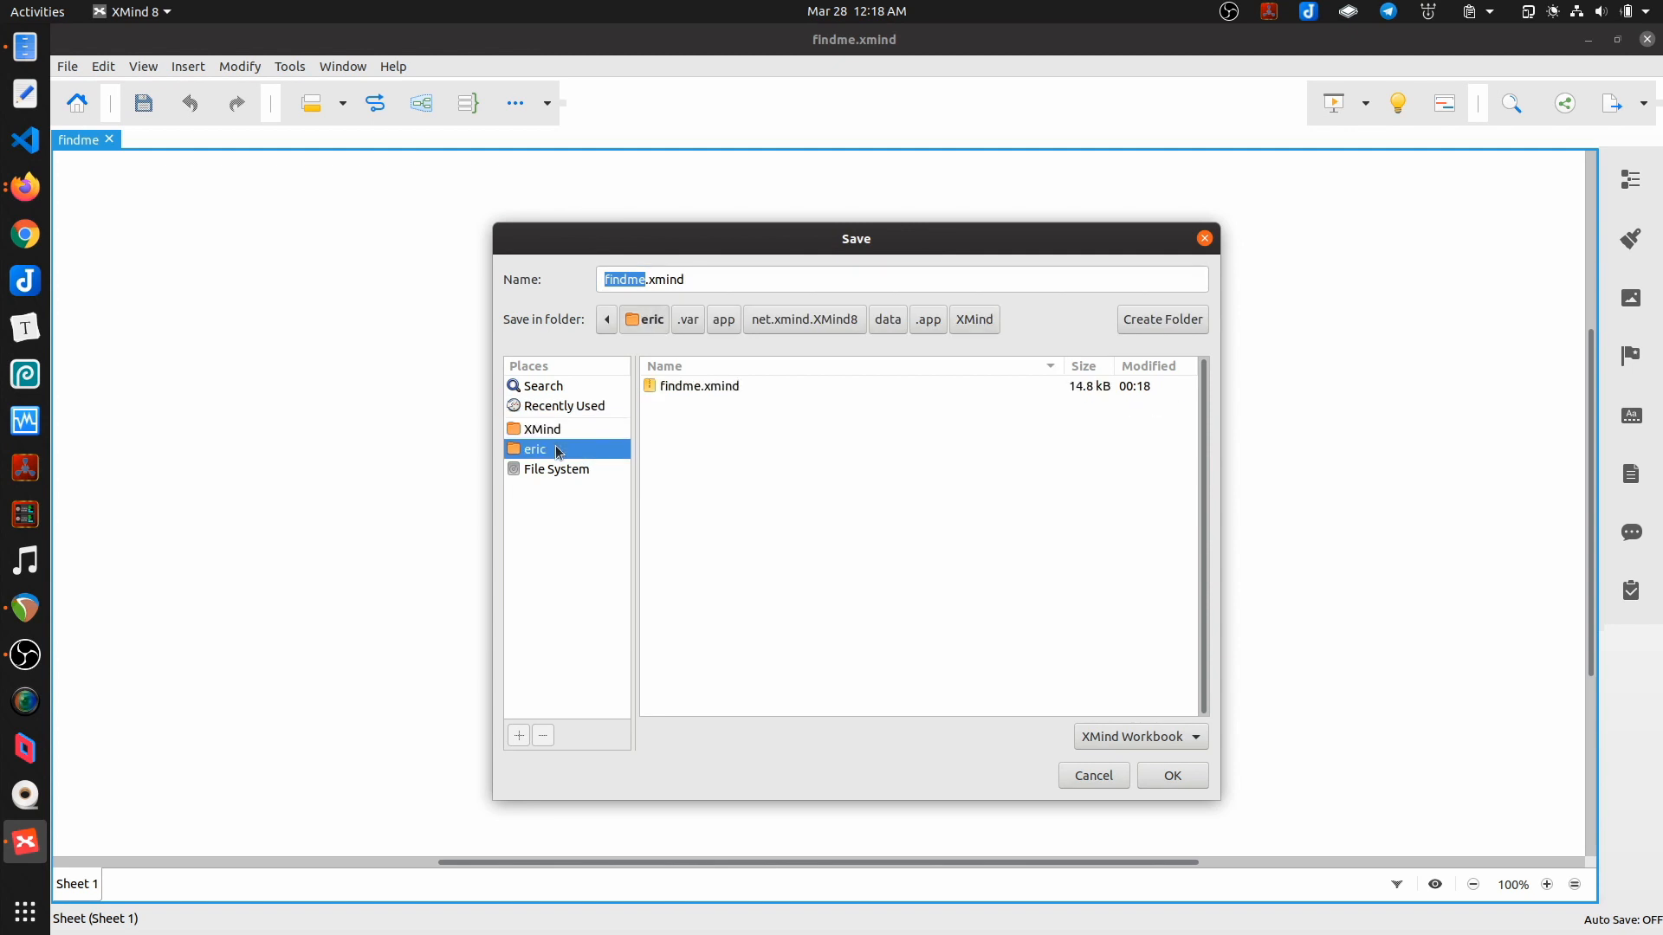
left_click(700, 387)
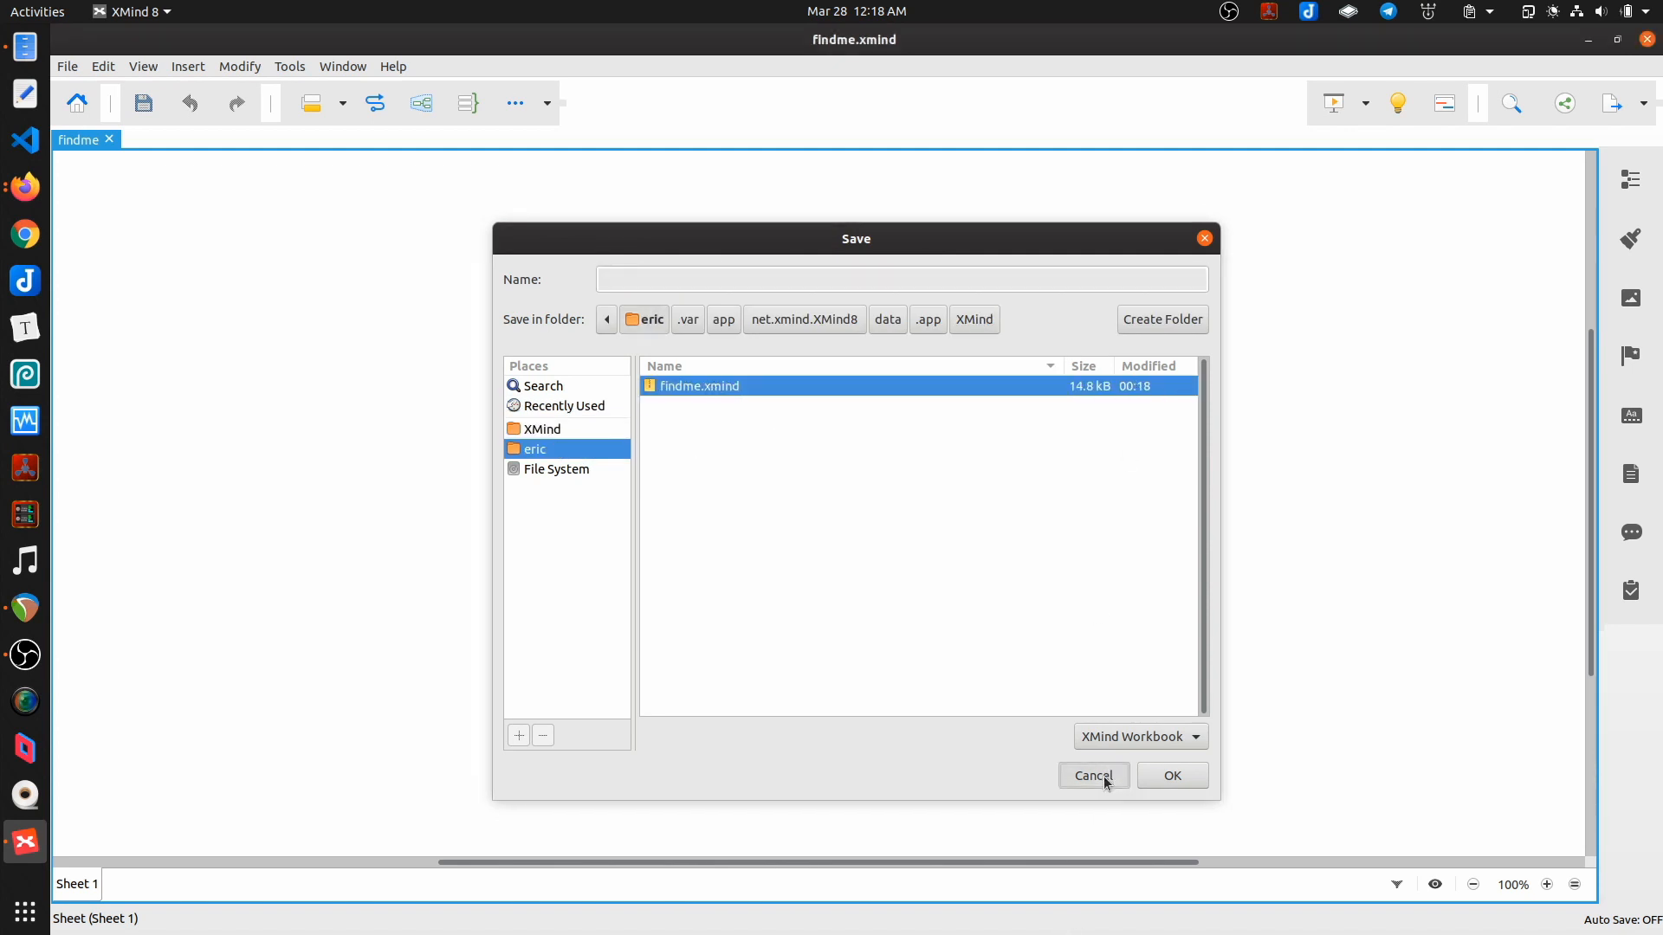
left_click(1094, 774)
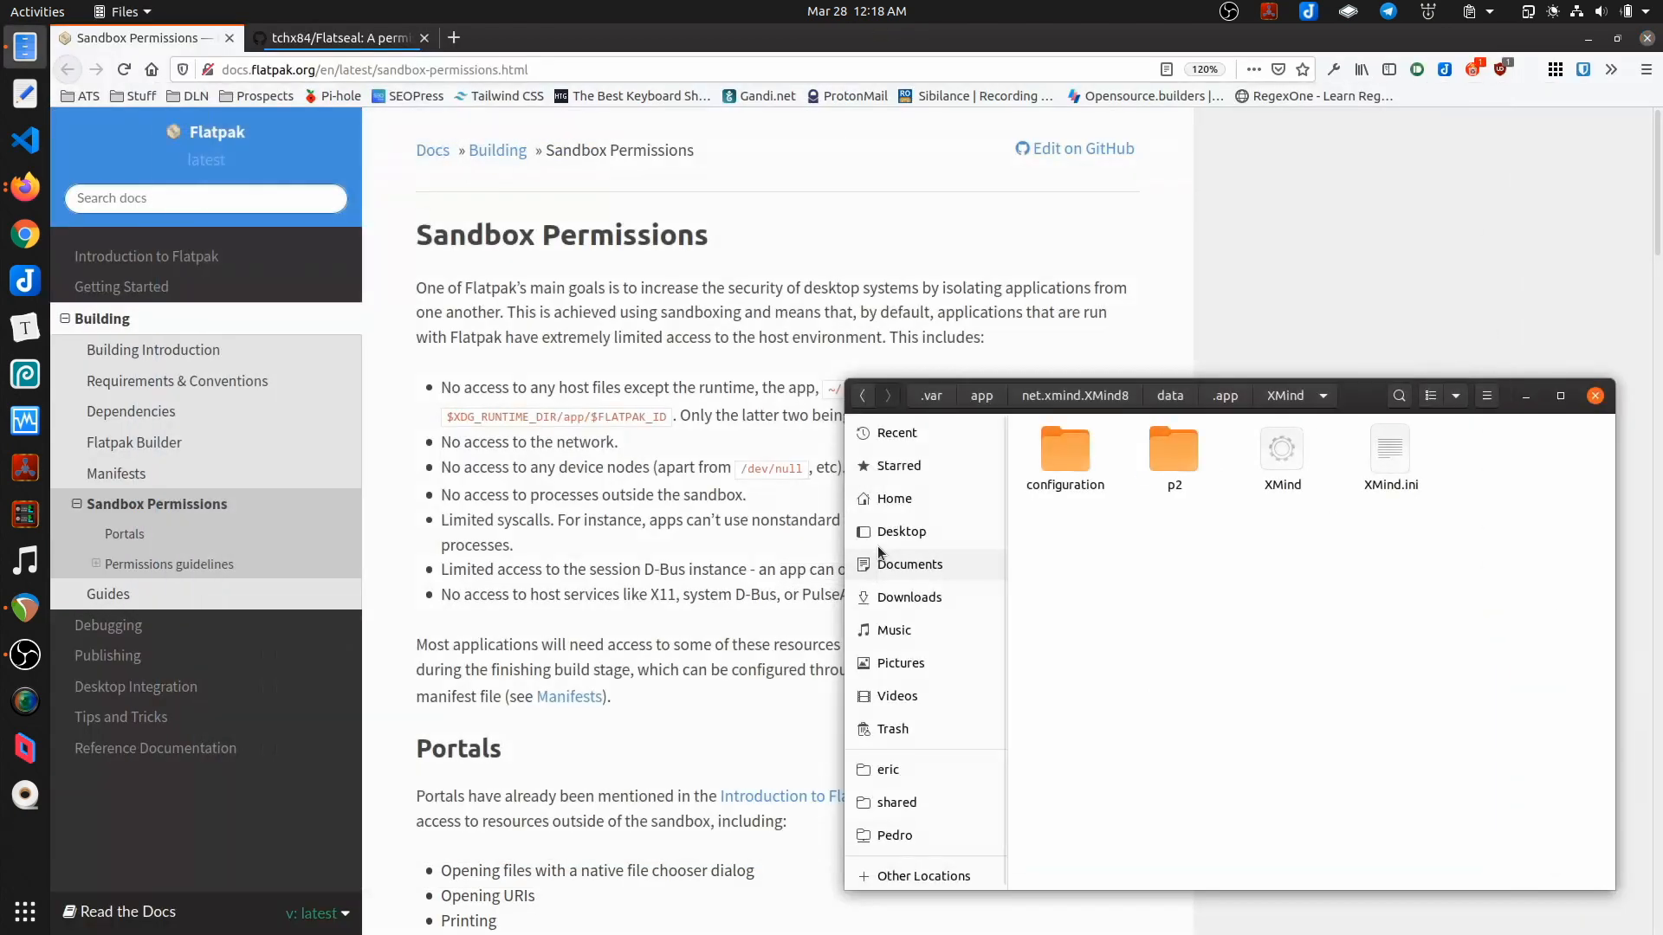
mouse_move(1274, 362)
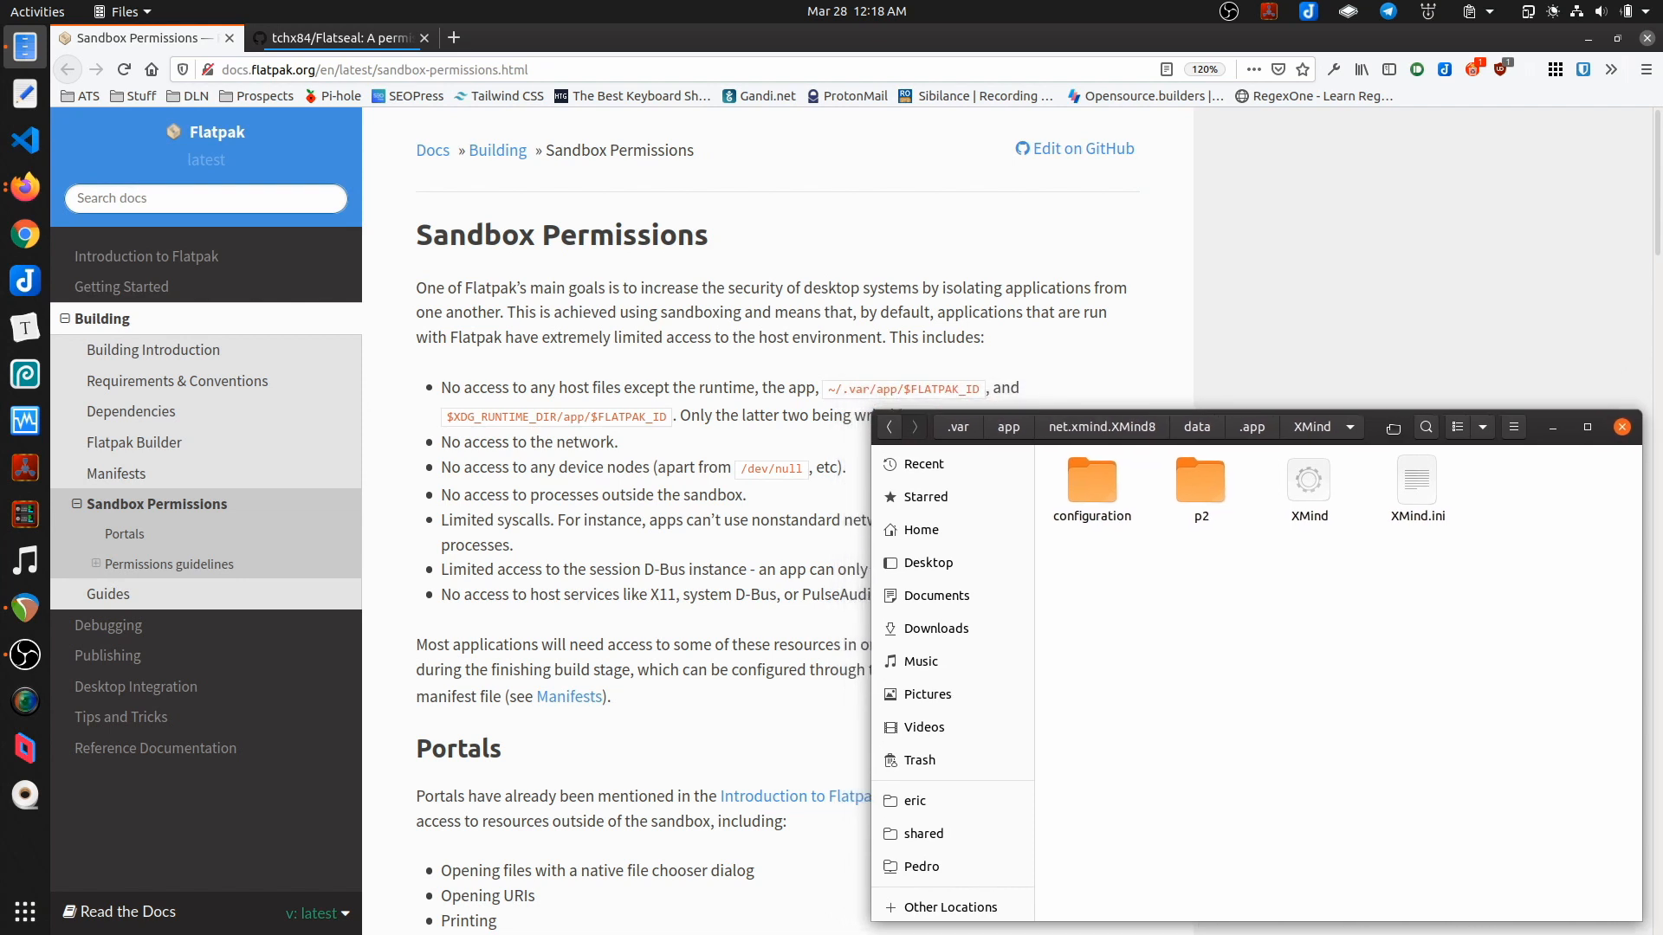
Step: Read down the Sandbox Permissions page to the Filesystem access guidelines
left_click(1621, 426)
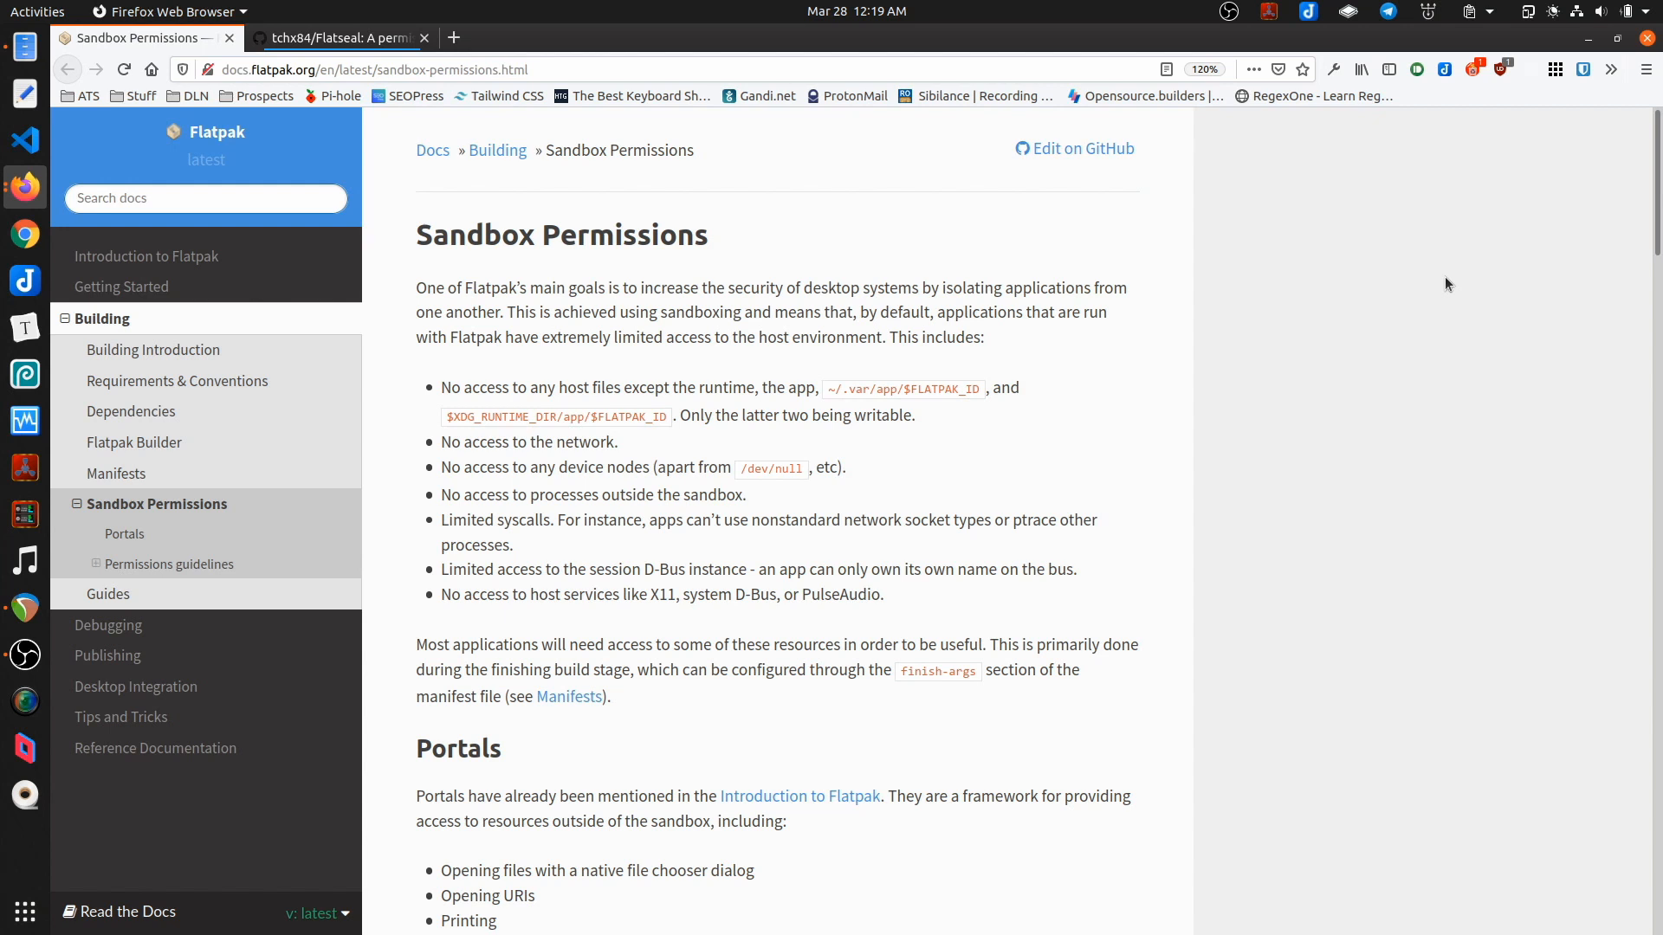
mouse_move(1403, 201)
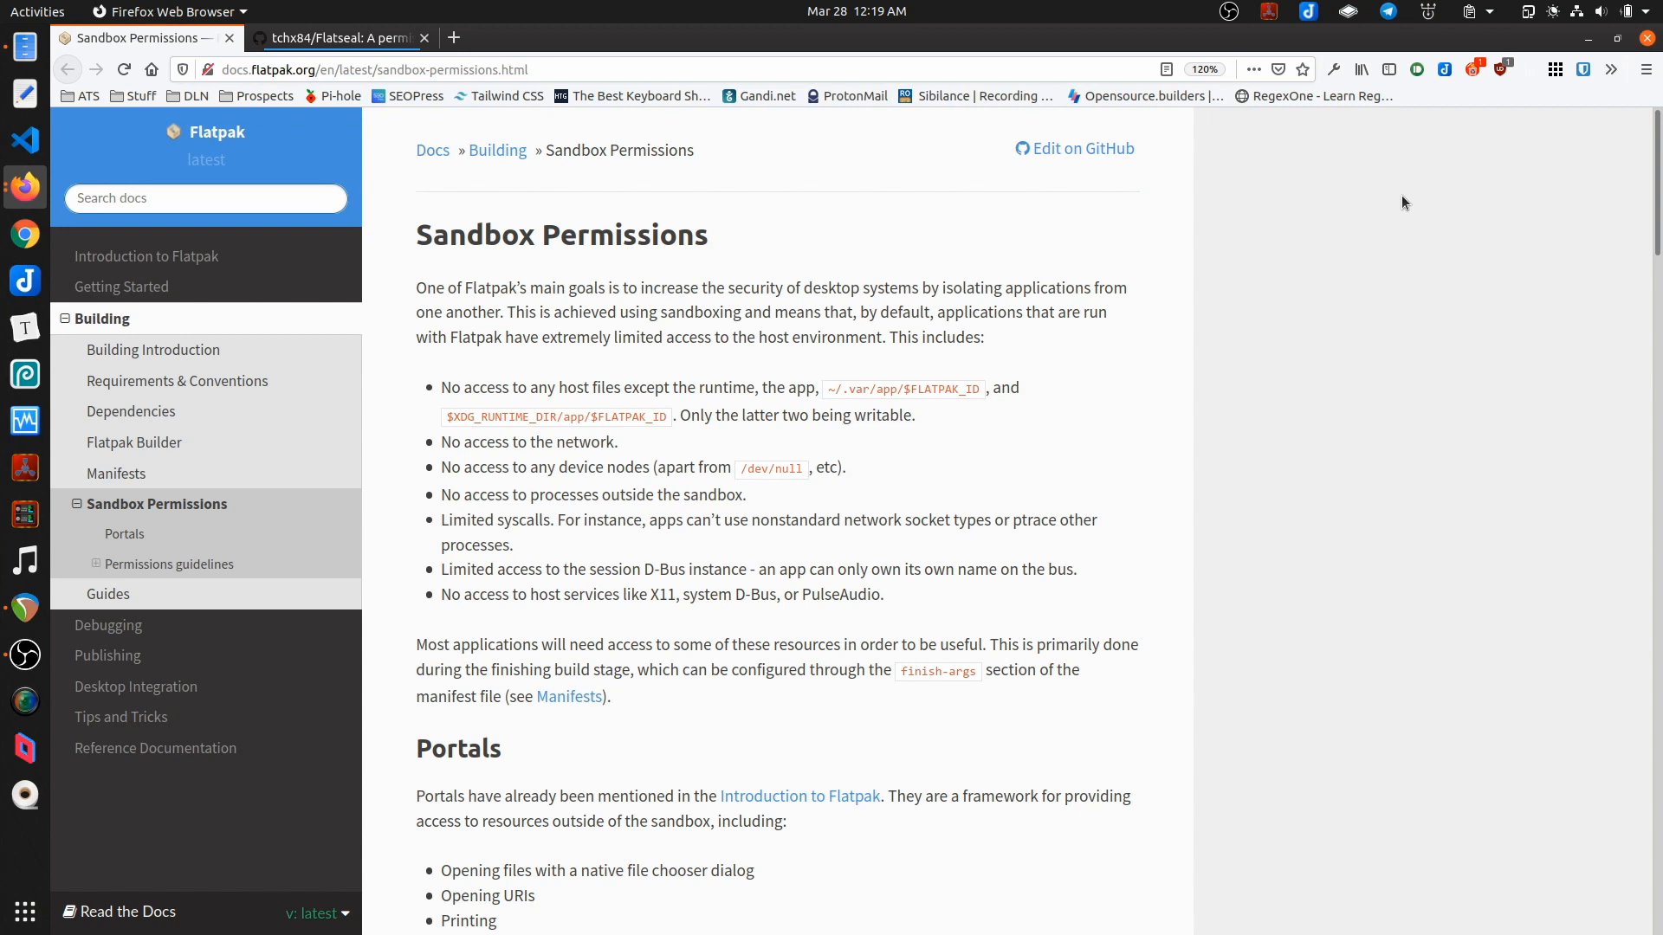
mouse_move(1390, 289)
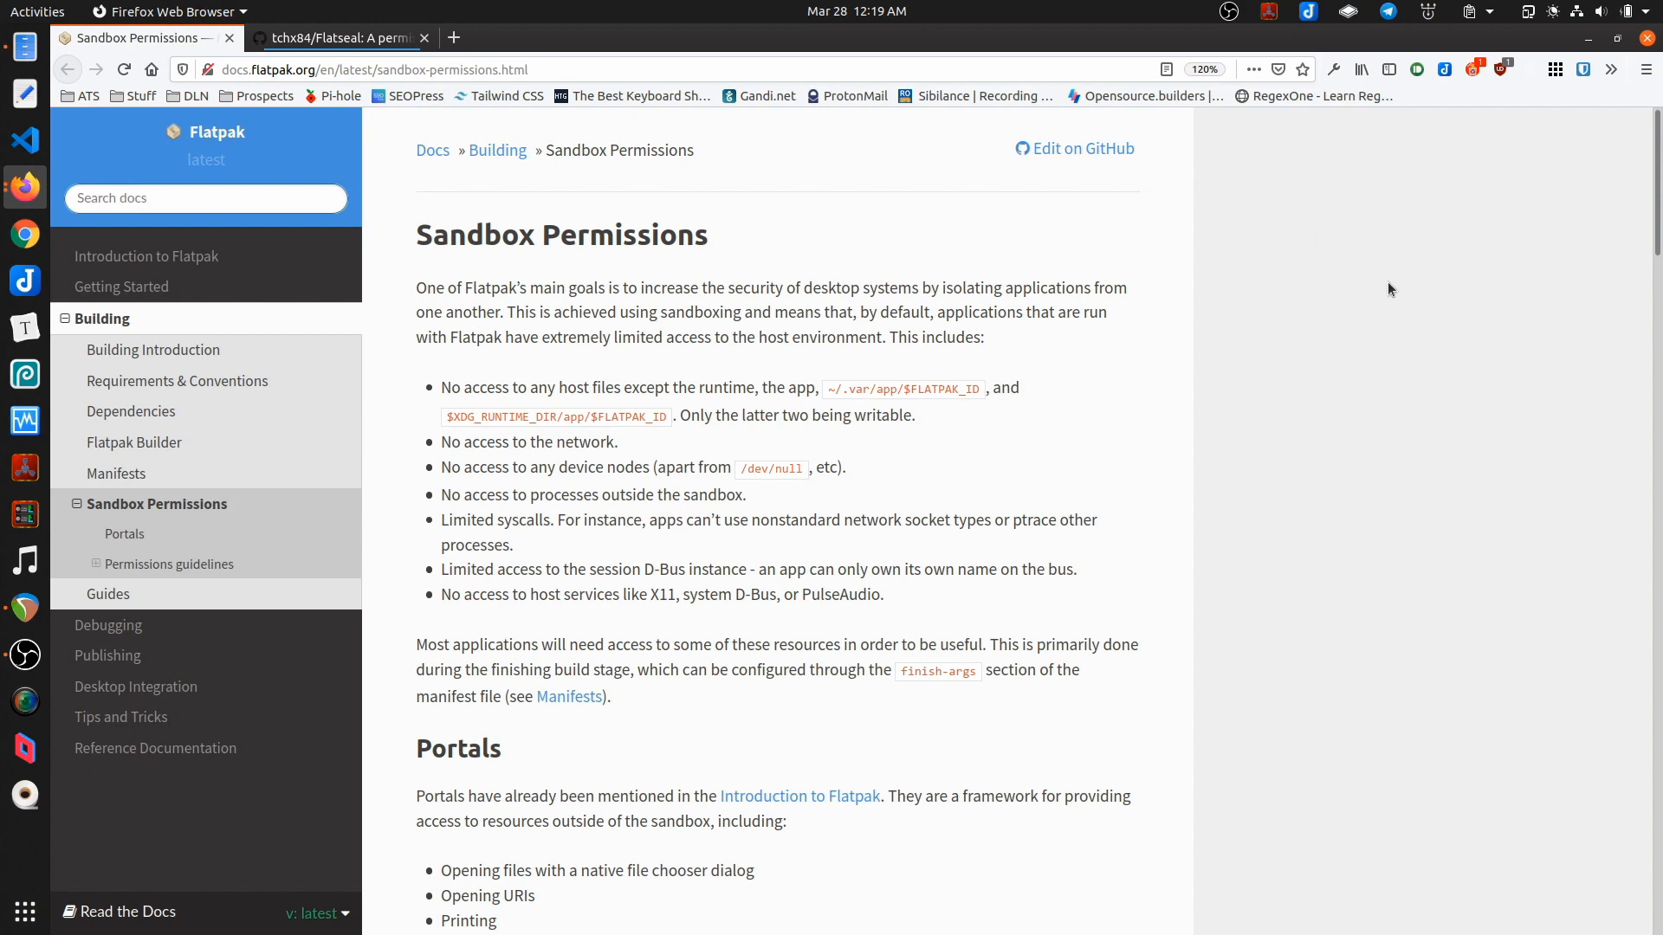
mouse_move(1281, 367)
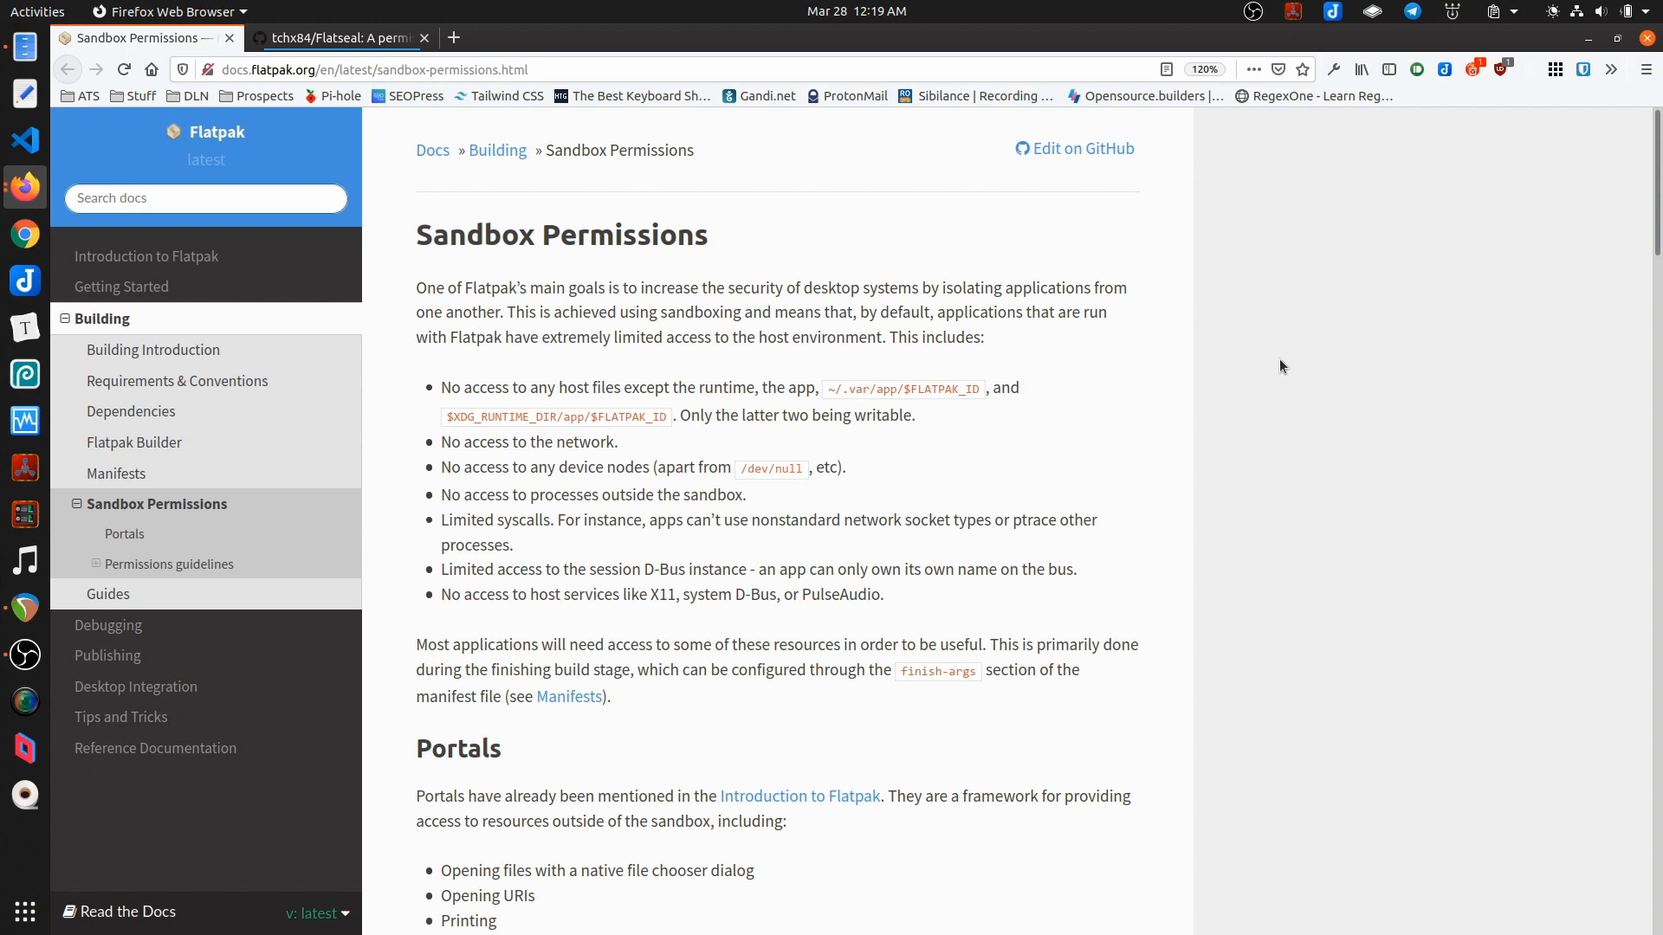
scroll("down", 3)
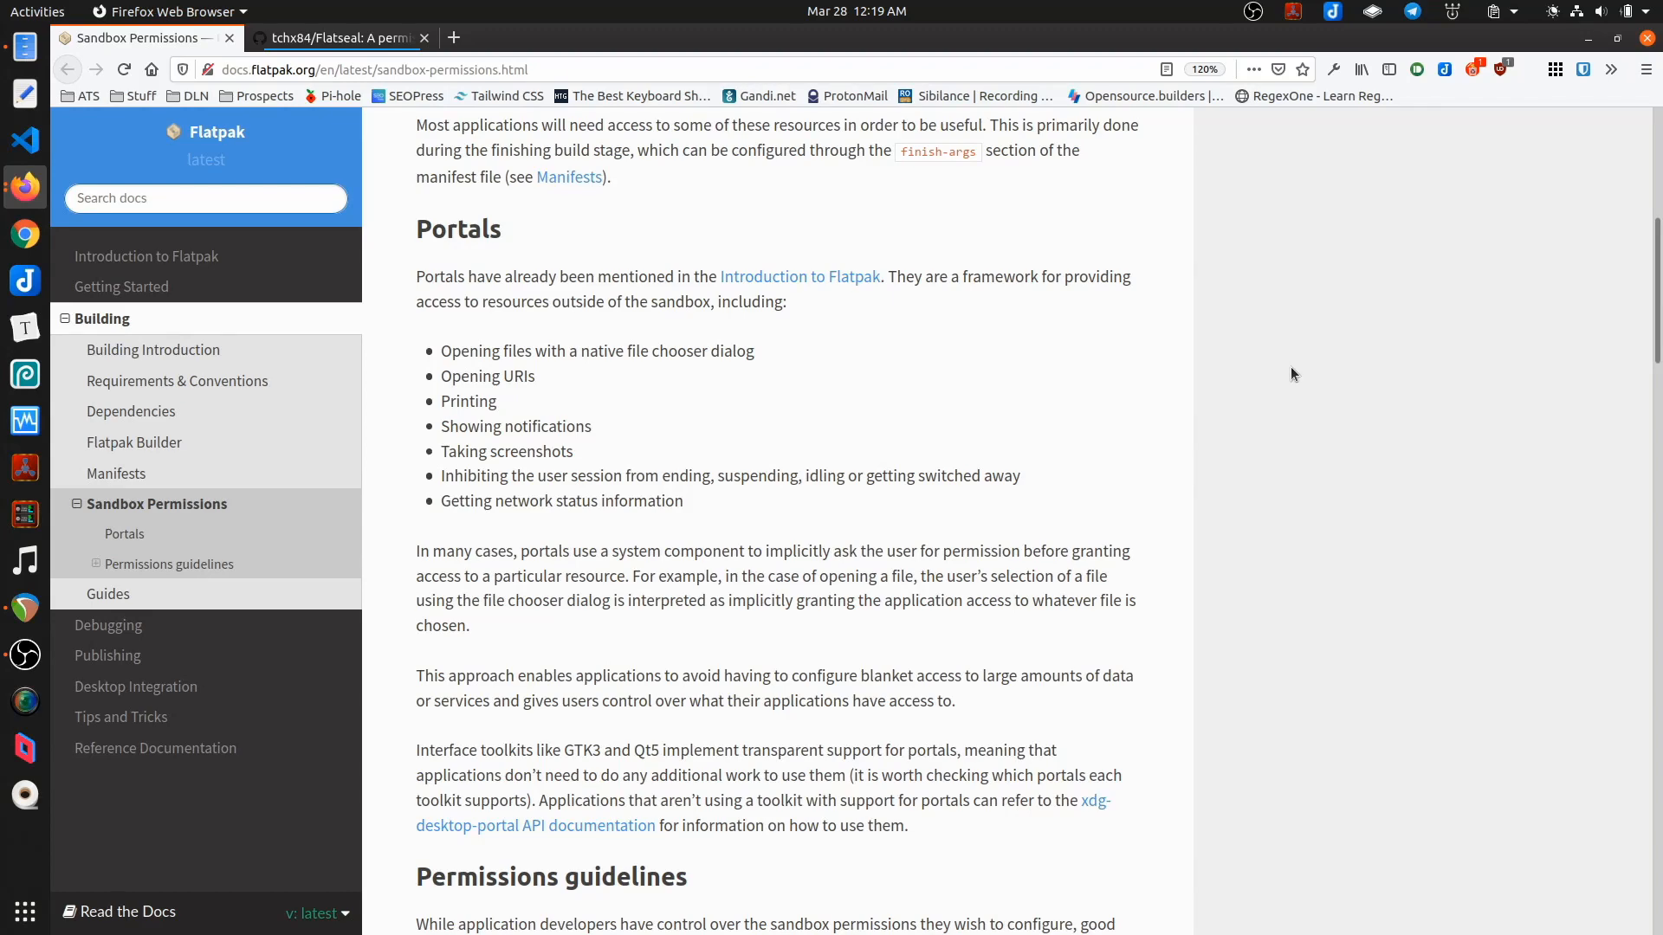
scroll("down", 3)
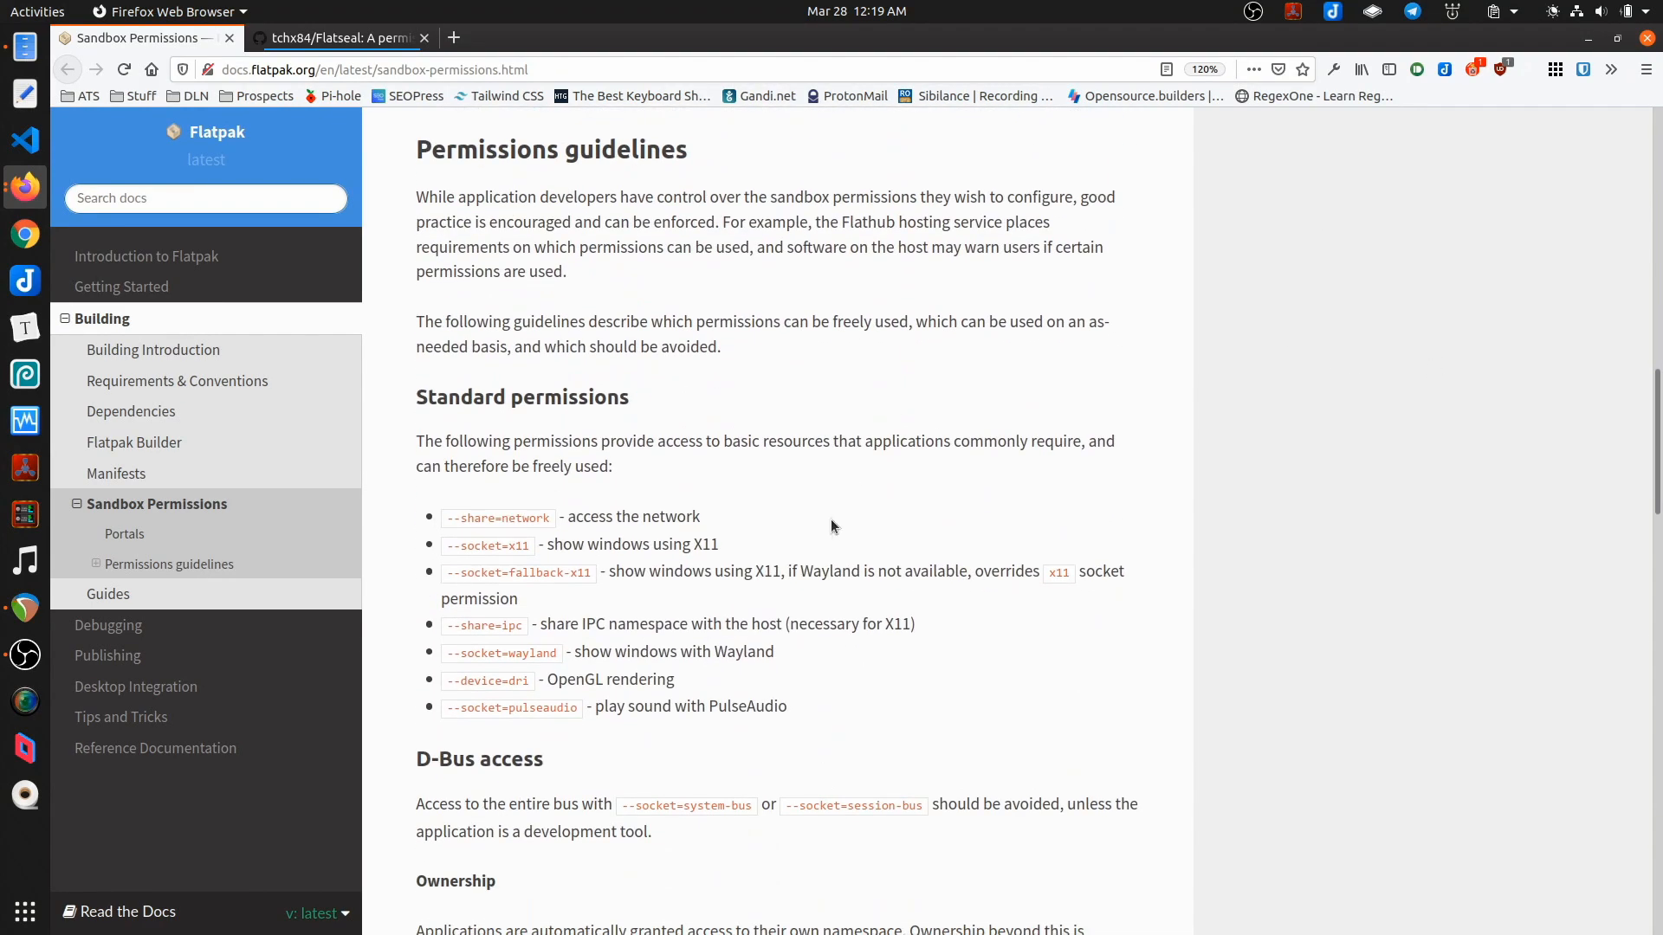
scroll("down", 3)
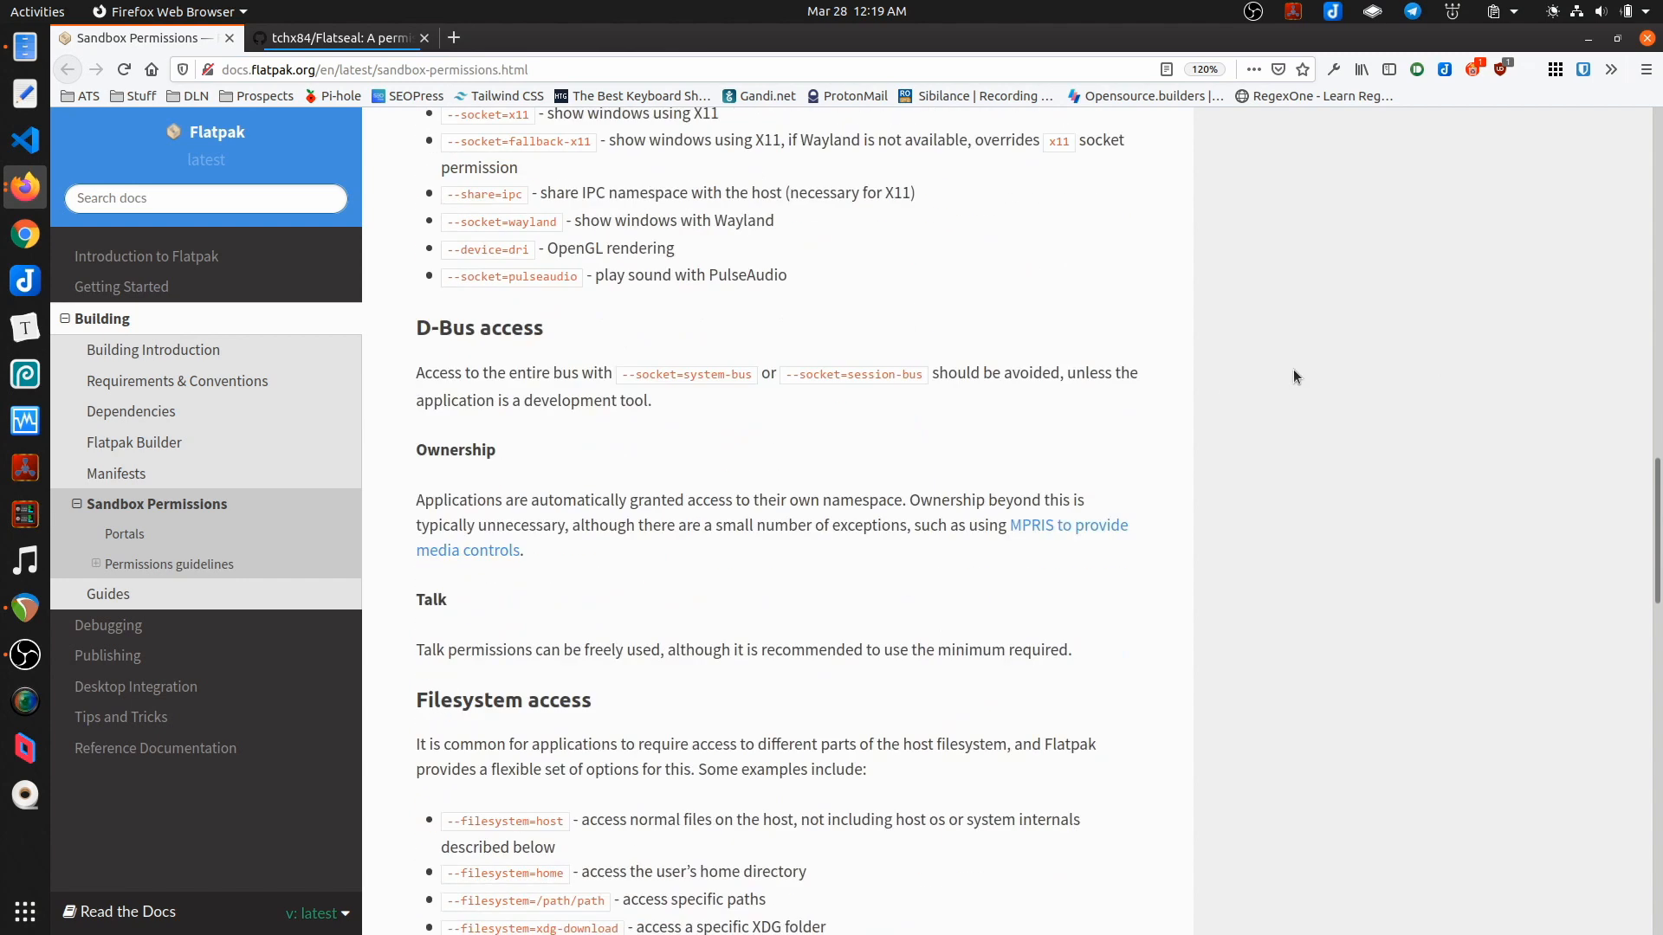
scroll("down", 3)
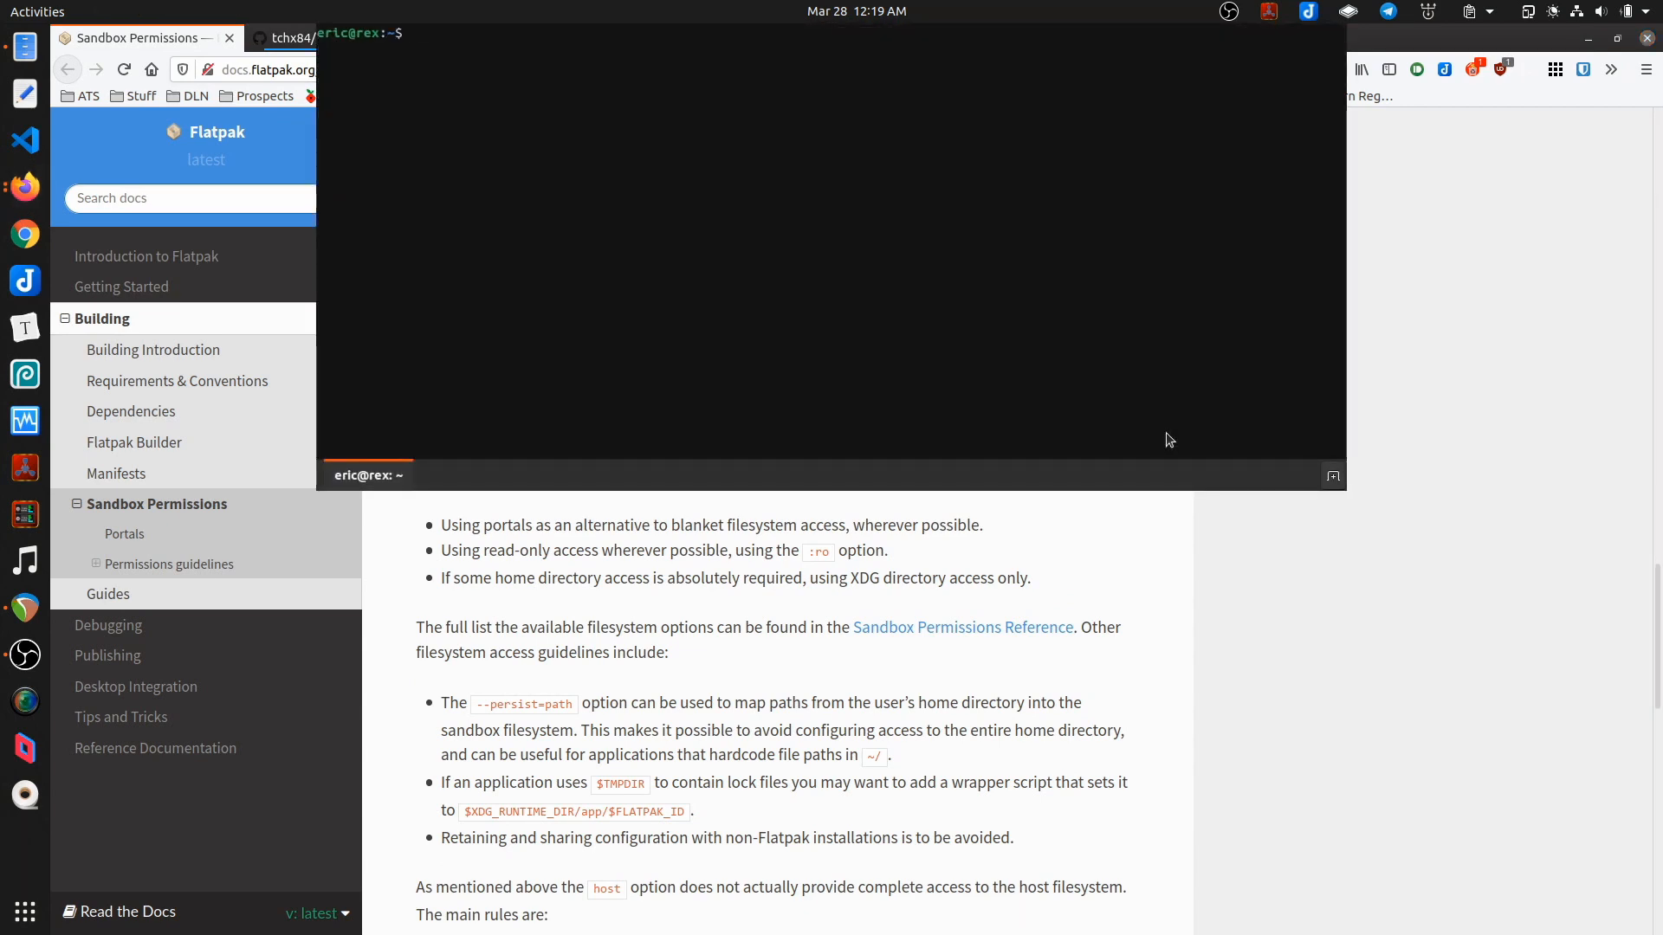
Step: Start a flatpak override command, then abandon the half-typed attempt with Ctrl+C
type("flatpak ove")
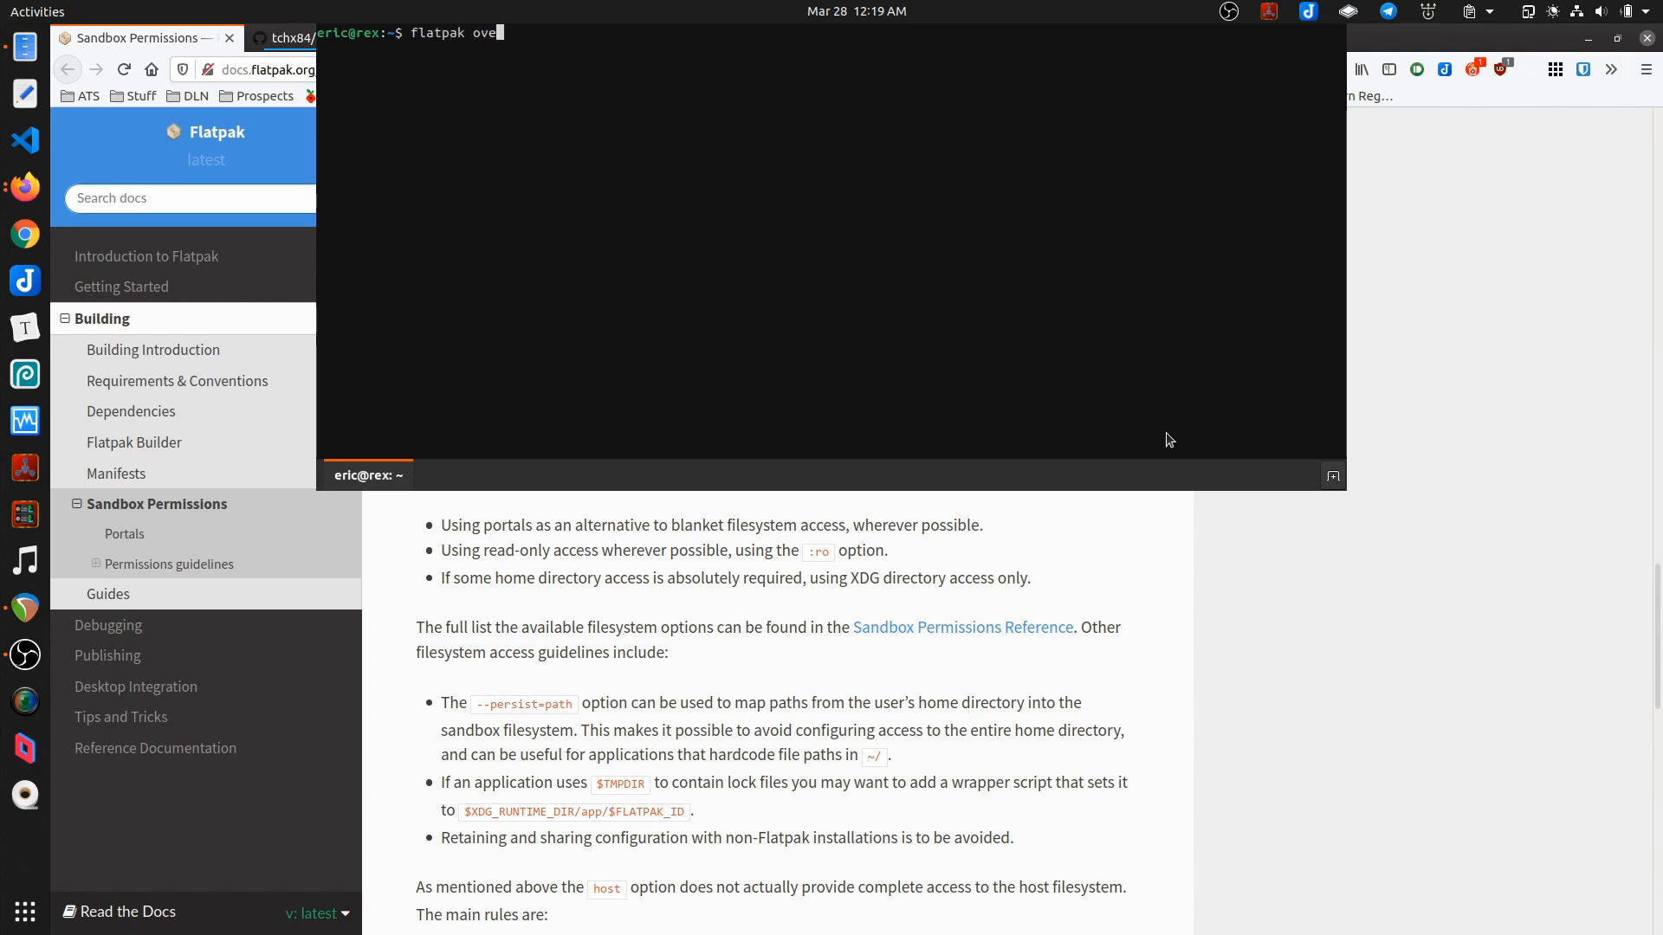
type("rride --use")
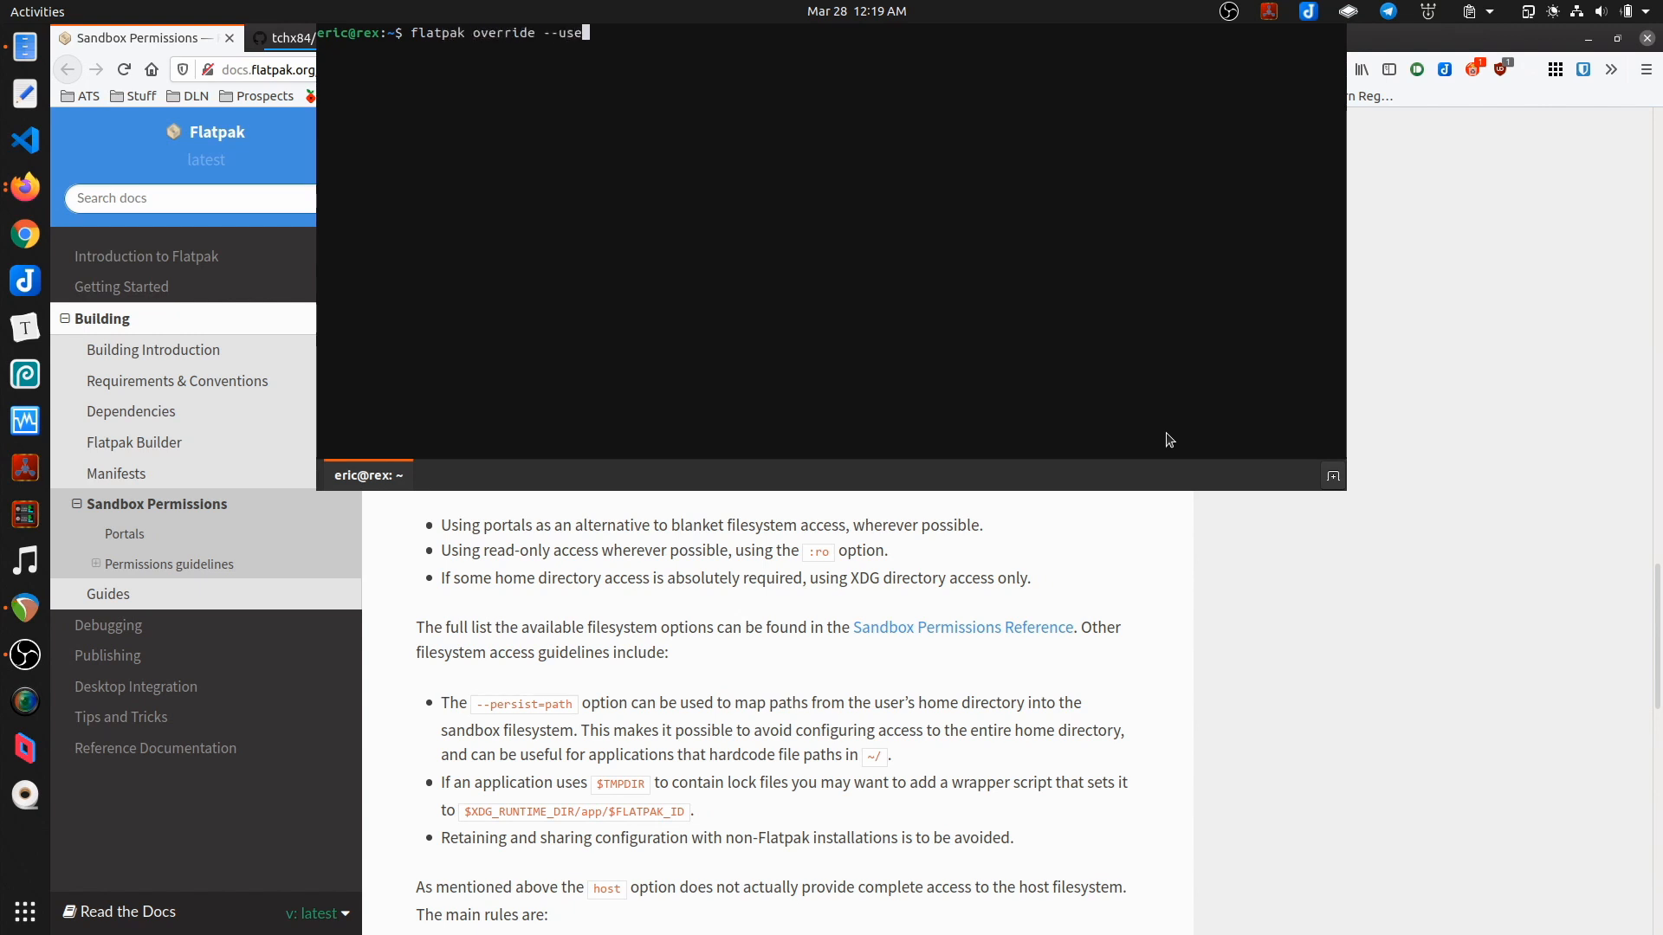
type("r")
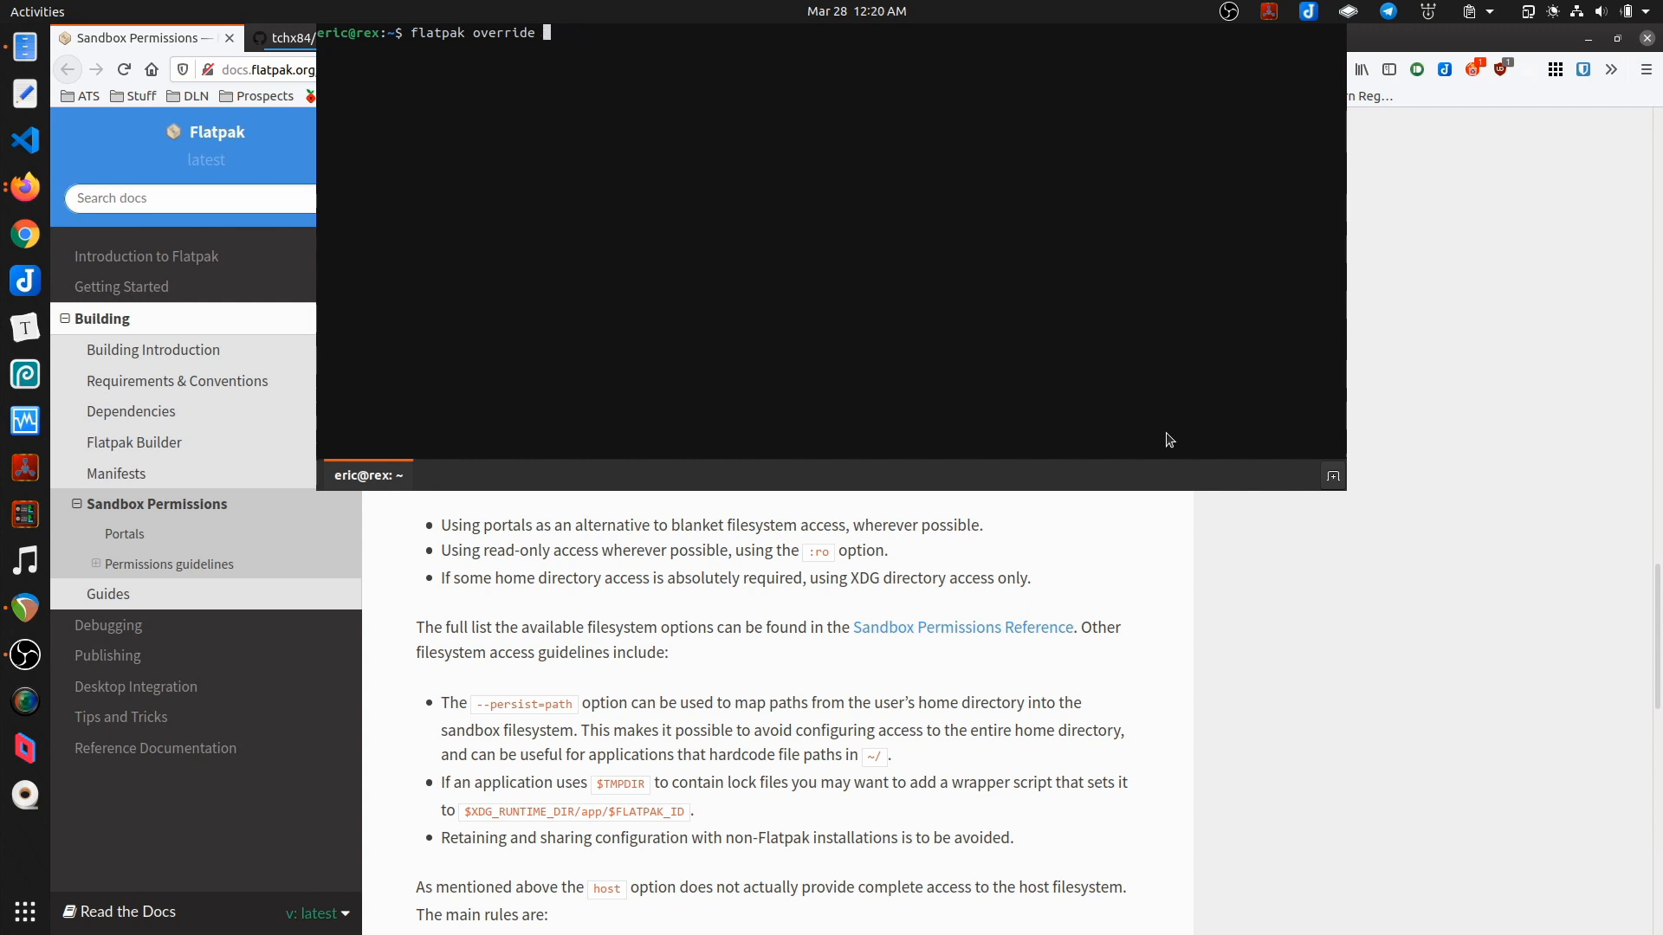
type("--usre")
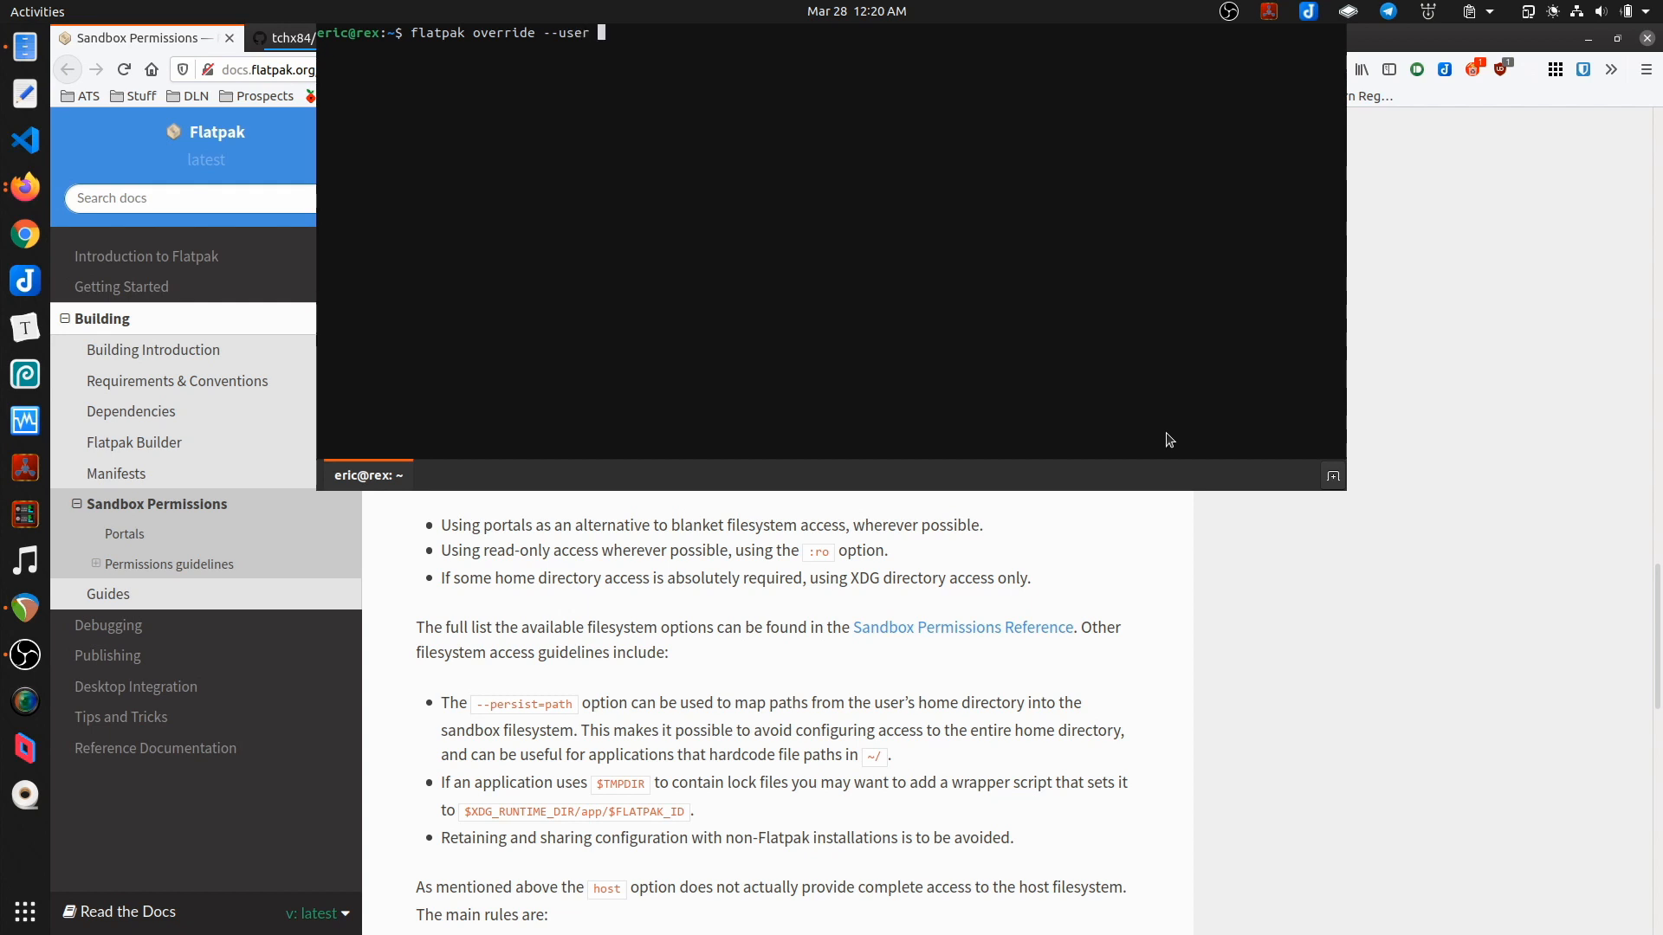
key("ctrl+c")
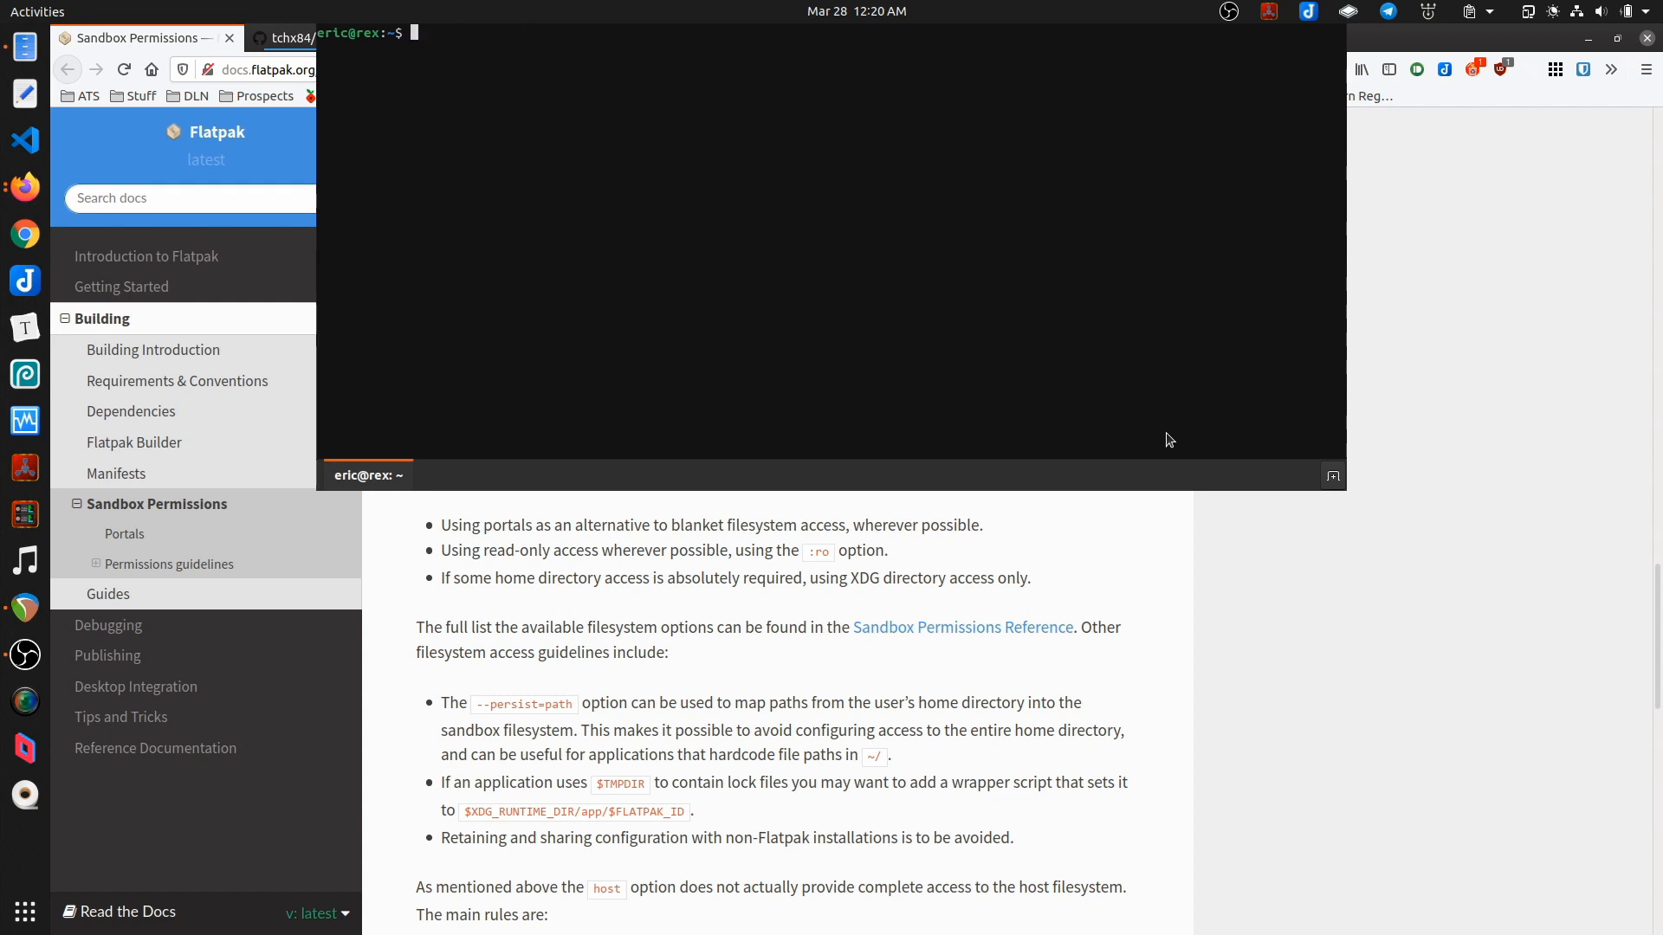
Step: List installed Flatpak apps and type 'flatpak override --user net.xmind.XMind8'
type("flatpak list")
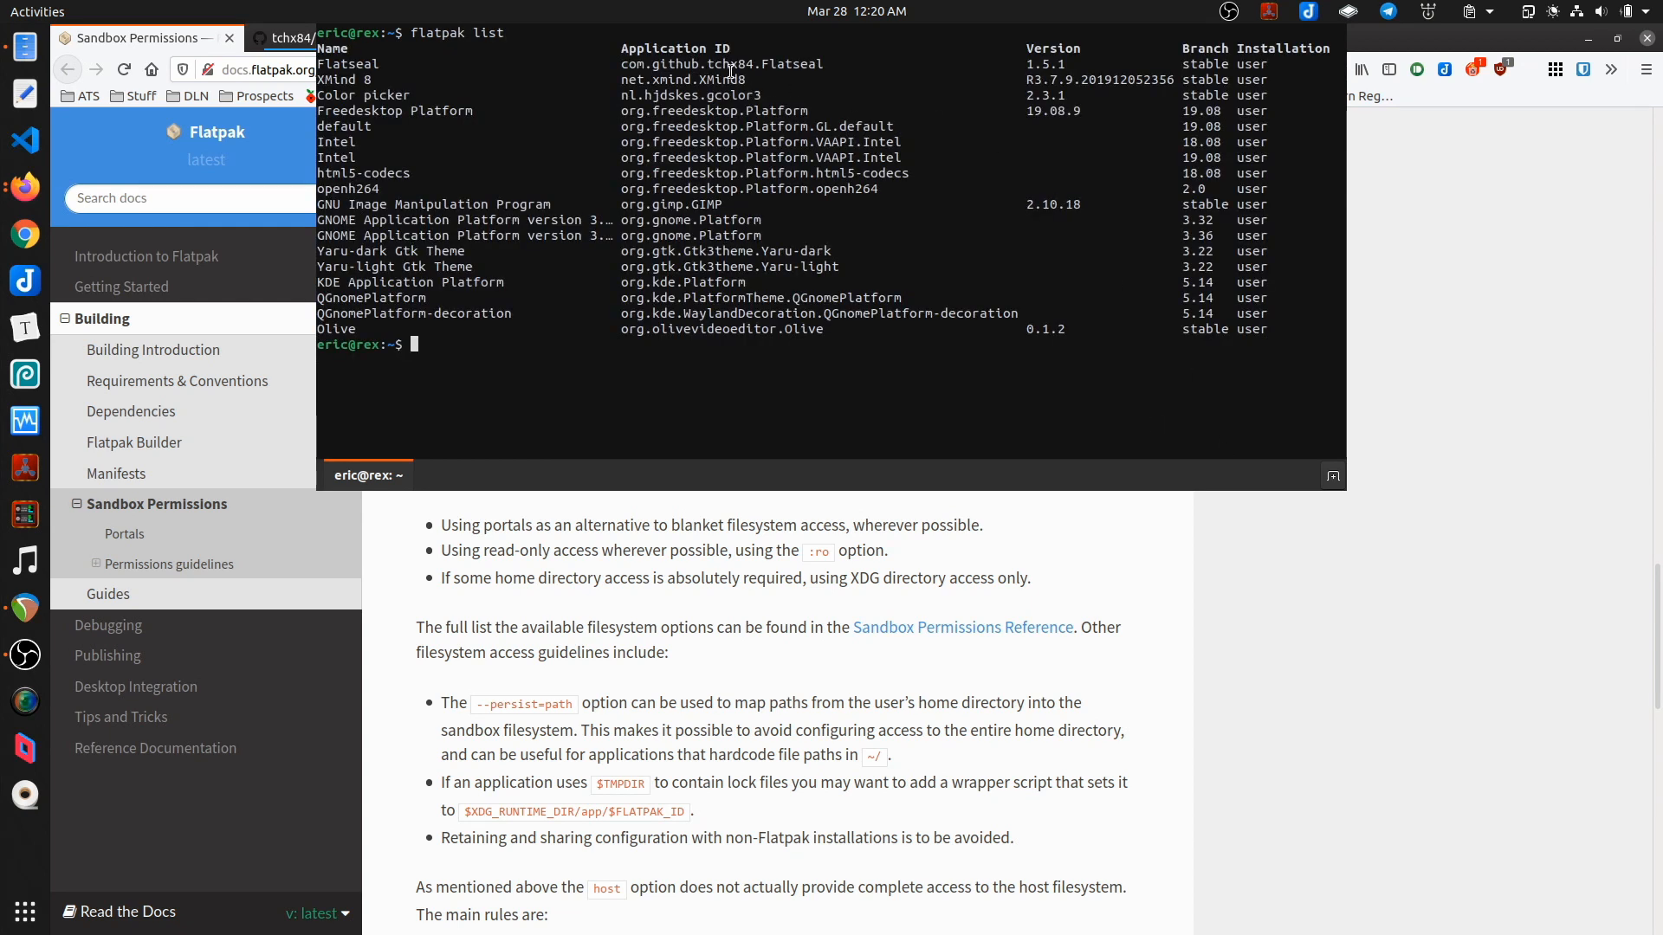
double_click(672, 80)
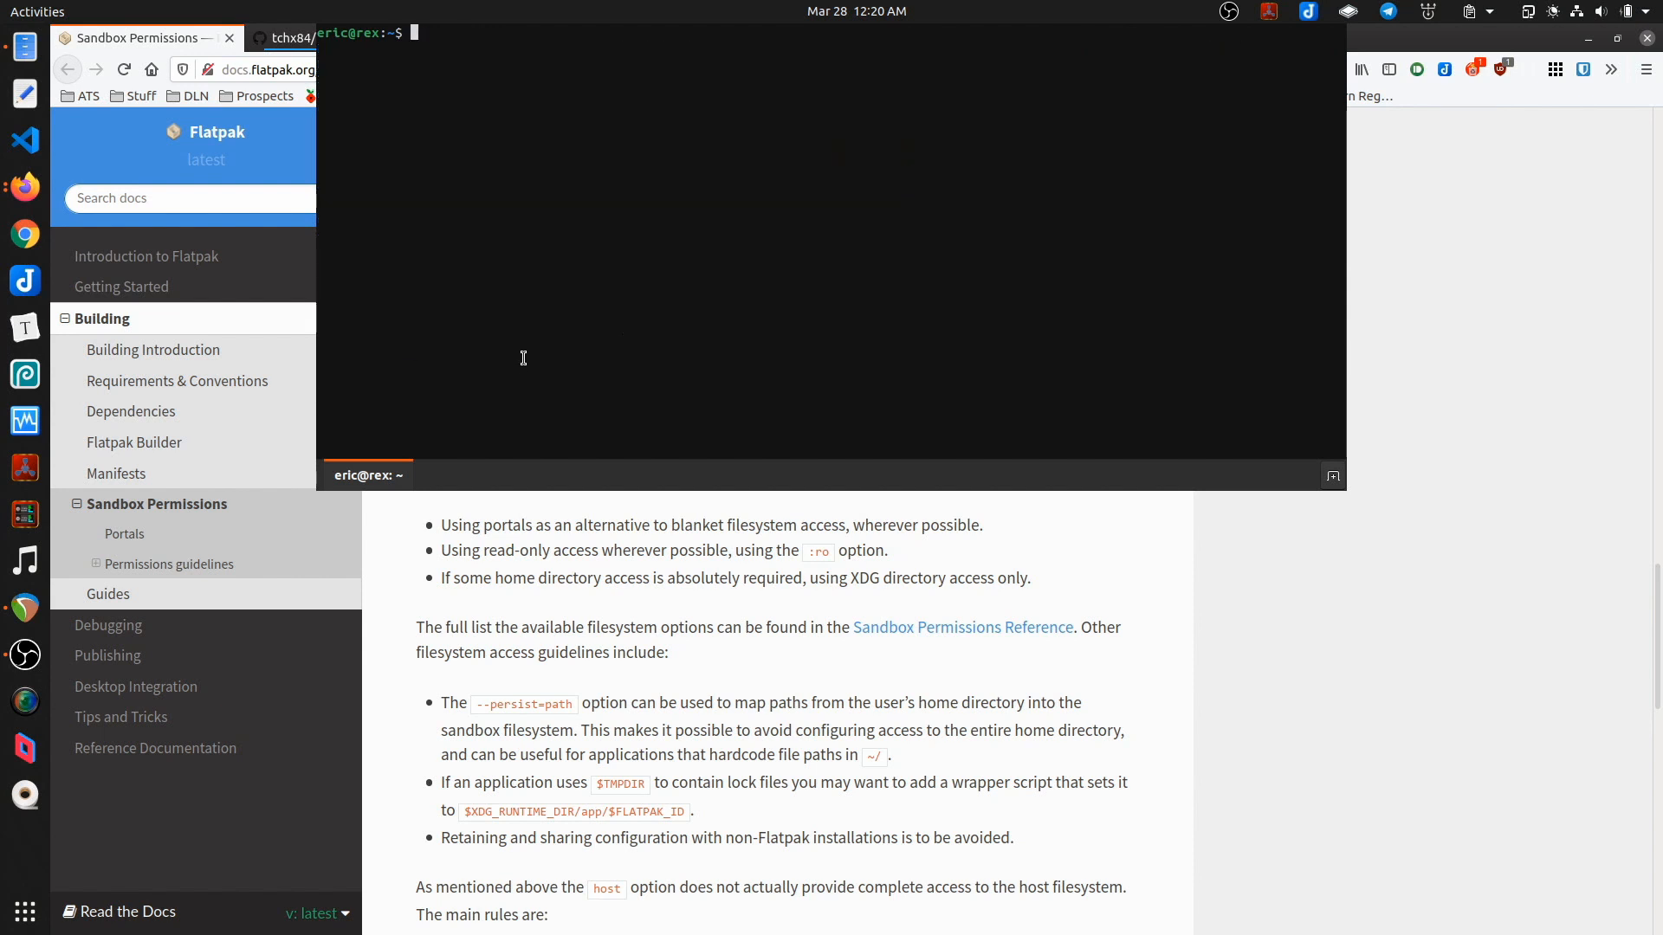
type("flatpak")
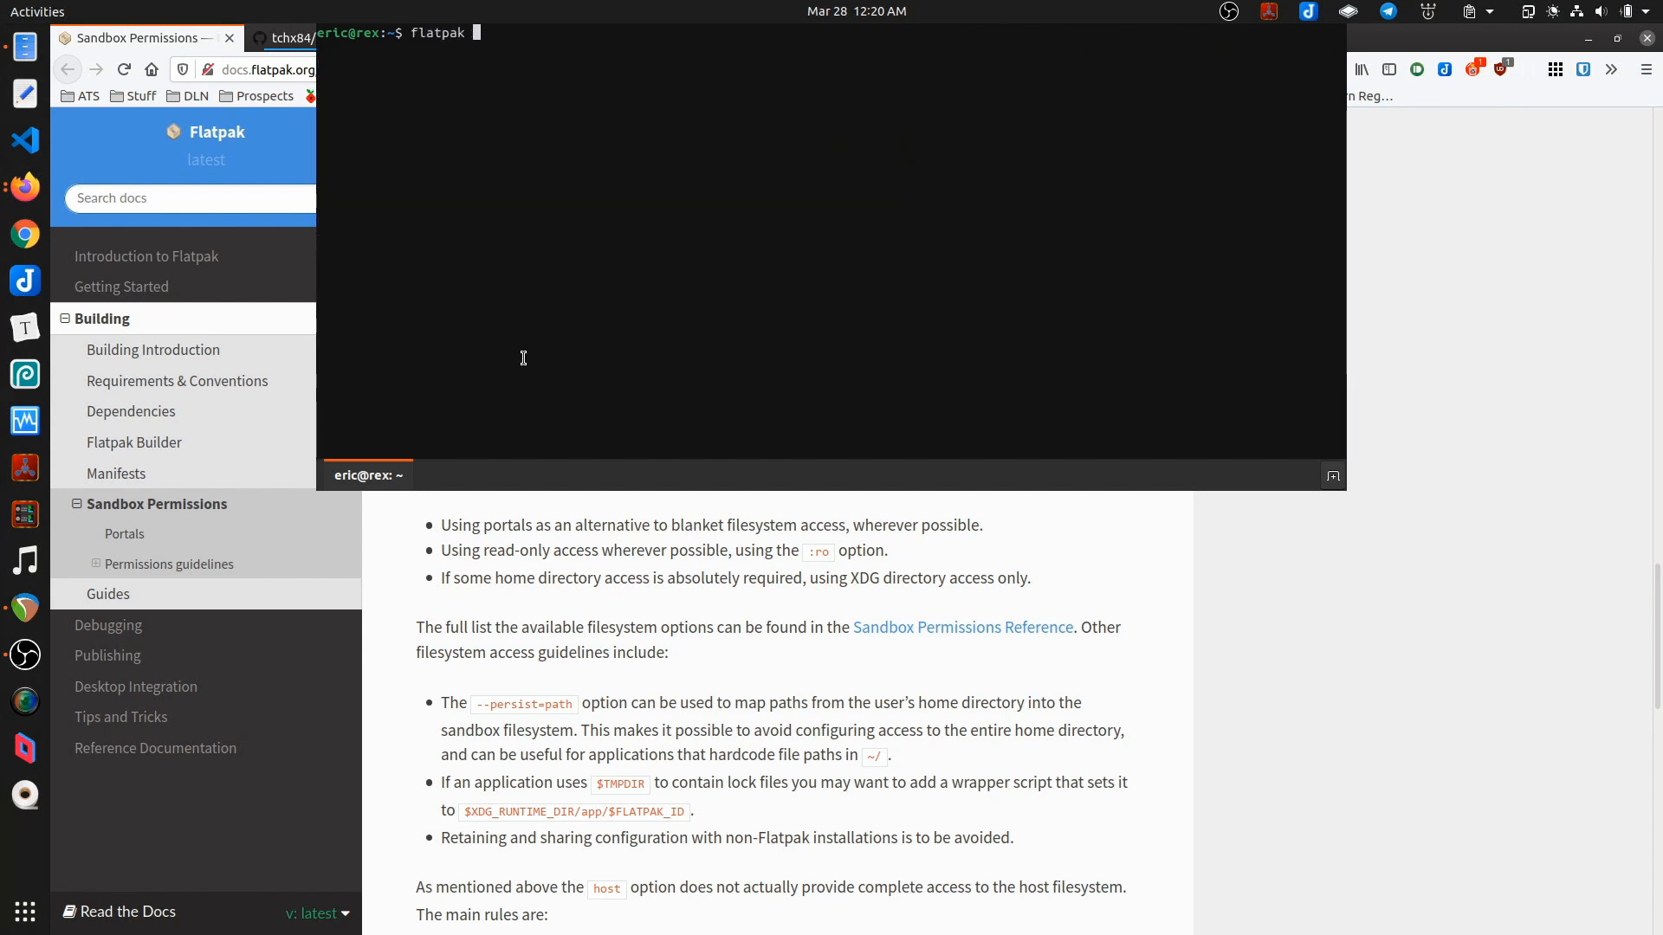
type("override")
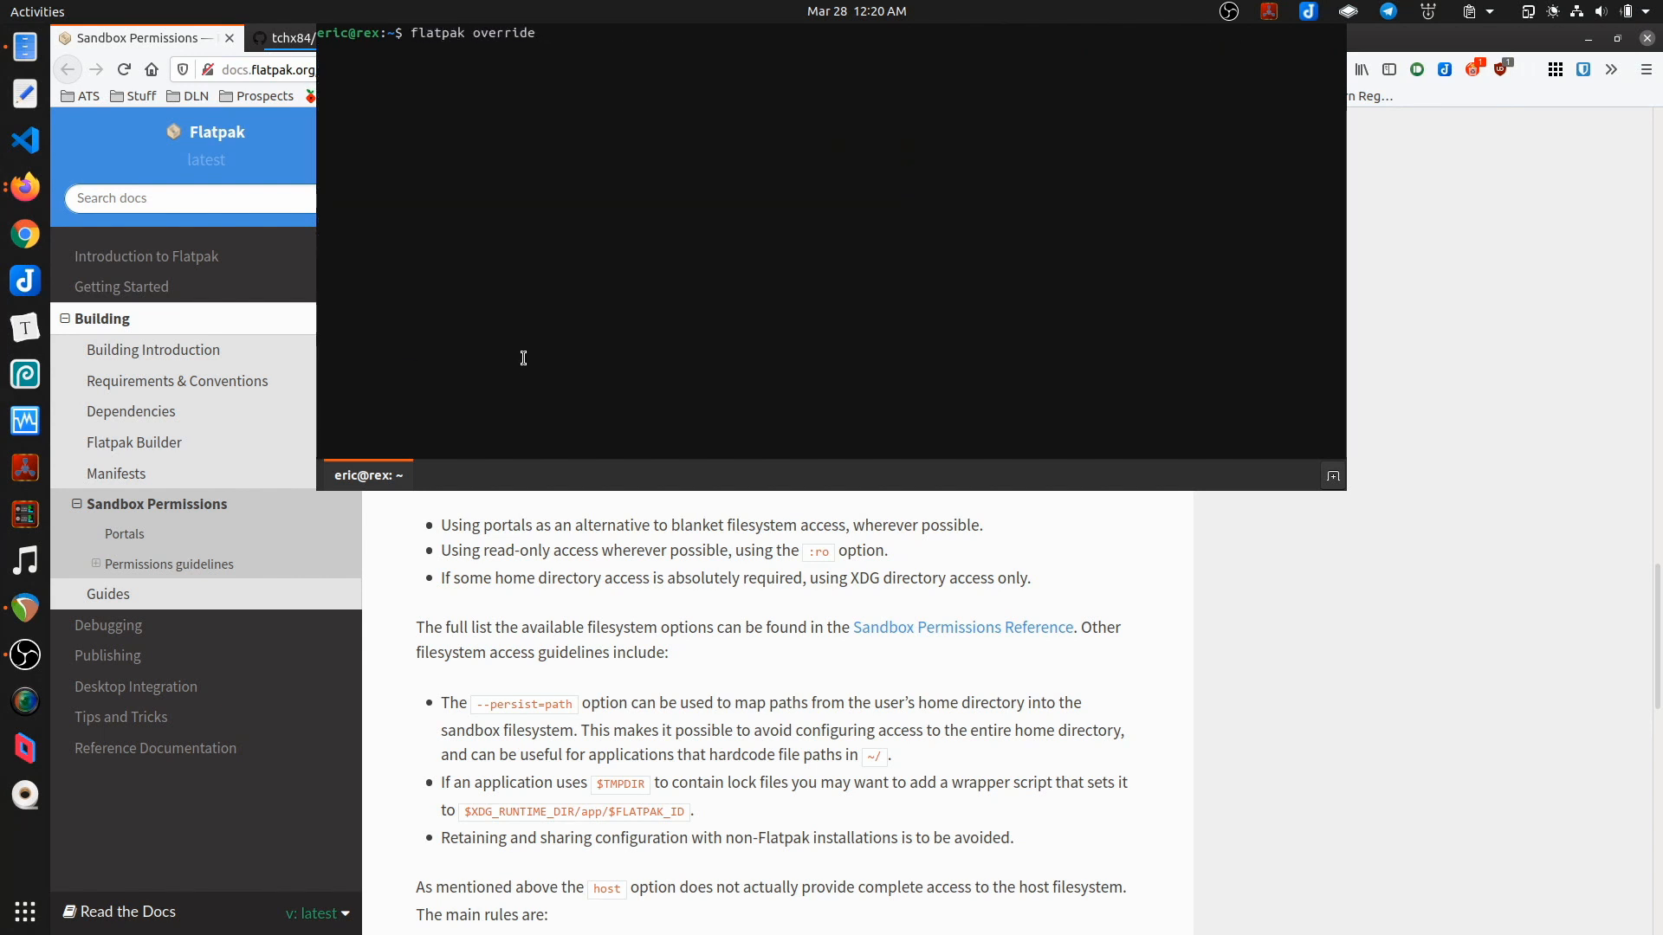
type("--user")
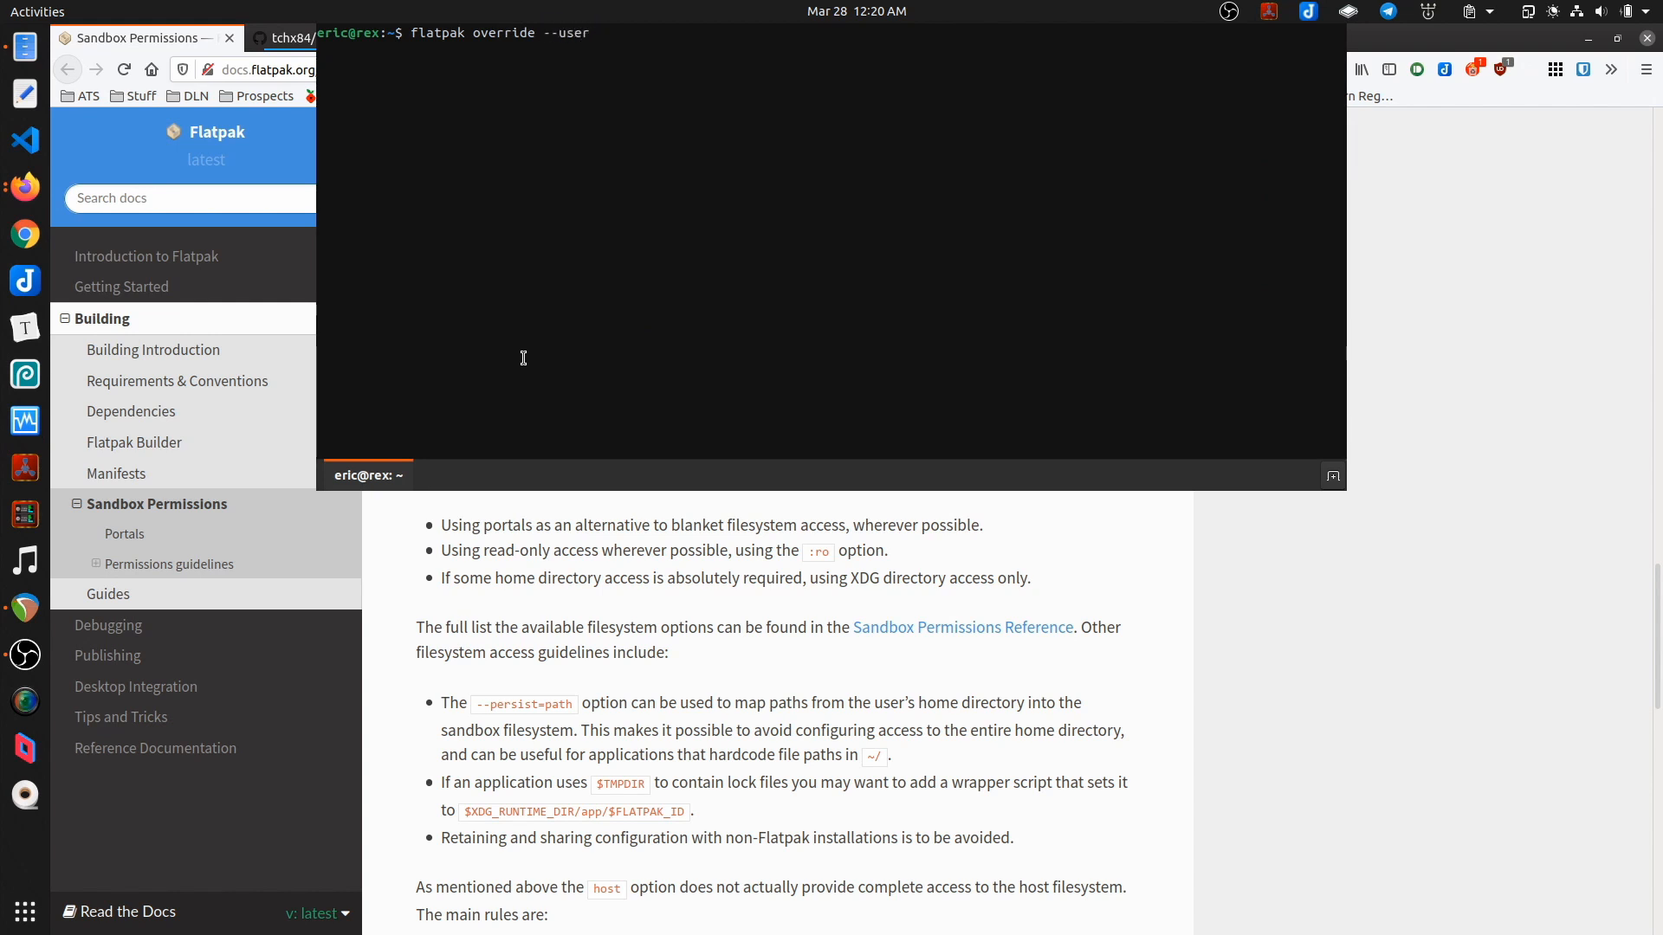
type("net.xmind.XMind8")
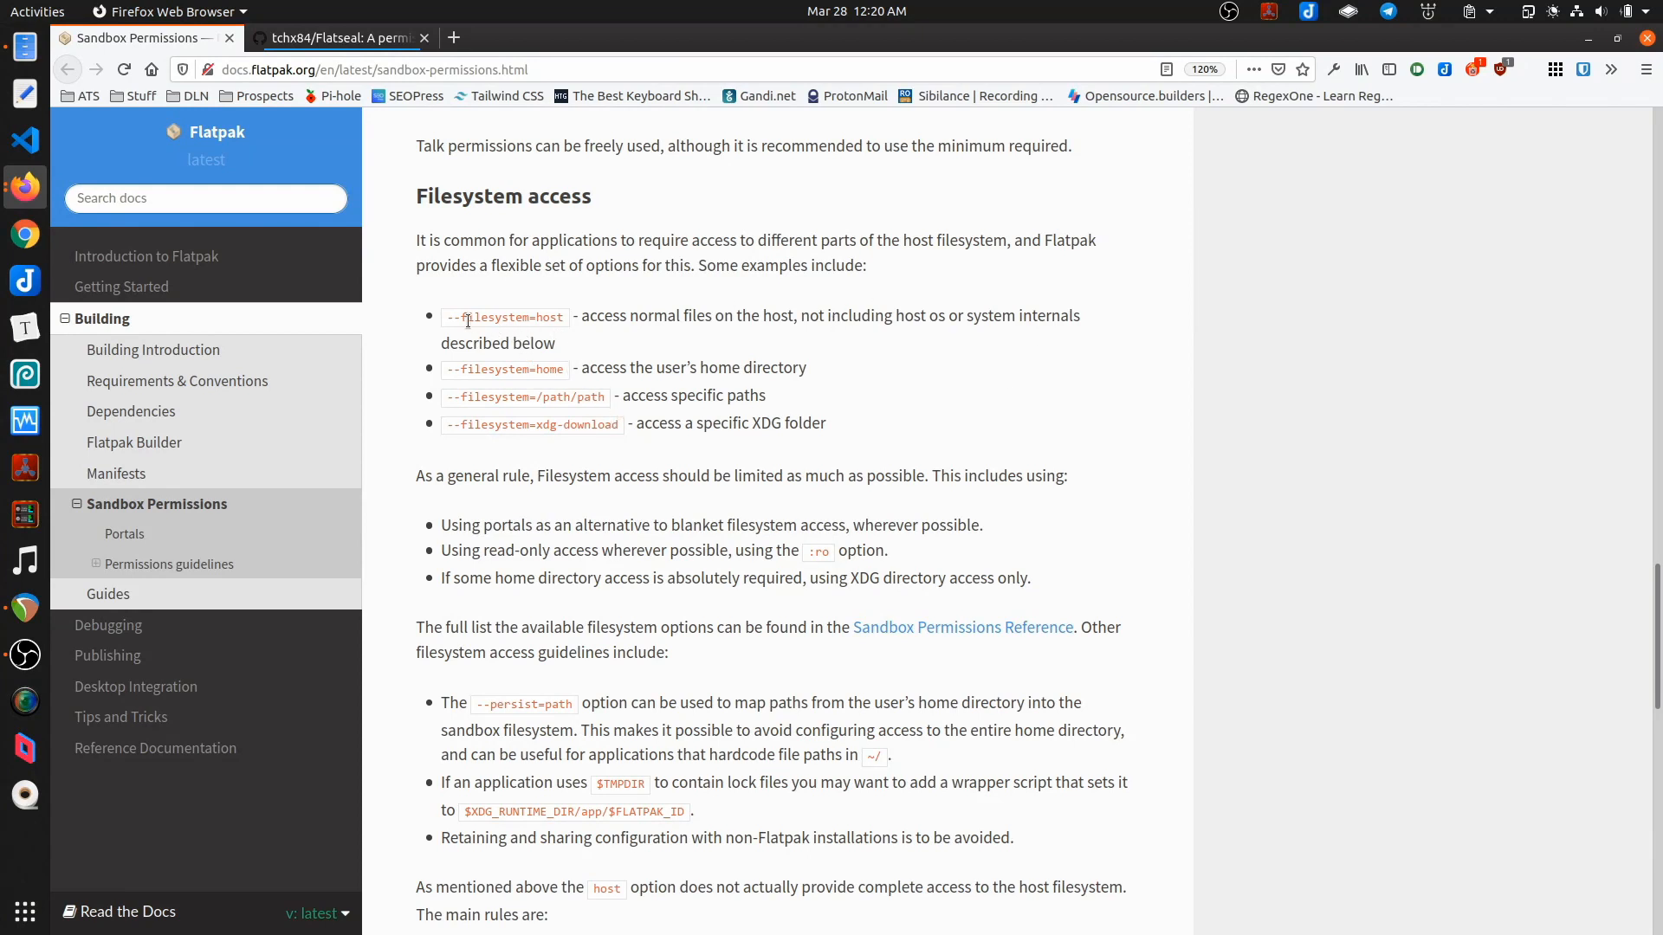
mouse_move(1141, 315)
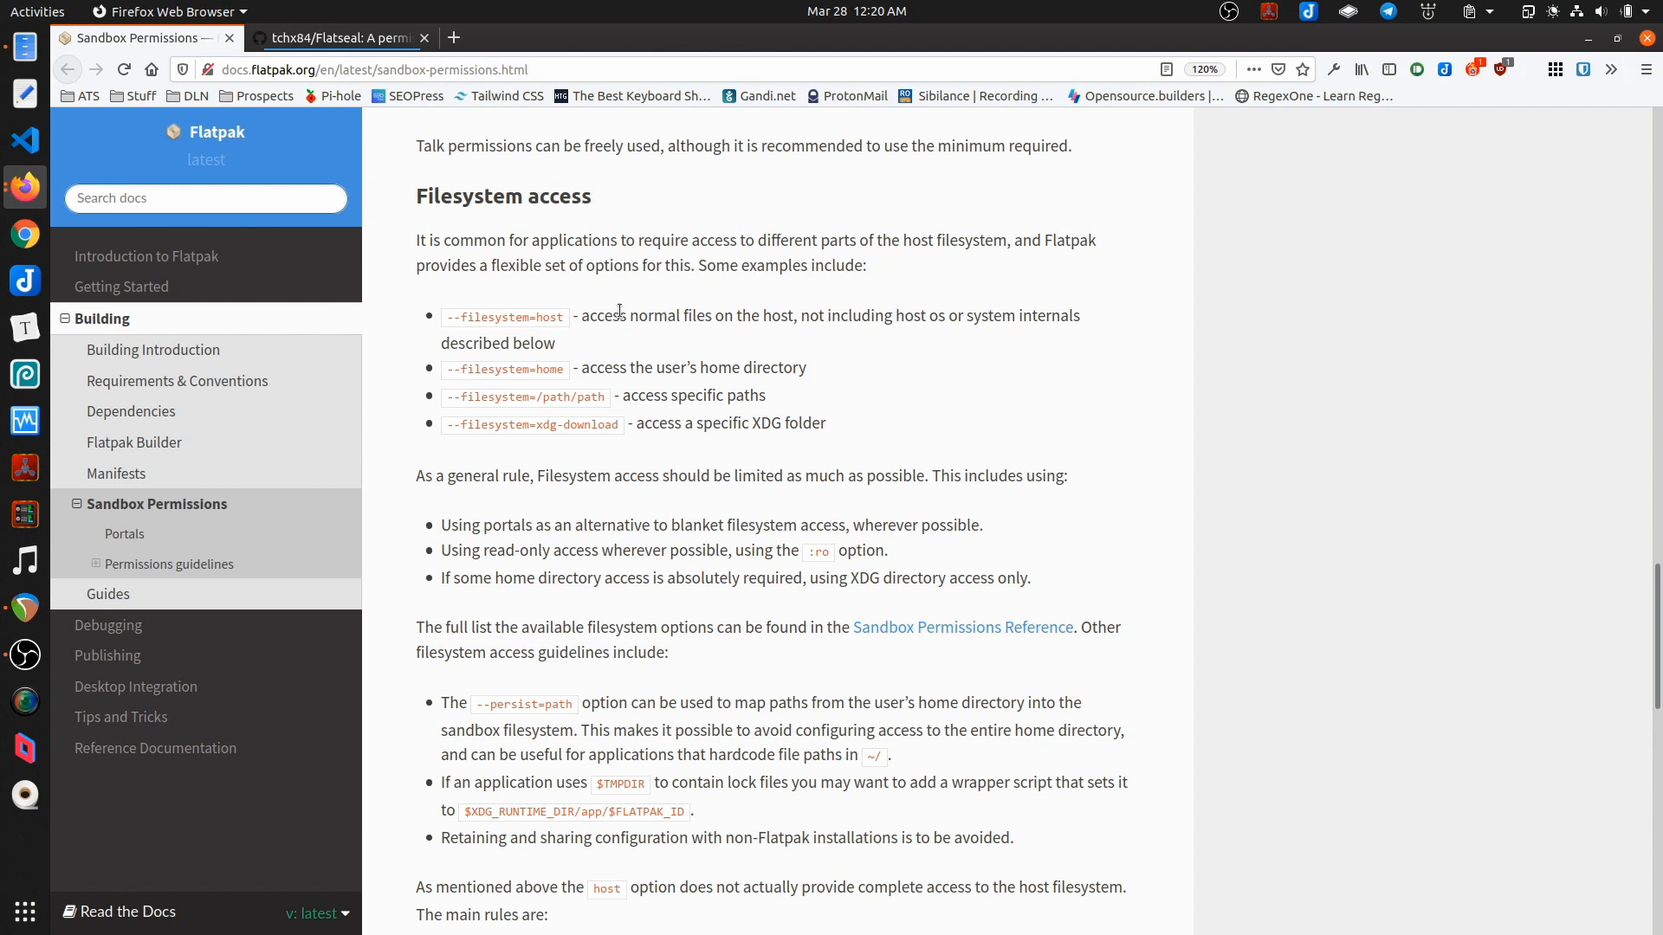
mouse_move(821, 334)
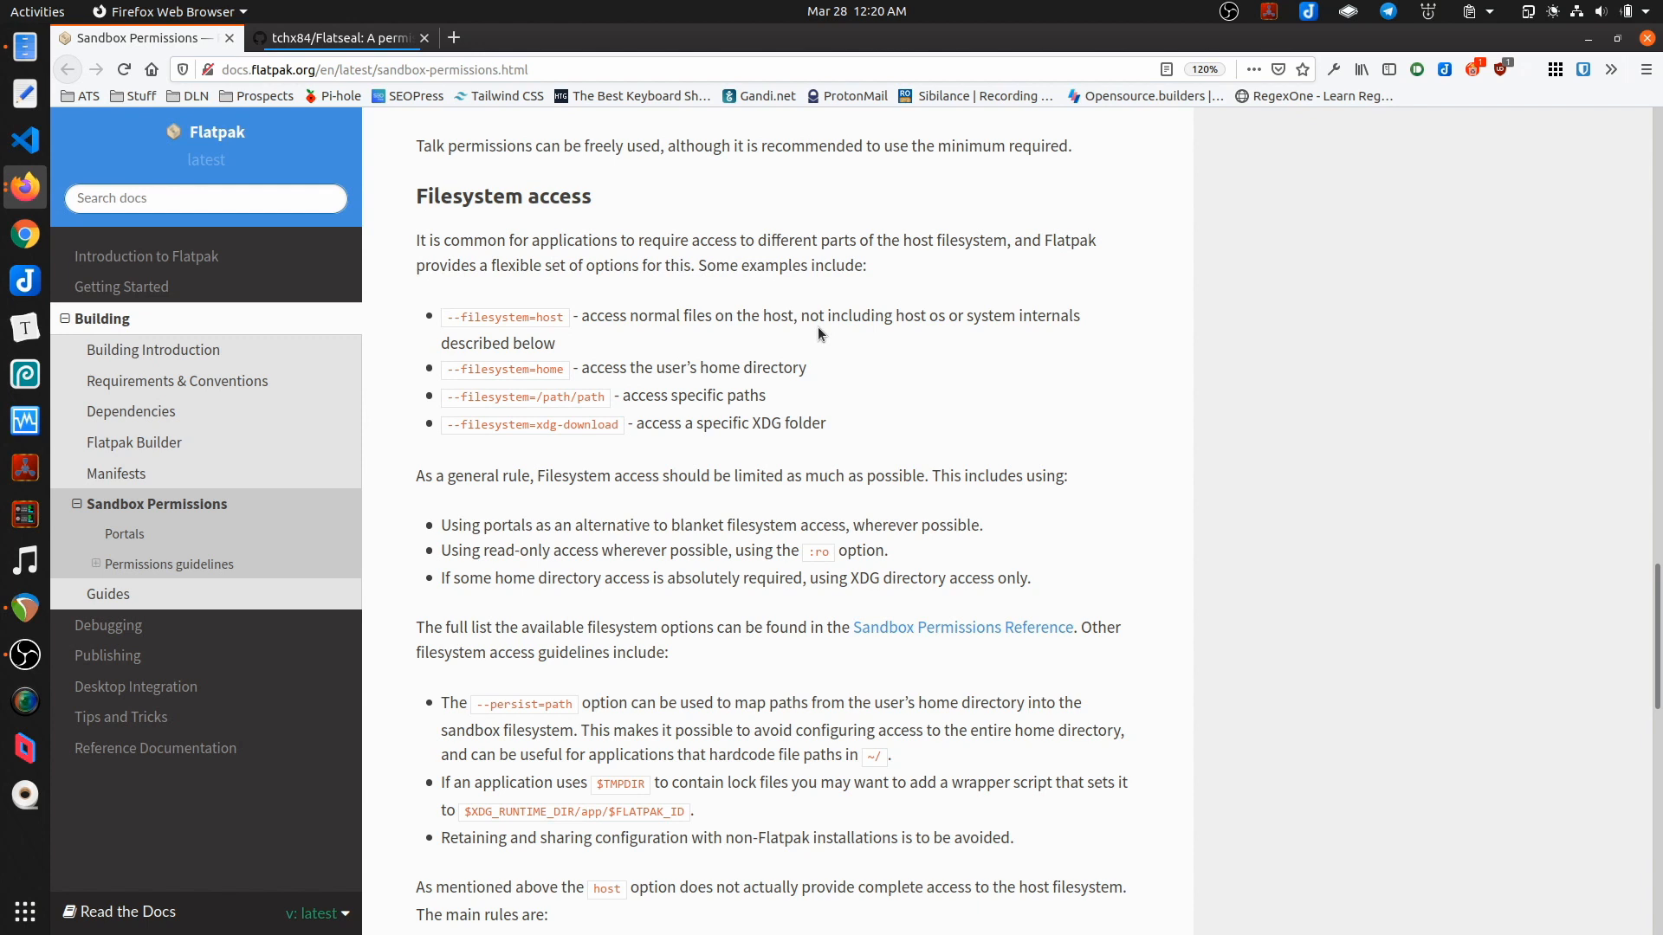
mouse_move(862, 358)
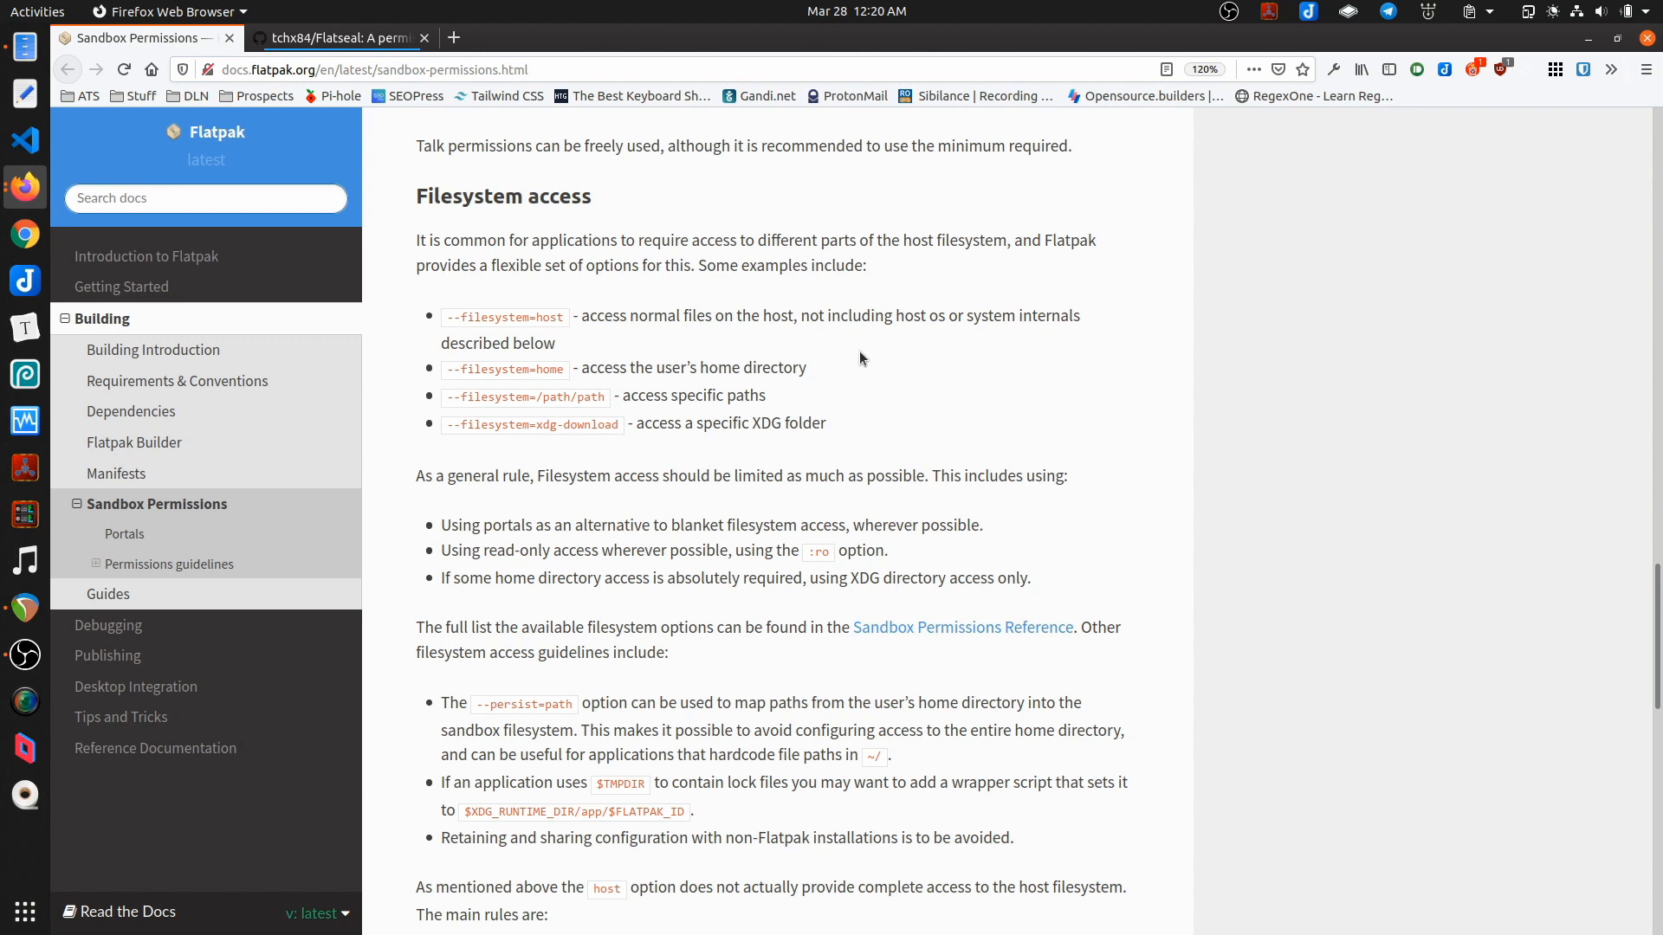
Step: Select the --filesystem=home option from the Filesystem access examples
double_click(506, 369)
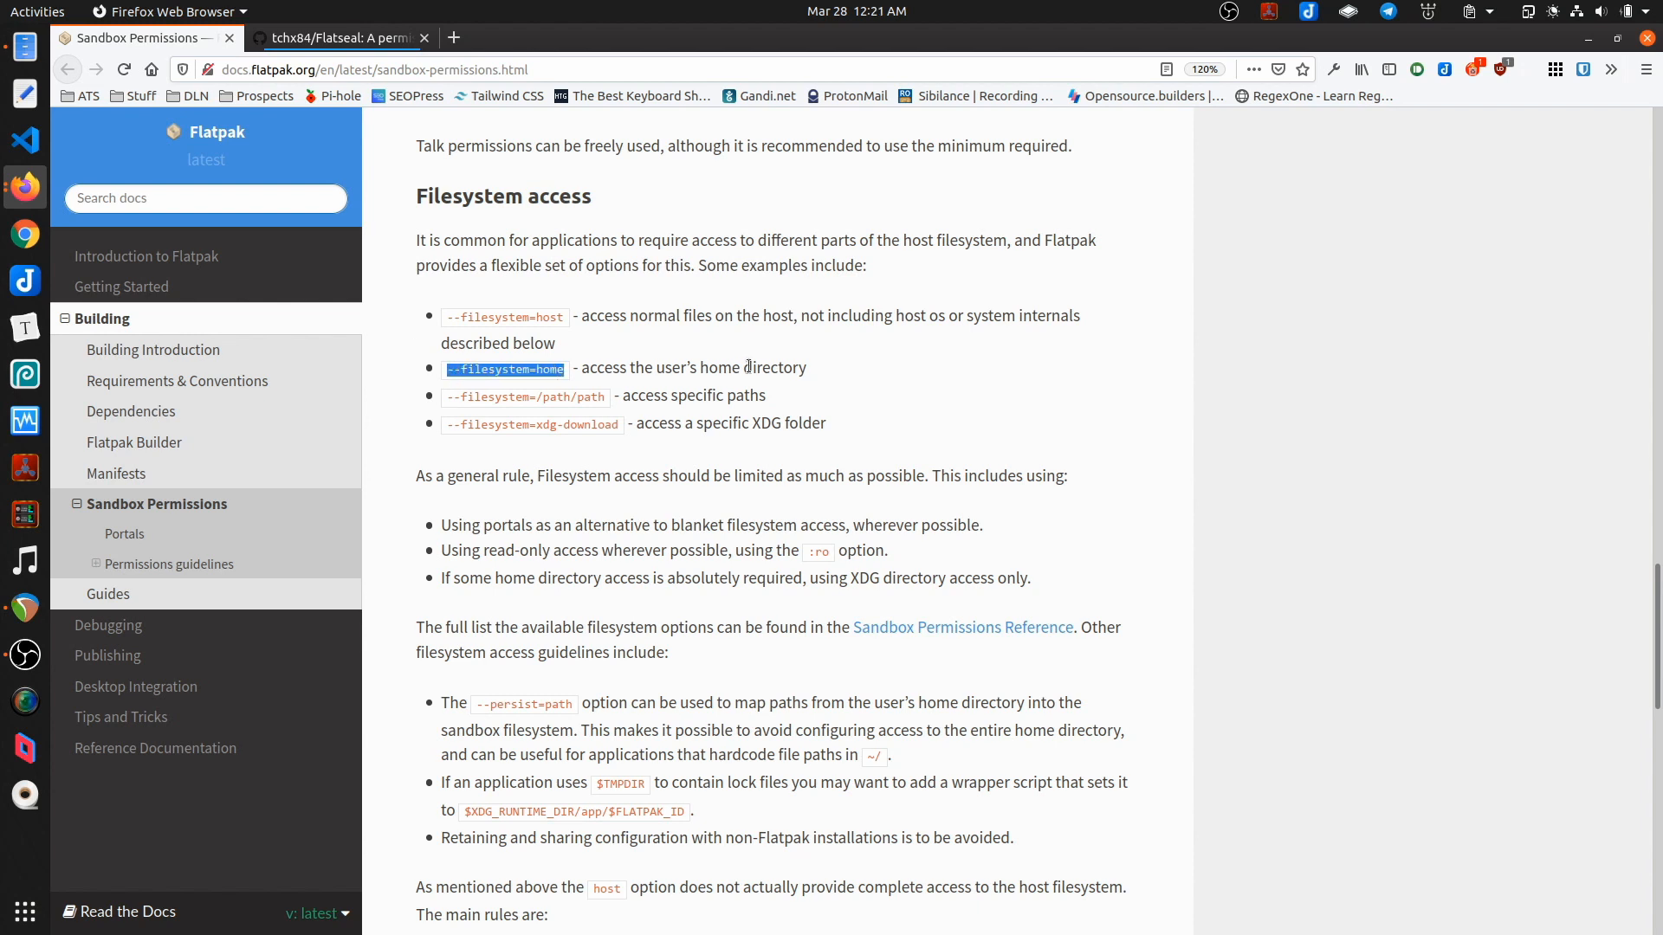
mouse_move(933, 358)
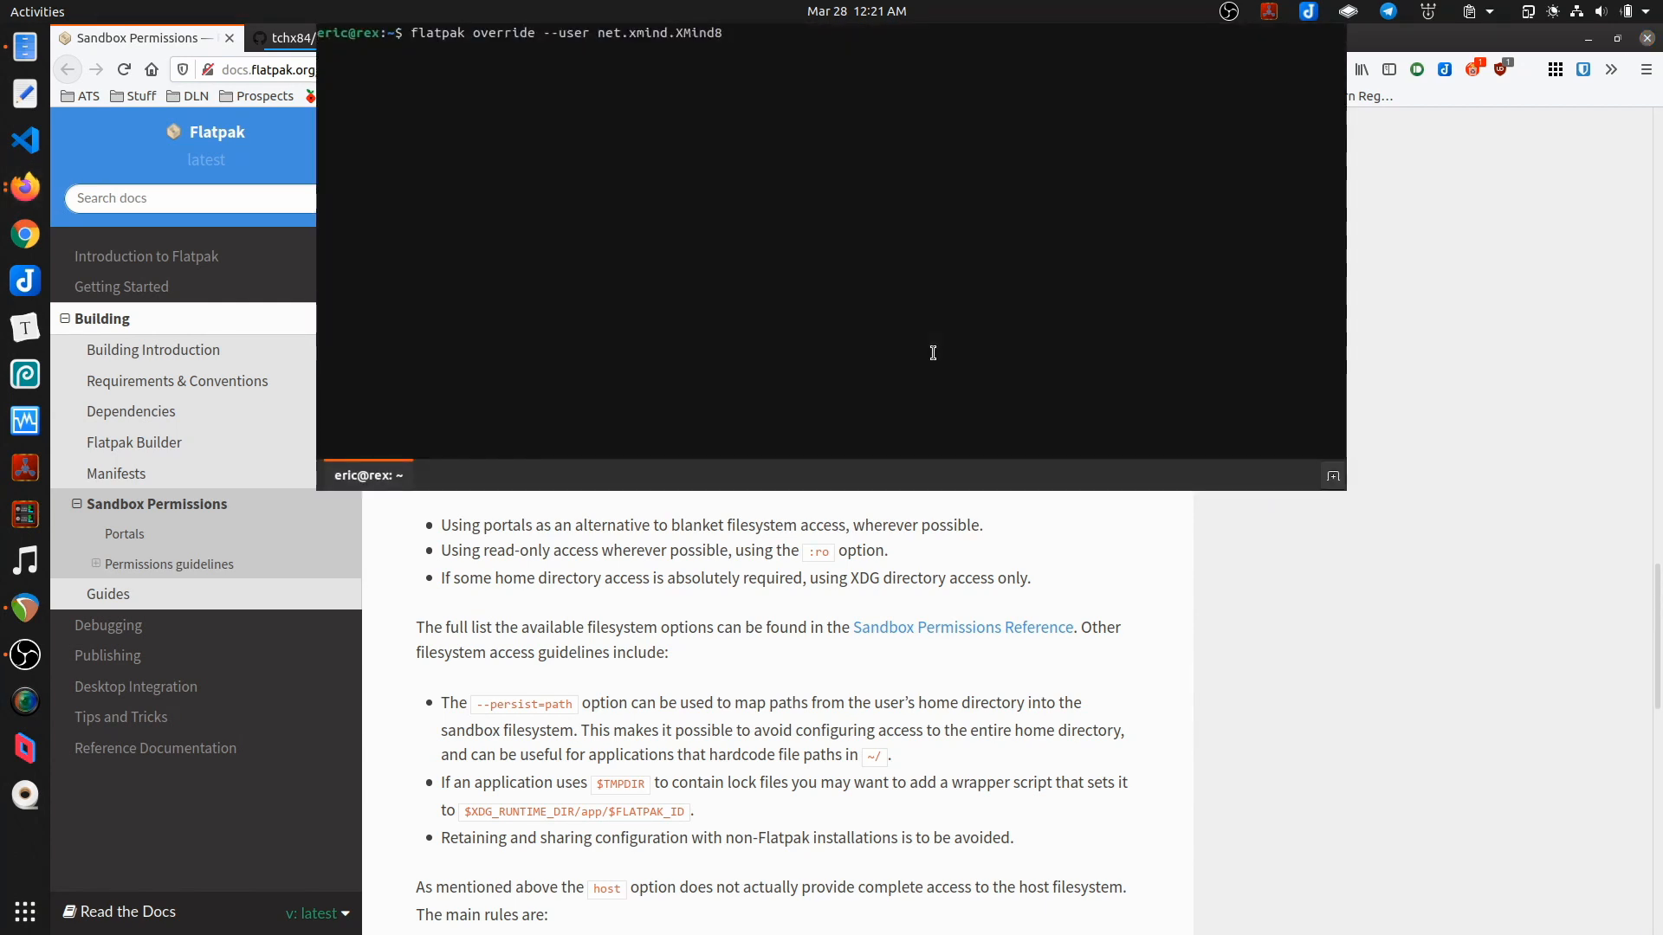
Step: Append --filesystem=home to the net.xmind.XMind8 override command
type("--filesystem=home")
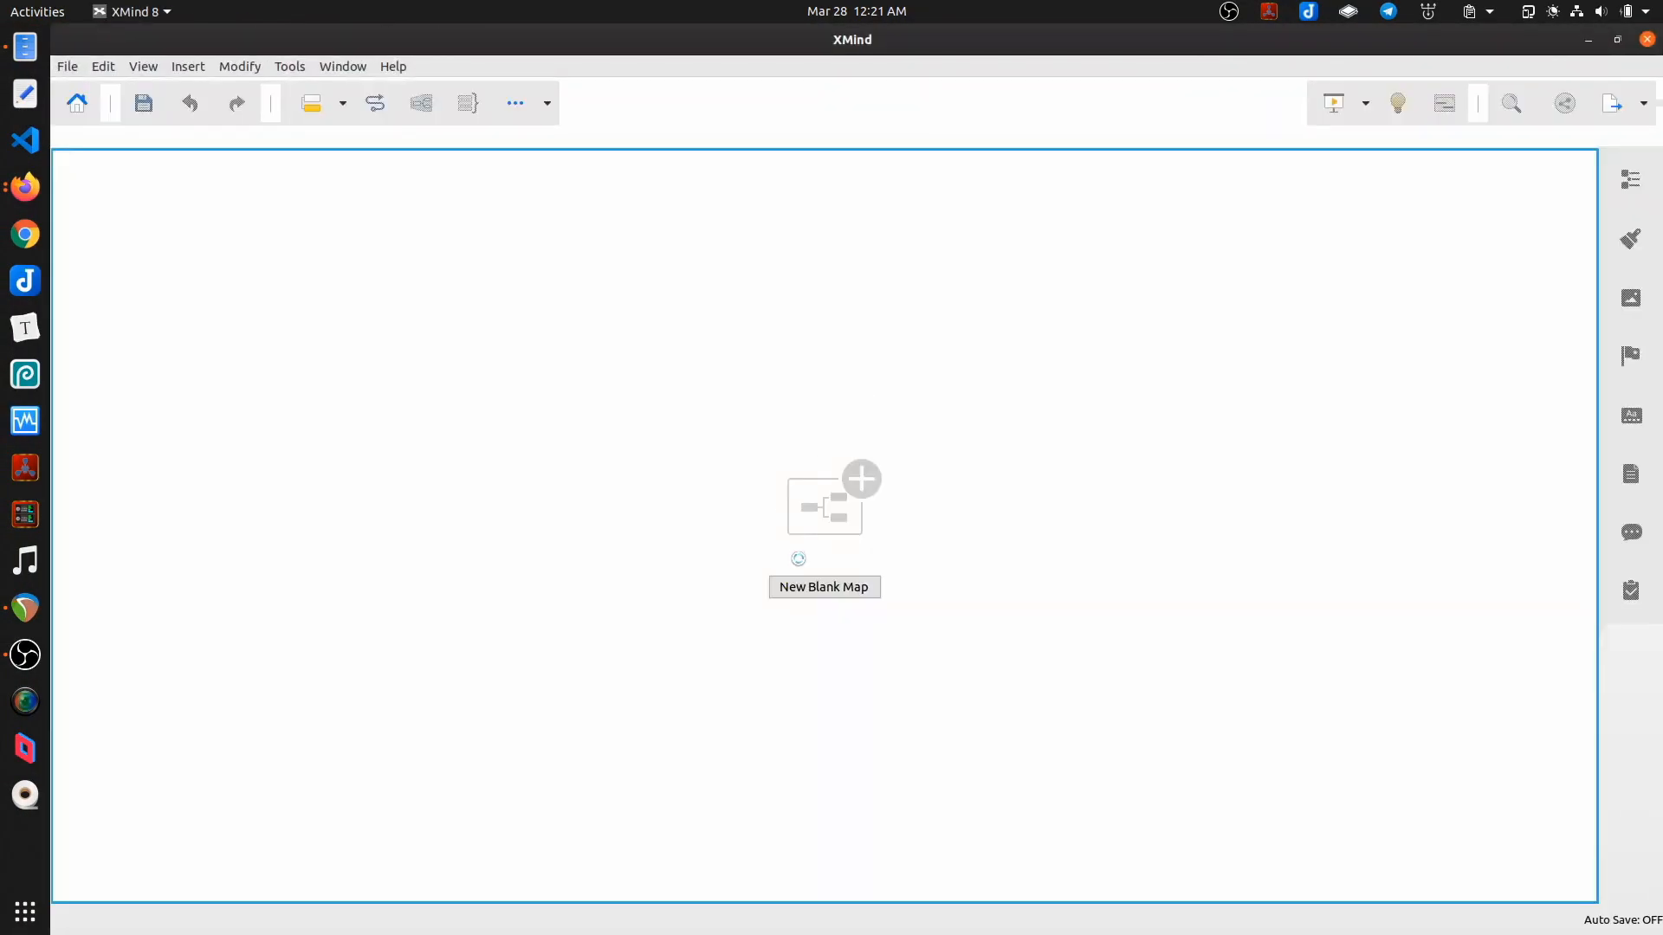
Step: Create a new blank map and save it as Central Topic.xmind in eric's Documents
left_click(825, 586)
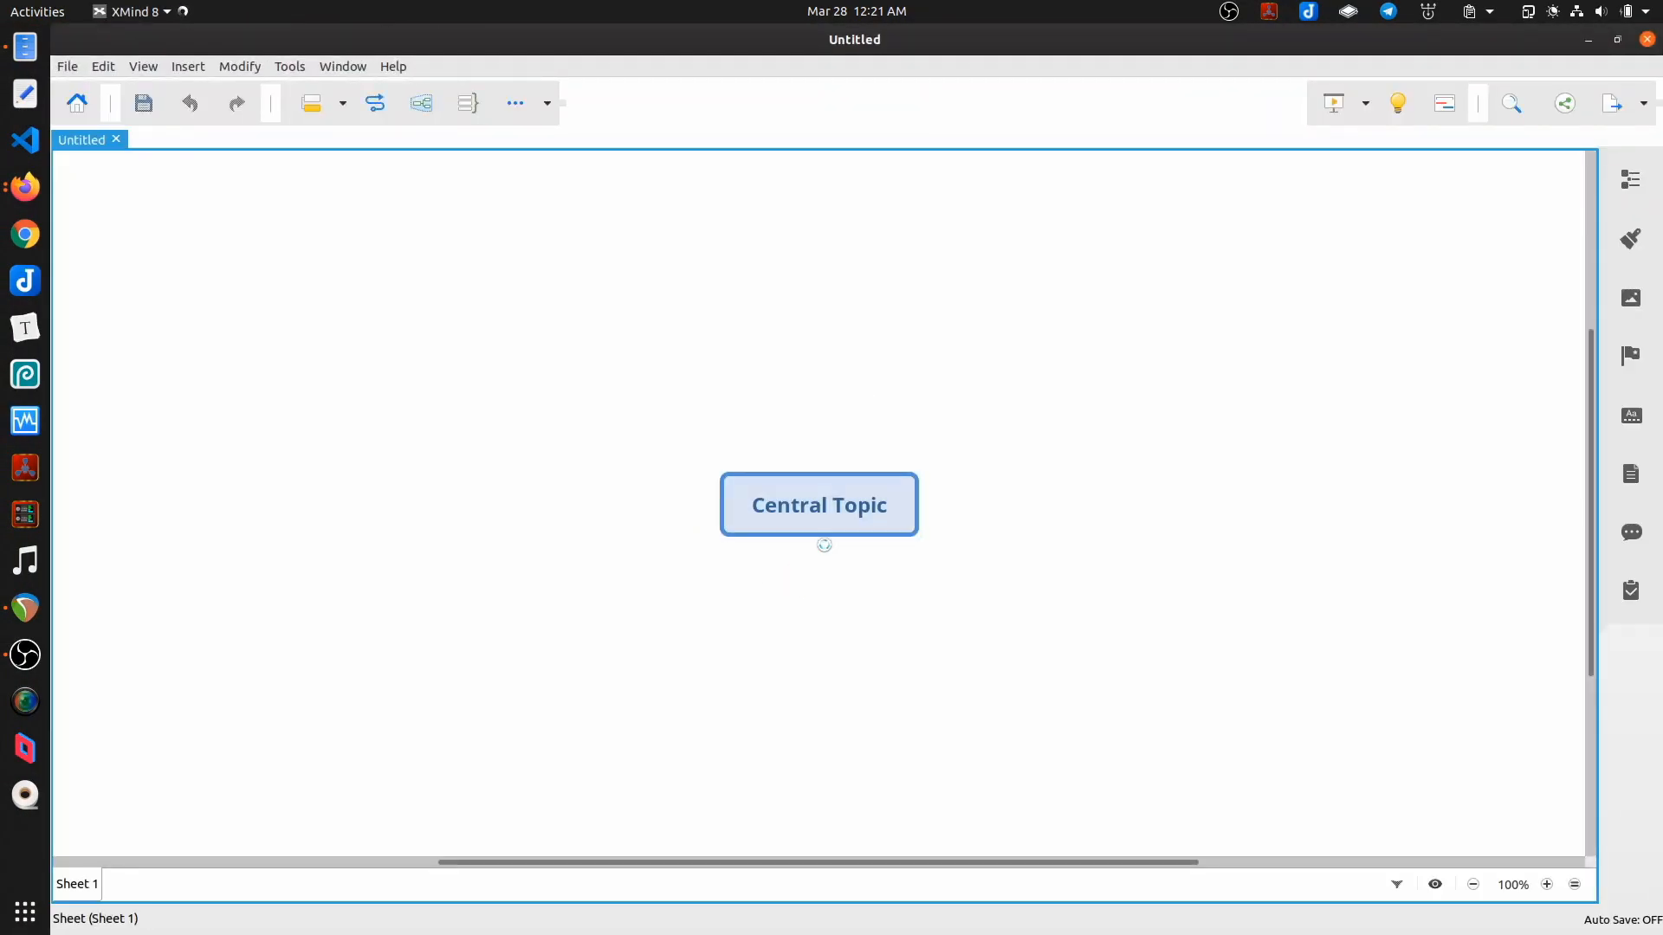
left_click(835, 506)
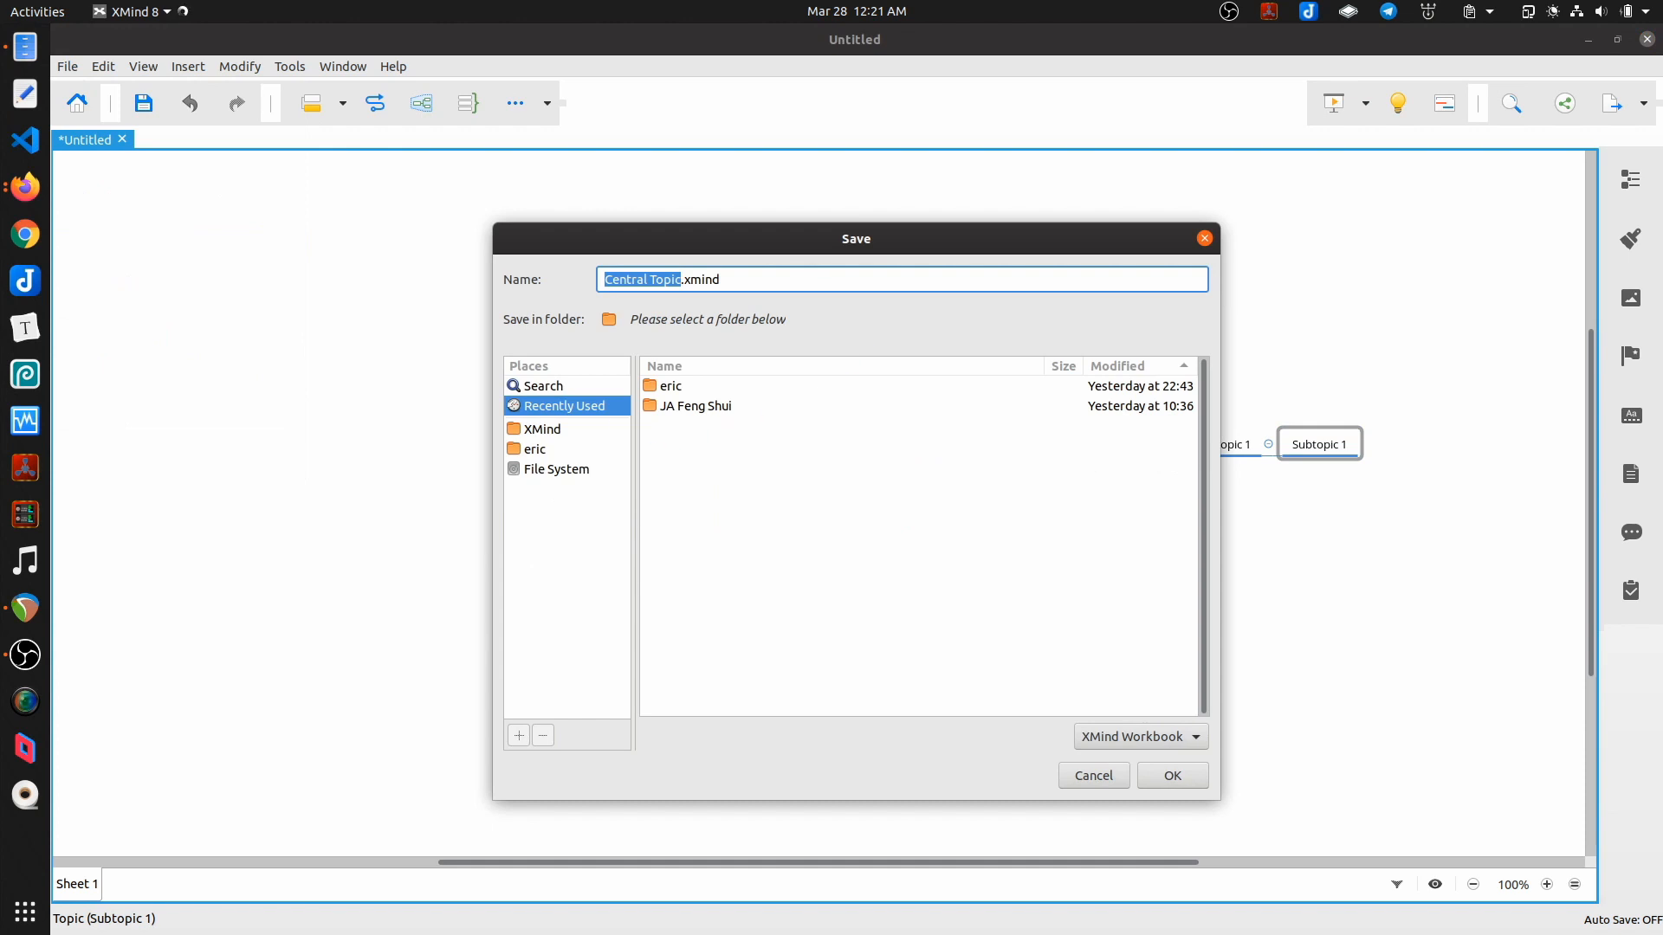
left_click(534, 449)
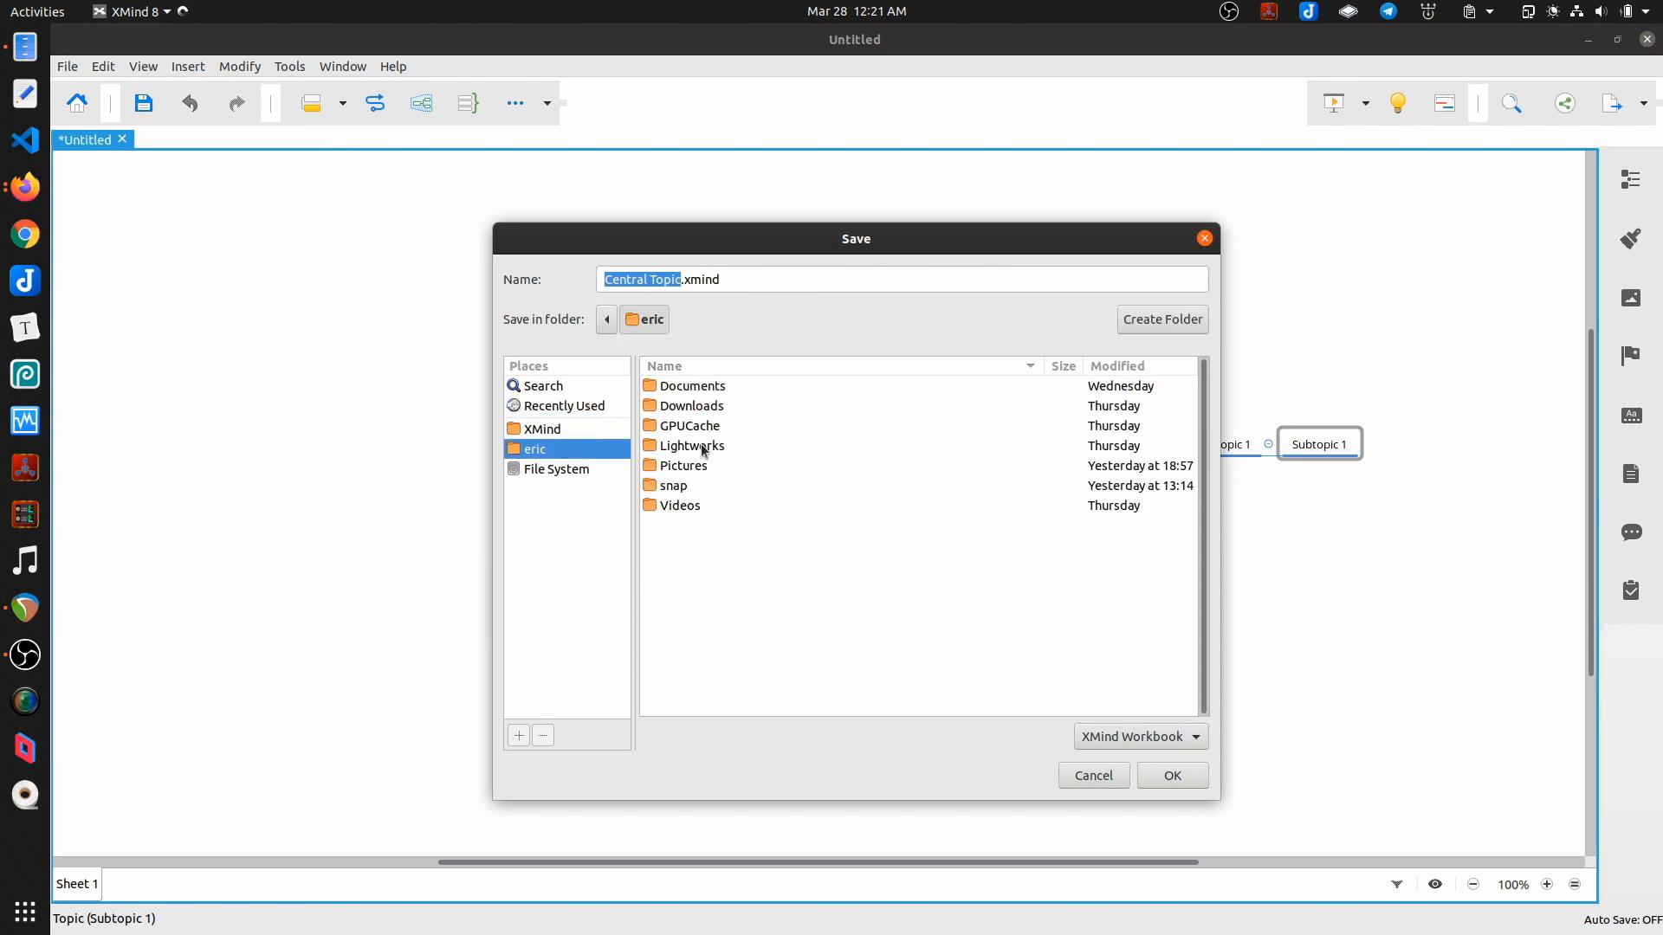
left_click(692, 385)
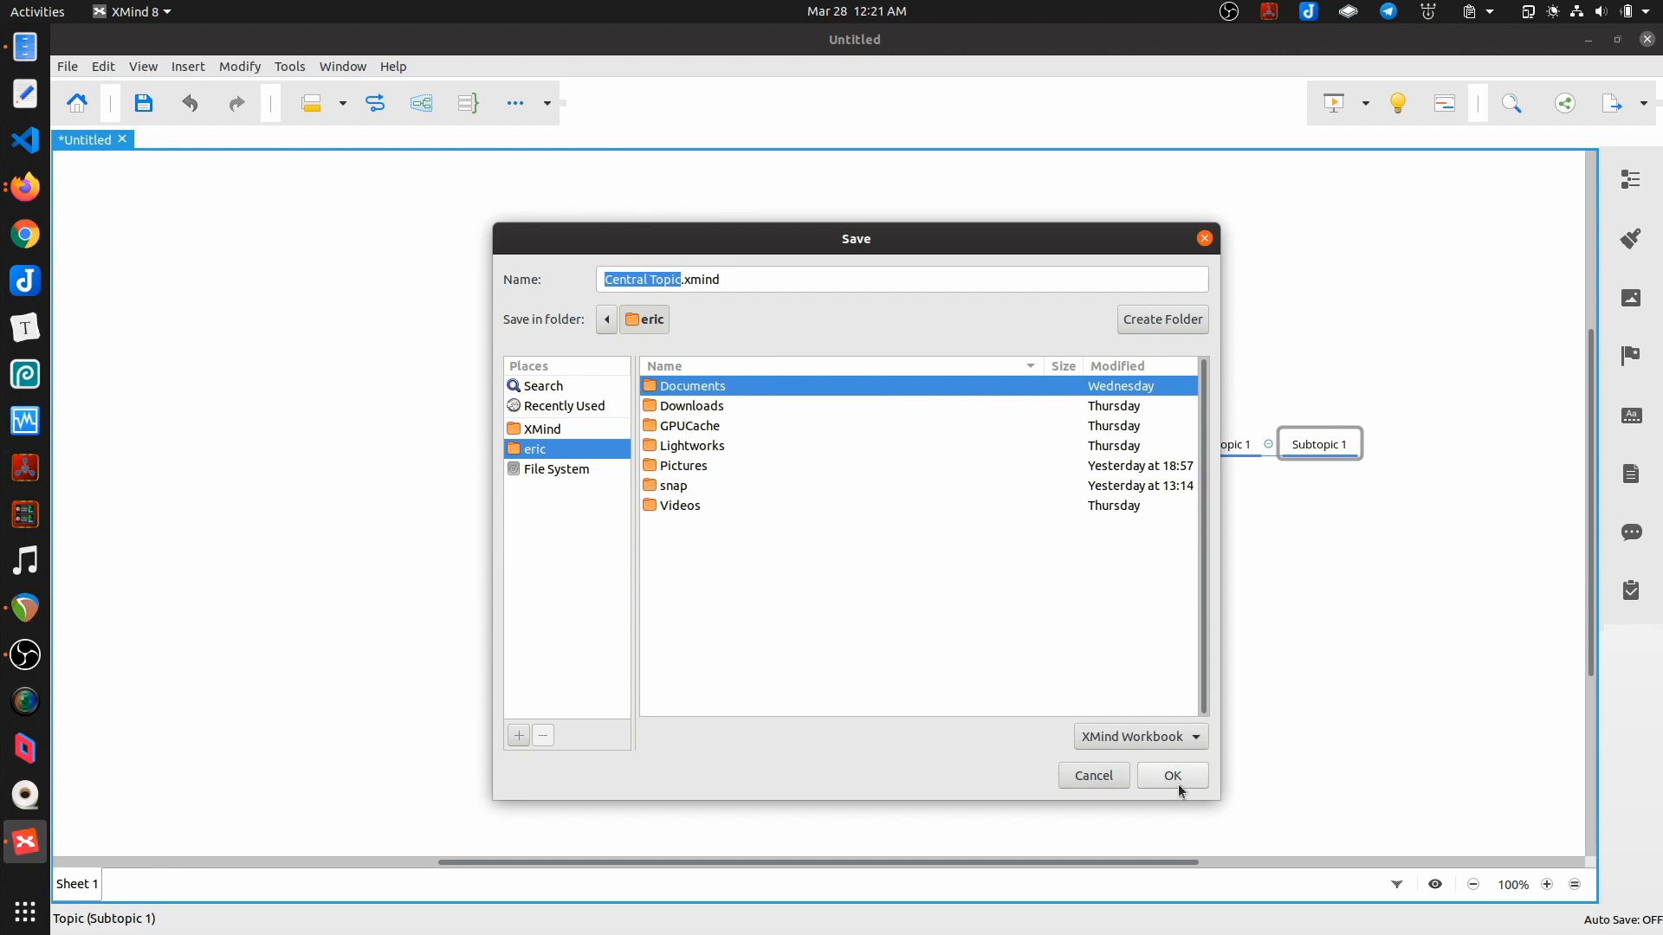
double_click(693, 384)
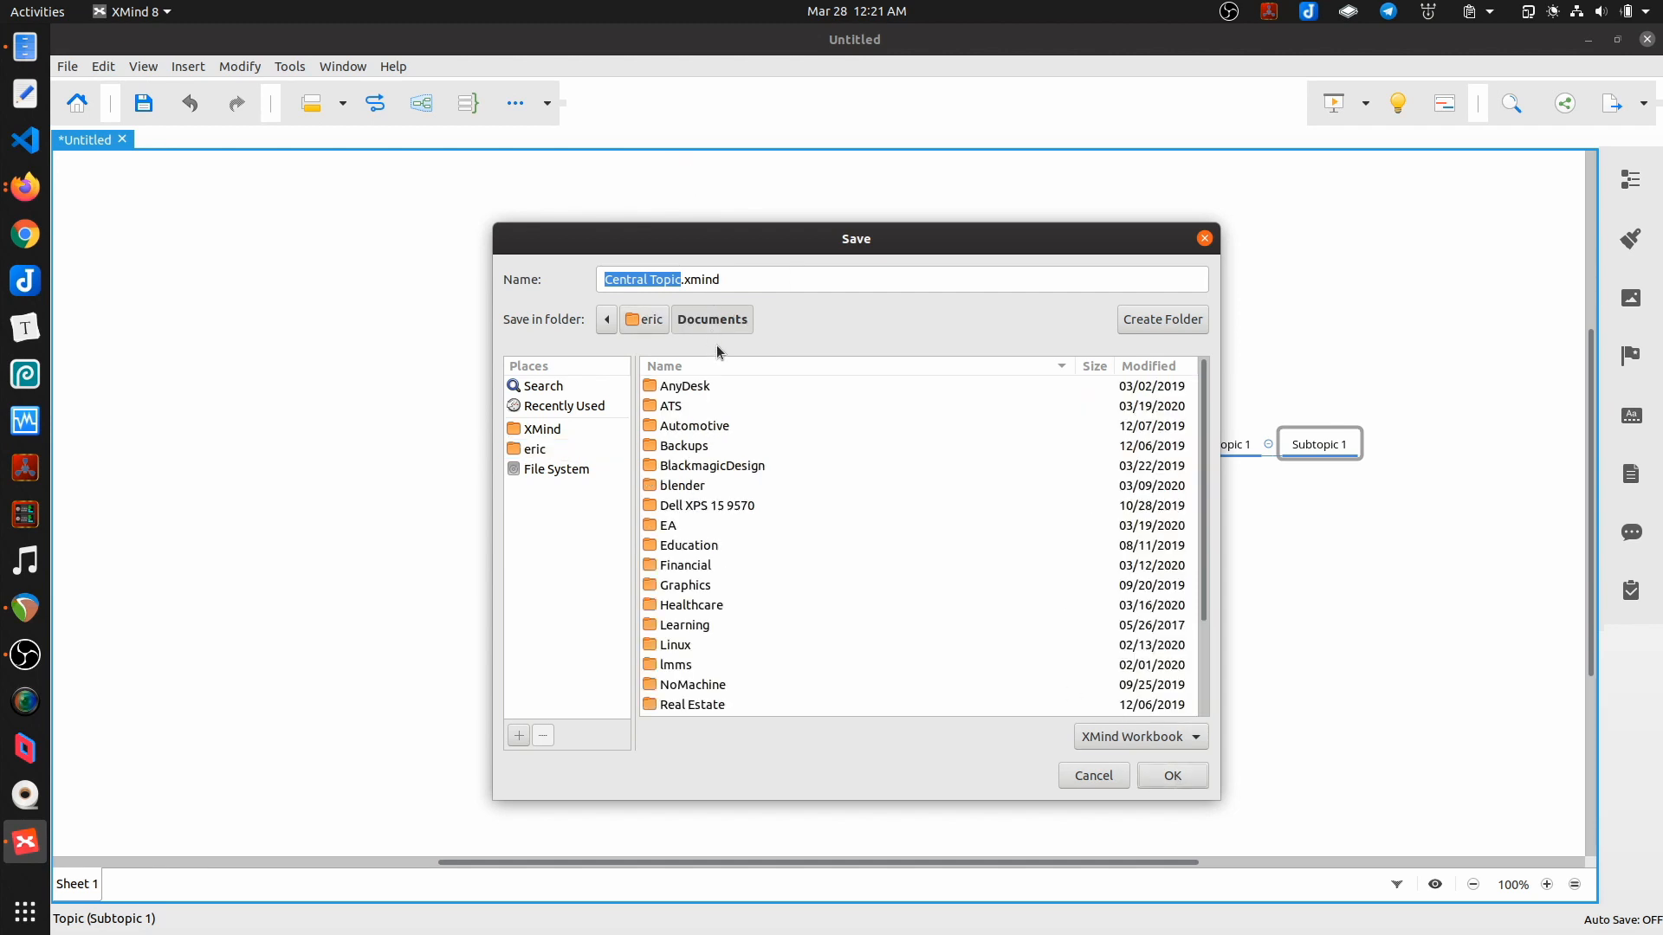
left_click(533, 448)
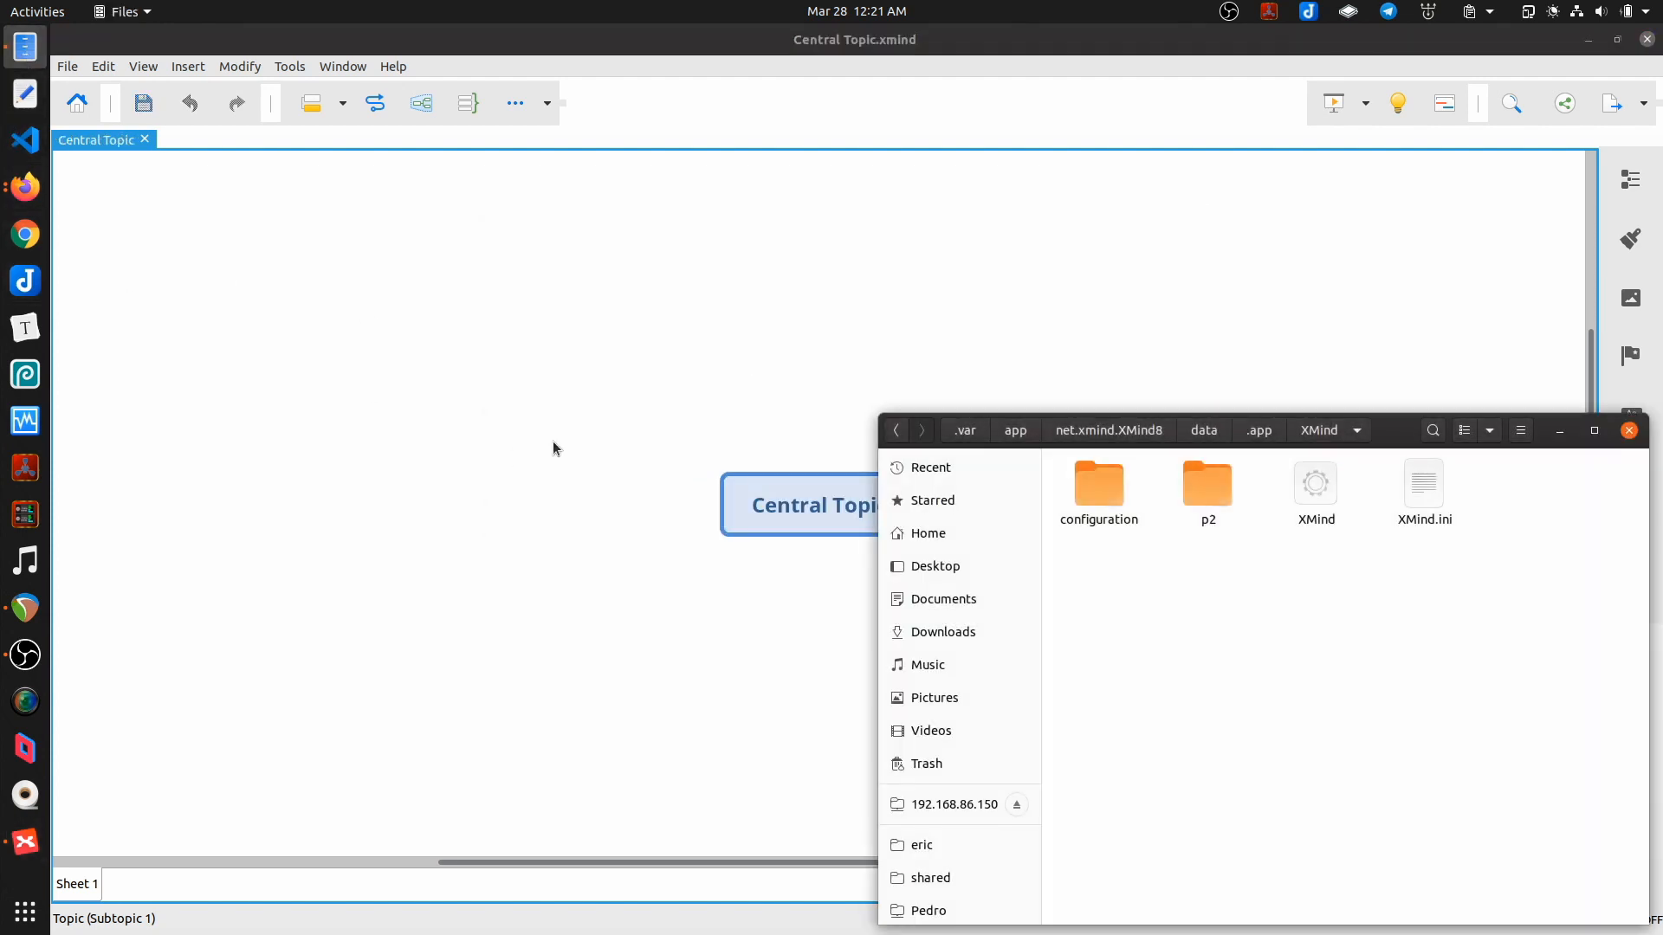
Step: Show the home folder in Files, where Central Topic.xmind now appears
left_click(927, 533)
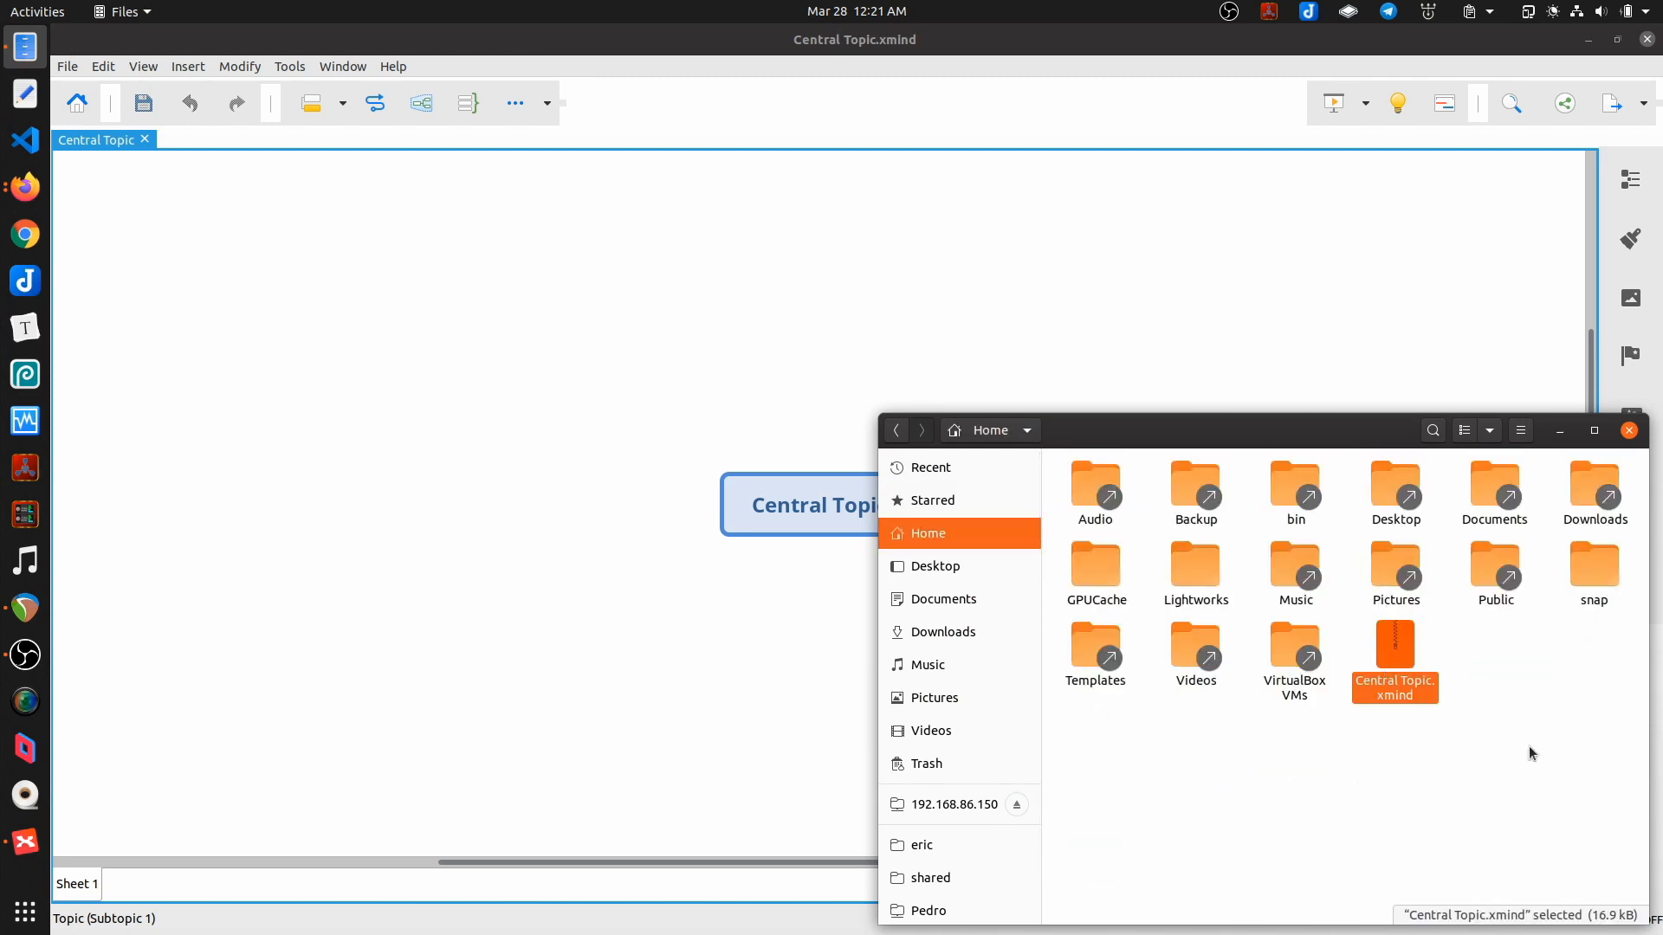
mouse_move(1610, 655)
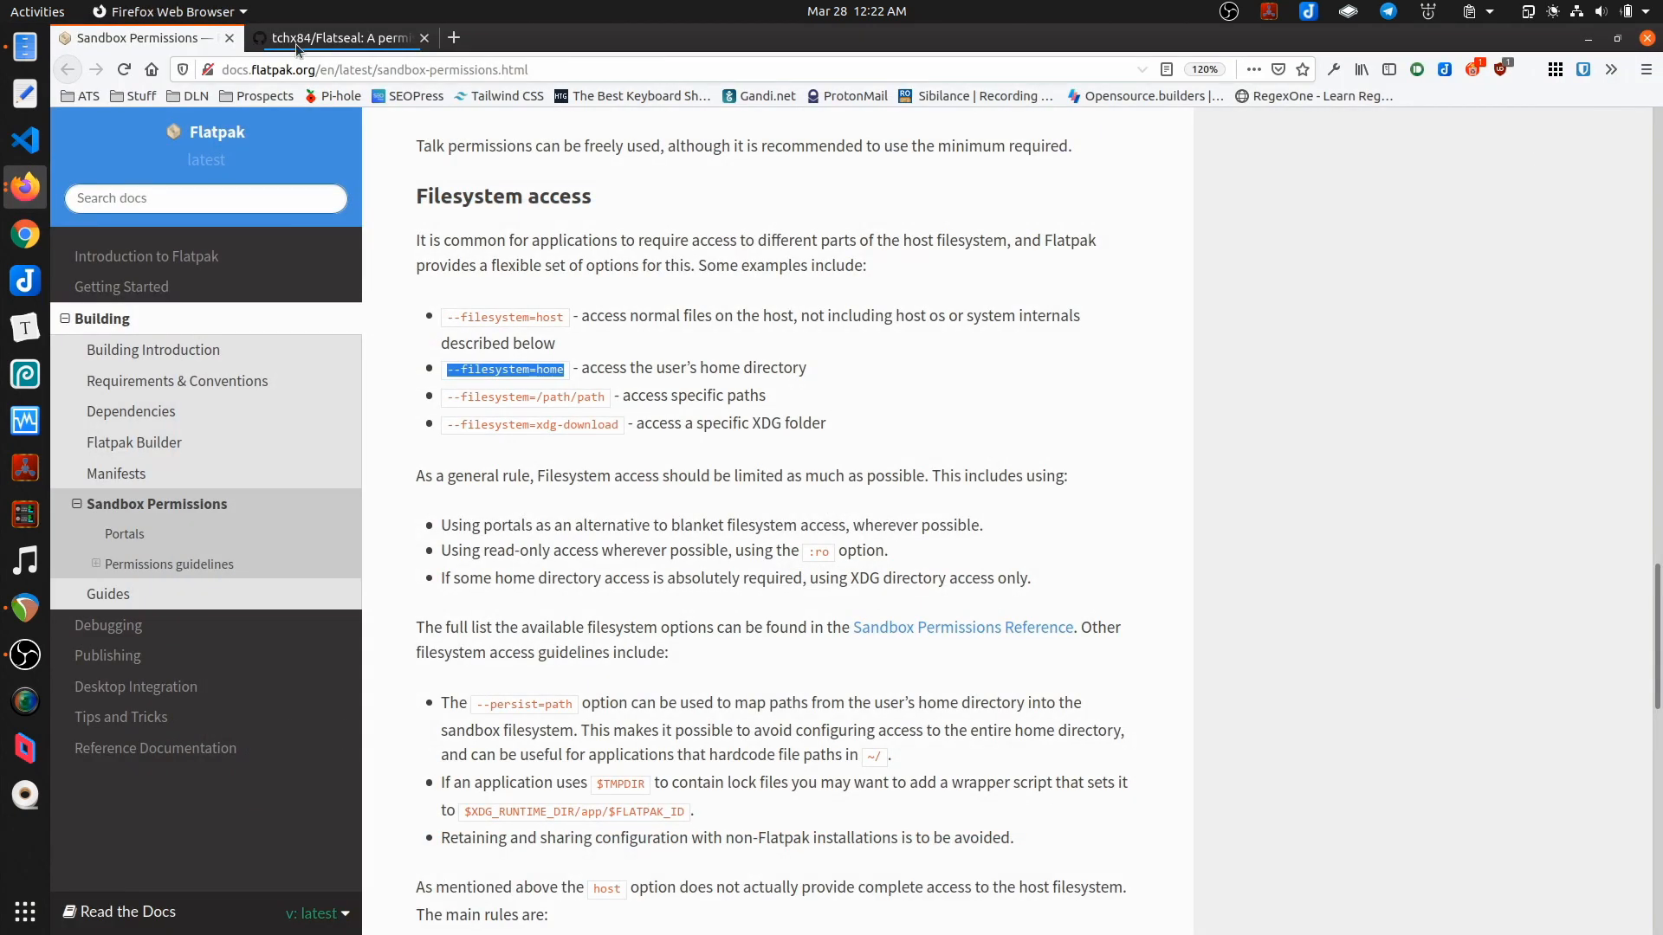
Step: Read through the Flatseal GitHub README and the Flatpak filesystem docs in Firefox
left_click(339, 38)
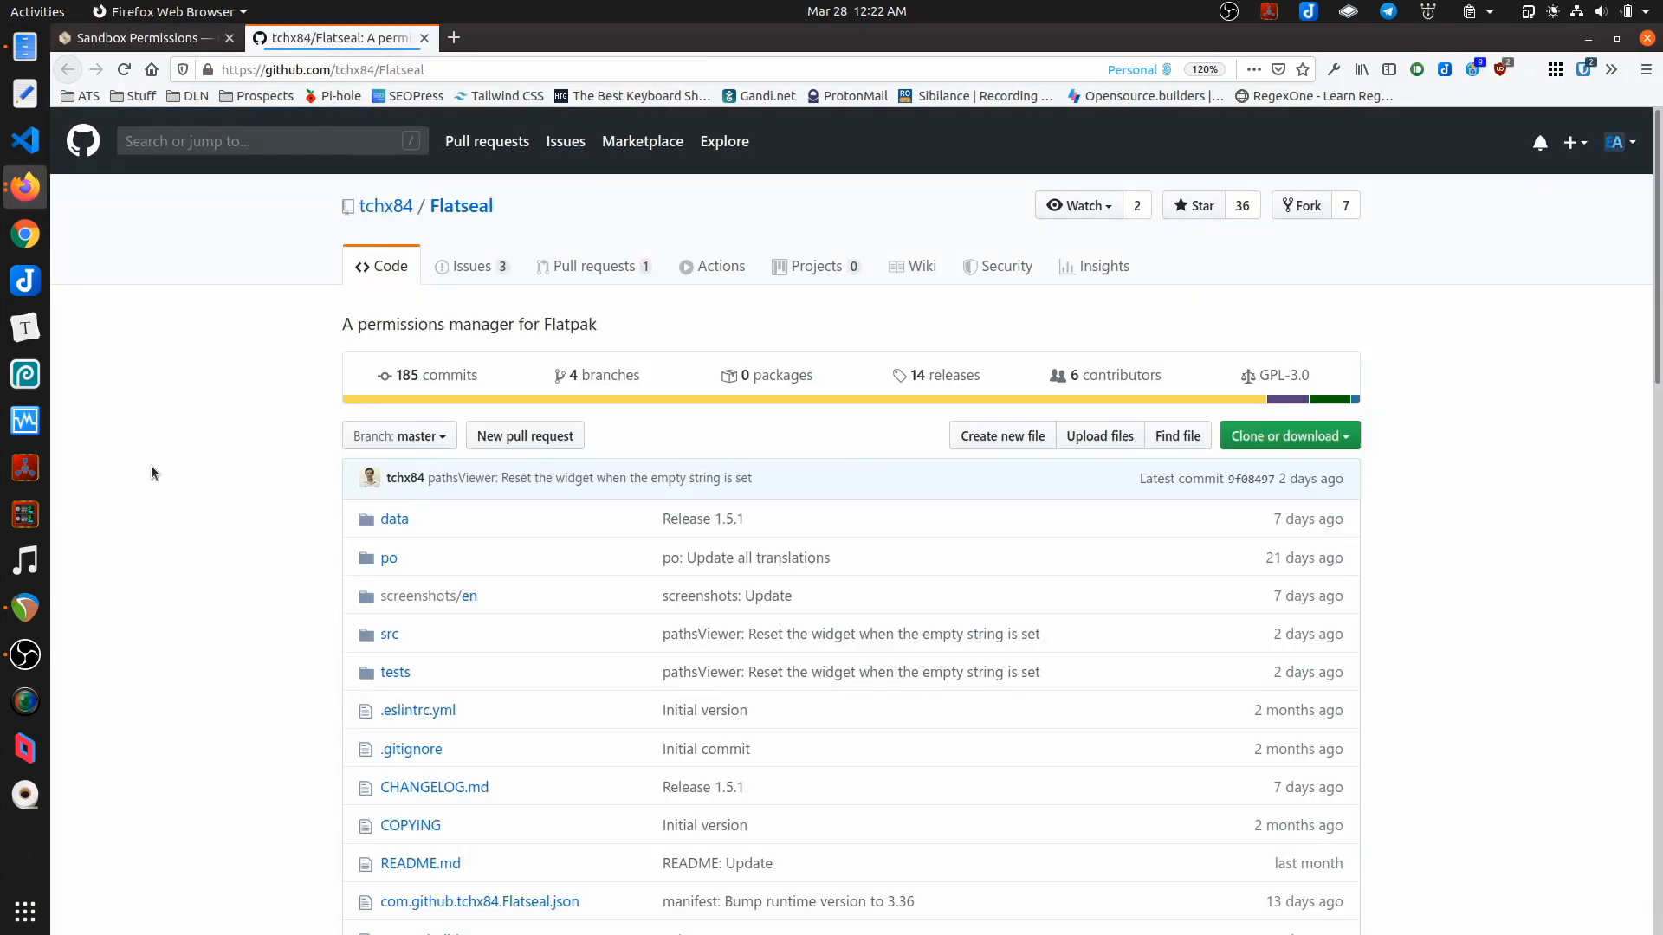
mouse_move(1125, 222)
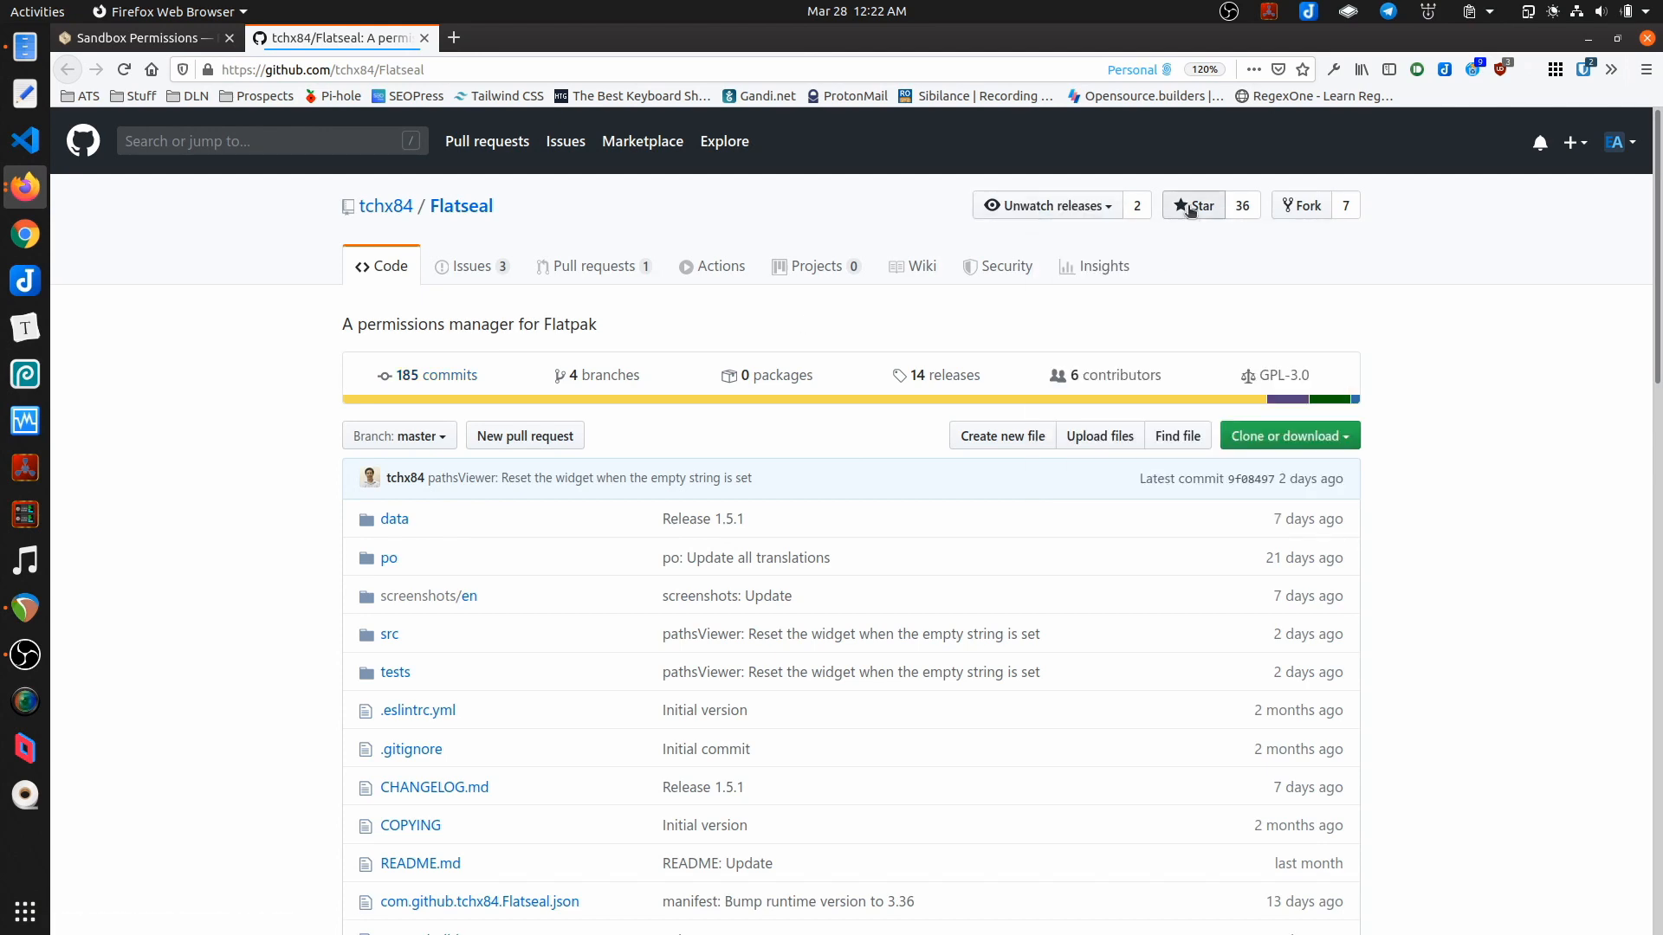
scroll("down", 3)
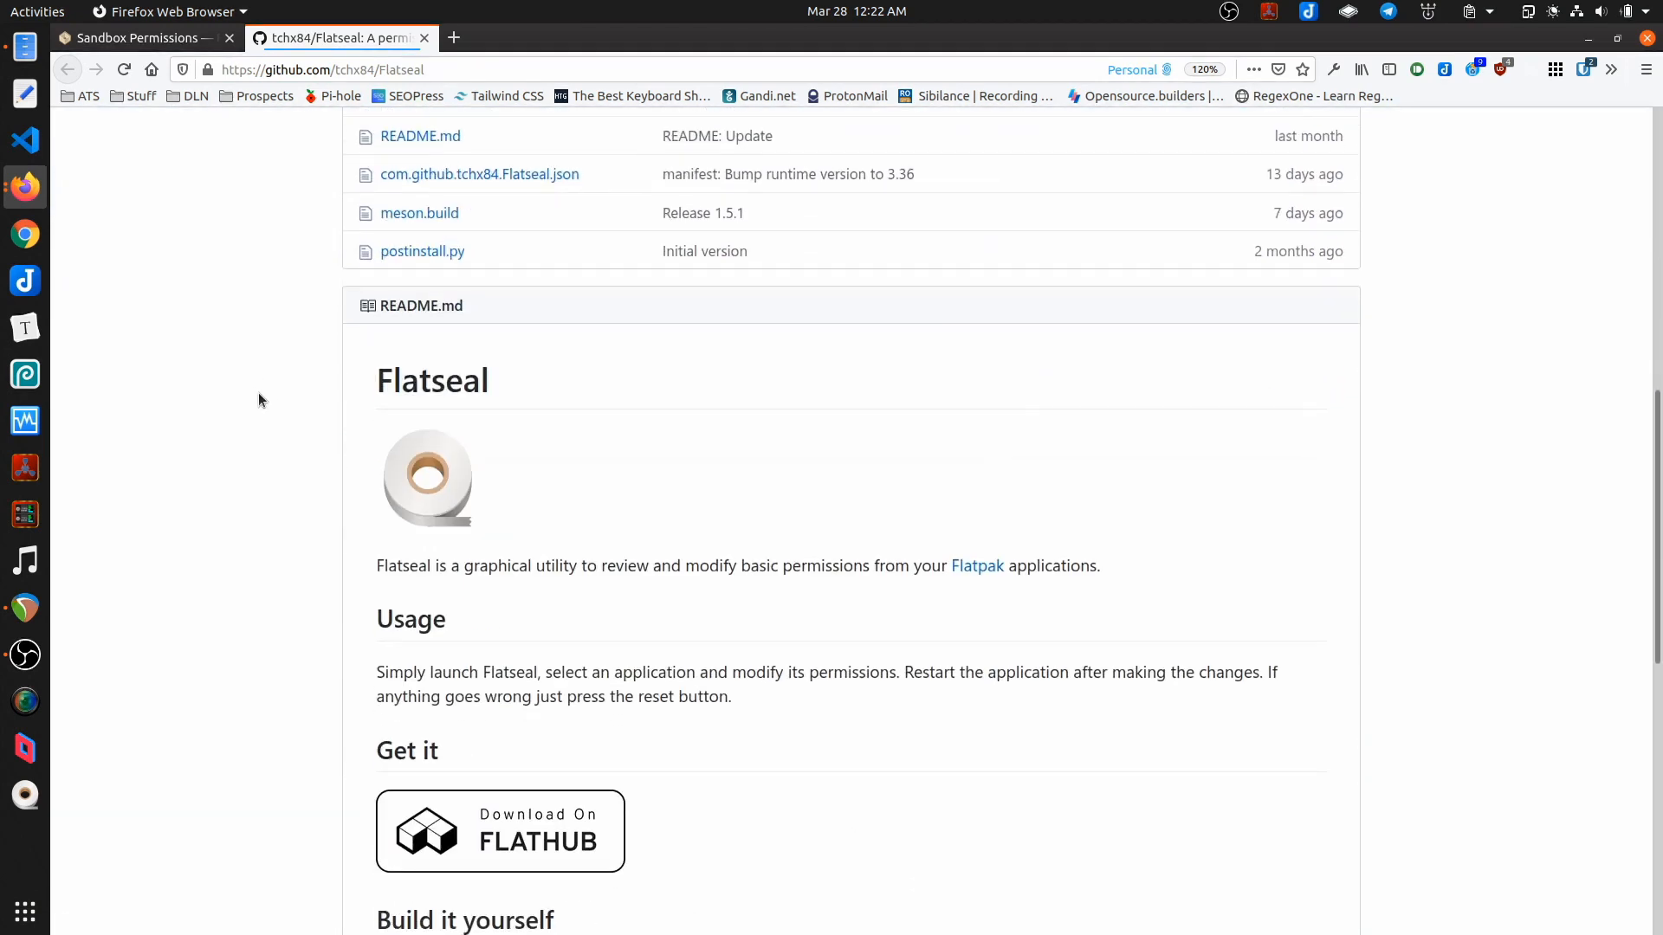
scroll("down", 3)
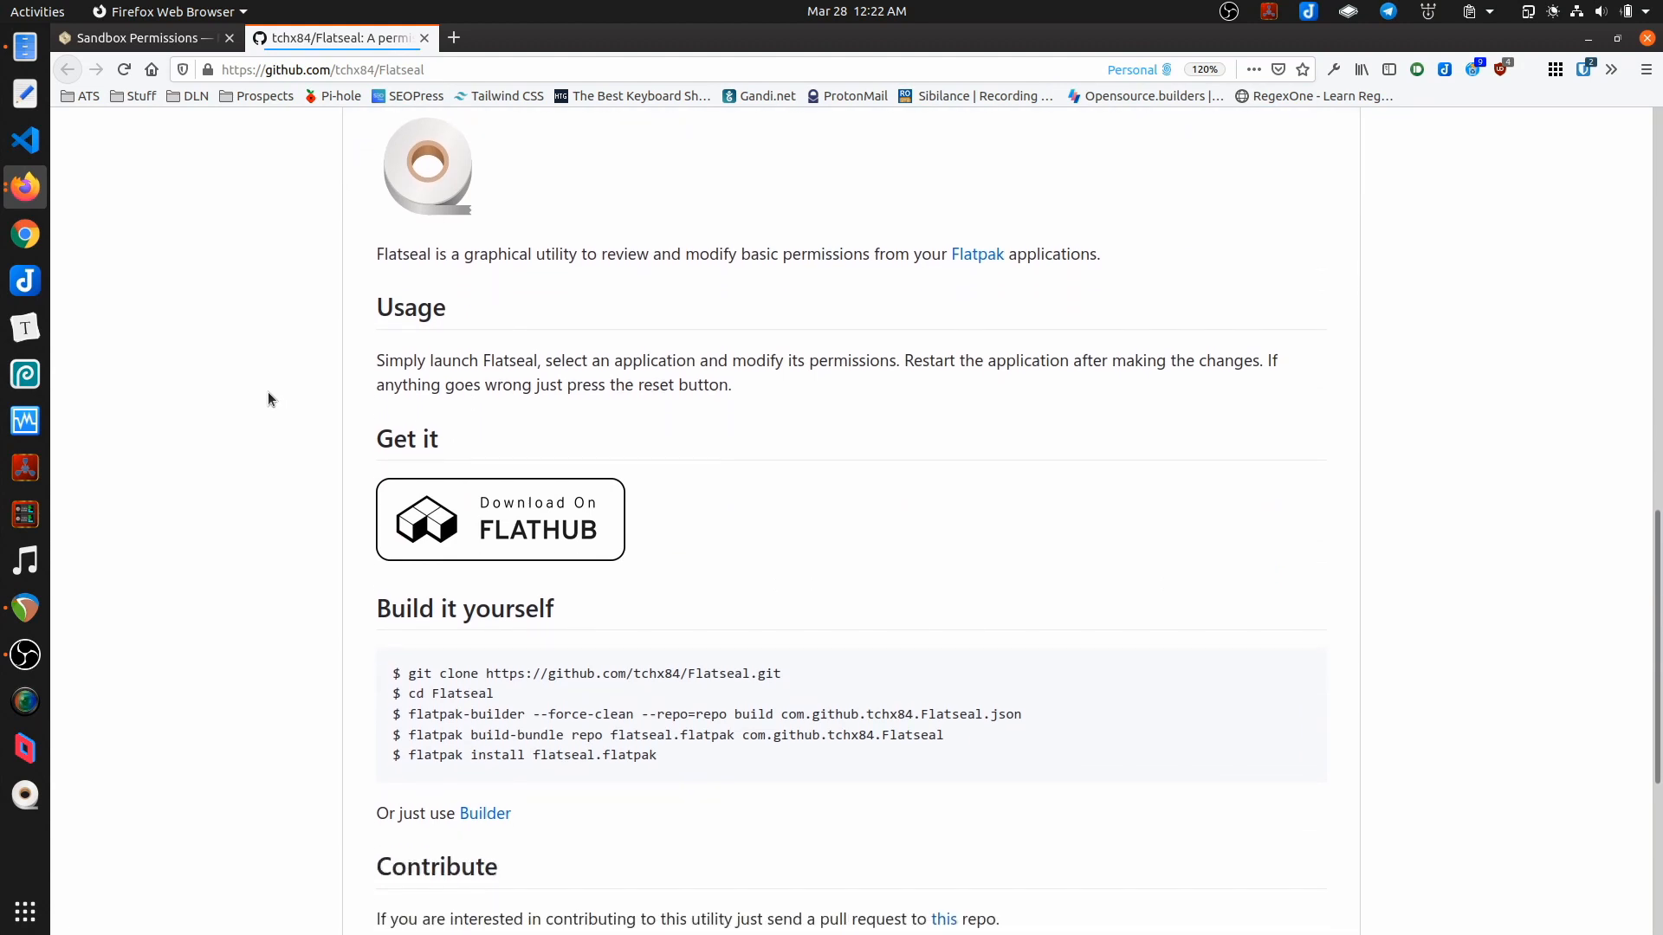
mouse_move(257, 260)
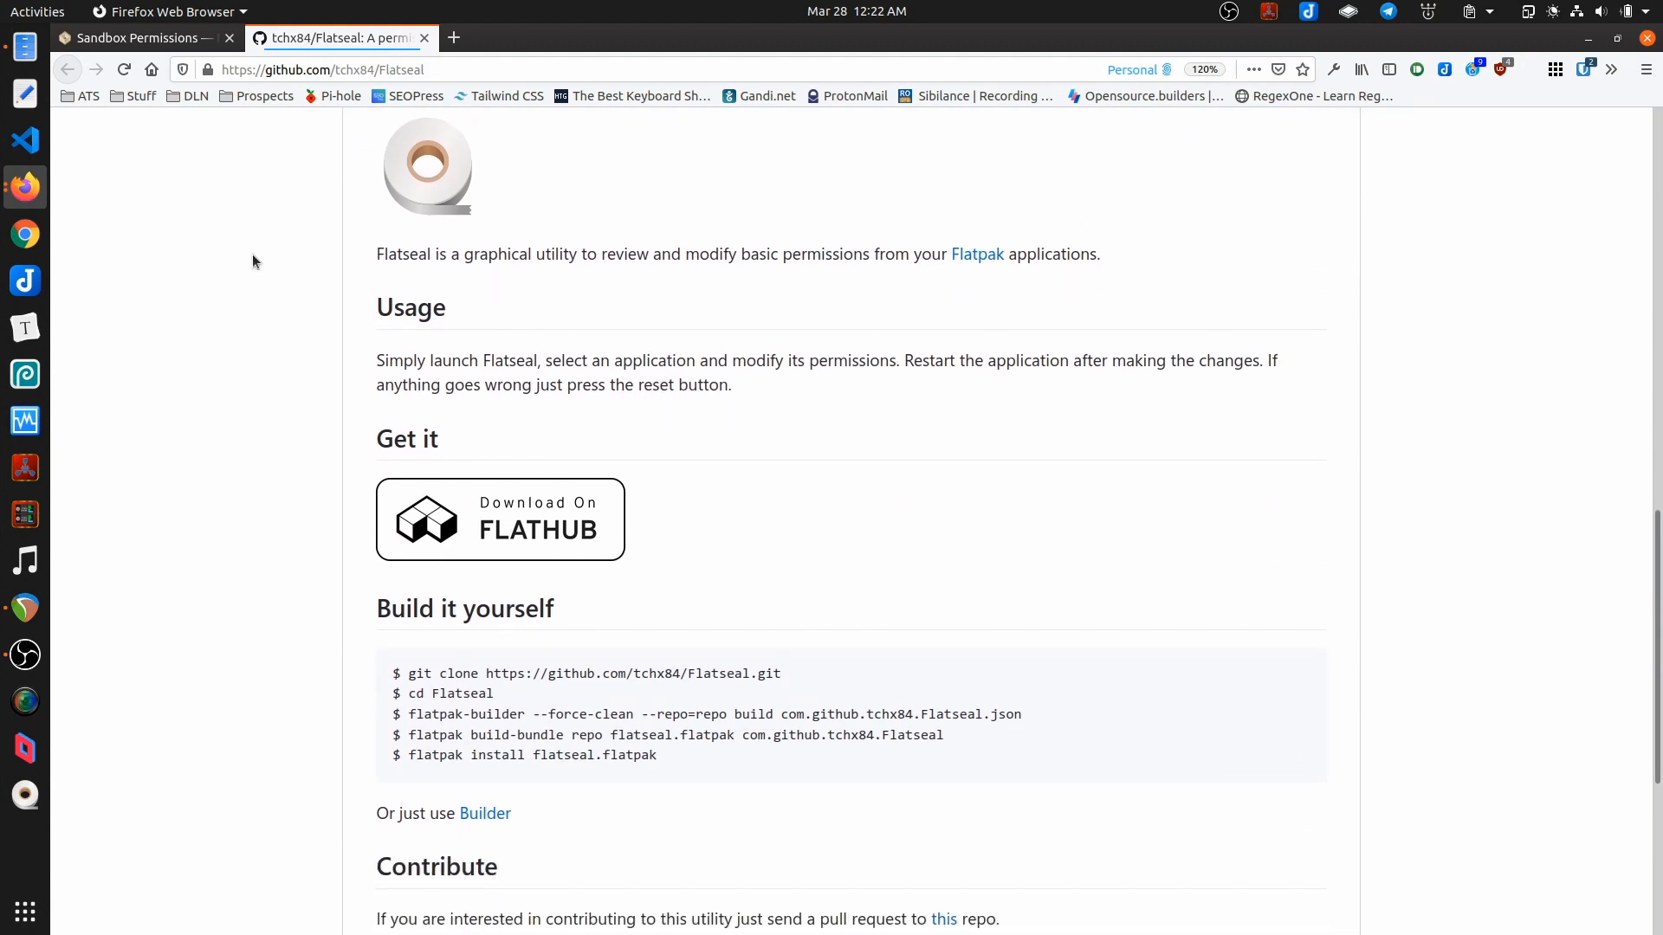
mouse_move(537, 291)
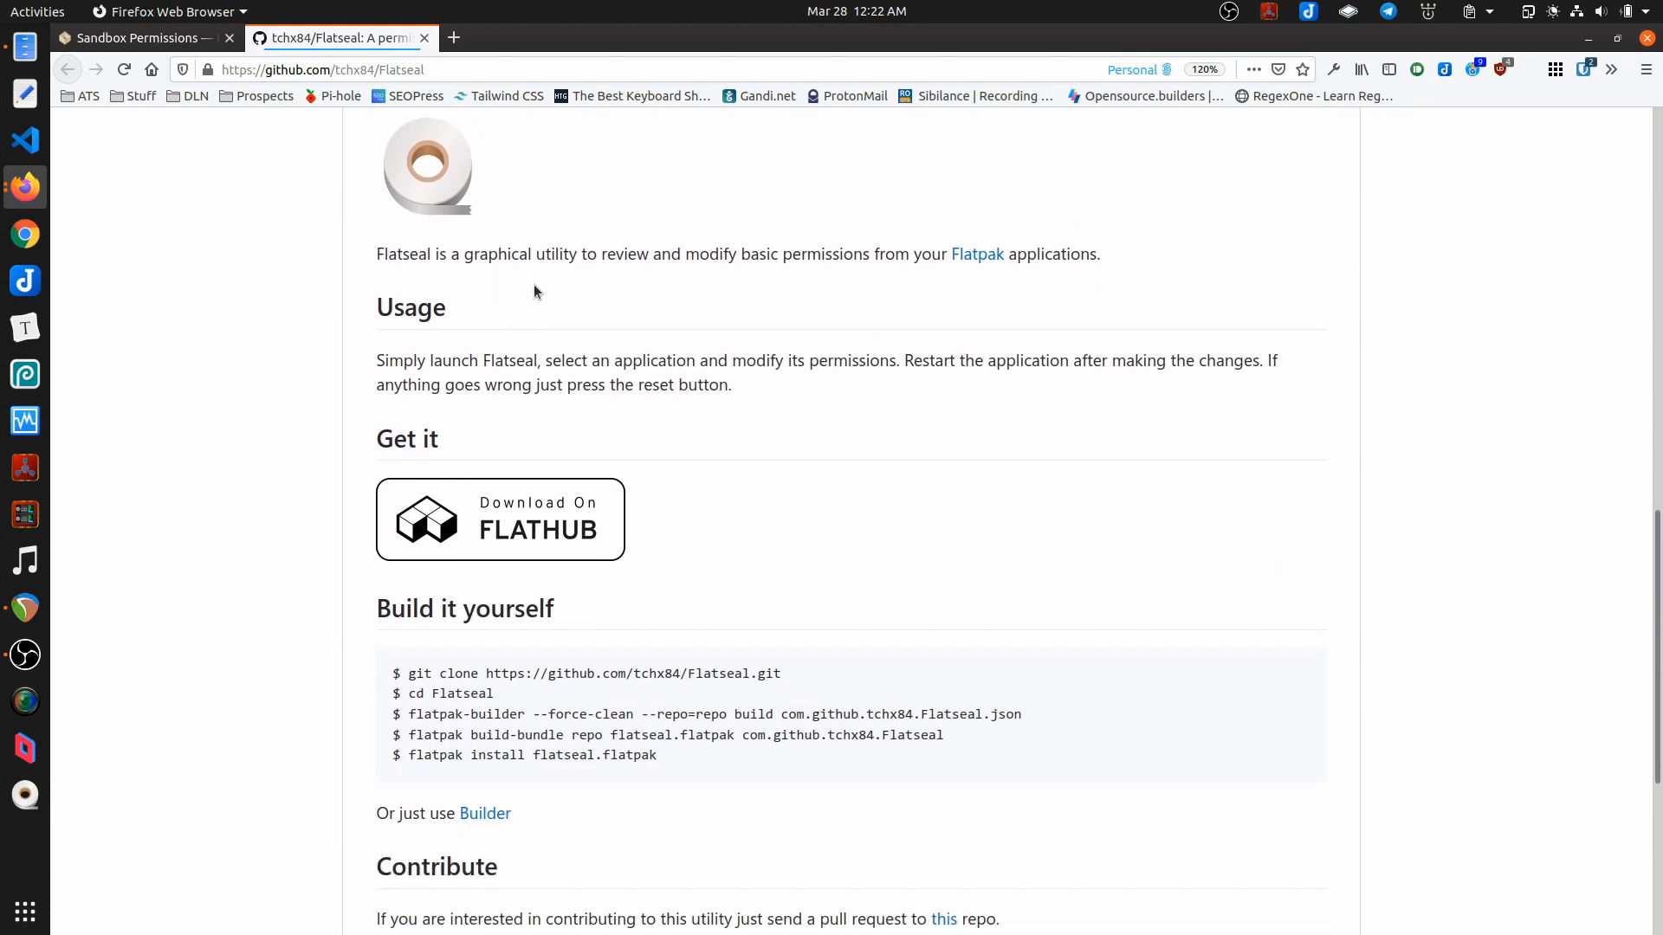
mouse_move(859, 277)
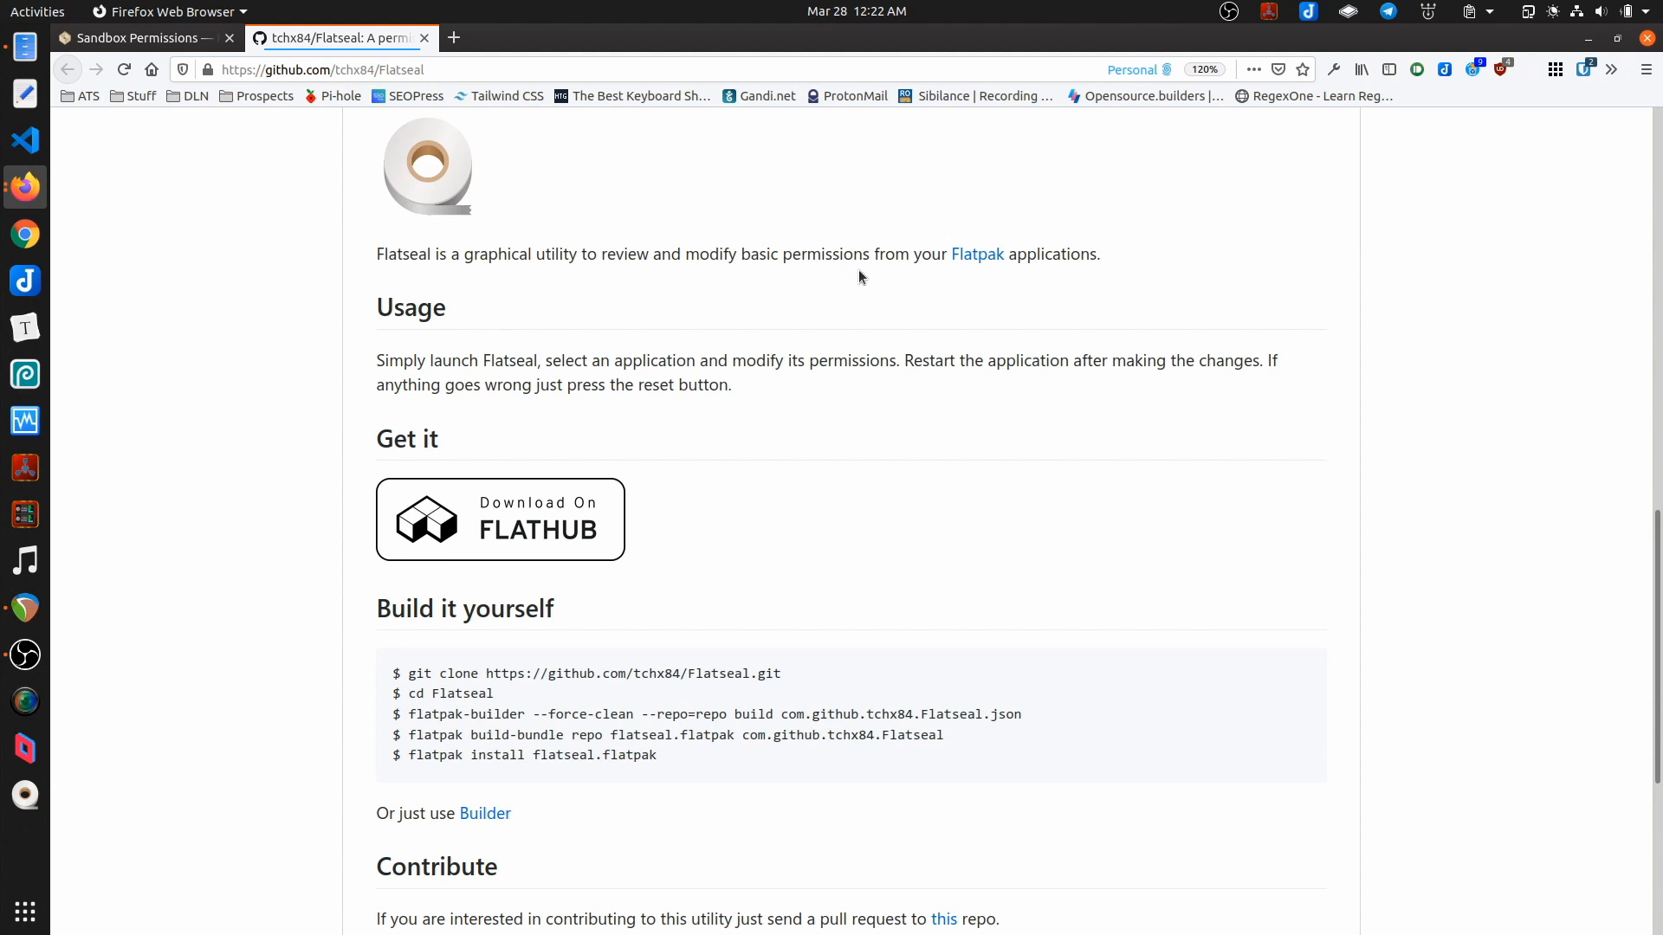
mouse_move(1178, 291)
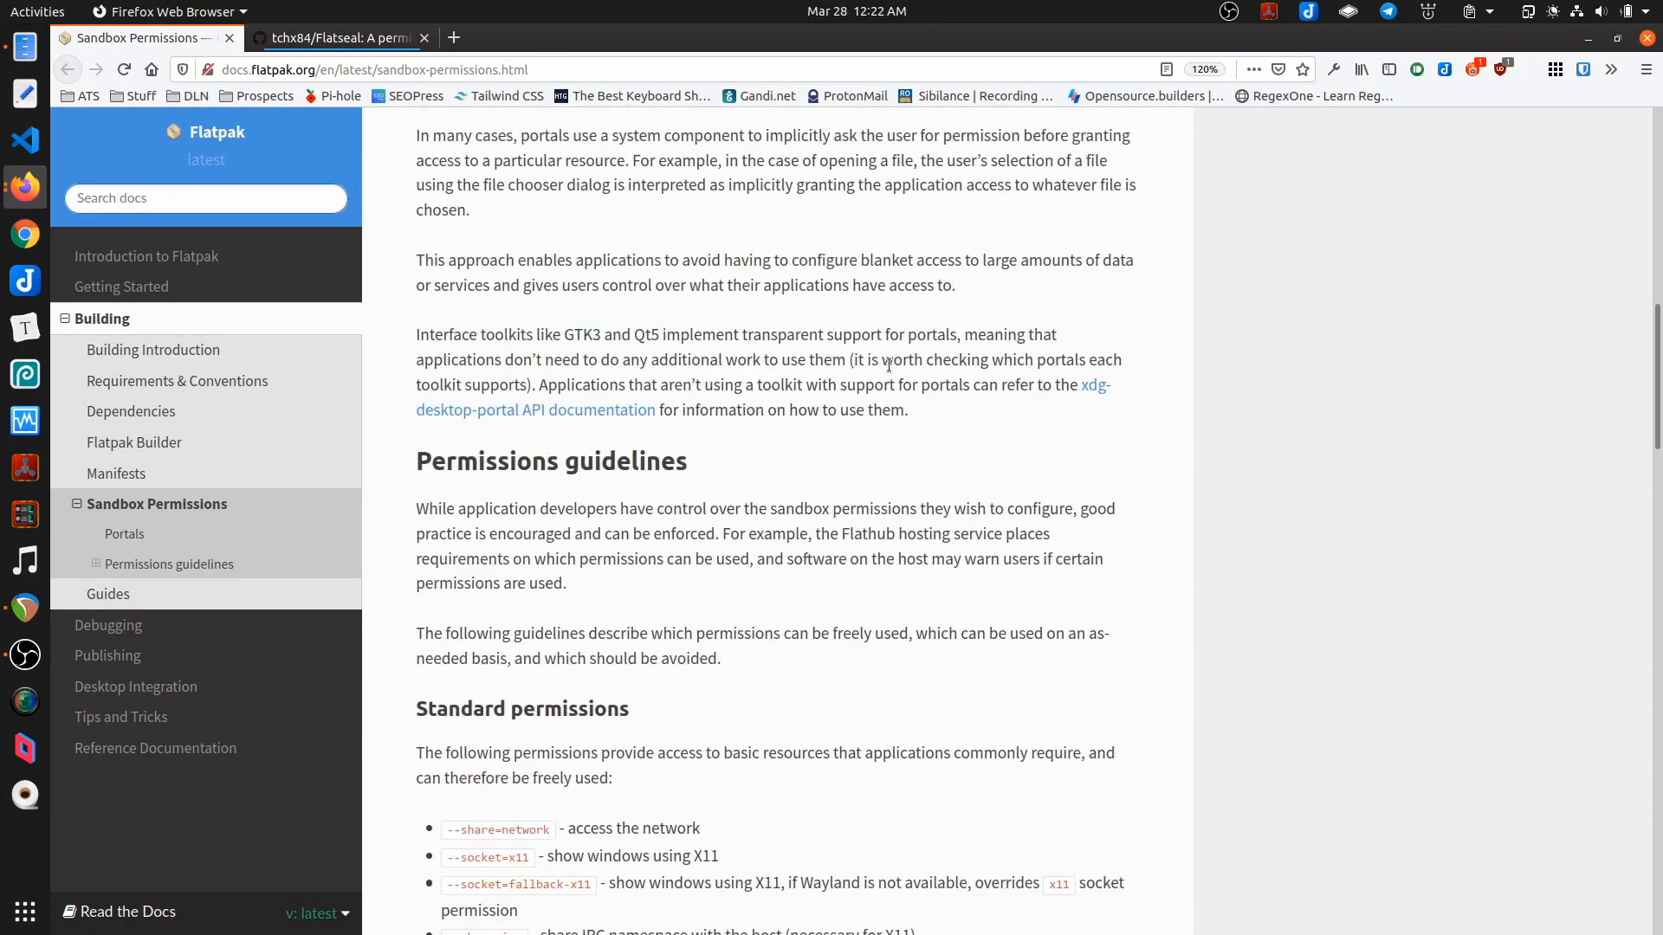
scroll("down", 3)
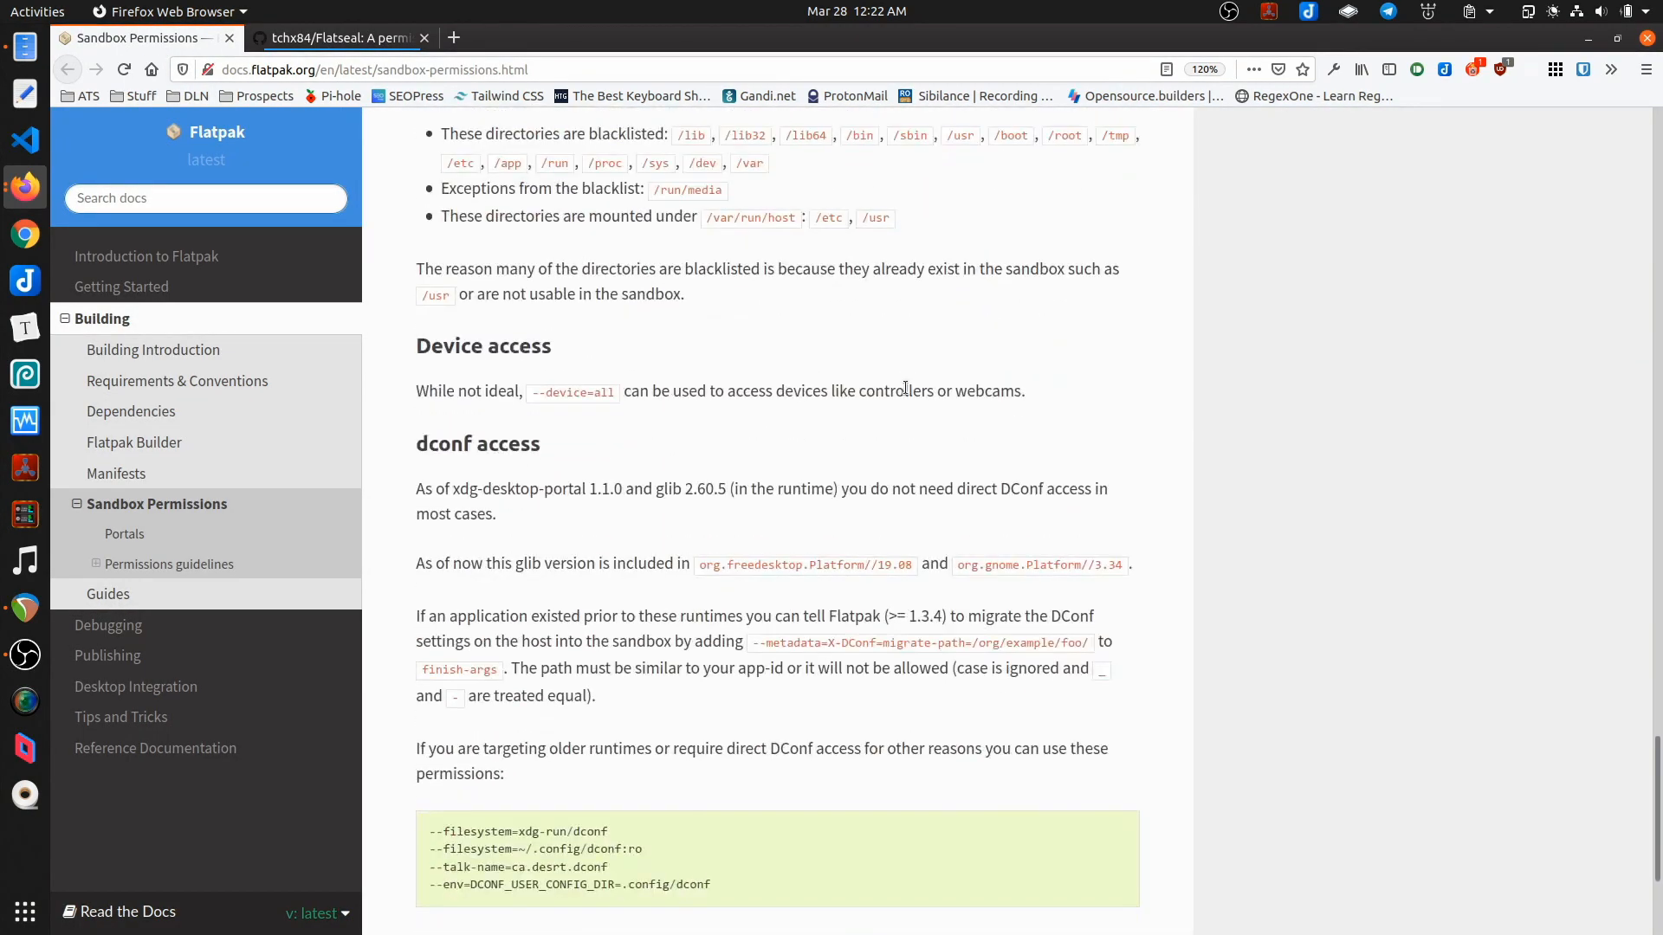
left_click(339, 38)
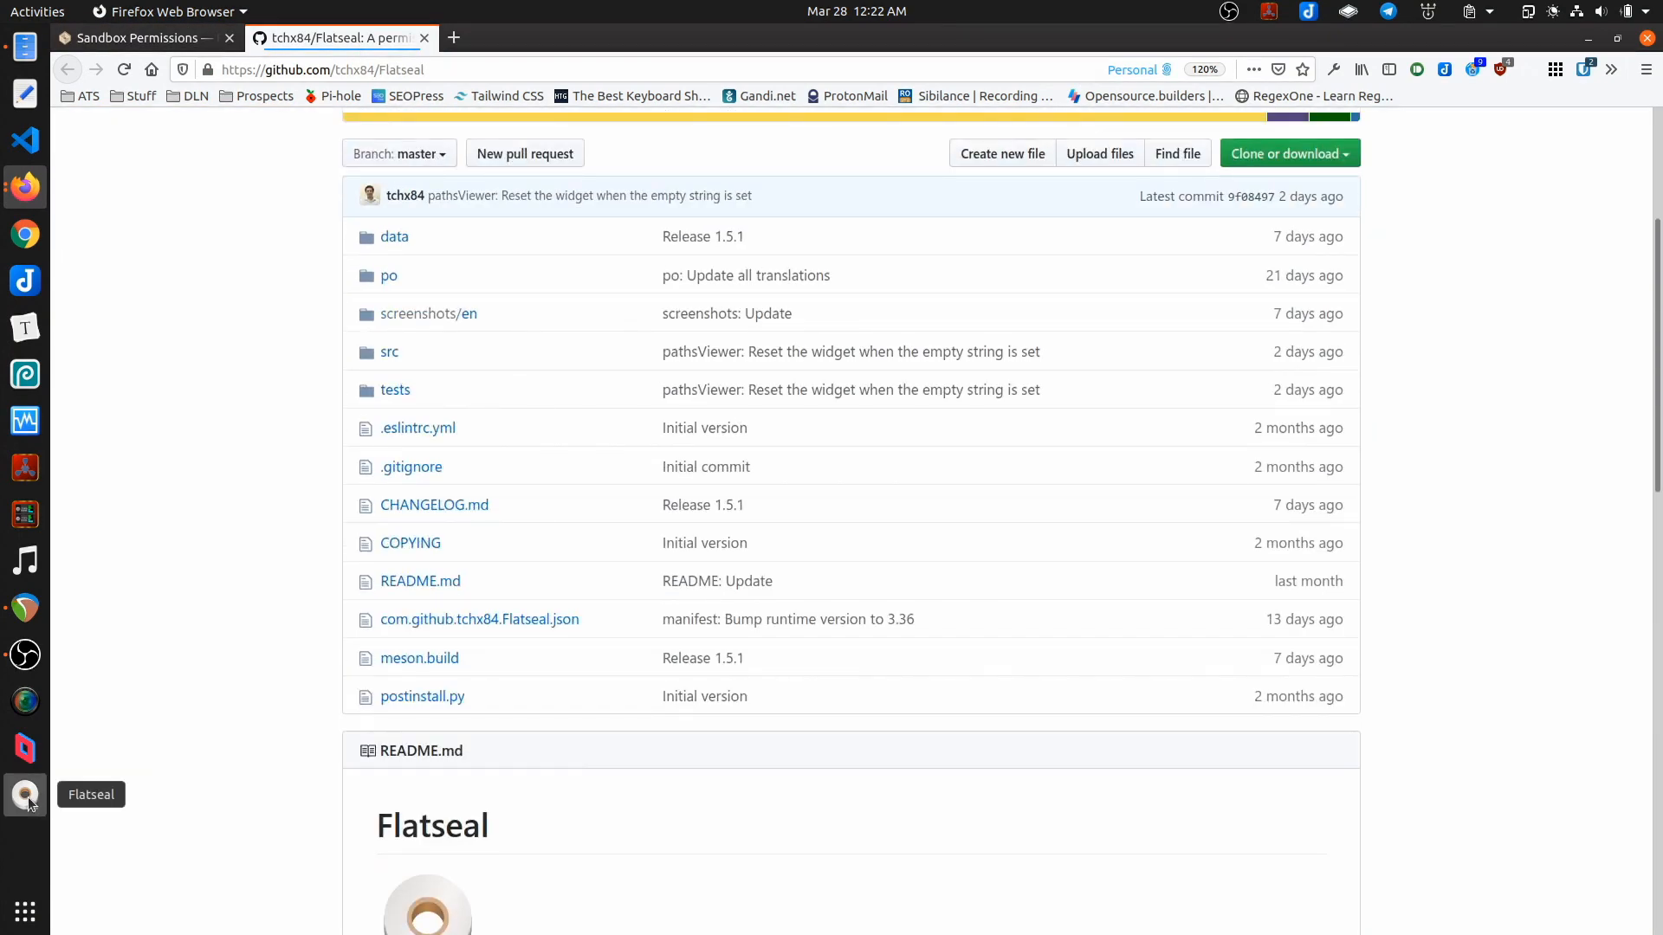
Step: Launch Flatseal from the dock to list the installed Flatpak apps
left_click(24, 793)
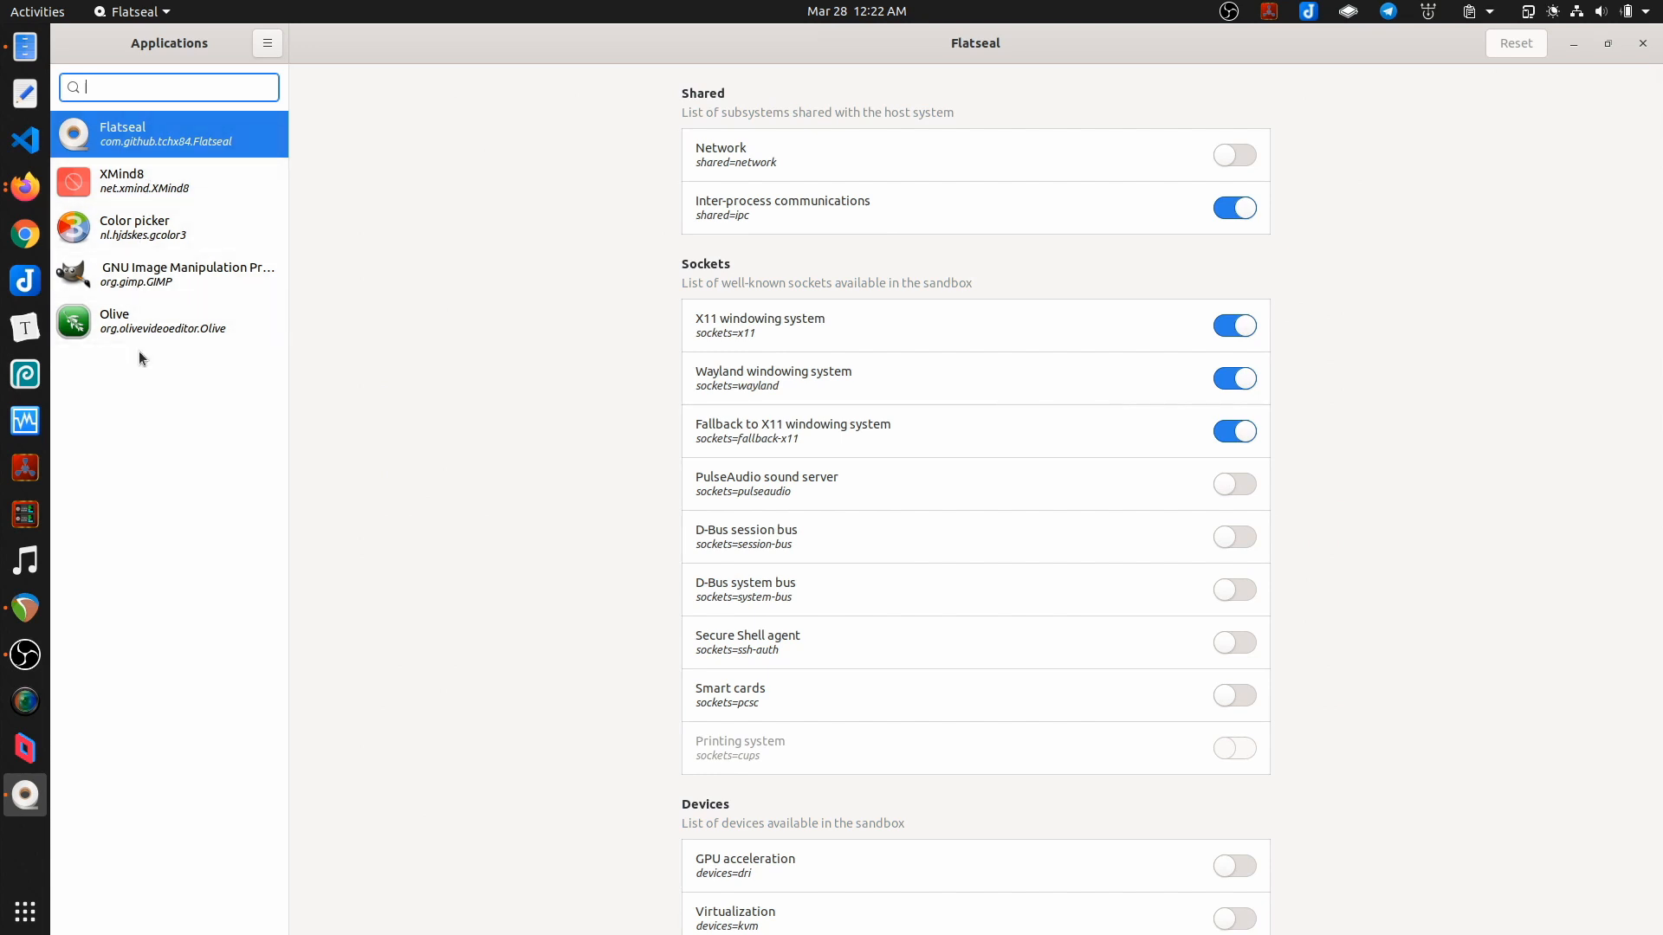
mouse_move(144, 190)
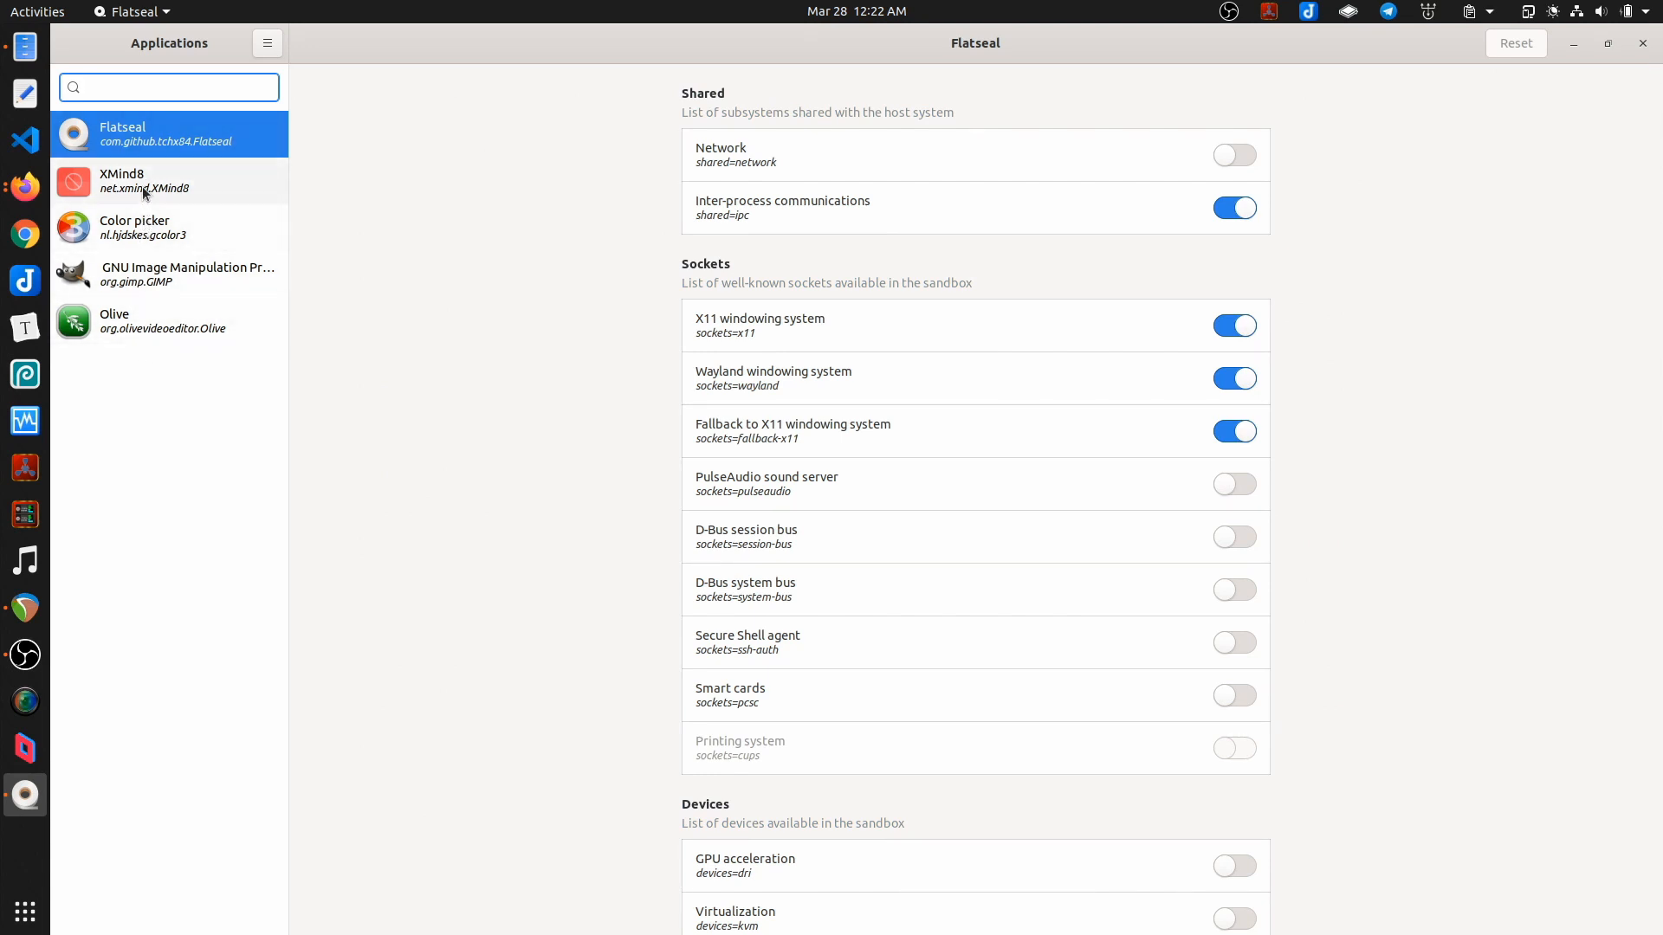
Step: Select Color picker and scroll its permissions down to devices, features and filesystems
left_click(142, 227)
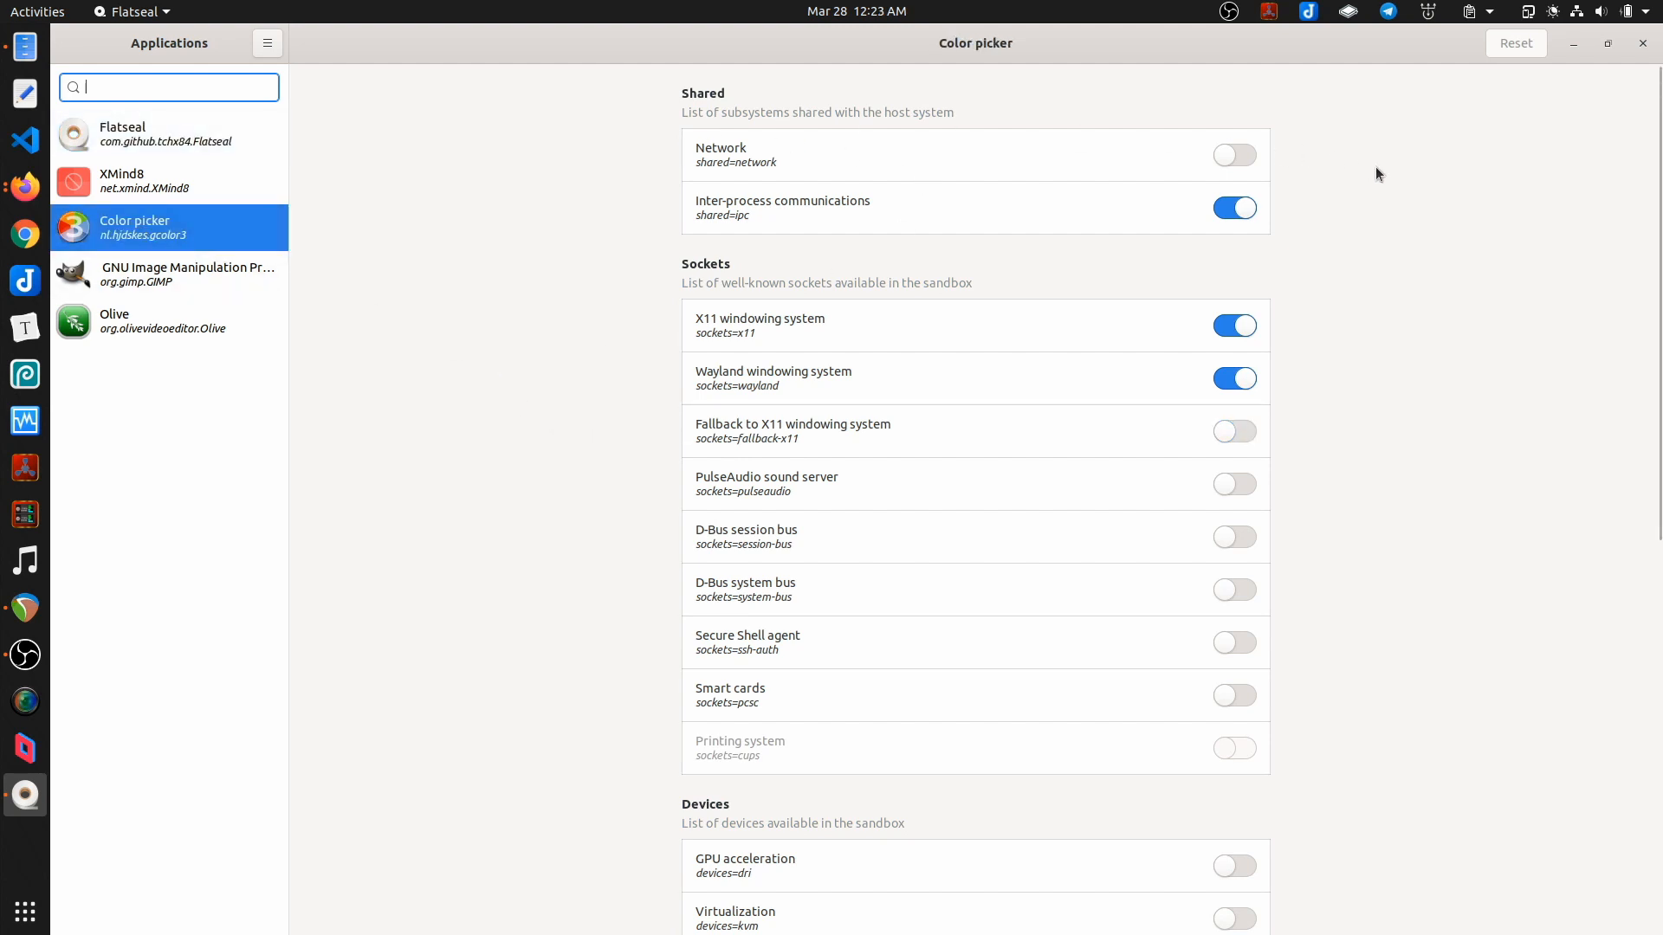
mouse_move(807, 768)
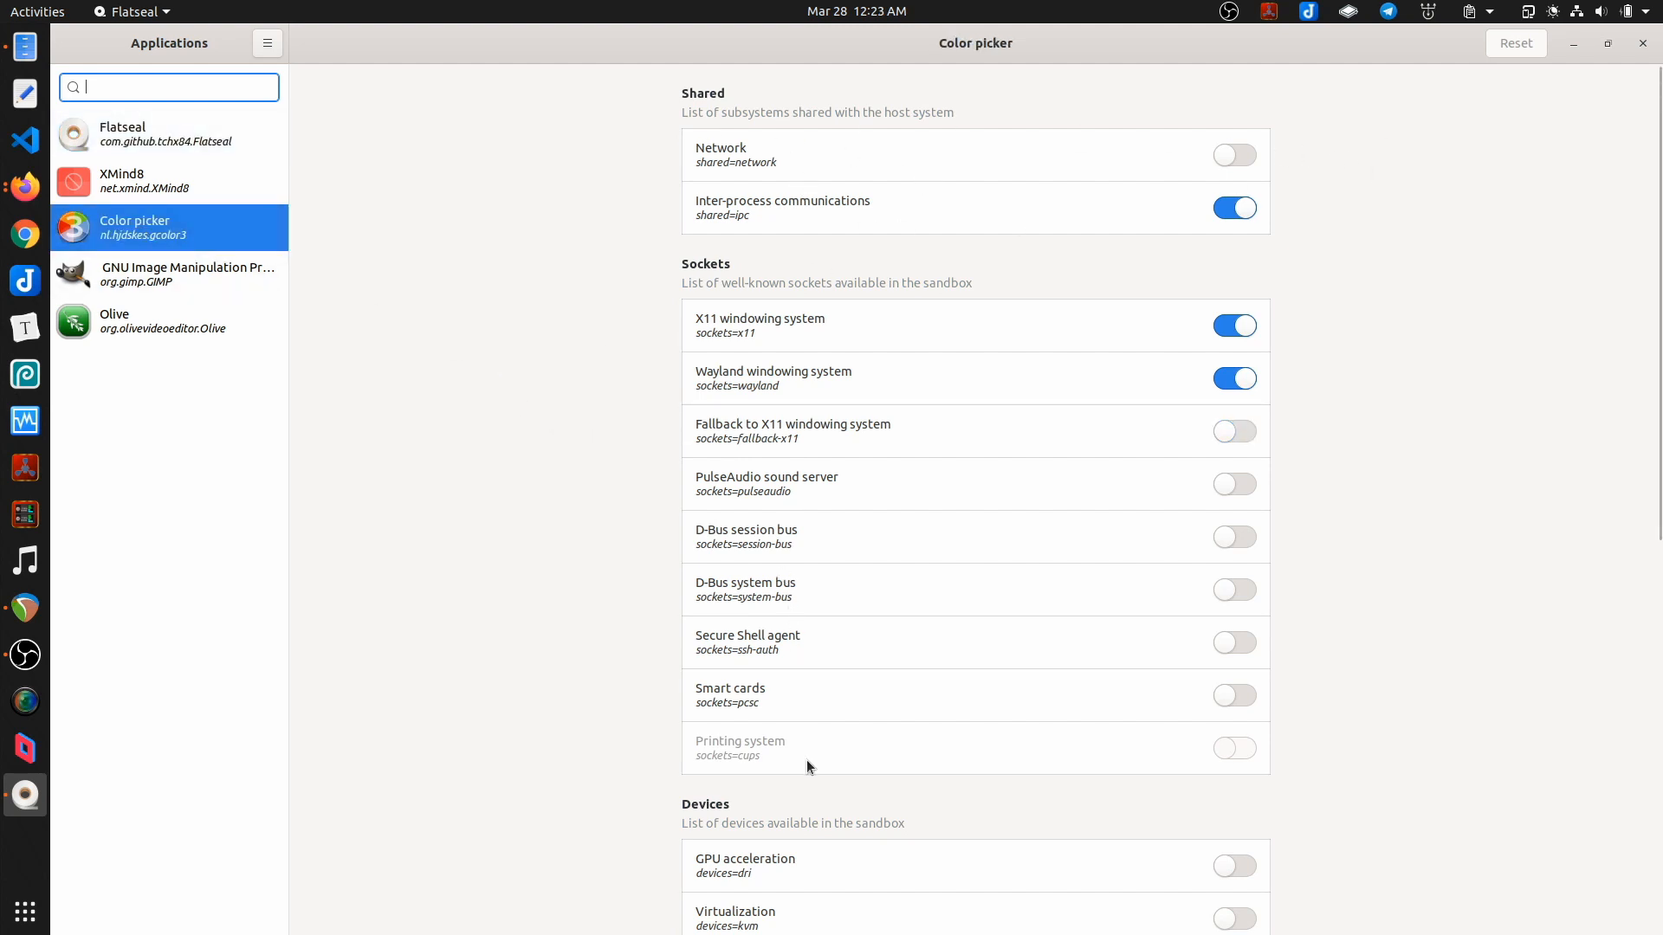
scroll("down", 3)
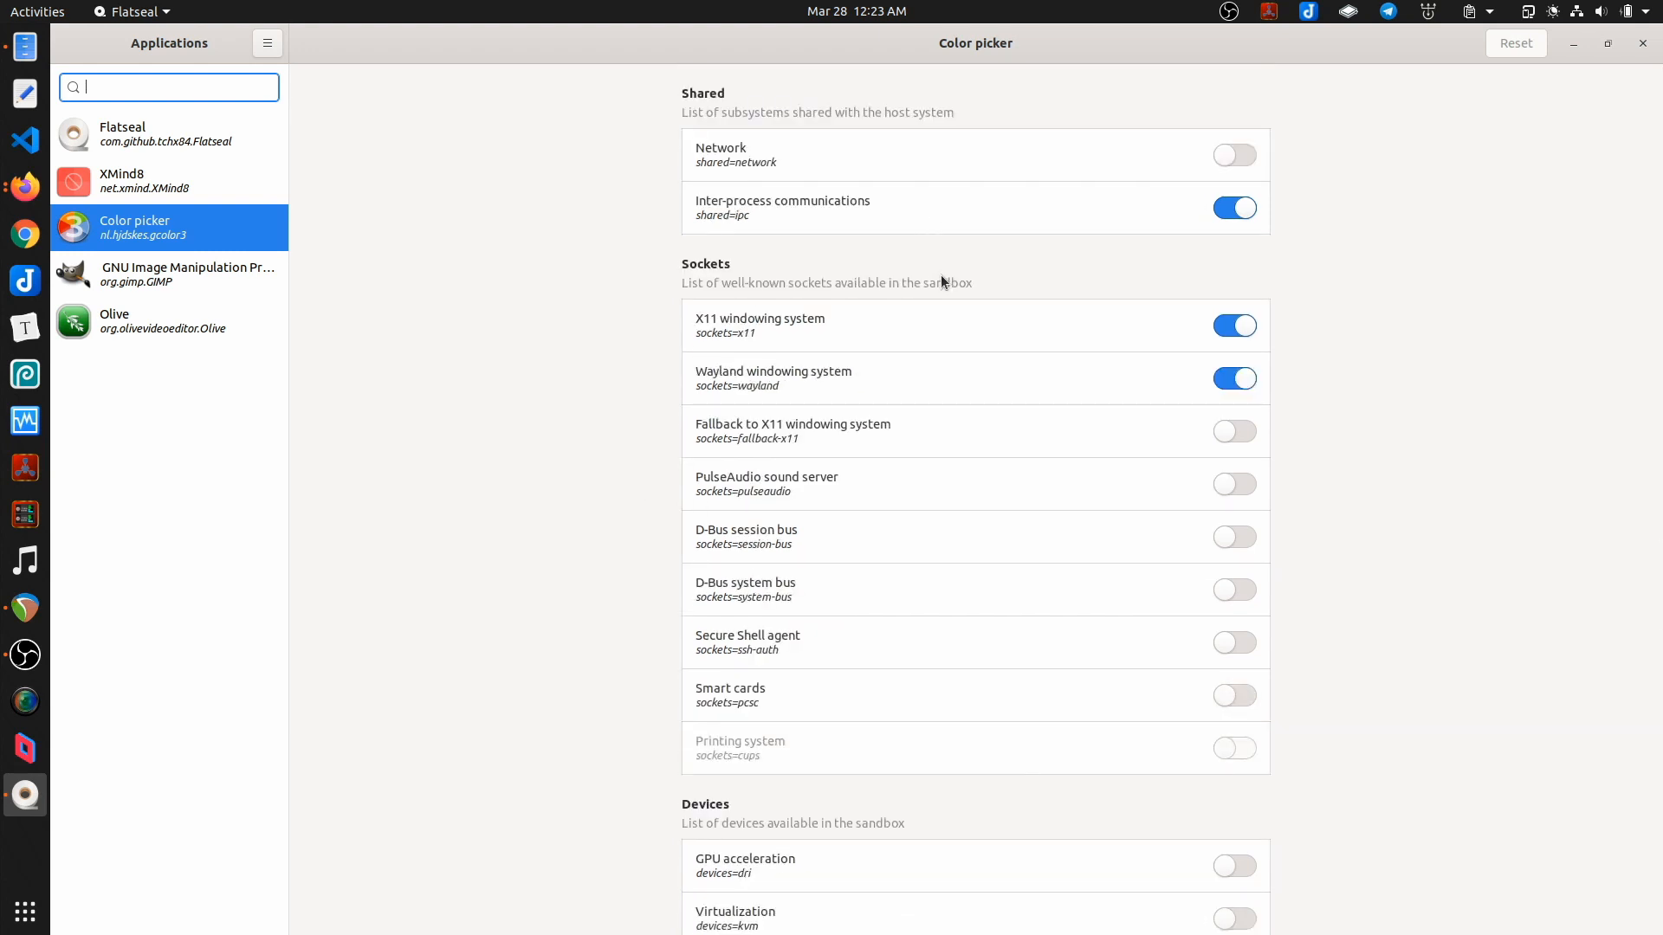
scroll("down", 3)
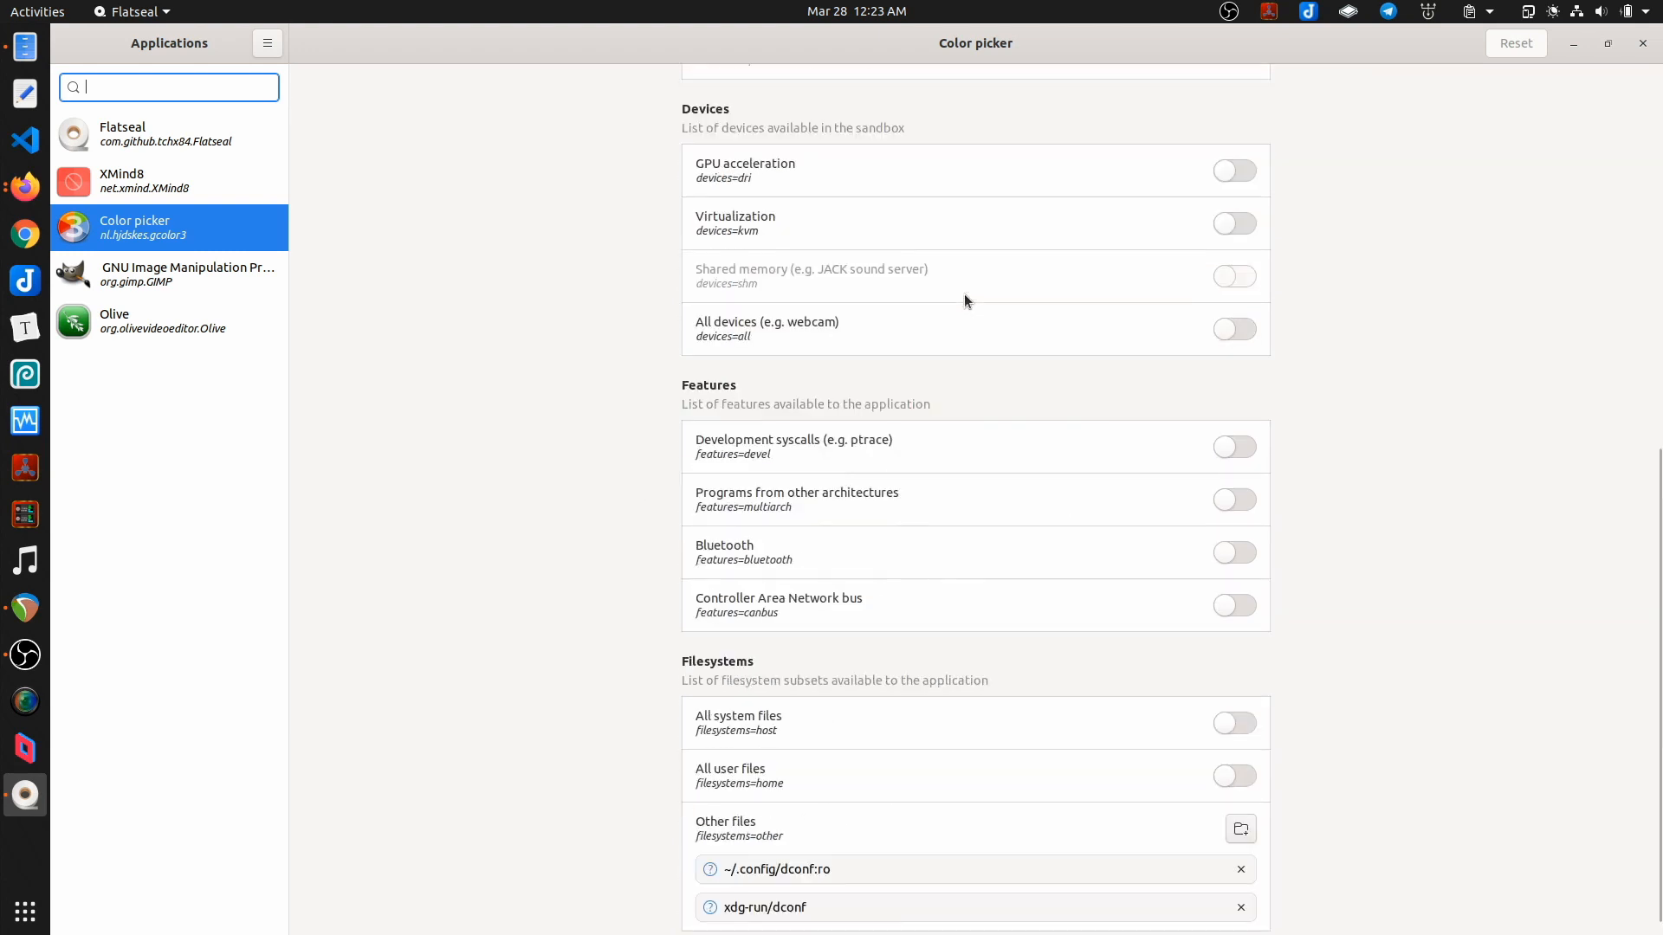
scroll("down", 3)
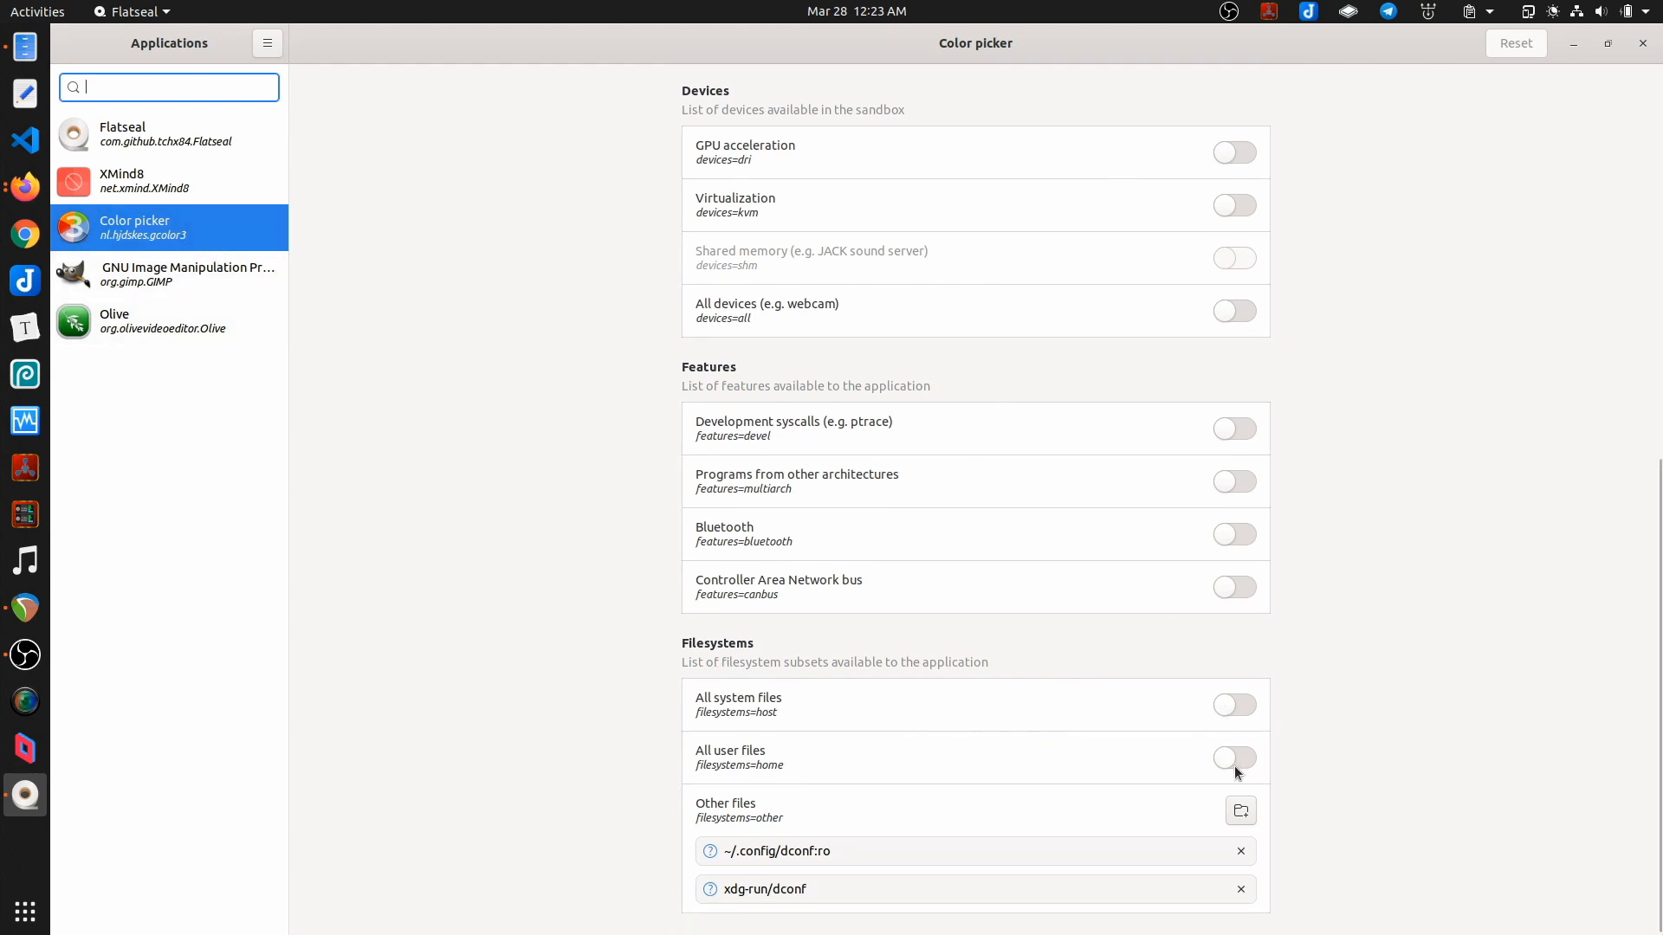
mouse_move(555, 583)
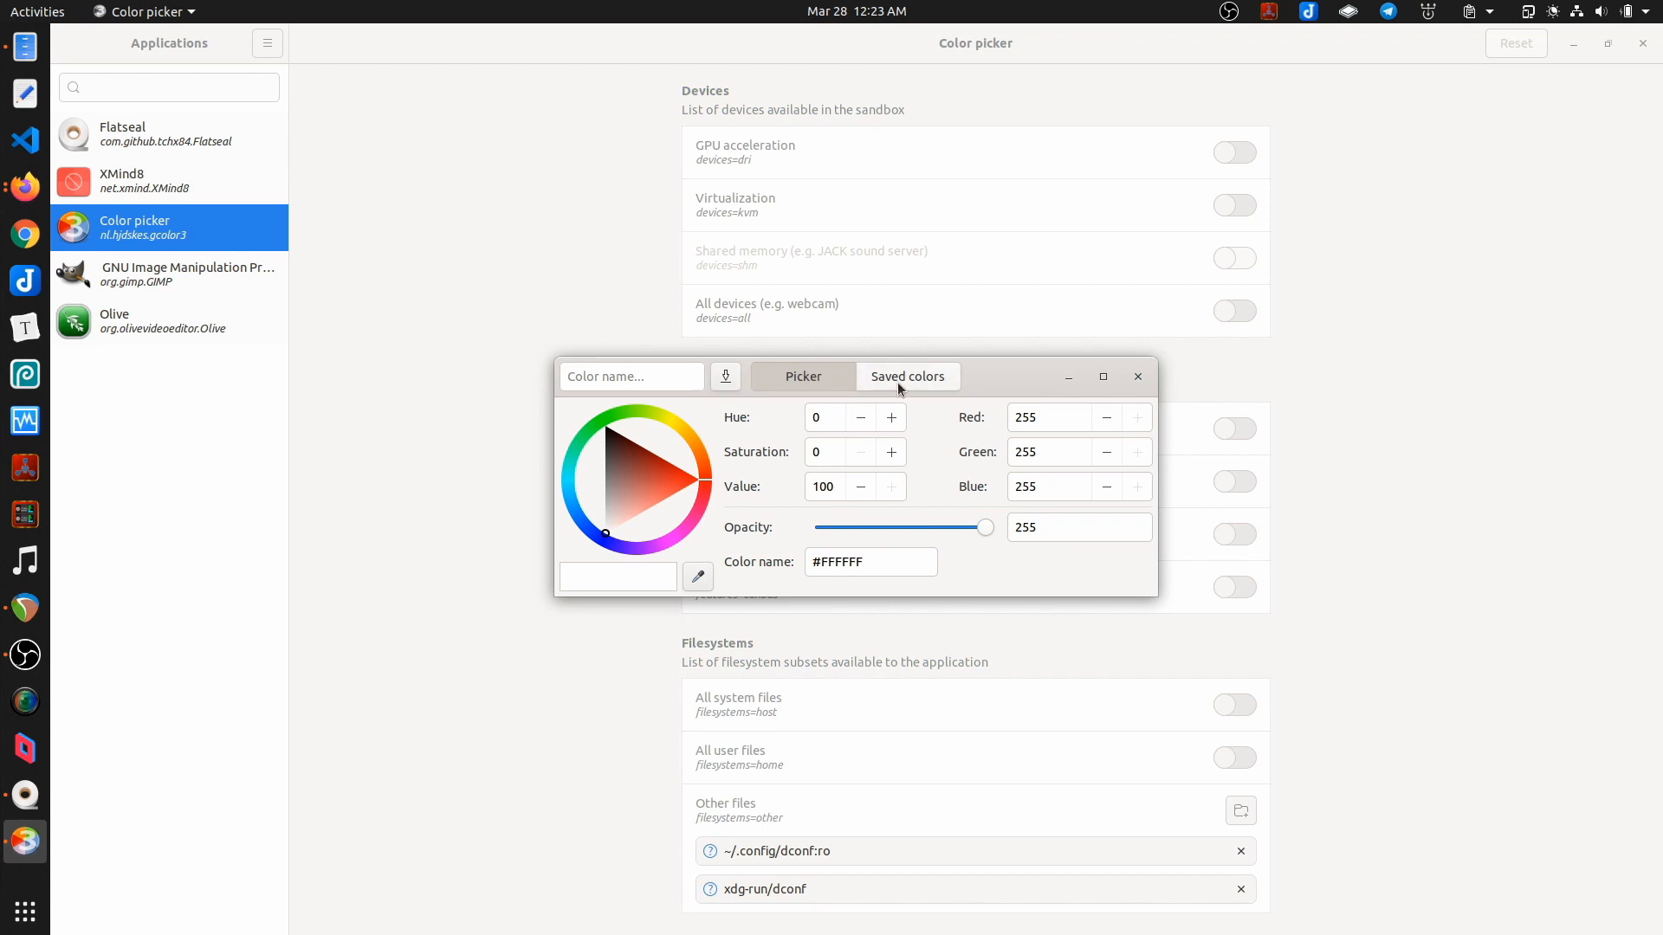
Step: View Color picker's saved colours (EA Dark Blue #33404D) and close its window
left_click(907, 377)
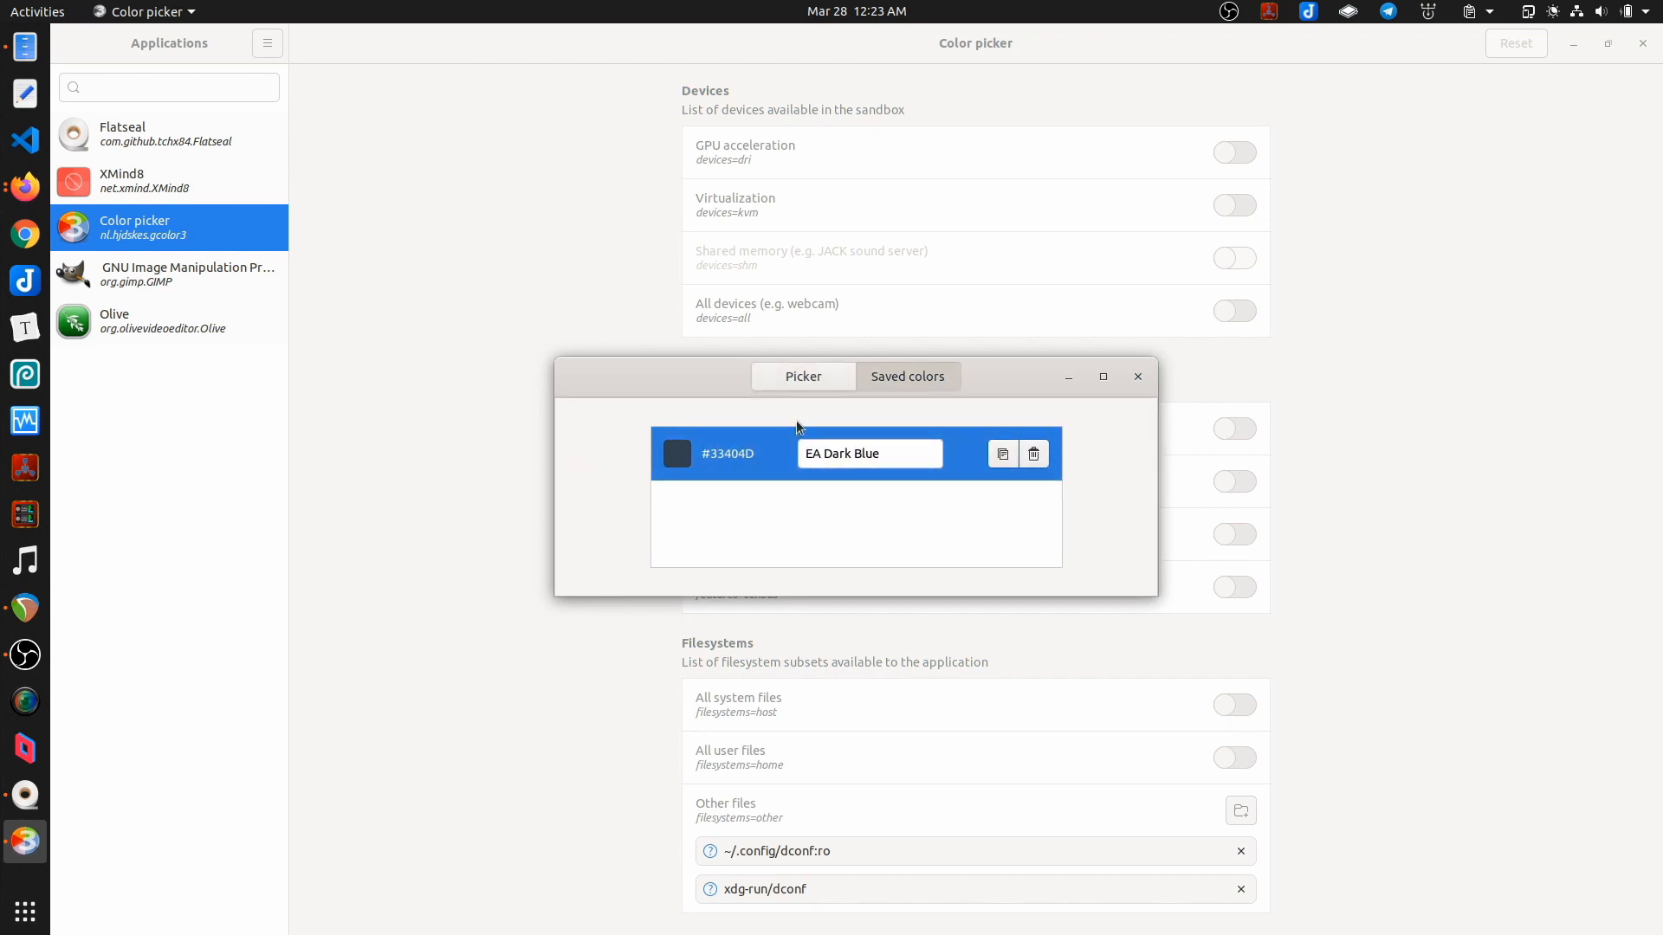
left_click(803, 376)
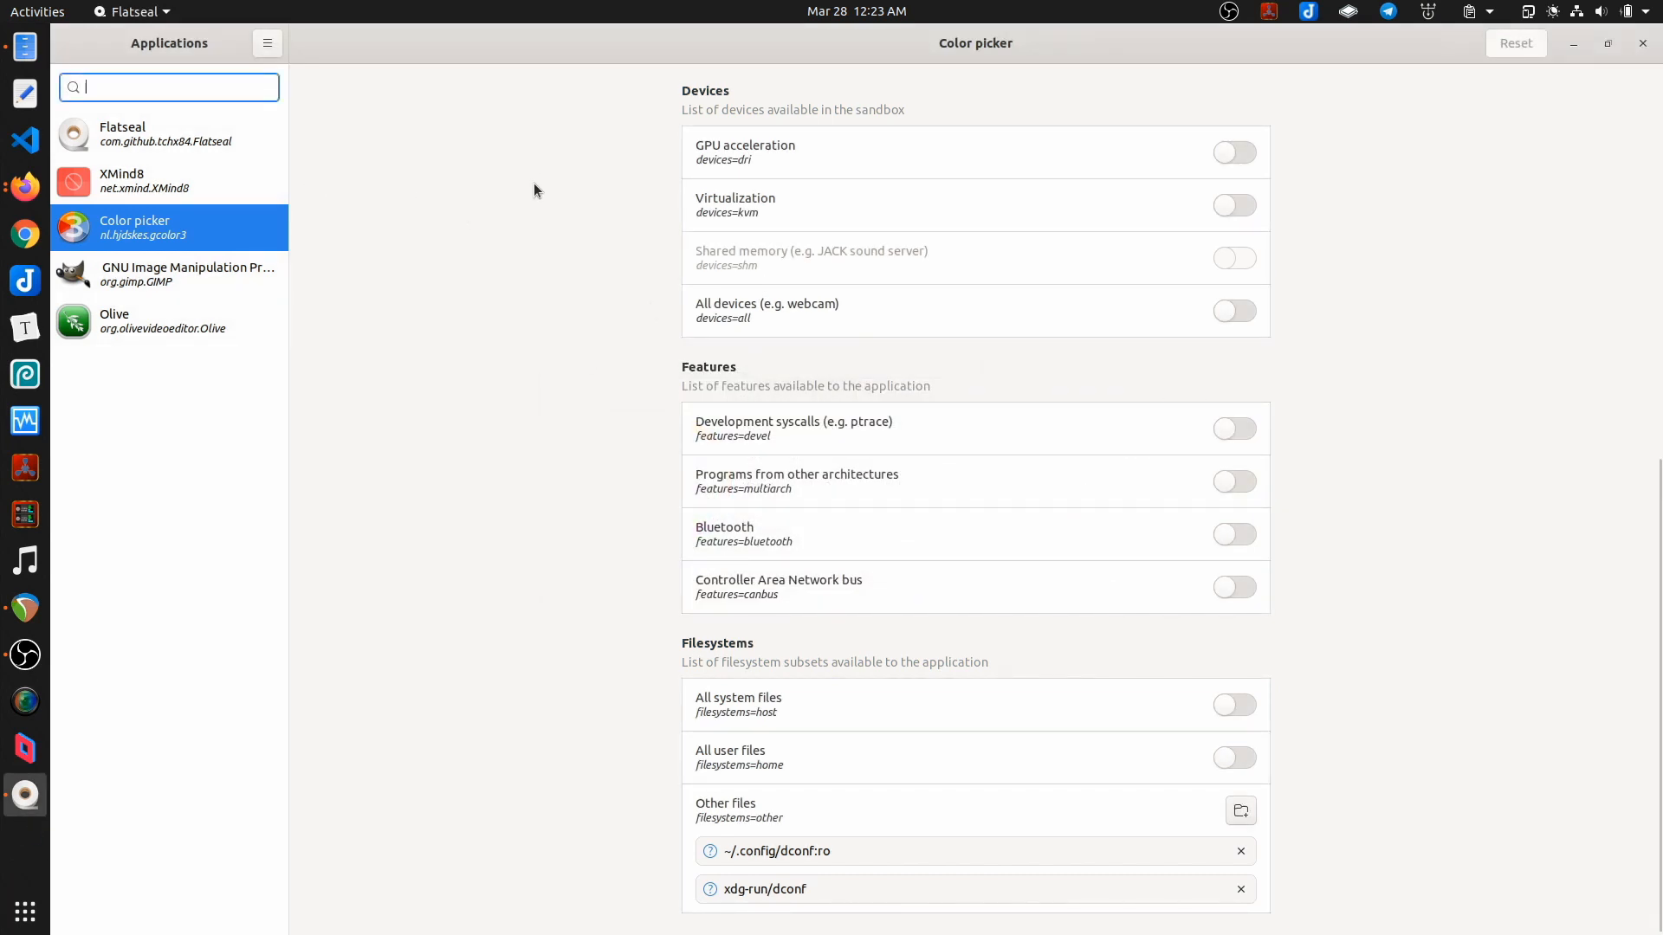
Step: Review GIMP's permissions with all system files enabled, then select XMind8
left_click(170, 274)
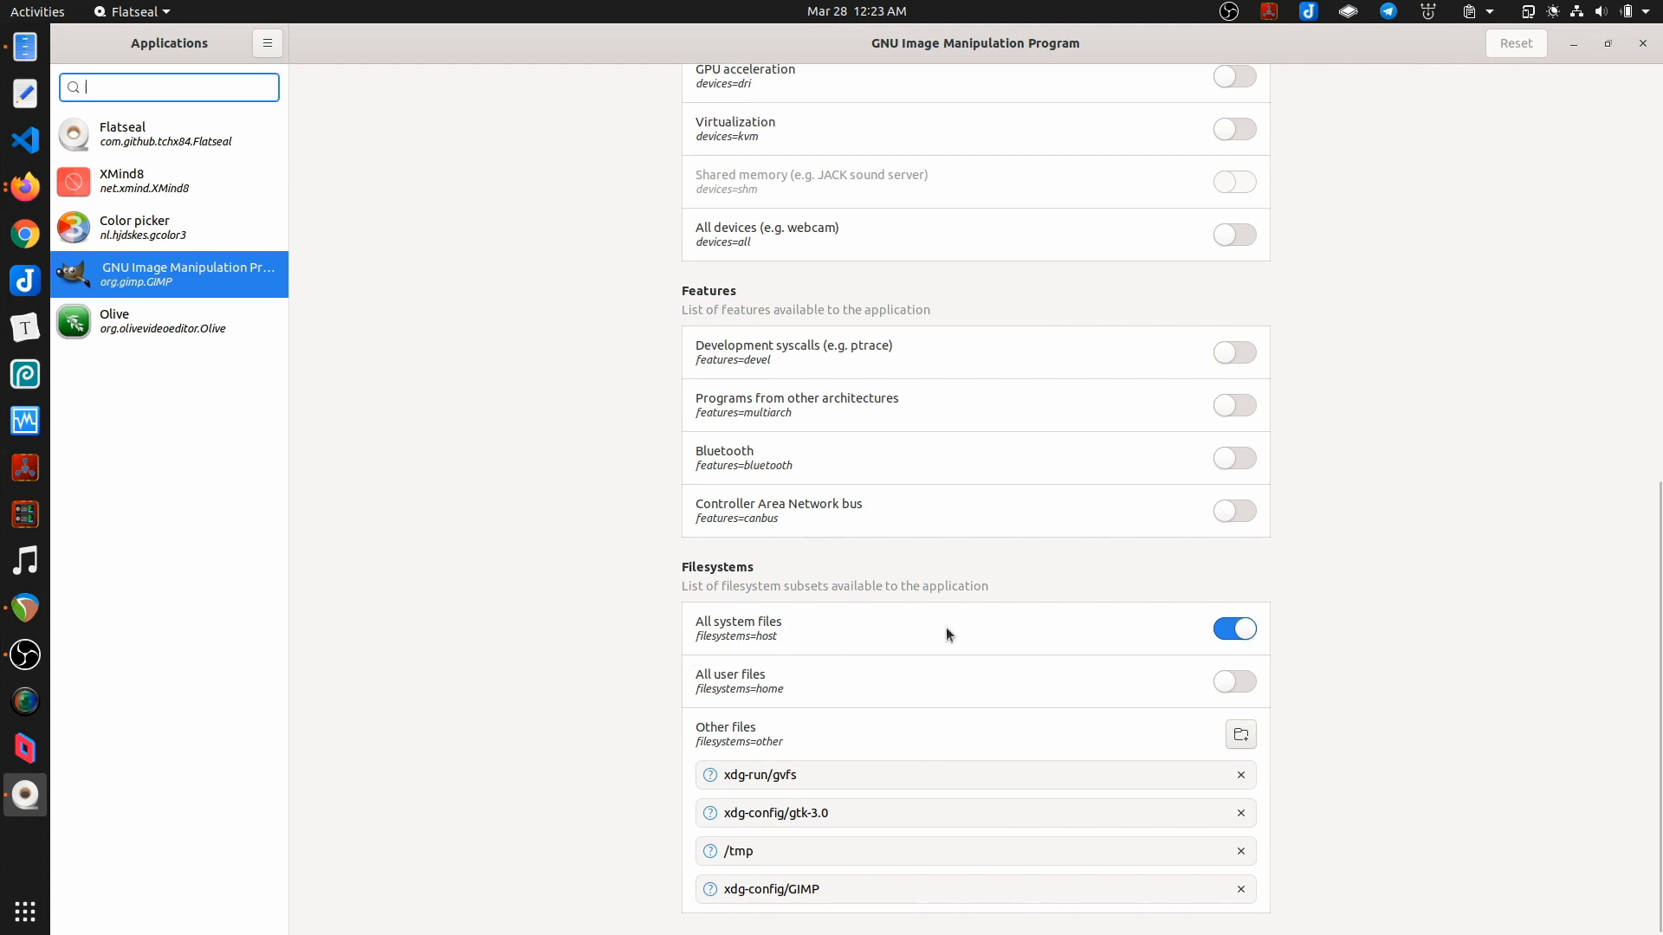
mouse_move(1278, 639)
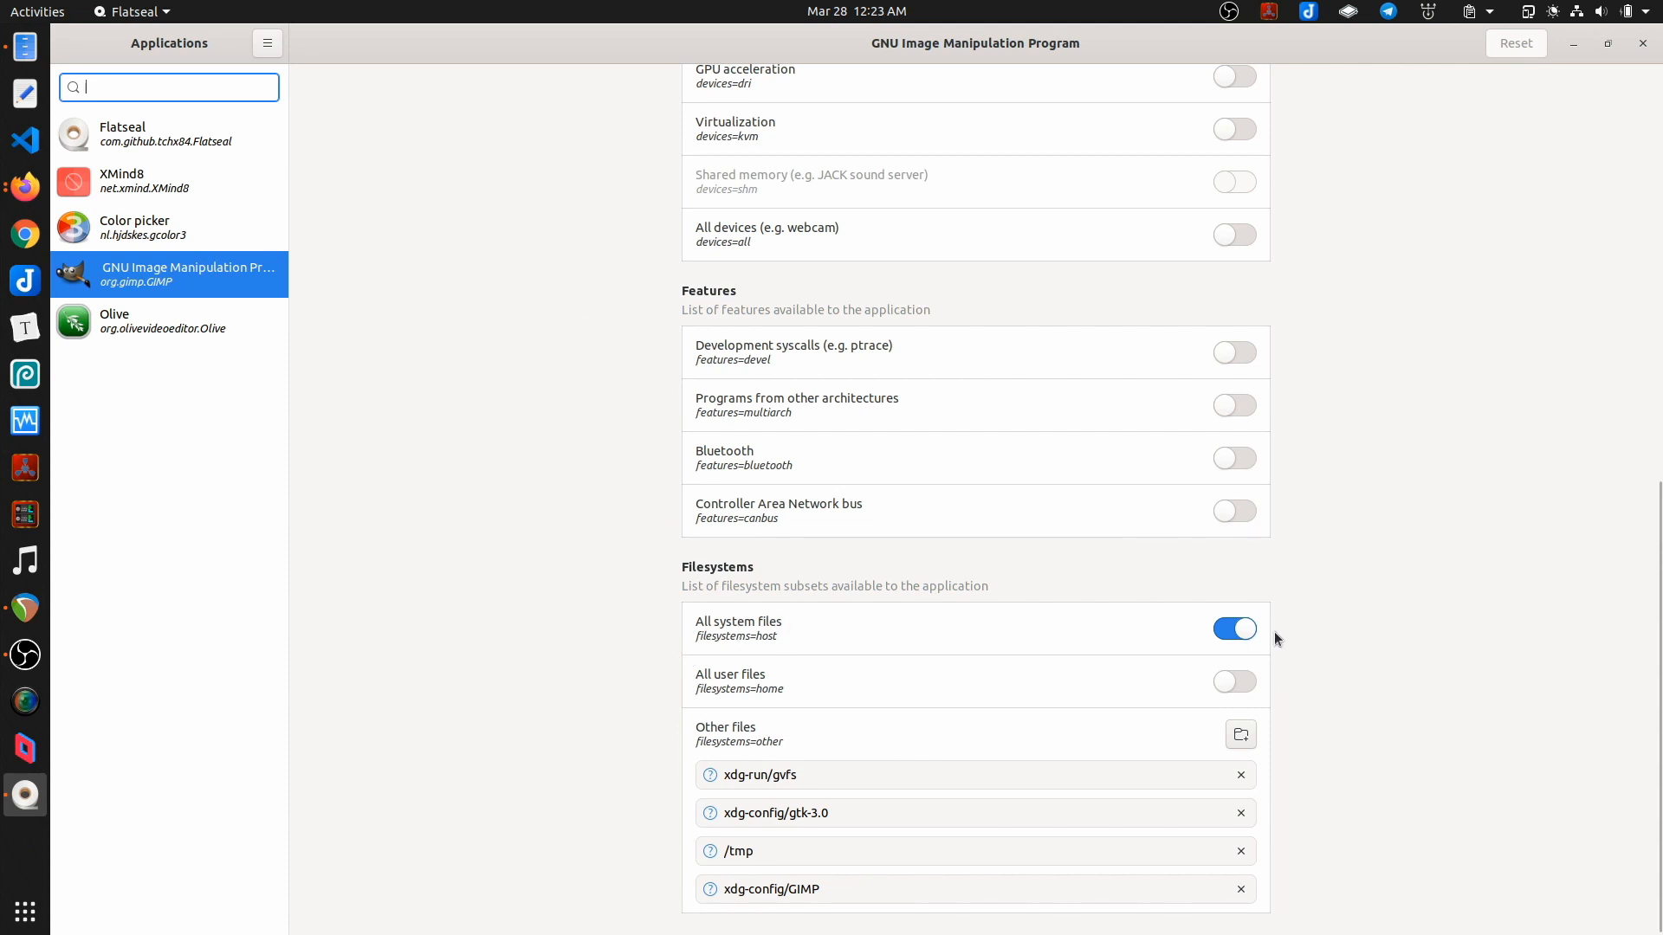
mouse_move(182, 275)
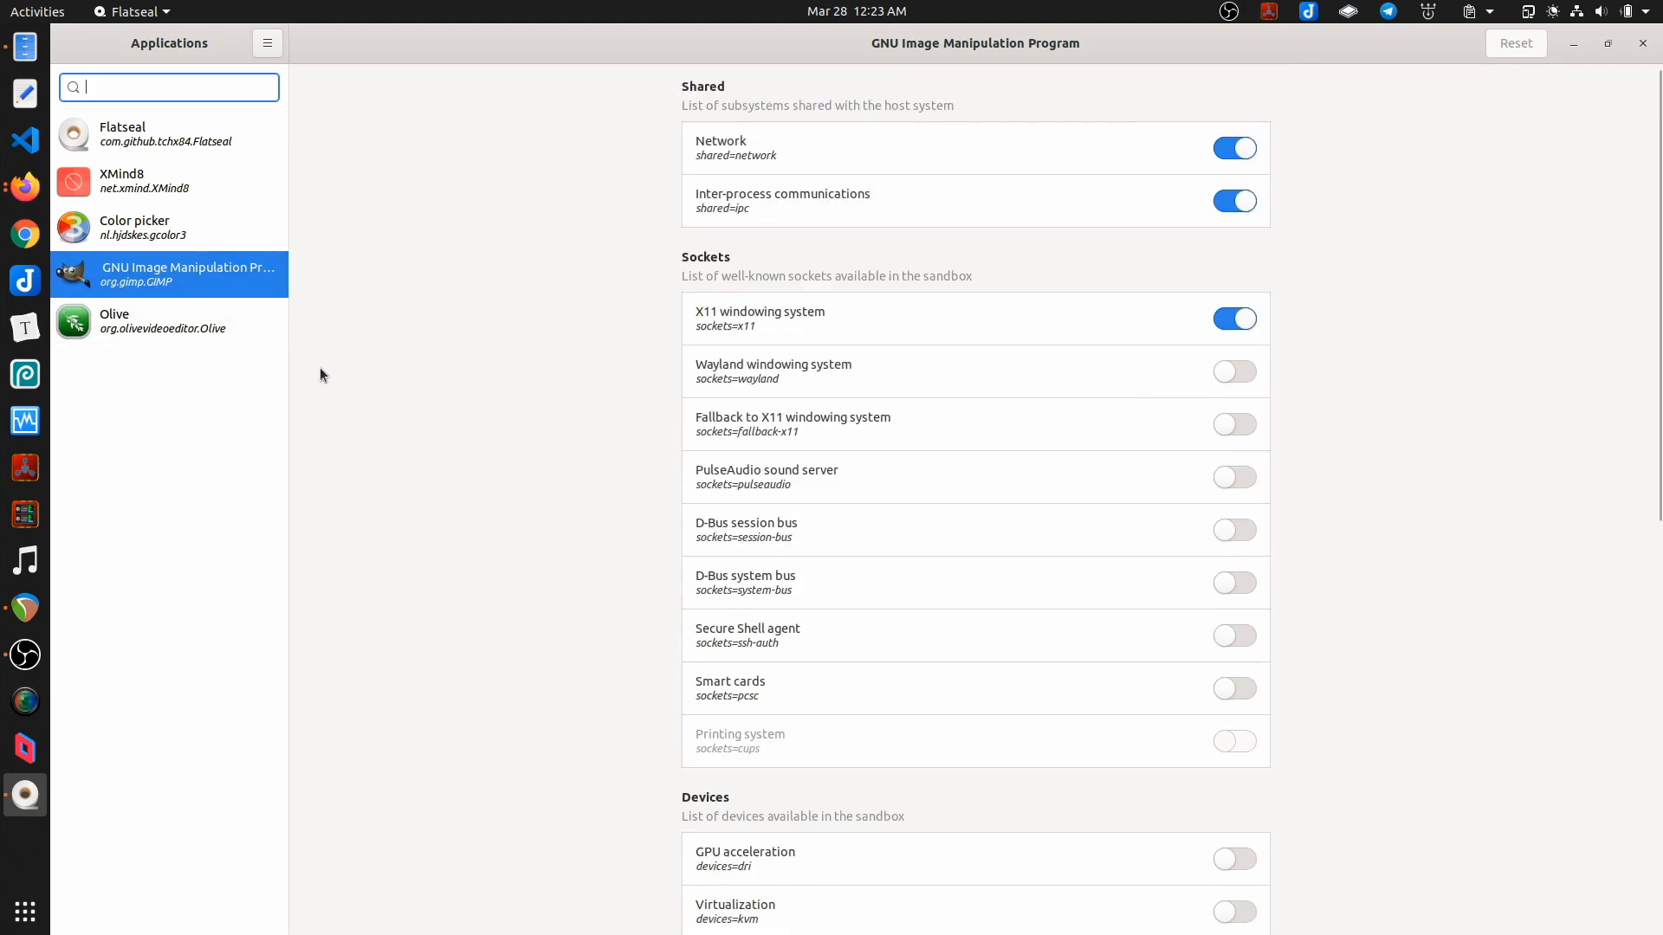
scroll("down", 3)
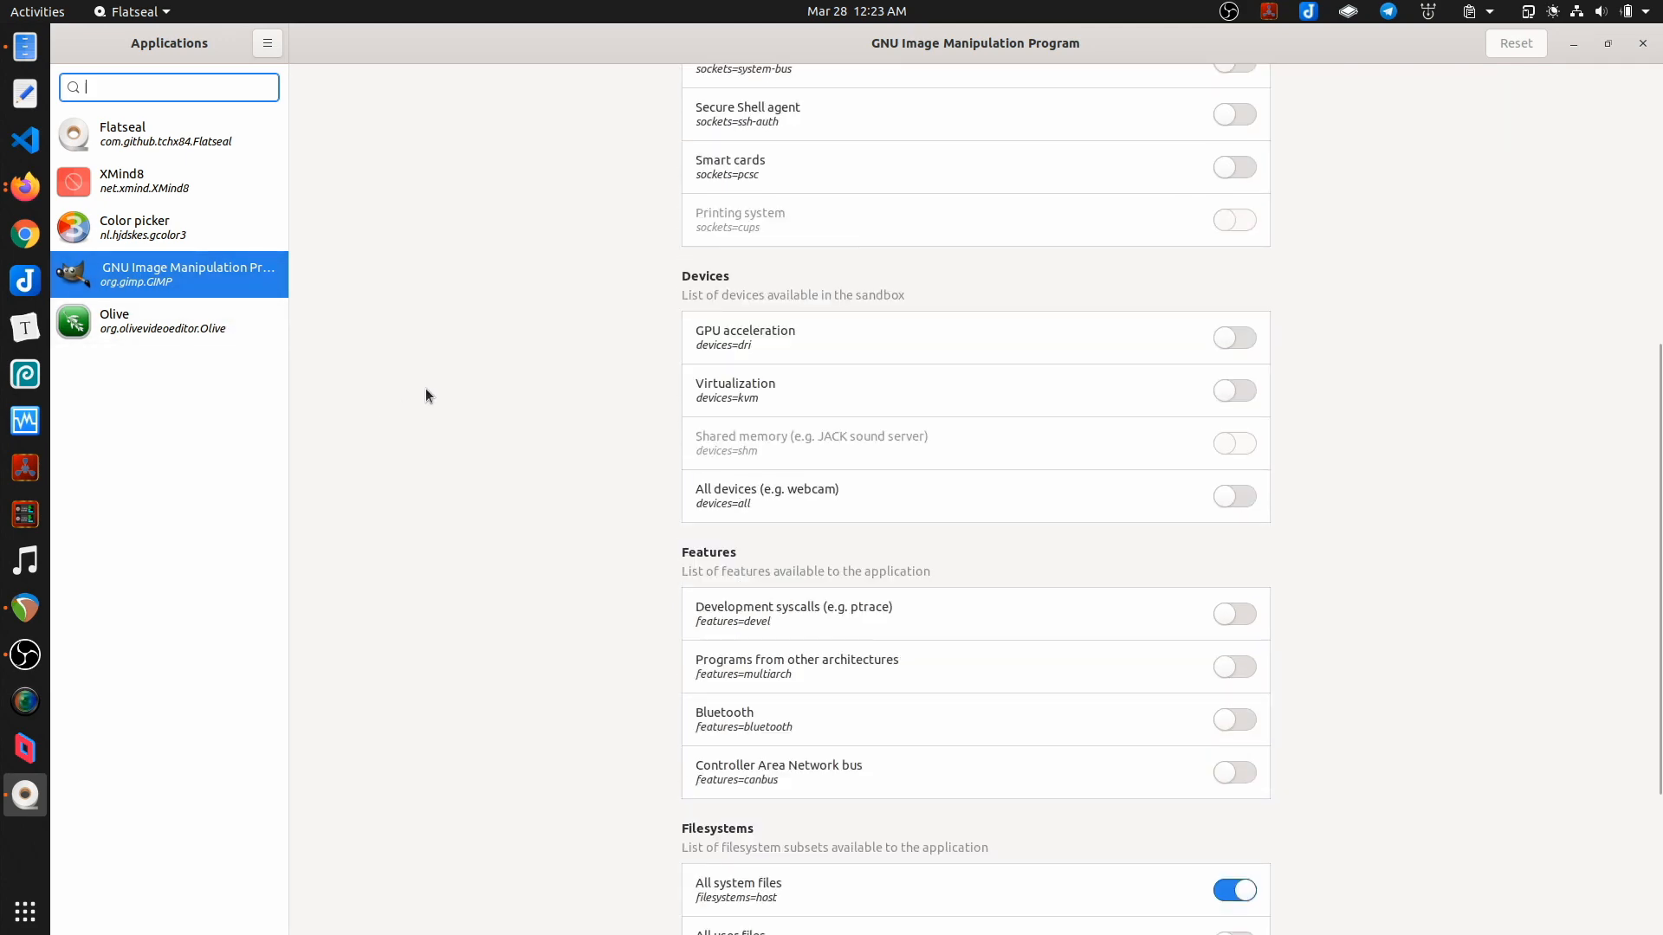
left_click(144, 182)
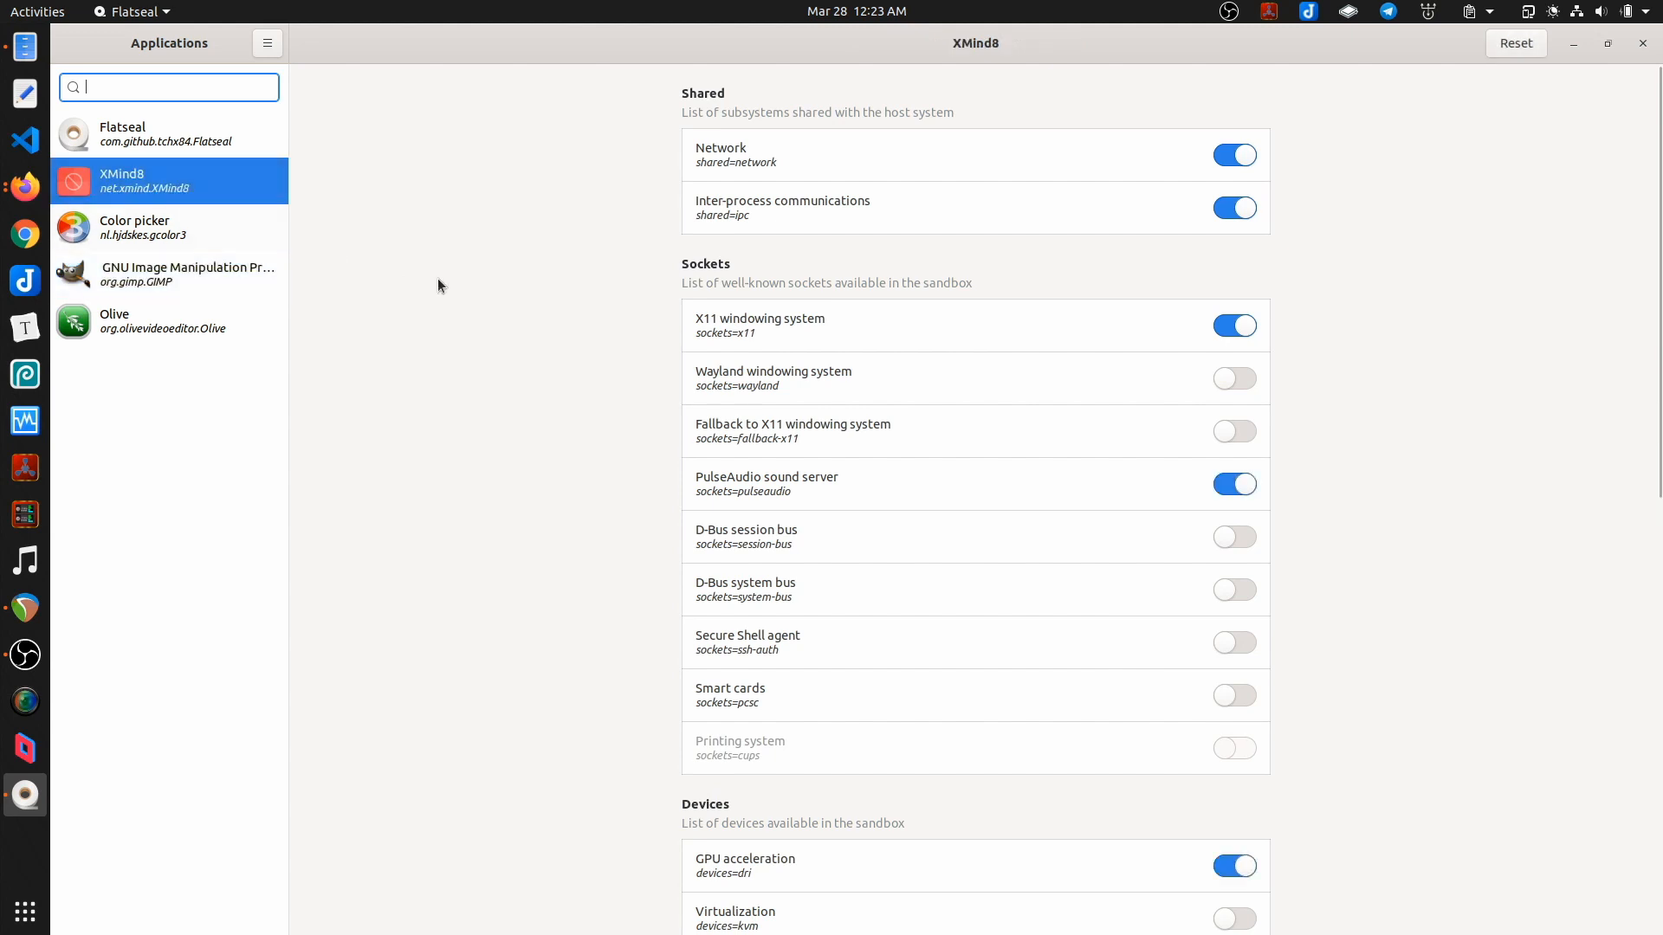
Step: Switch off XMind8's 'All user files' (filesystems=home) access under Filesystems
scroll("down", 3)
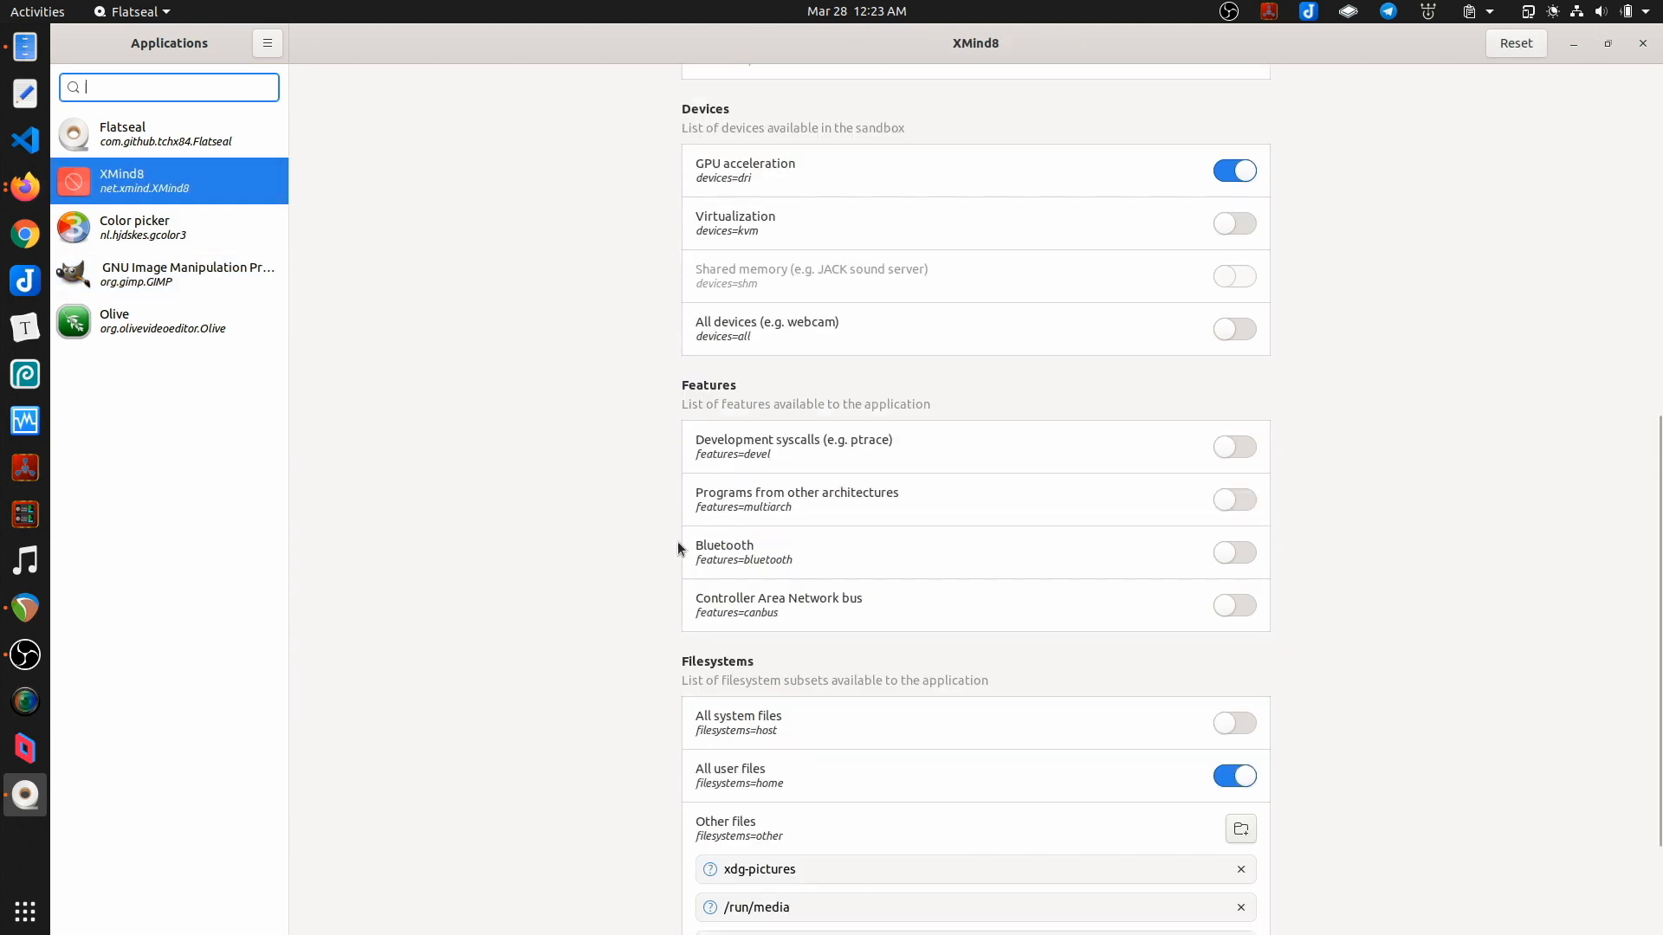
scroll("down", 3)
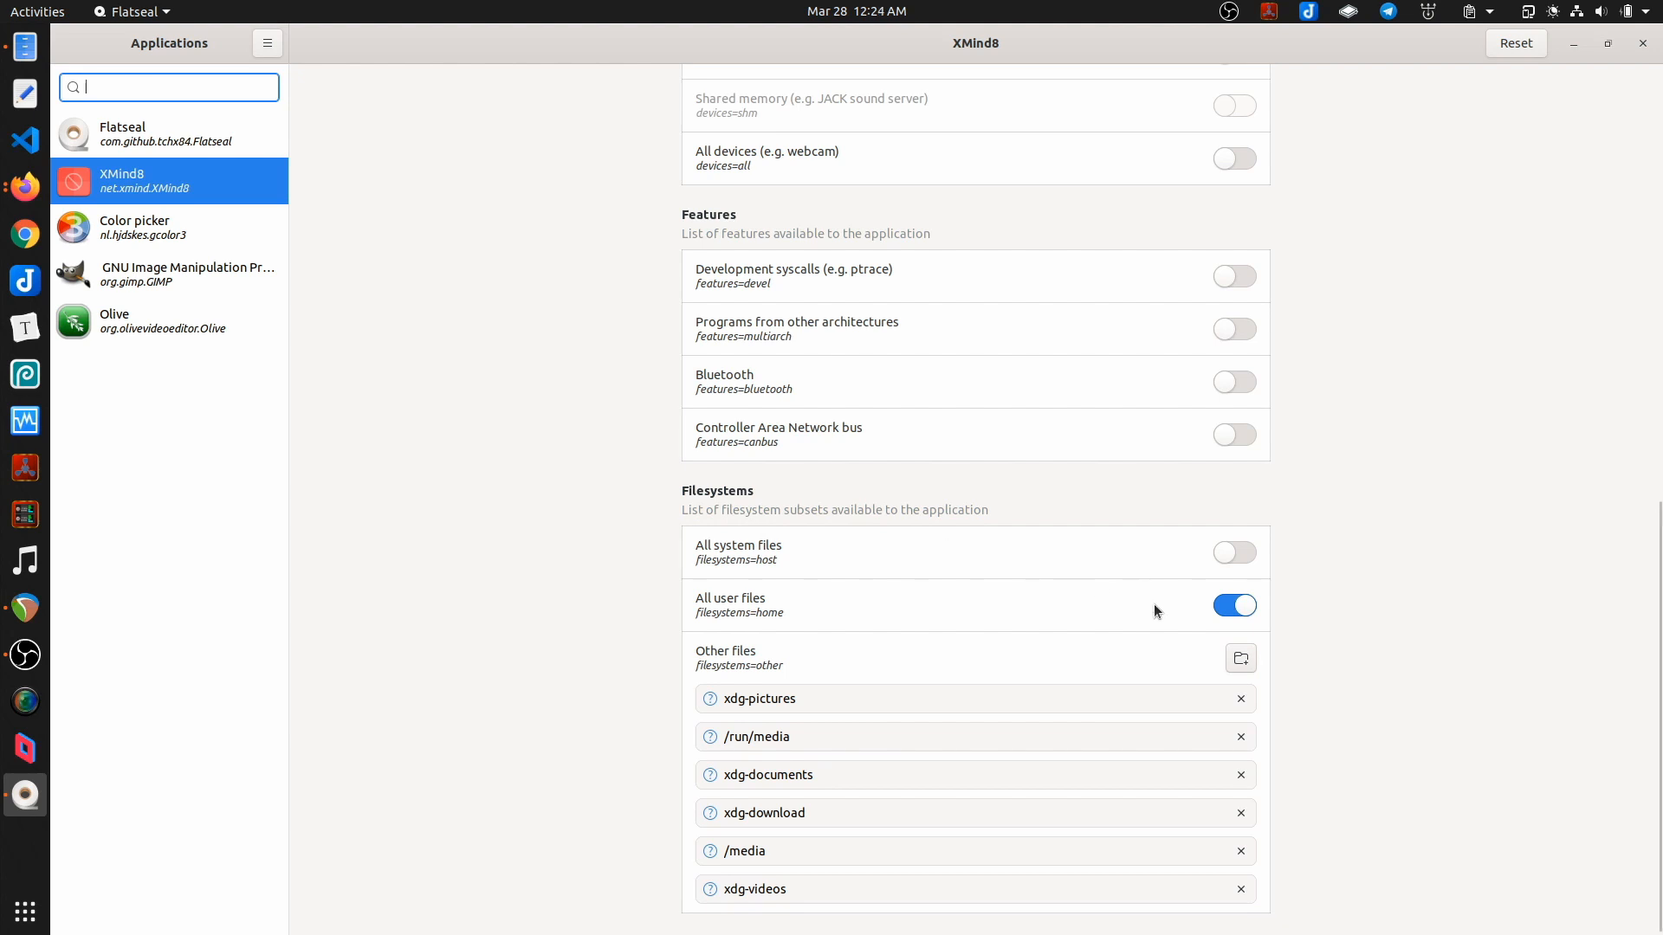
left_click(1233, 606)
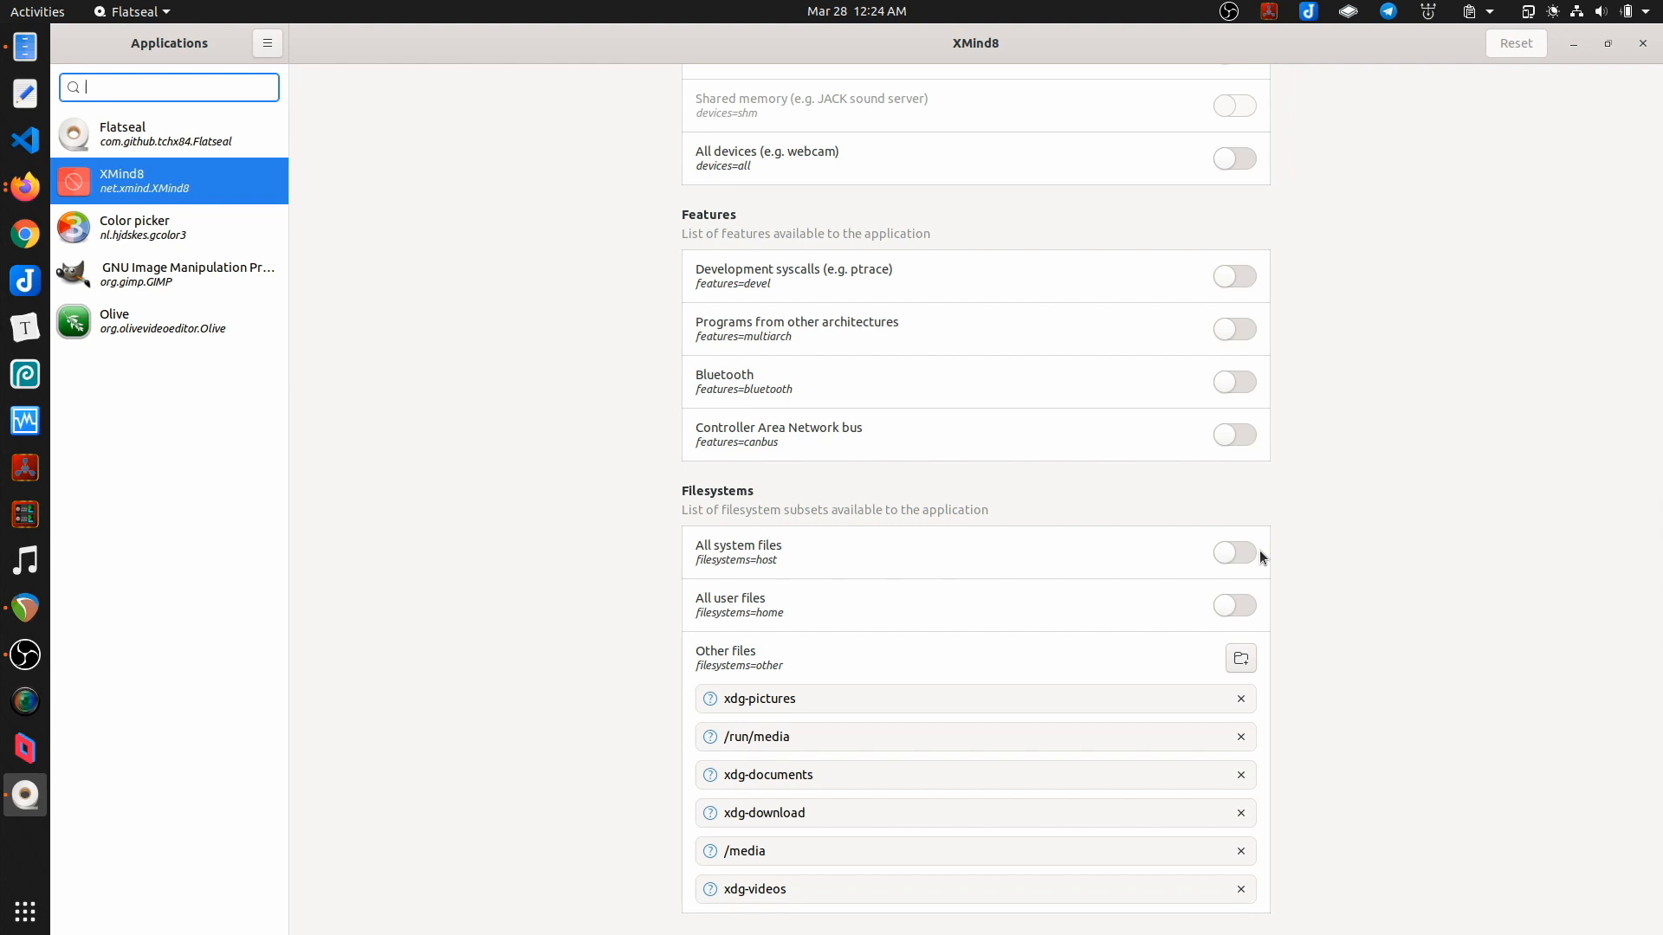
mouse_move(932, 507)
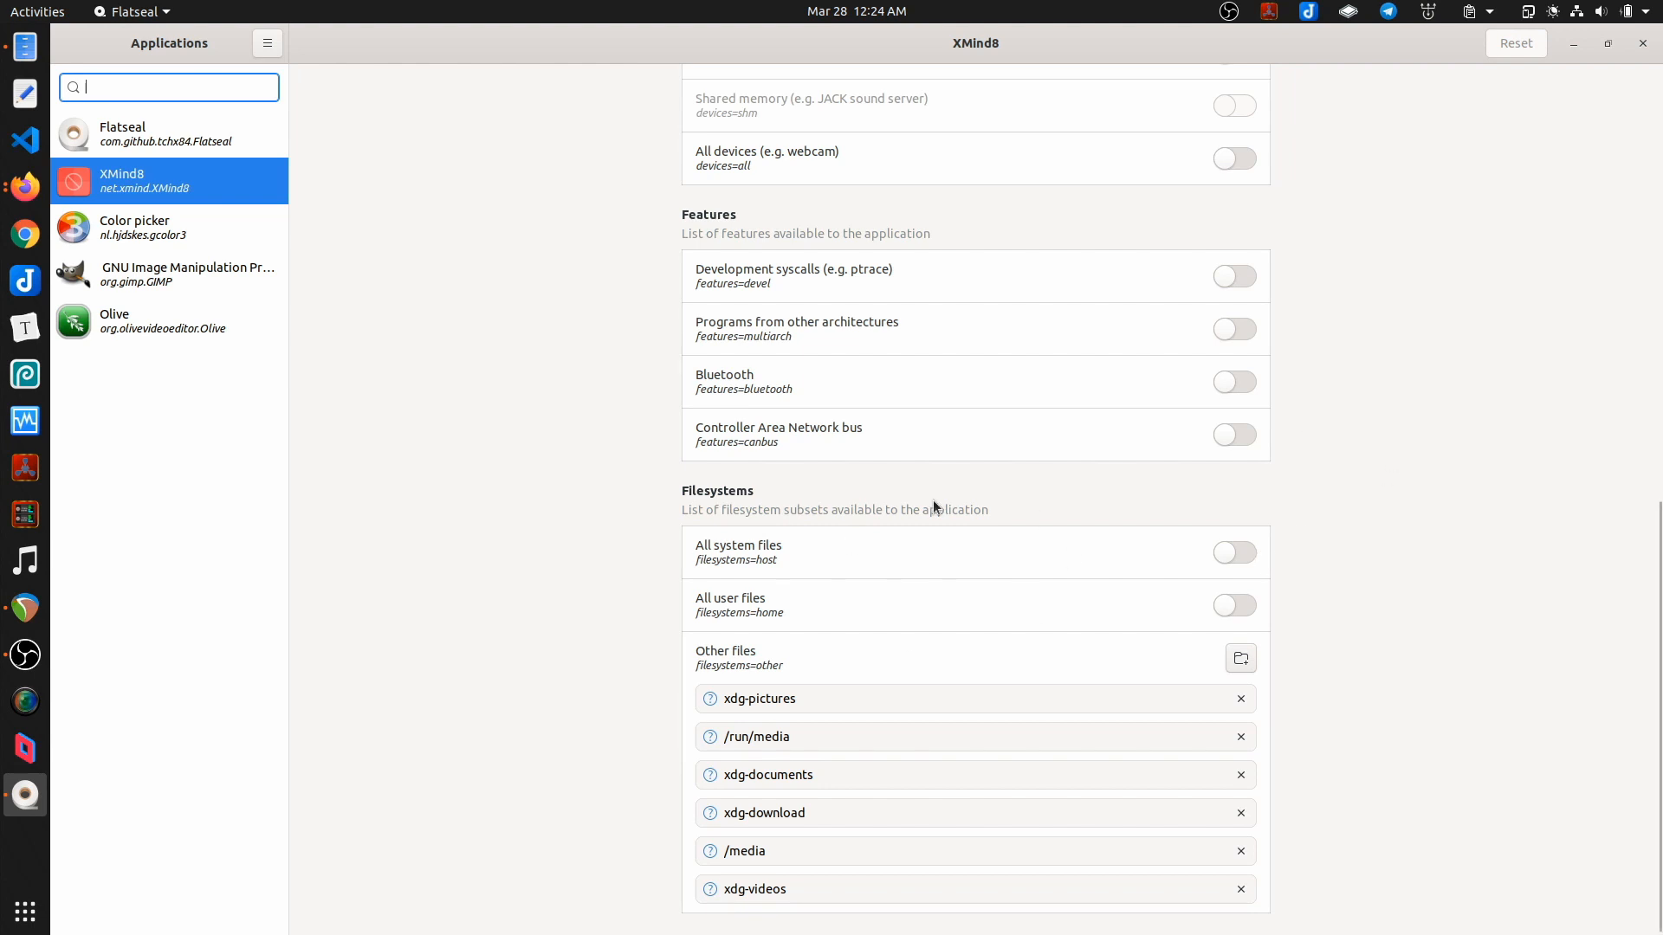
mouse_move(499, 469)
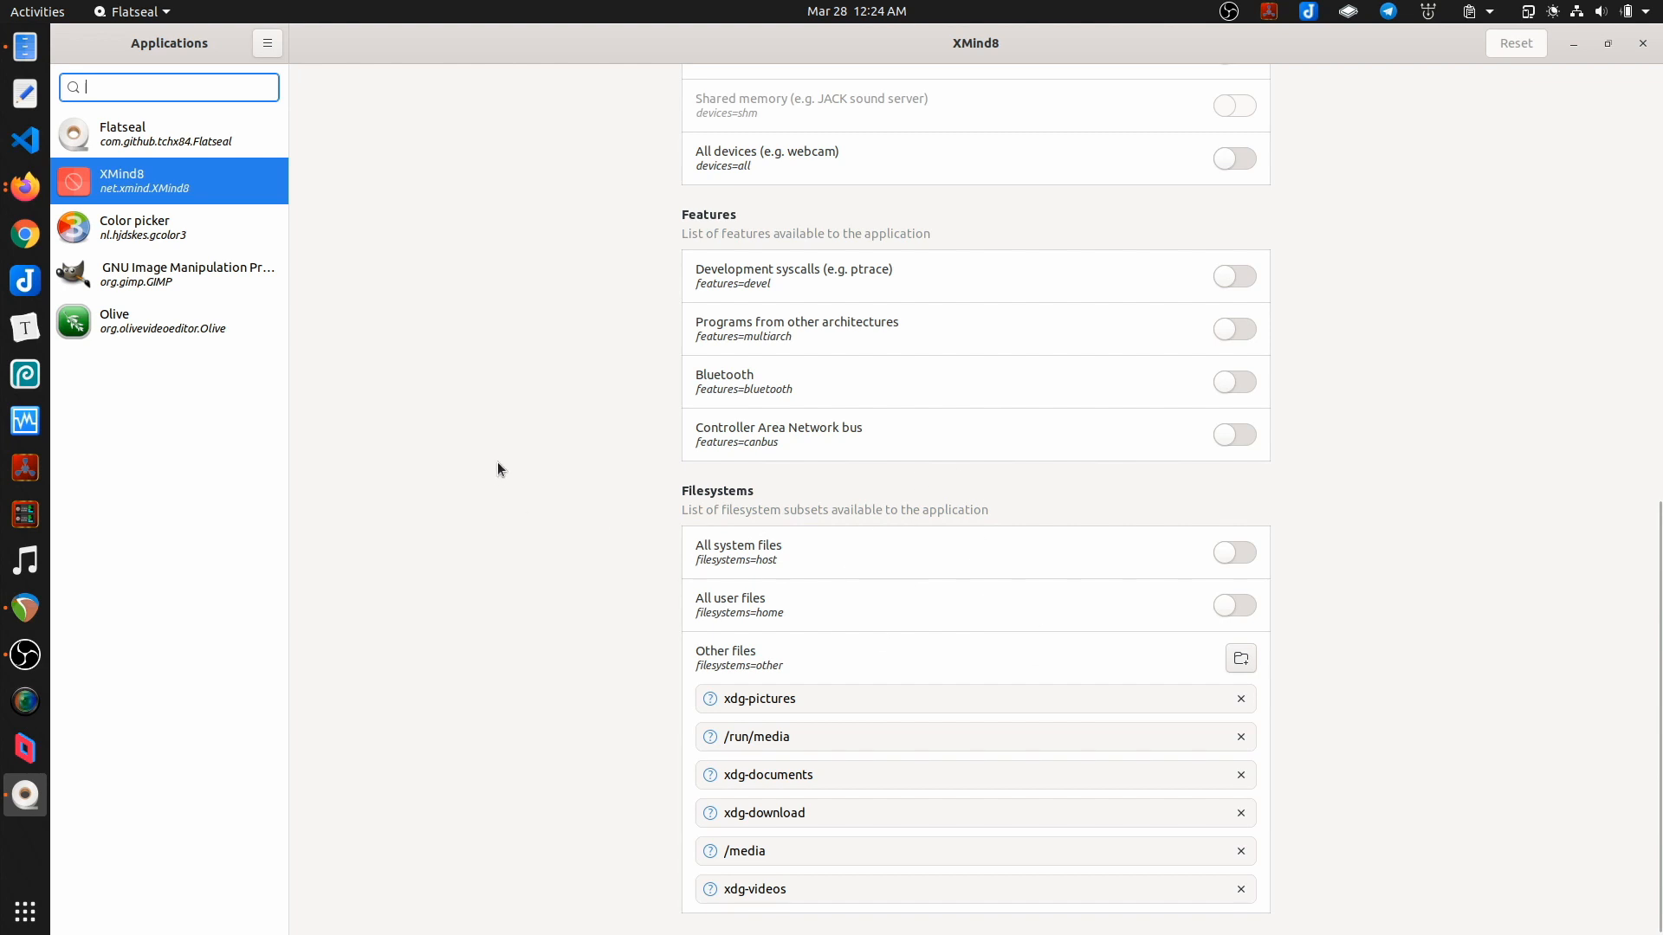
mouse_move(433, 281)
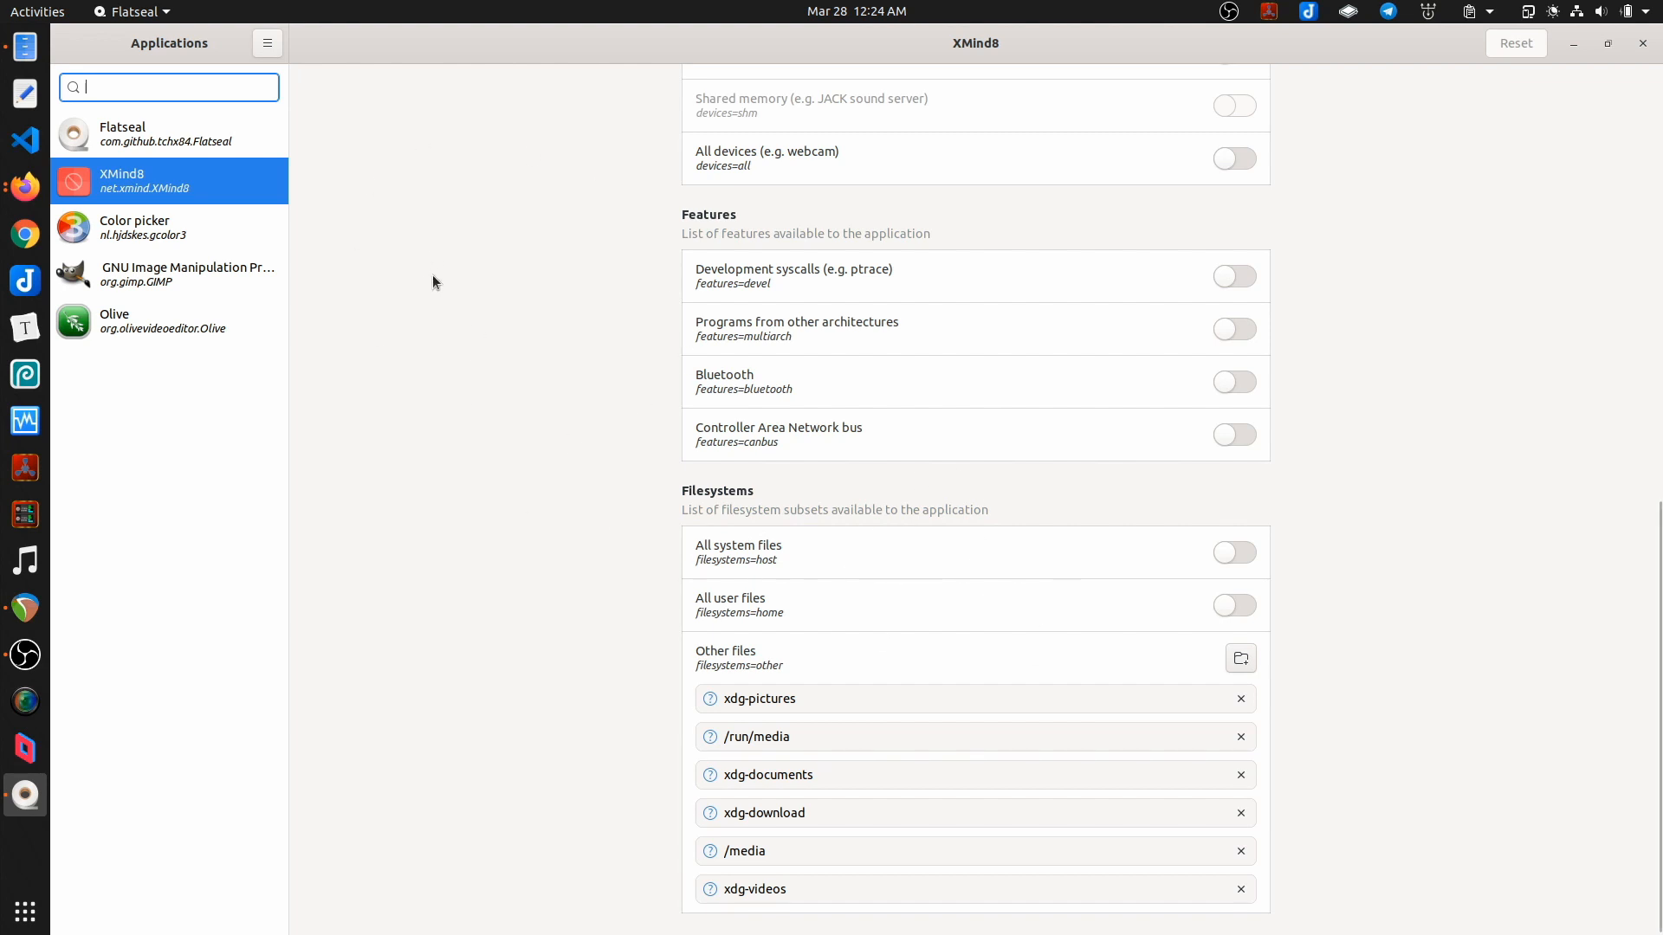
mouse_move(1096, 625)
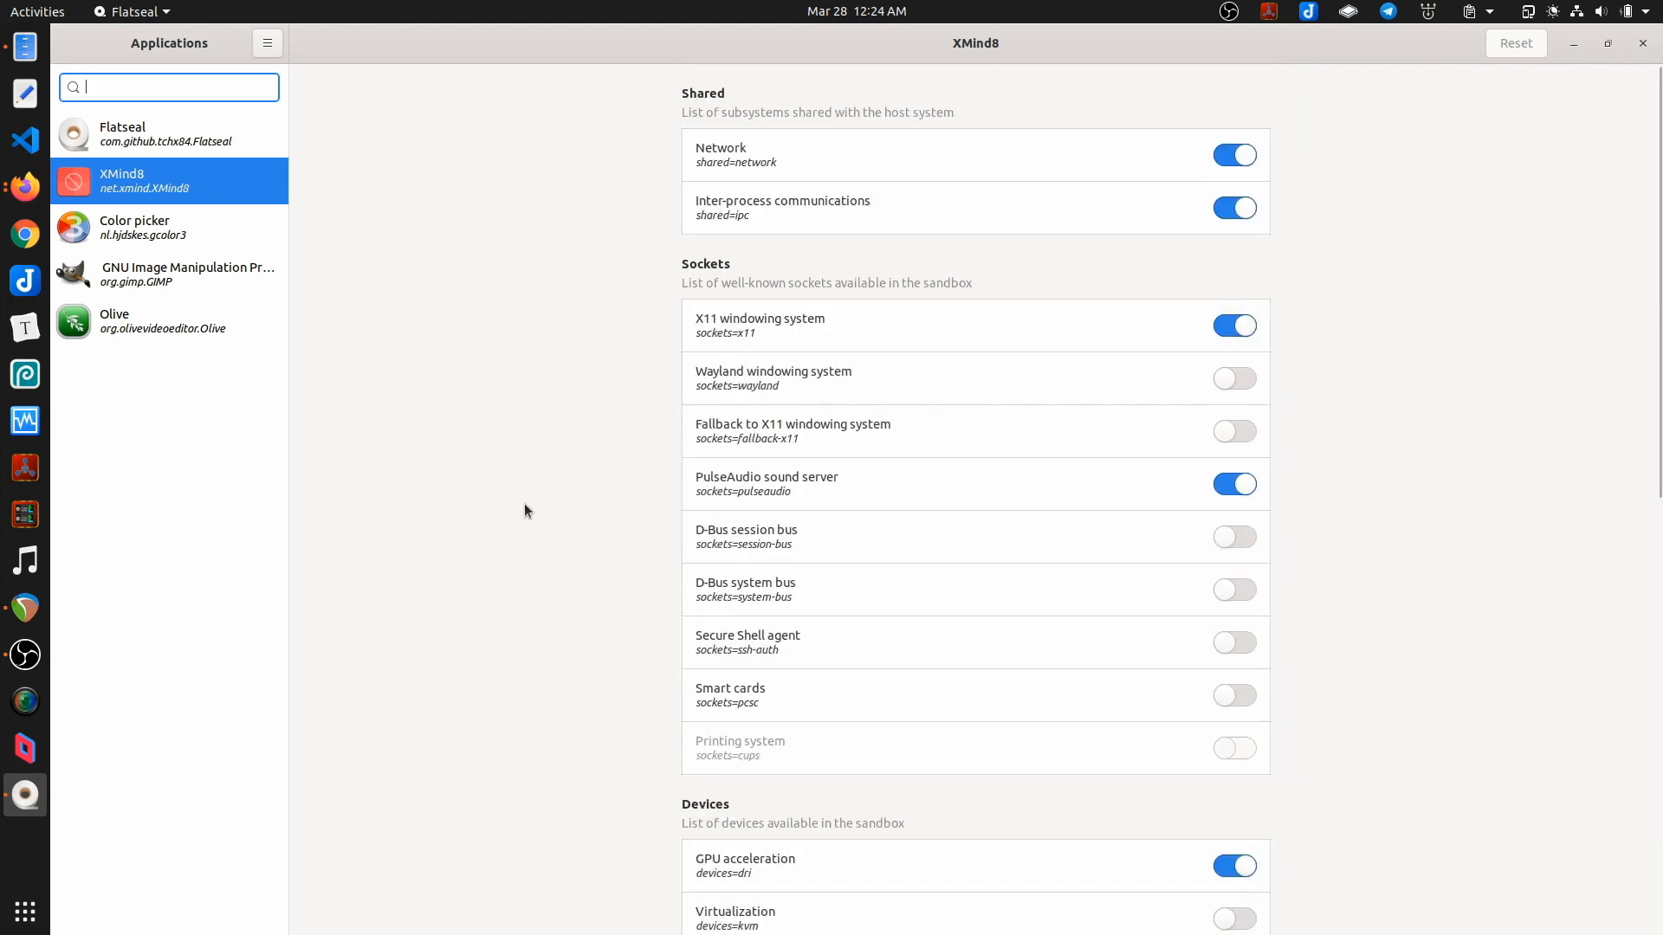
mouse_move(1501, 391)
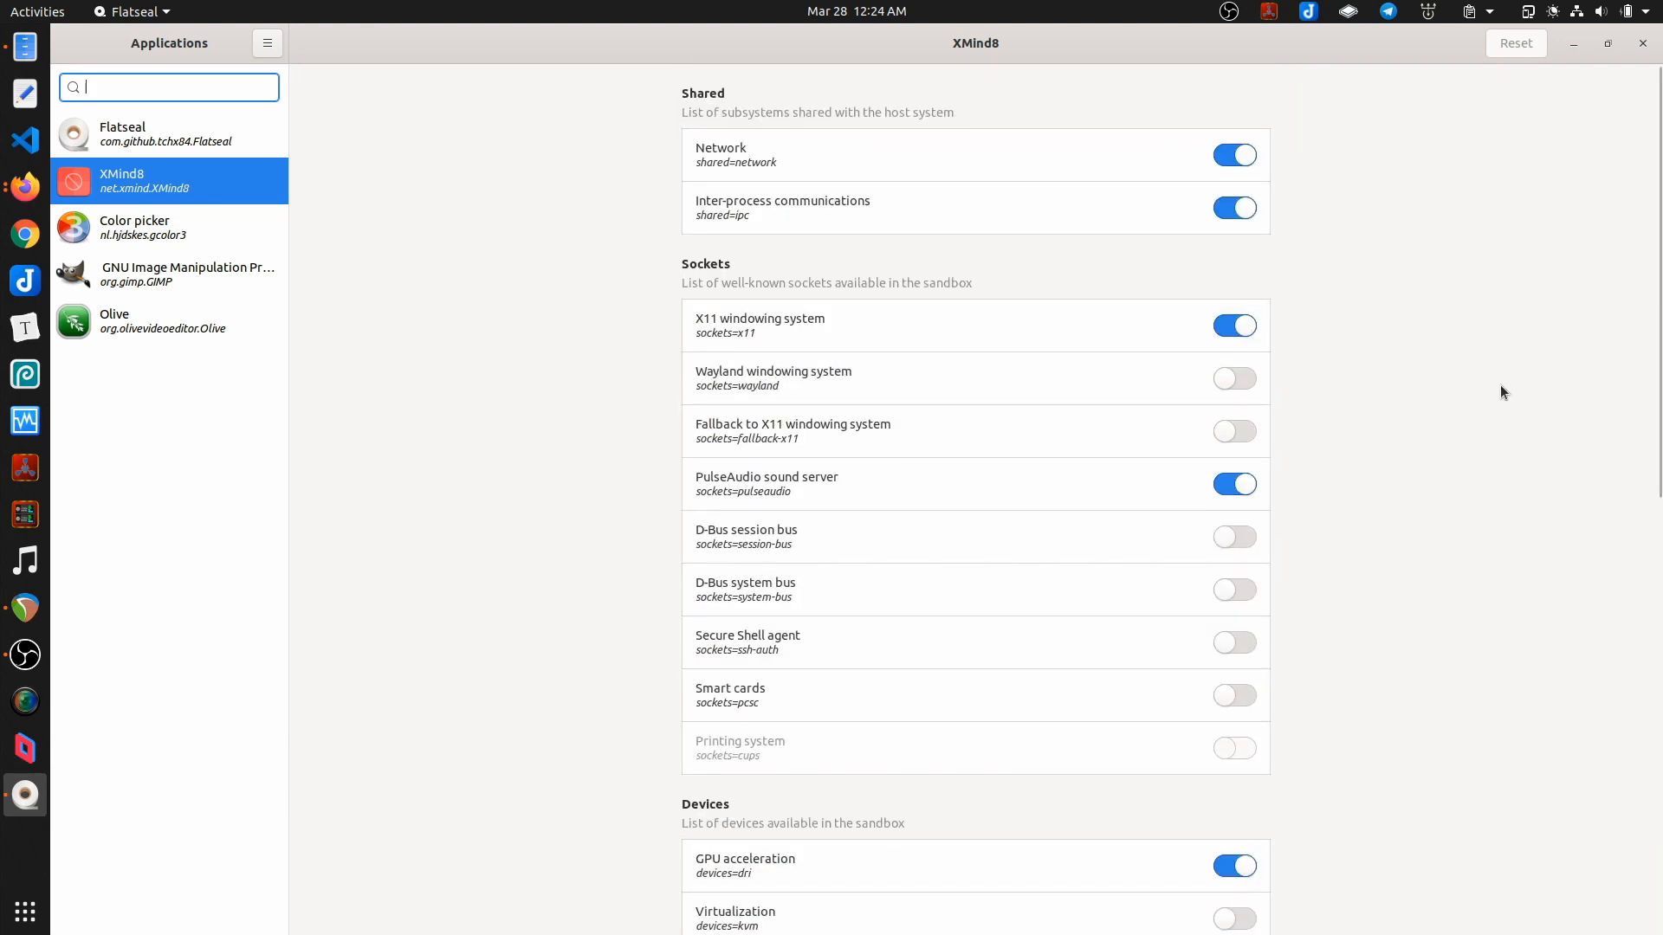
mouse_move(1506, 374)
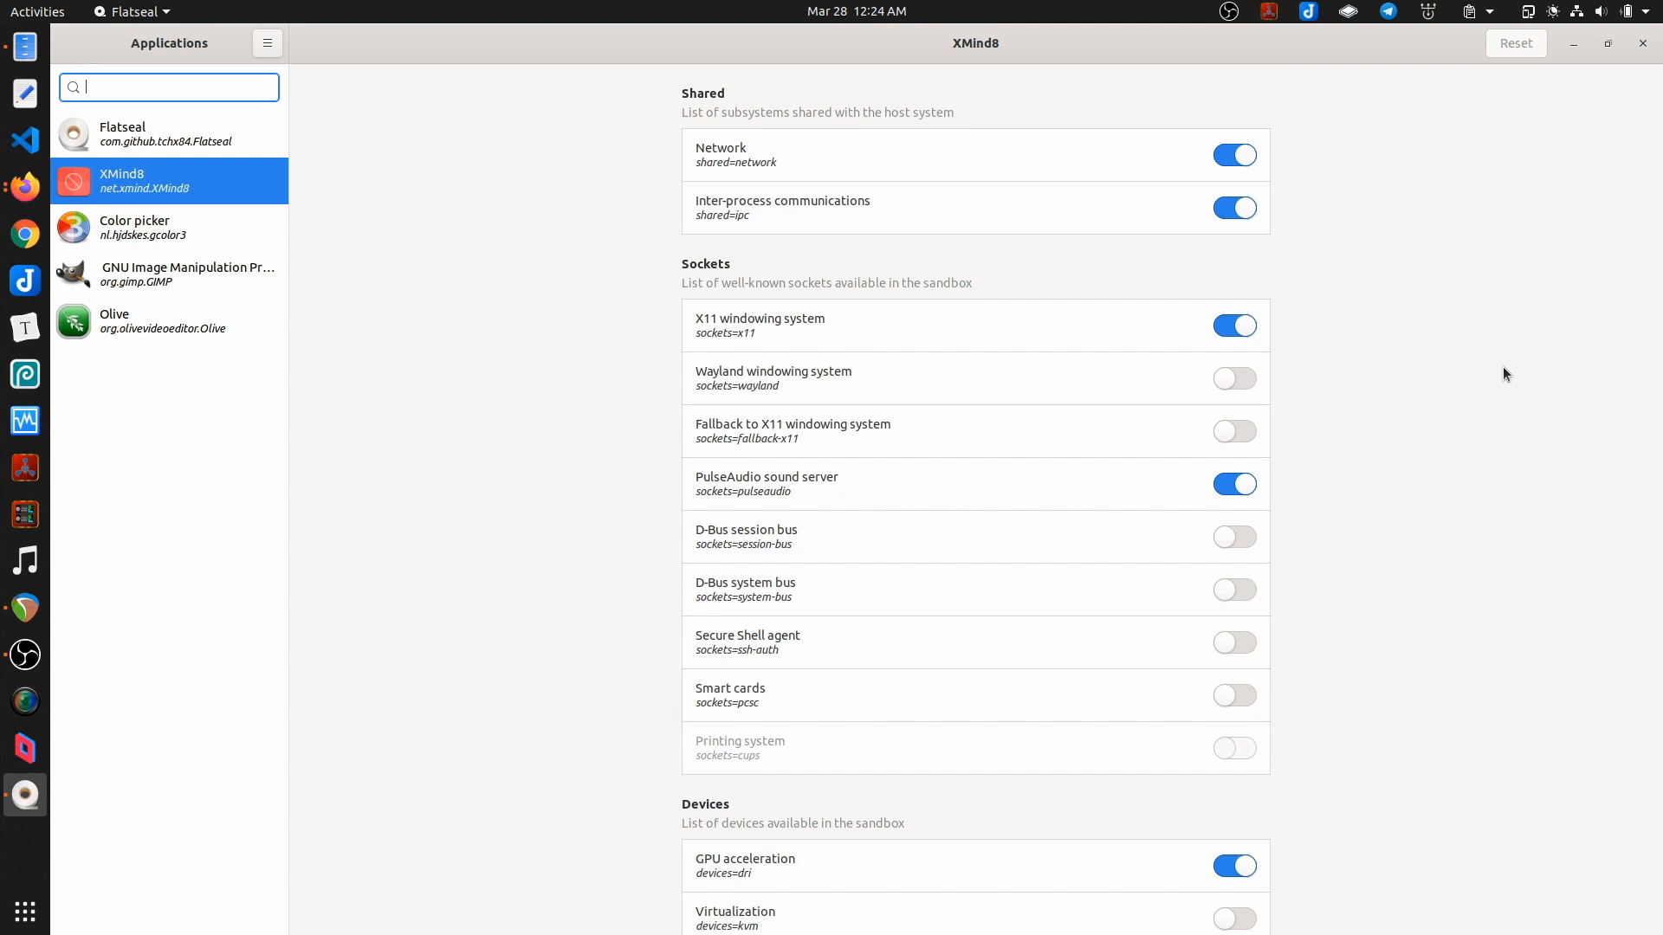
Step: Select Olive to show its Wayland, X11, PulseAudio and GPU acceleration permissions
scroll("down", 3)
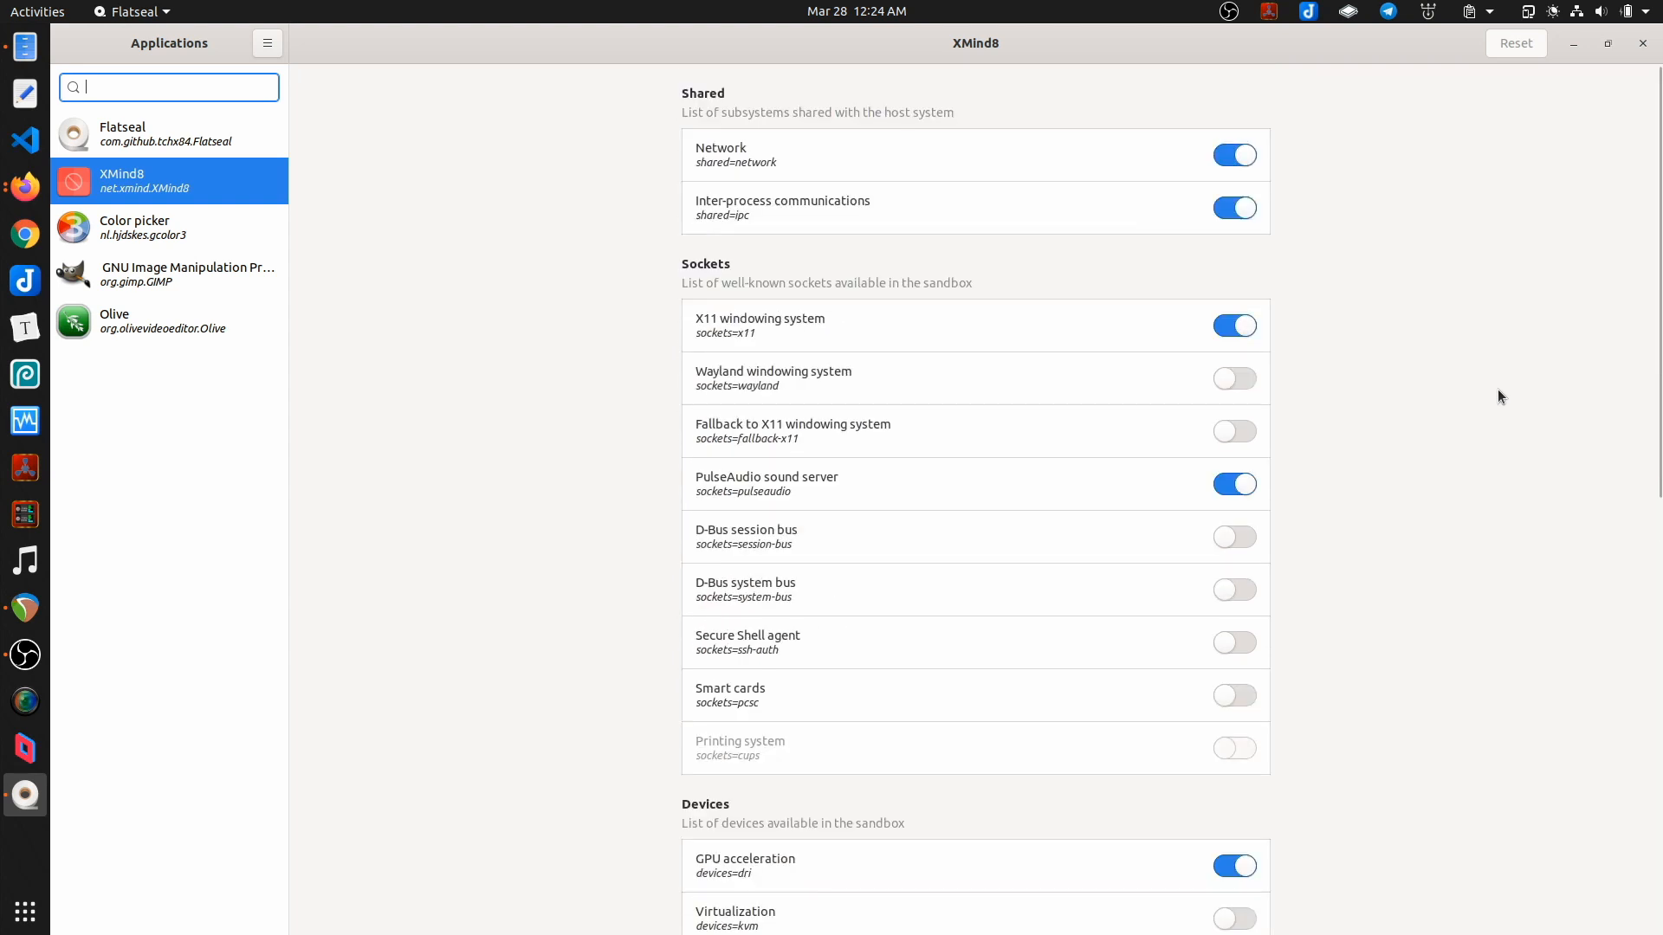
mouse_move(494, 365)
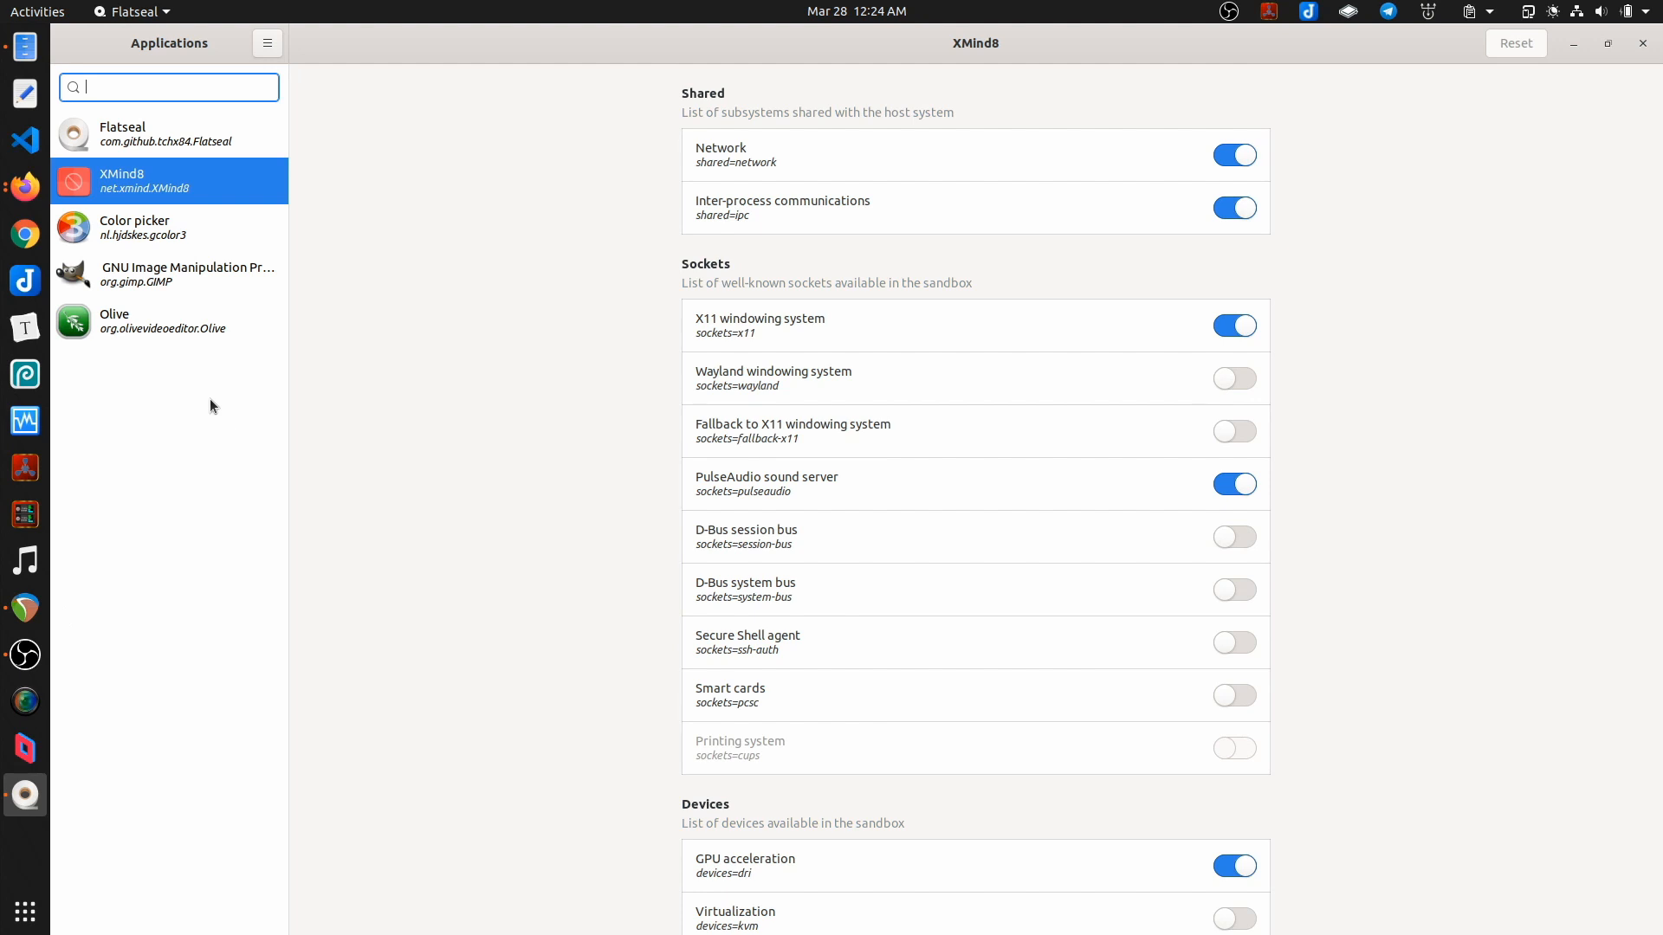
left_click(138, 322)
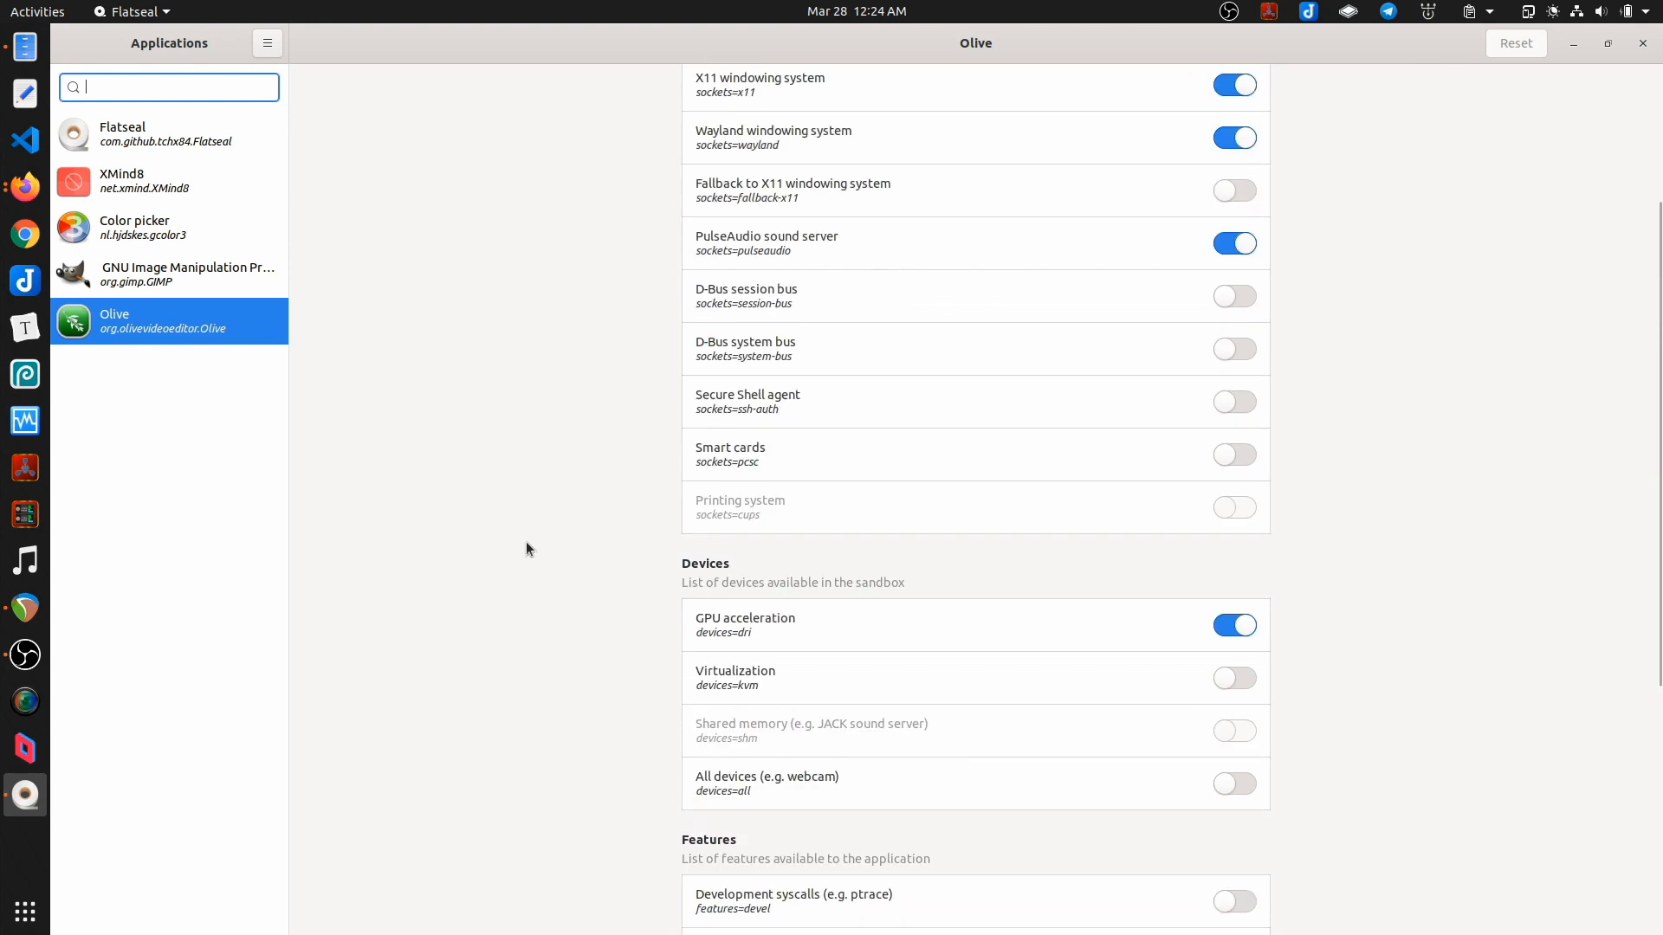
Step: Select XMind8 again to show its network, IPC, X11, PulseAudio and GPU permissions
left_click(145, 182)
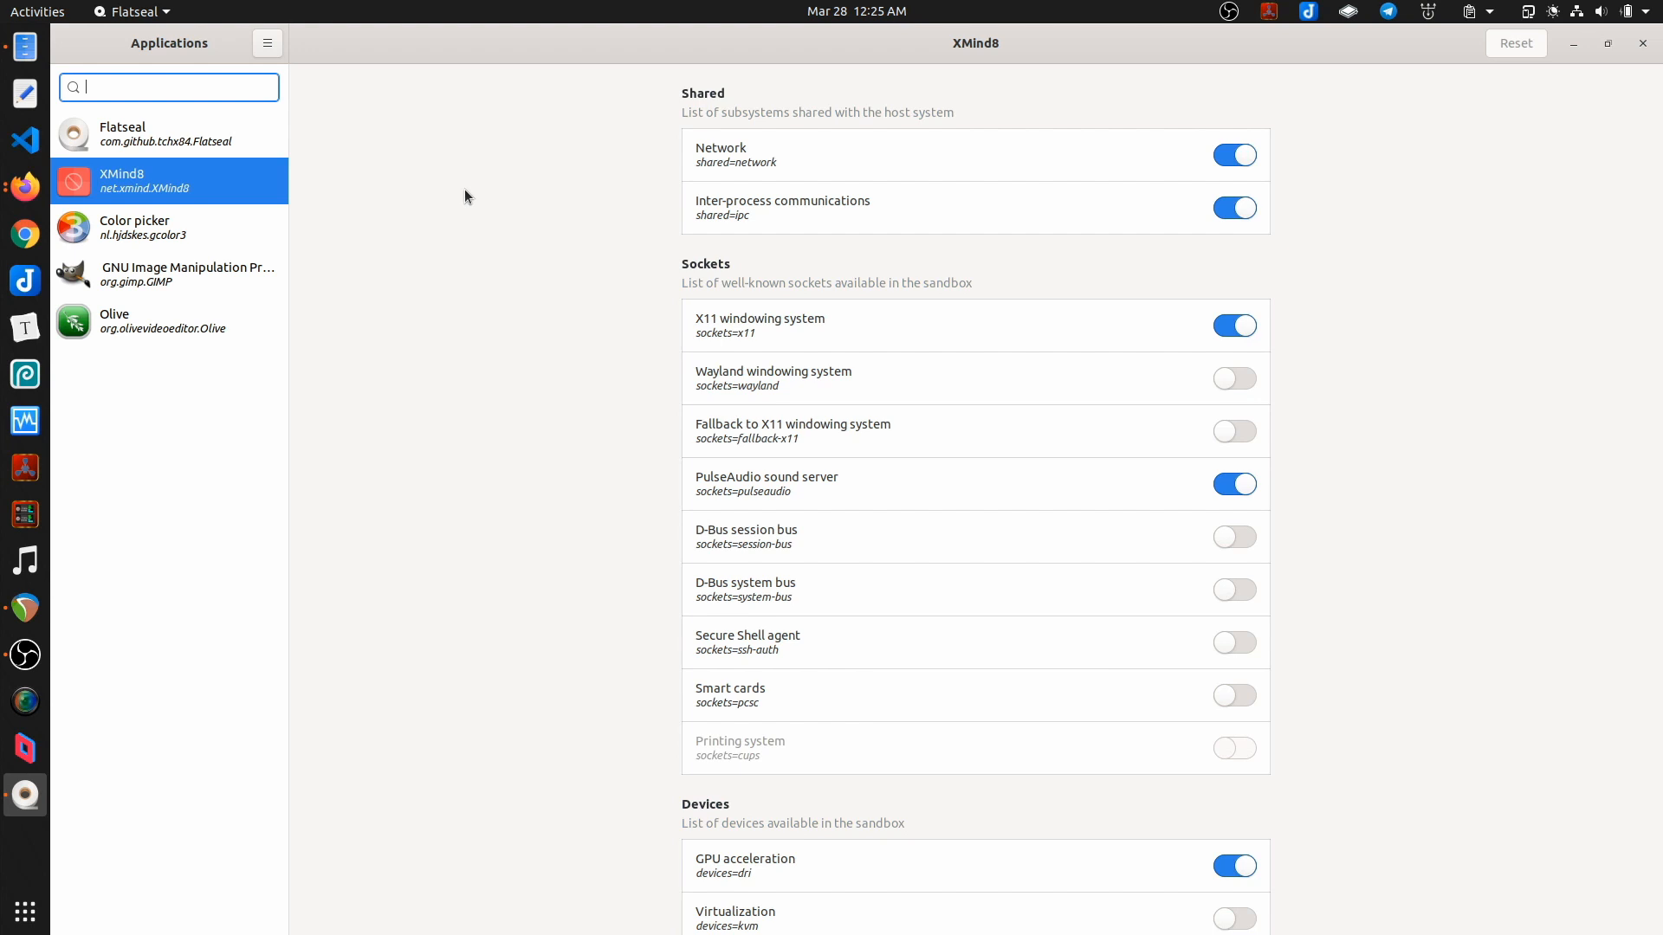
mouse_move(499, 234)
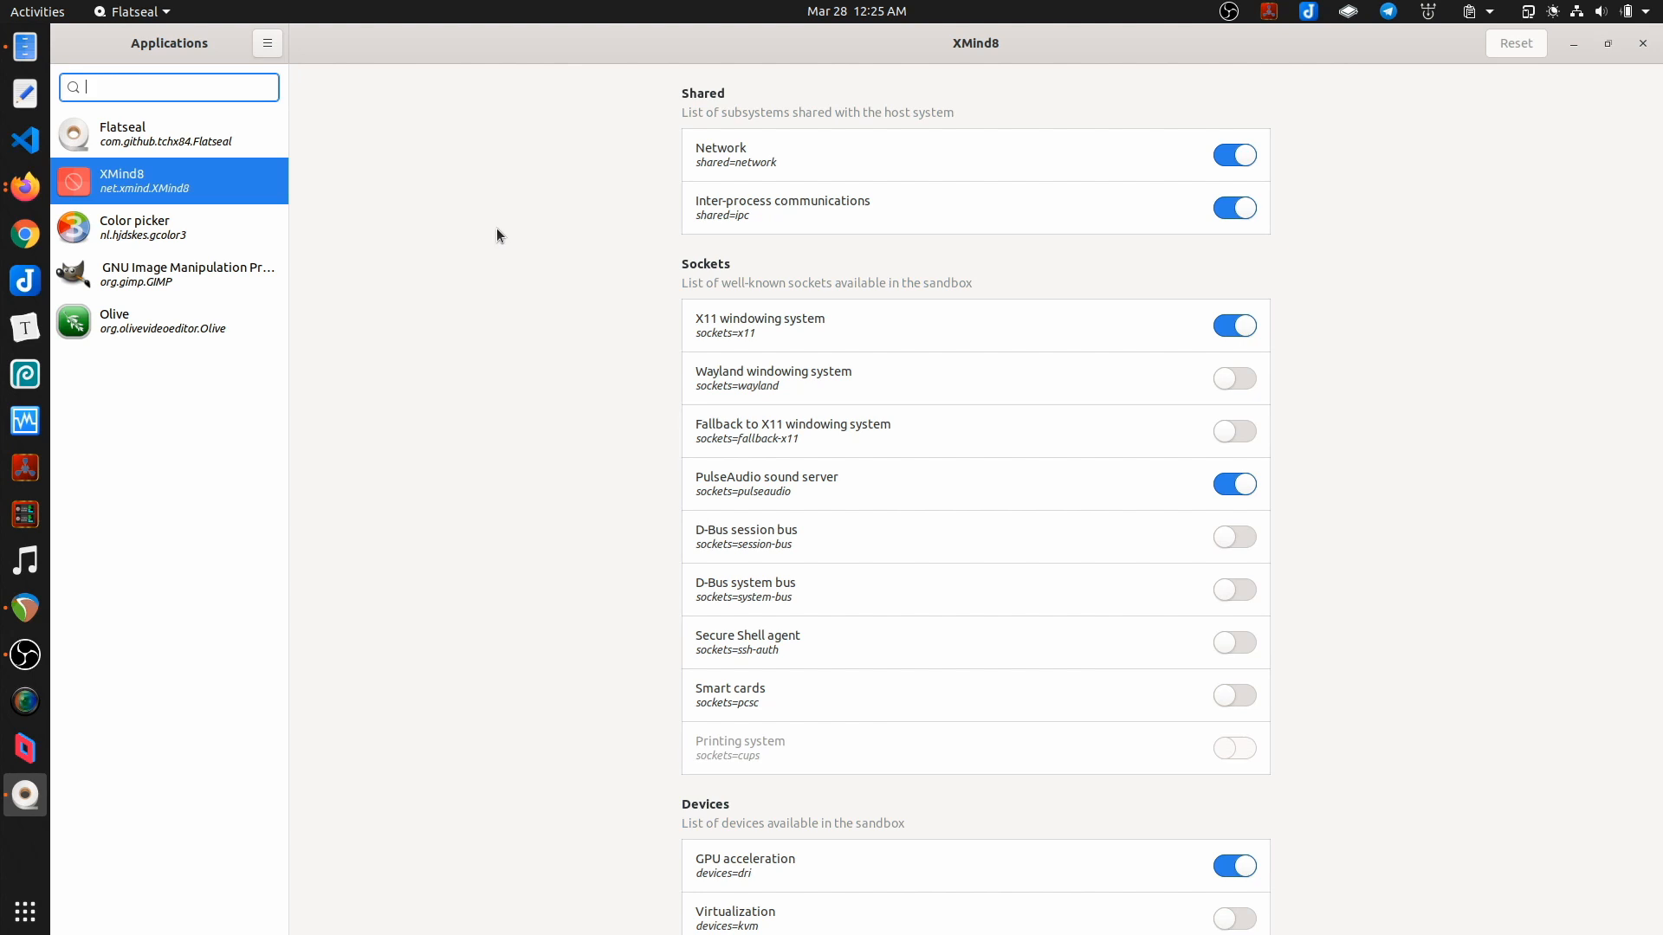
mouse_move(488, 280)
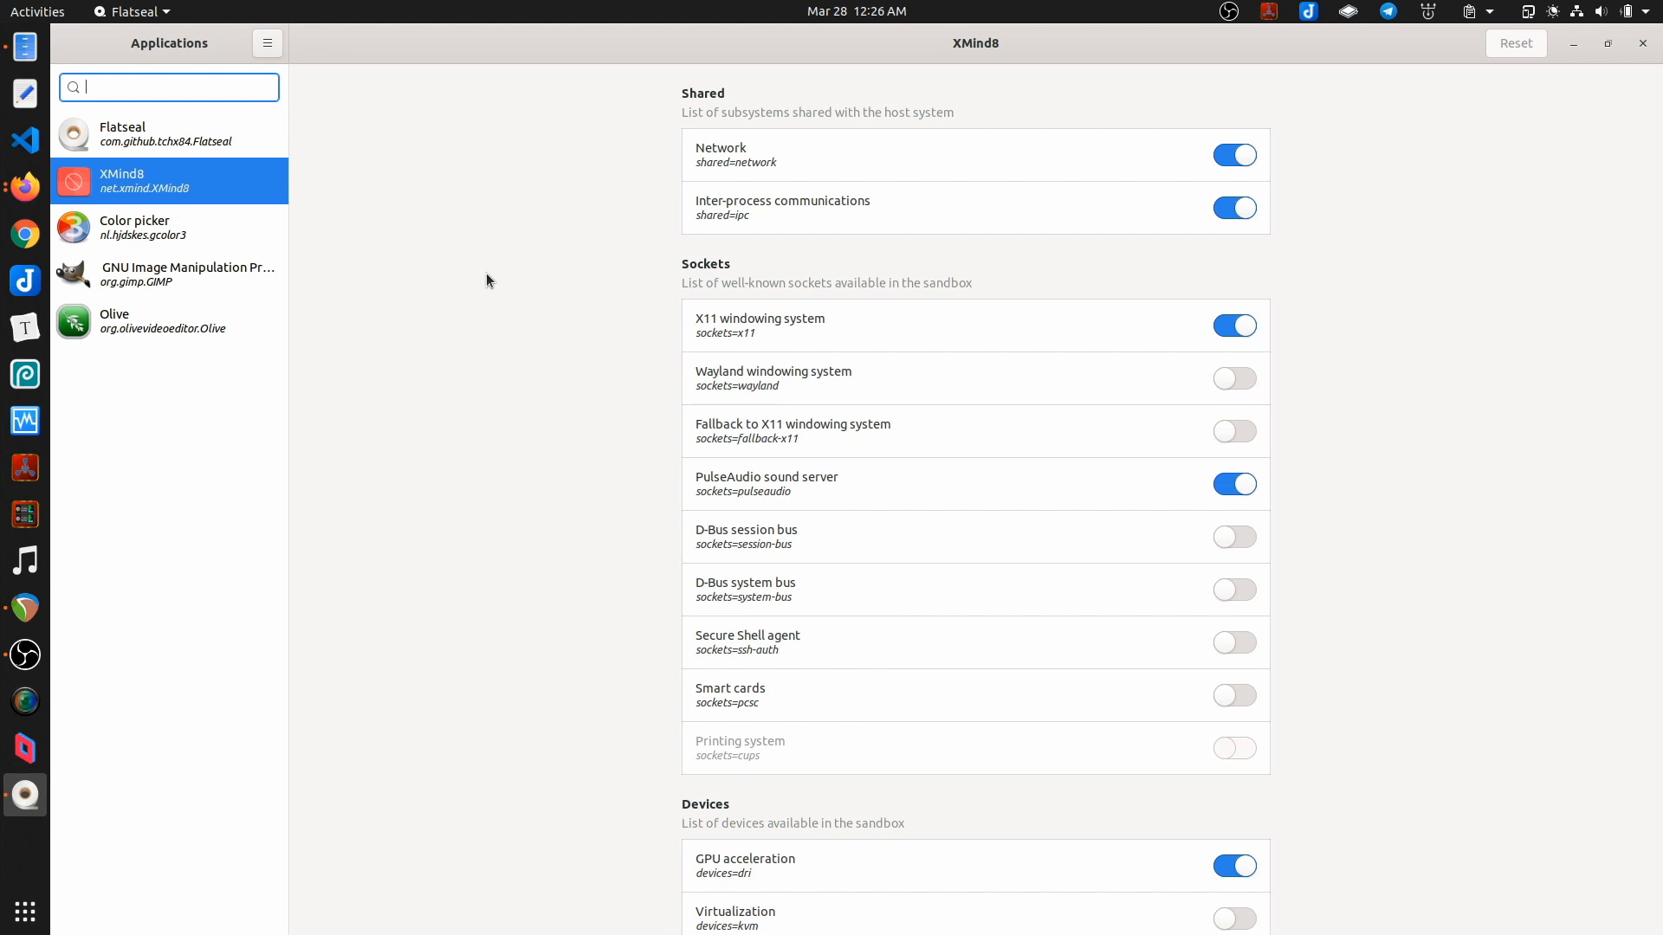
mouse_move(519, 336)
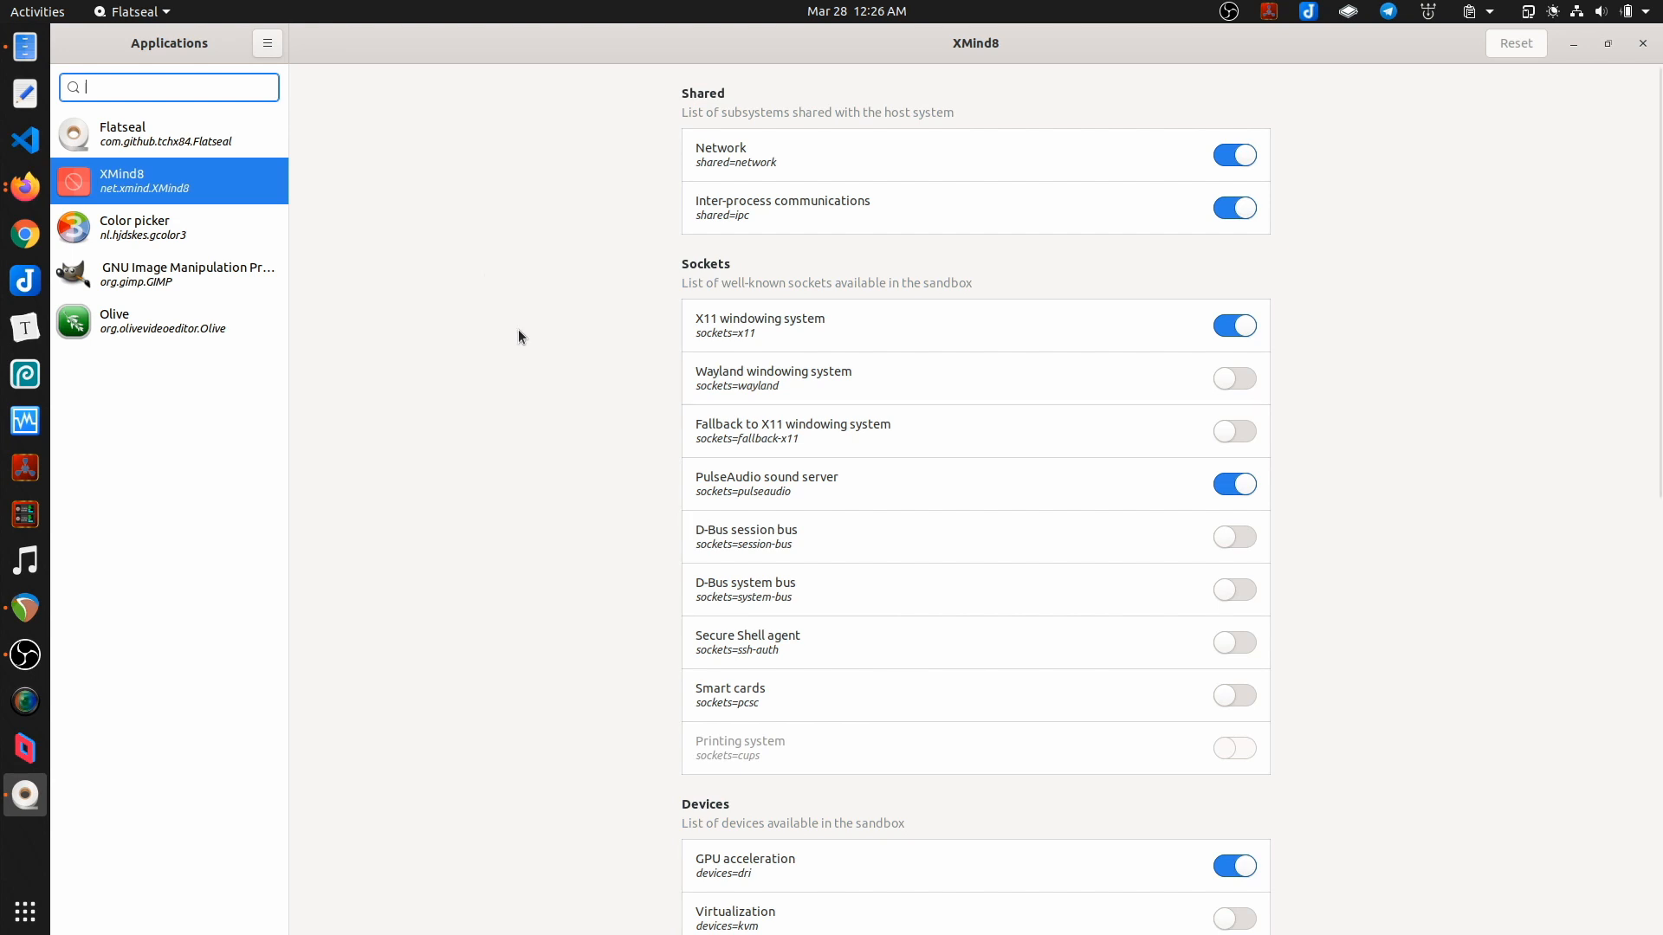
mouse_move(457, 144)
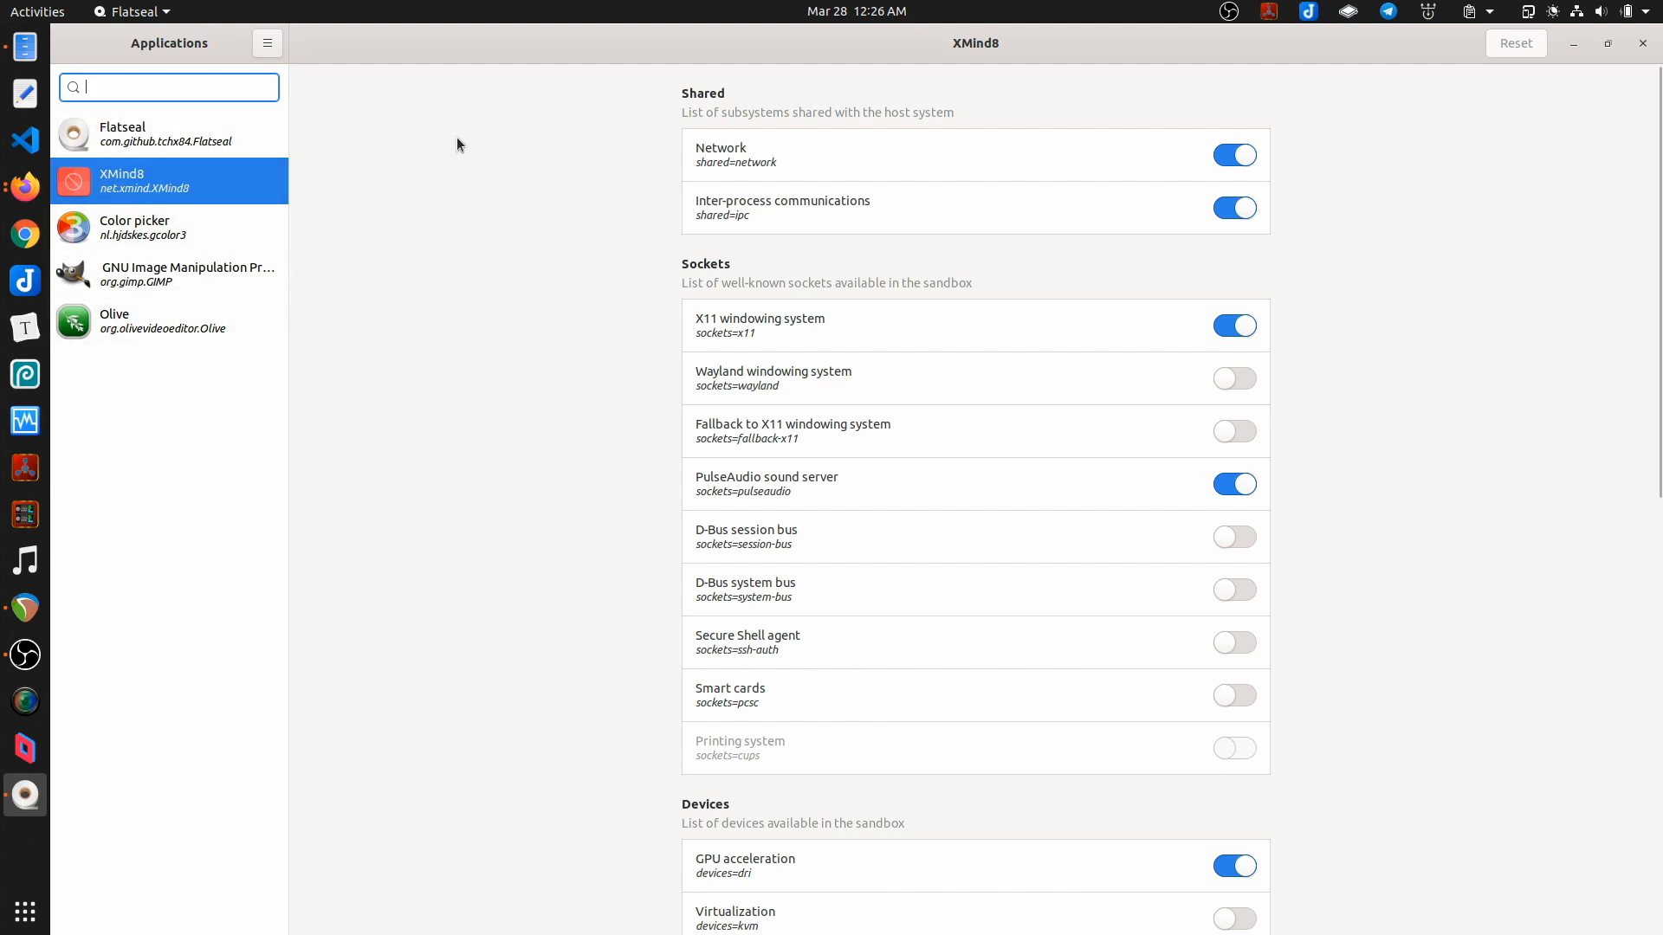
mouse_move(539, 218)
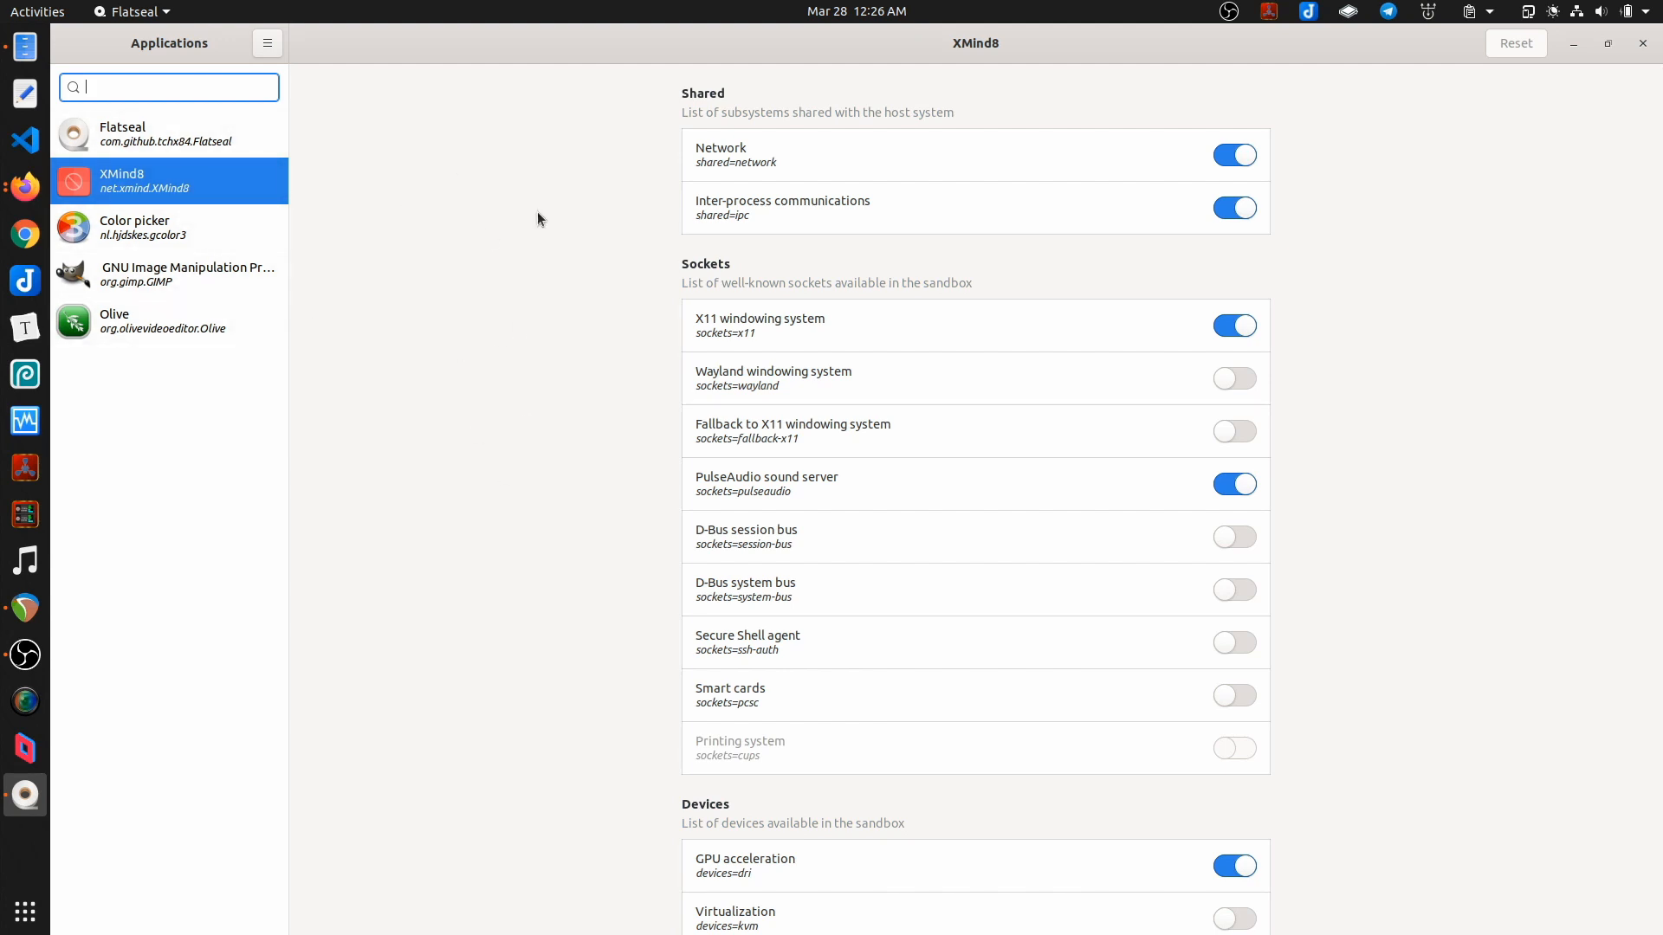